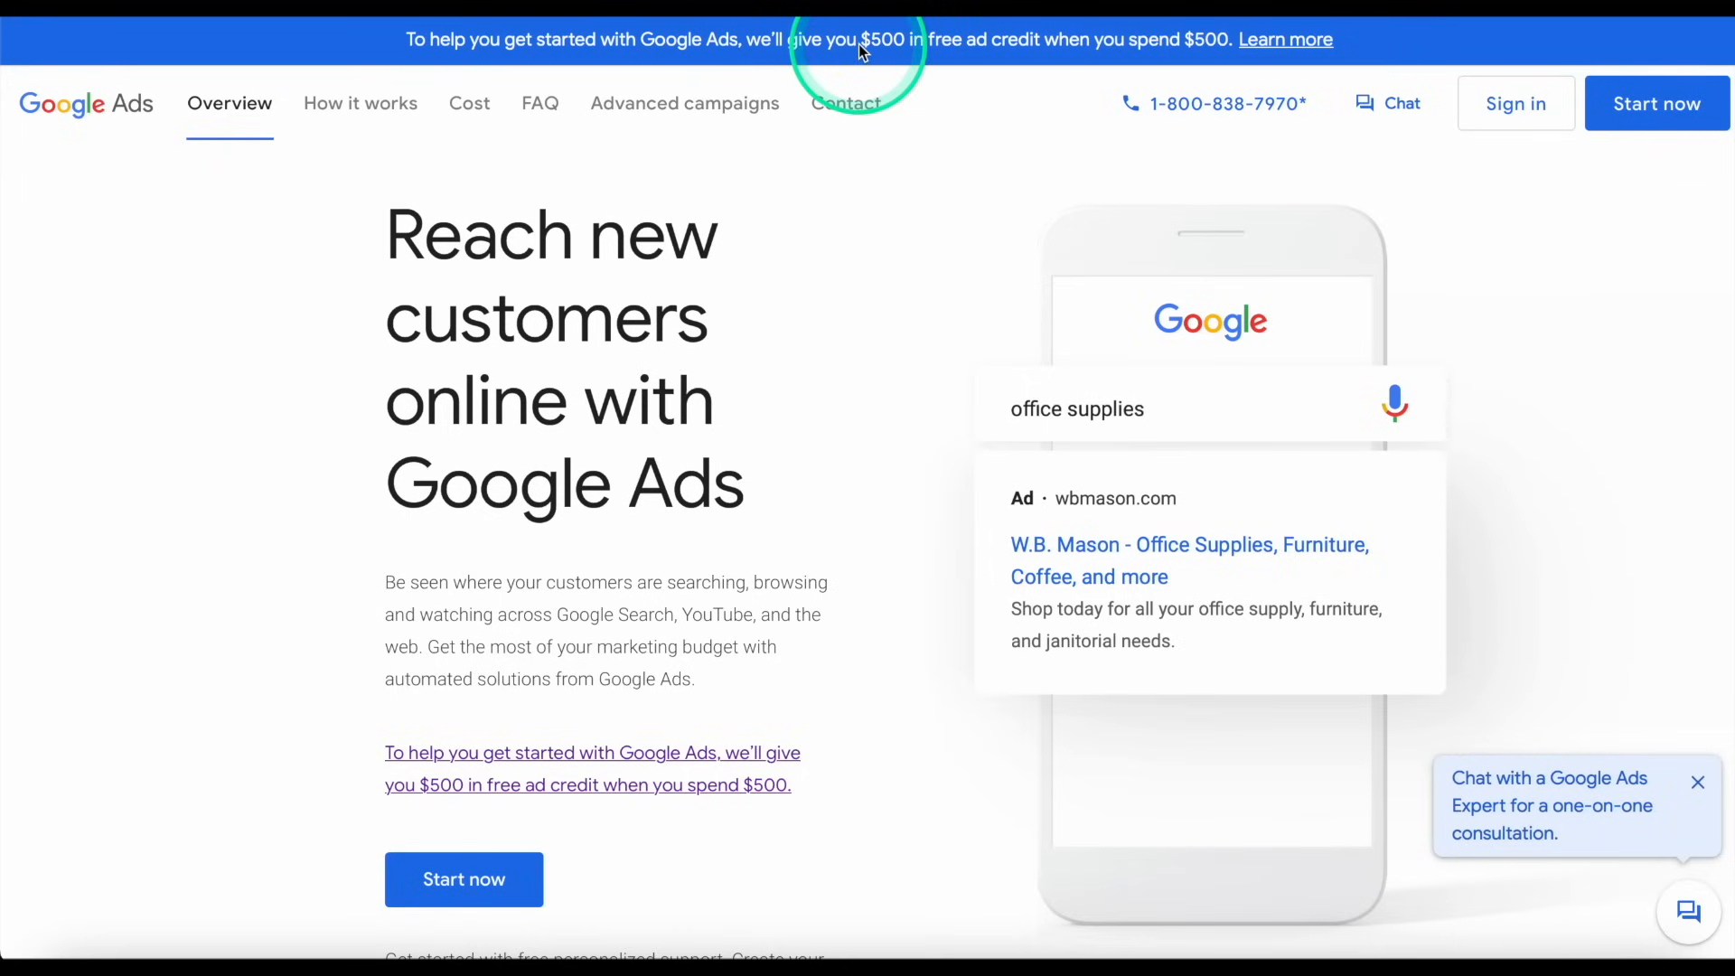
mouse_move(832, 51)
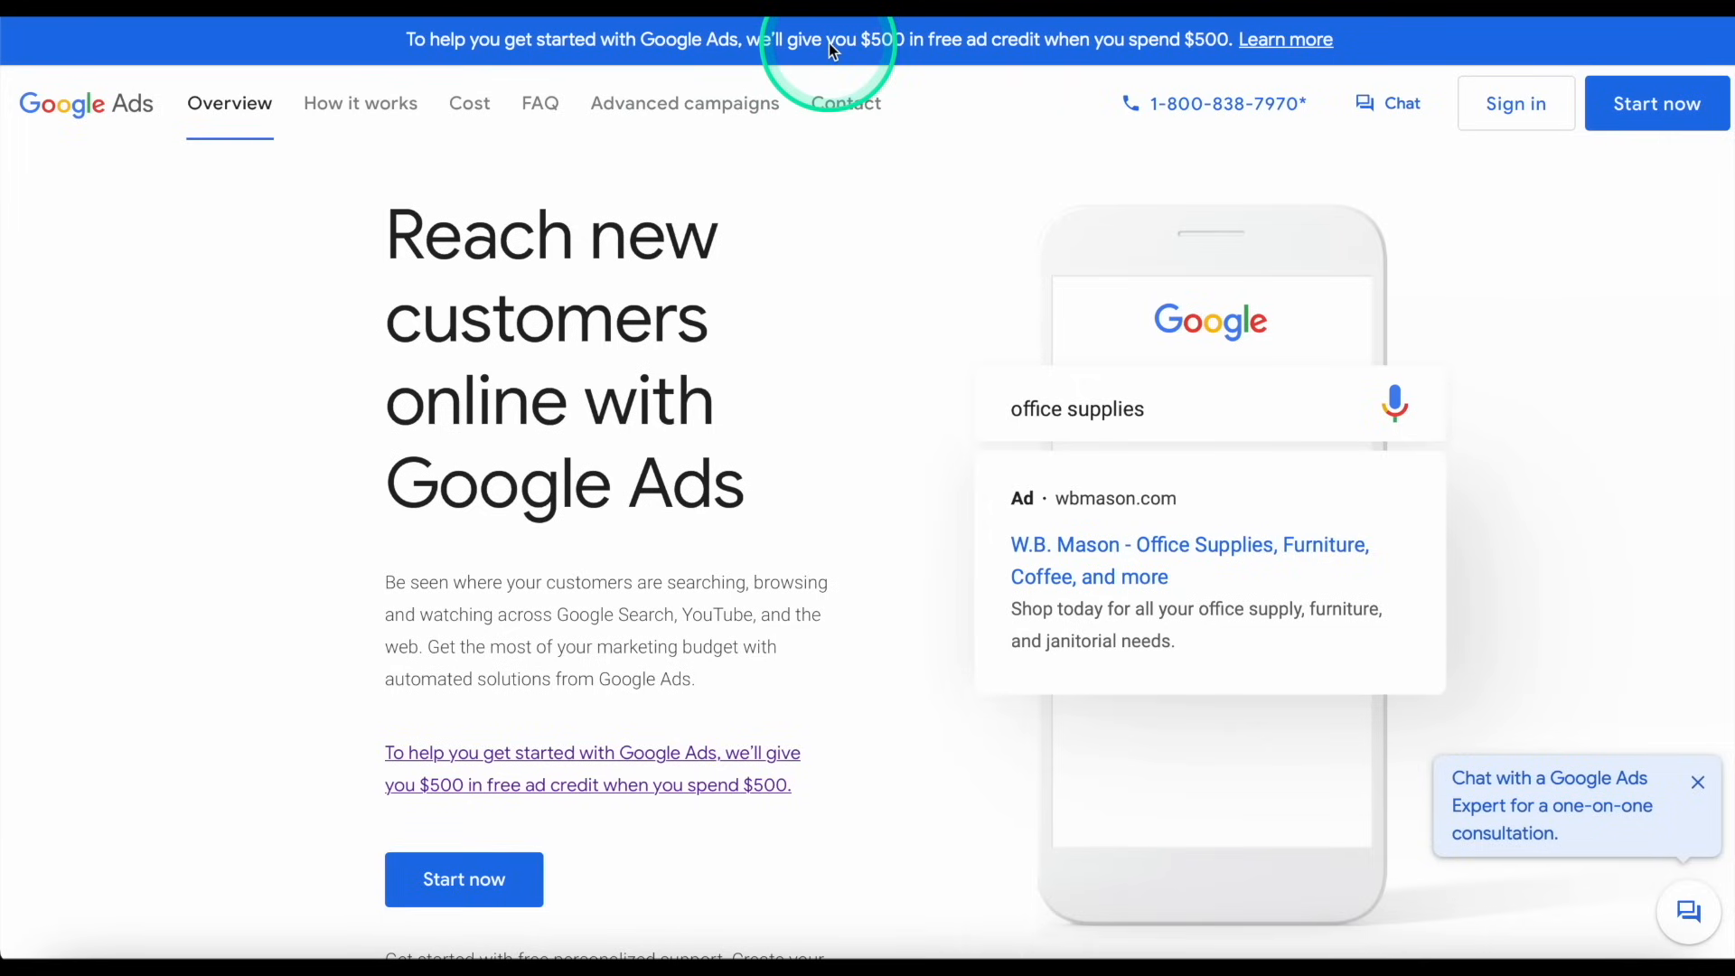
mouse_move(906, 52)
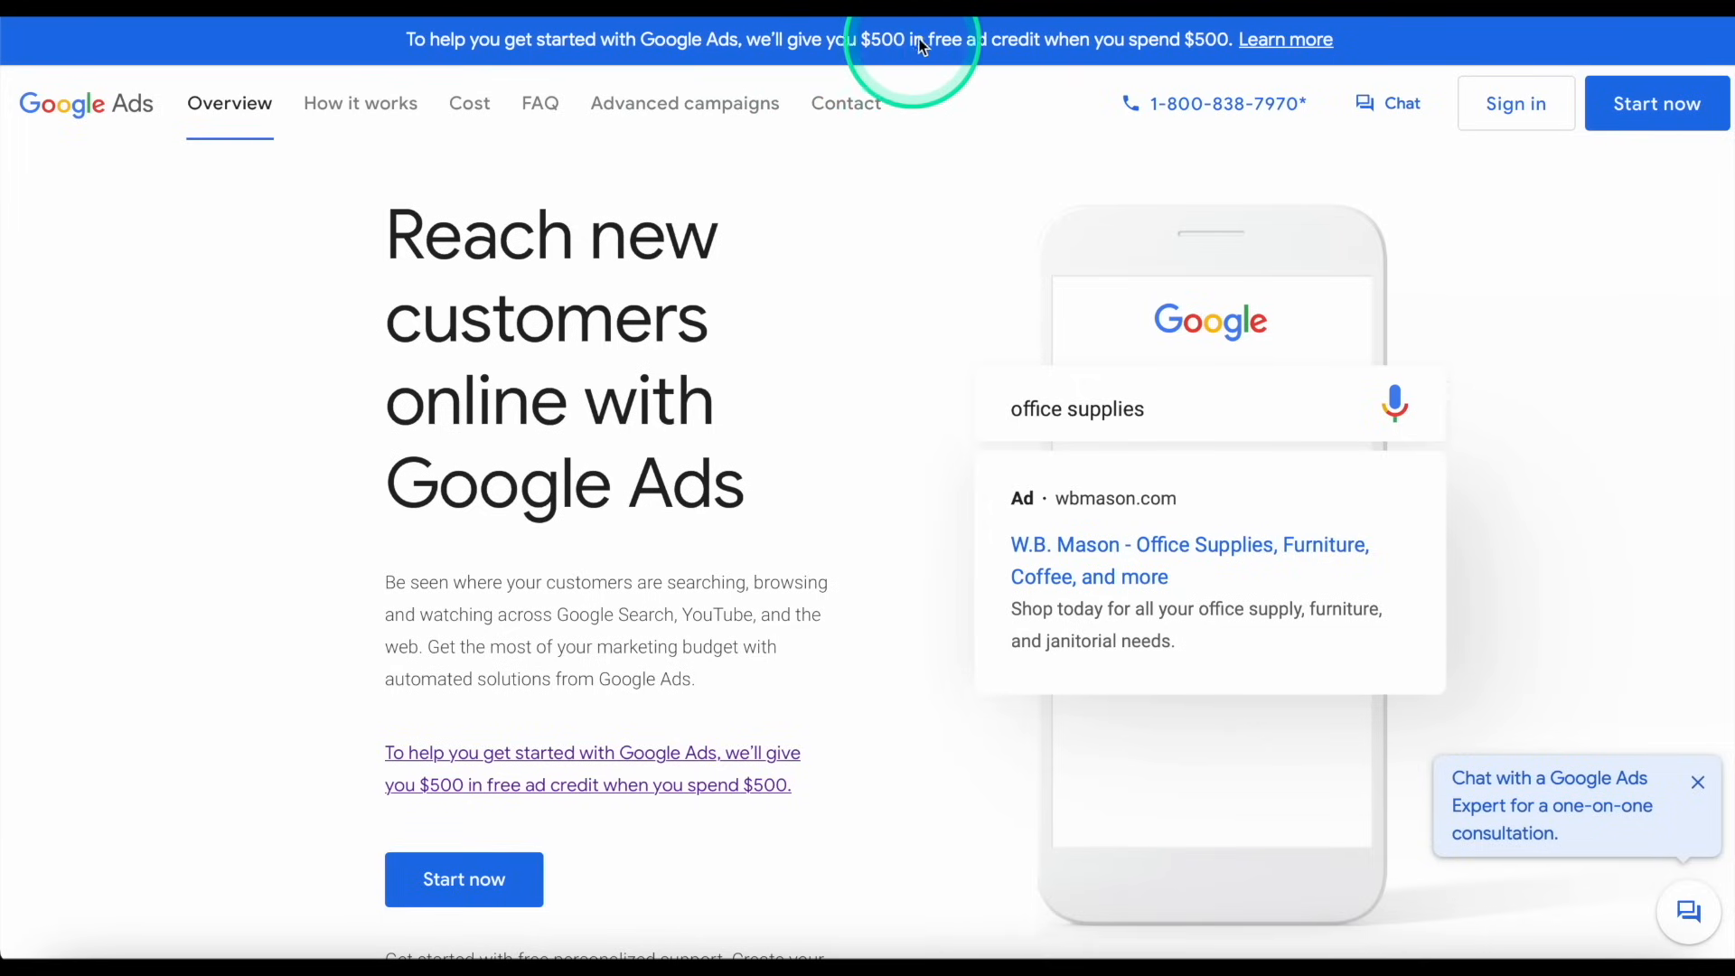
mouse_move(1207, 47)
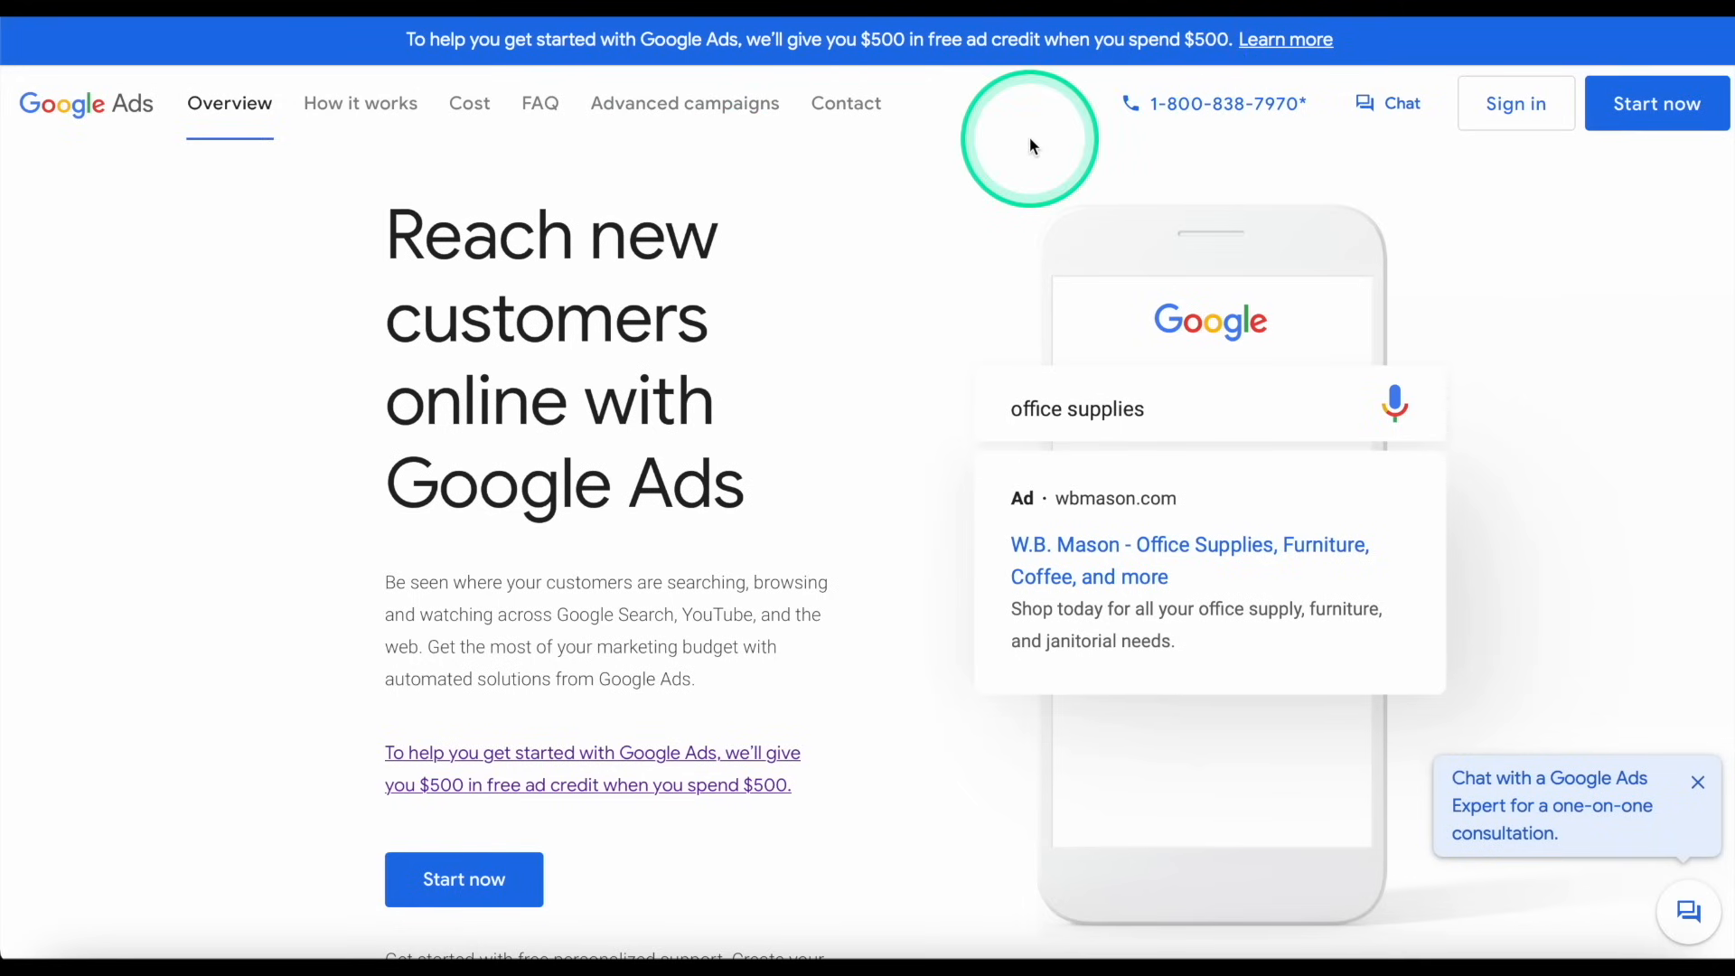
mouse_move(866, 381)
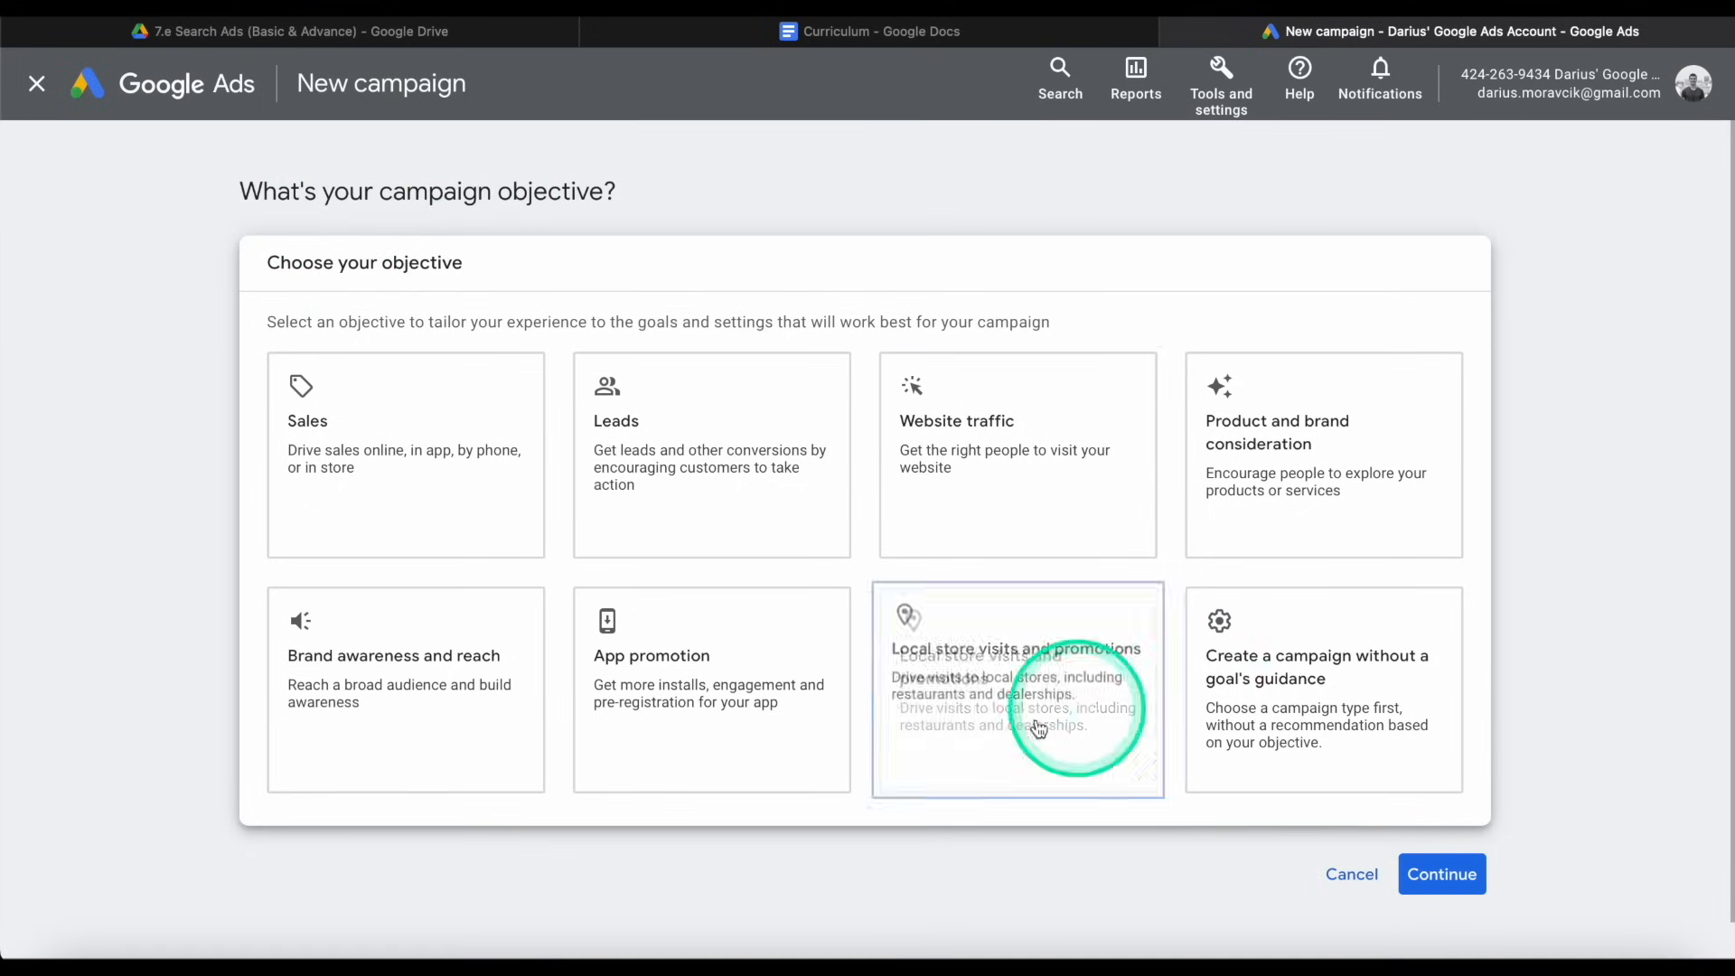
mouse_move(1084, 234)
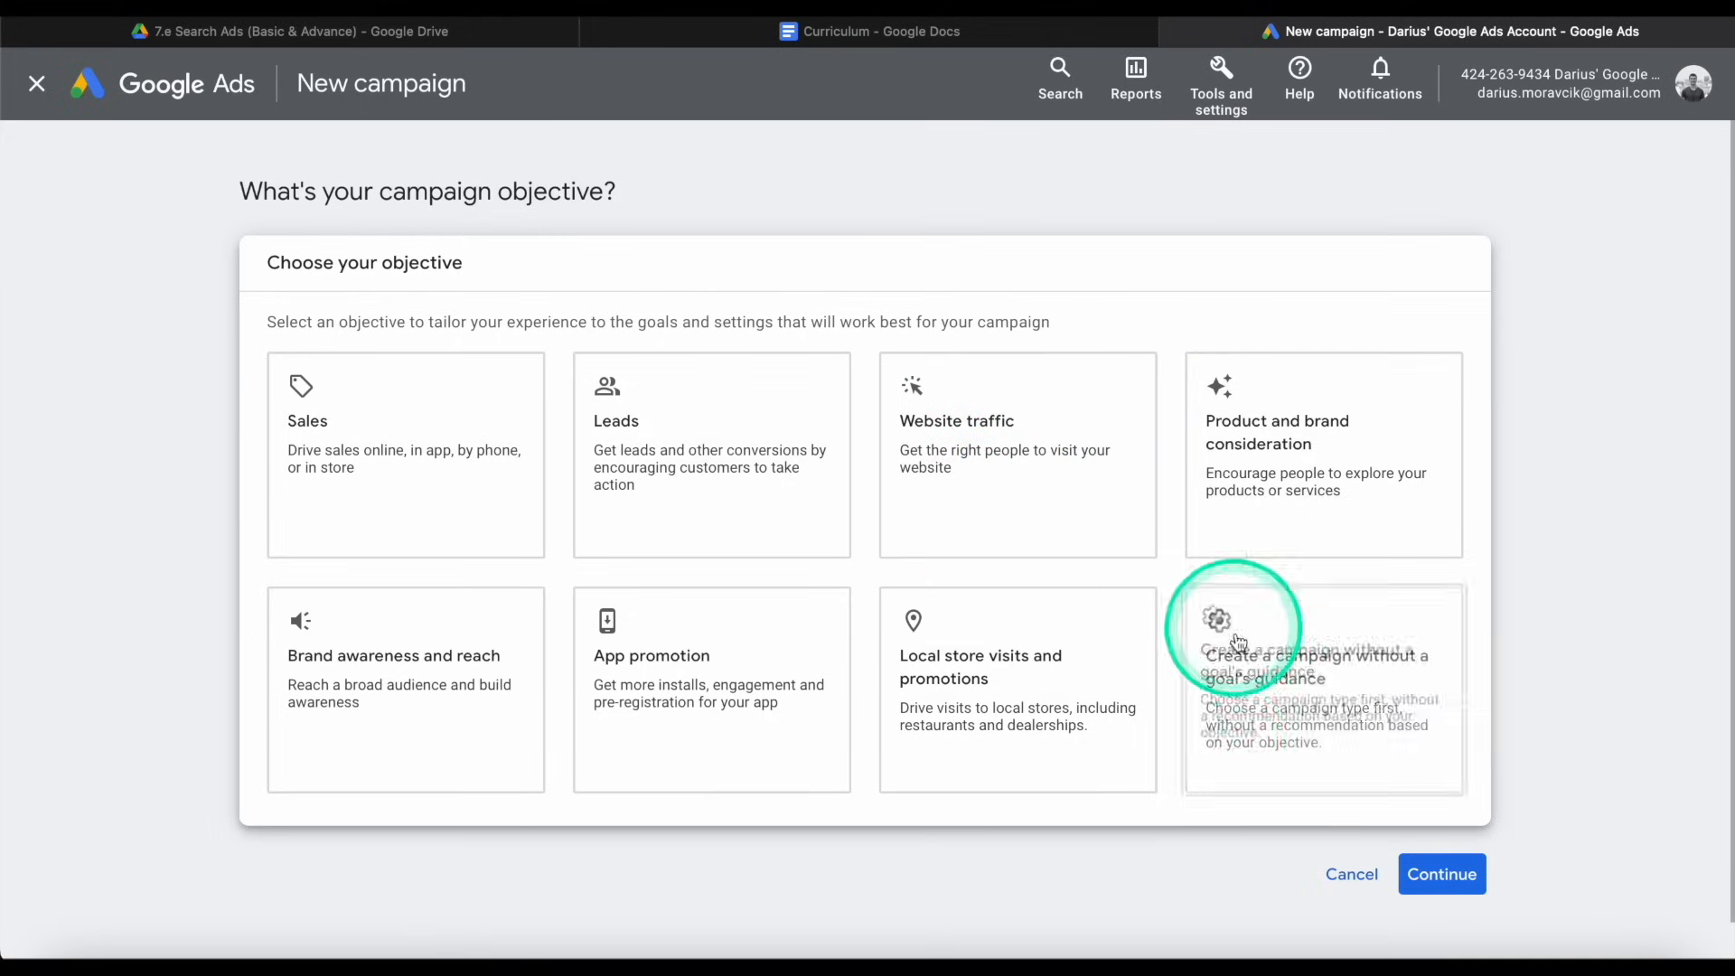
Pick the App promotion tile as the campaign objective.
click(676, 701)
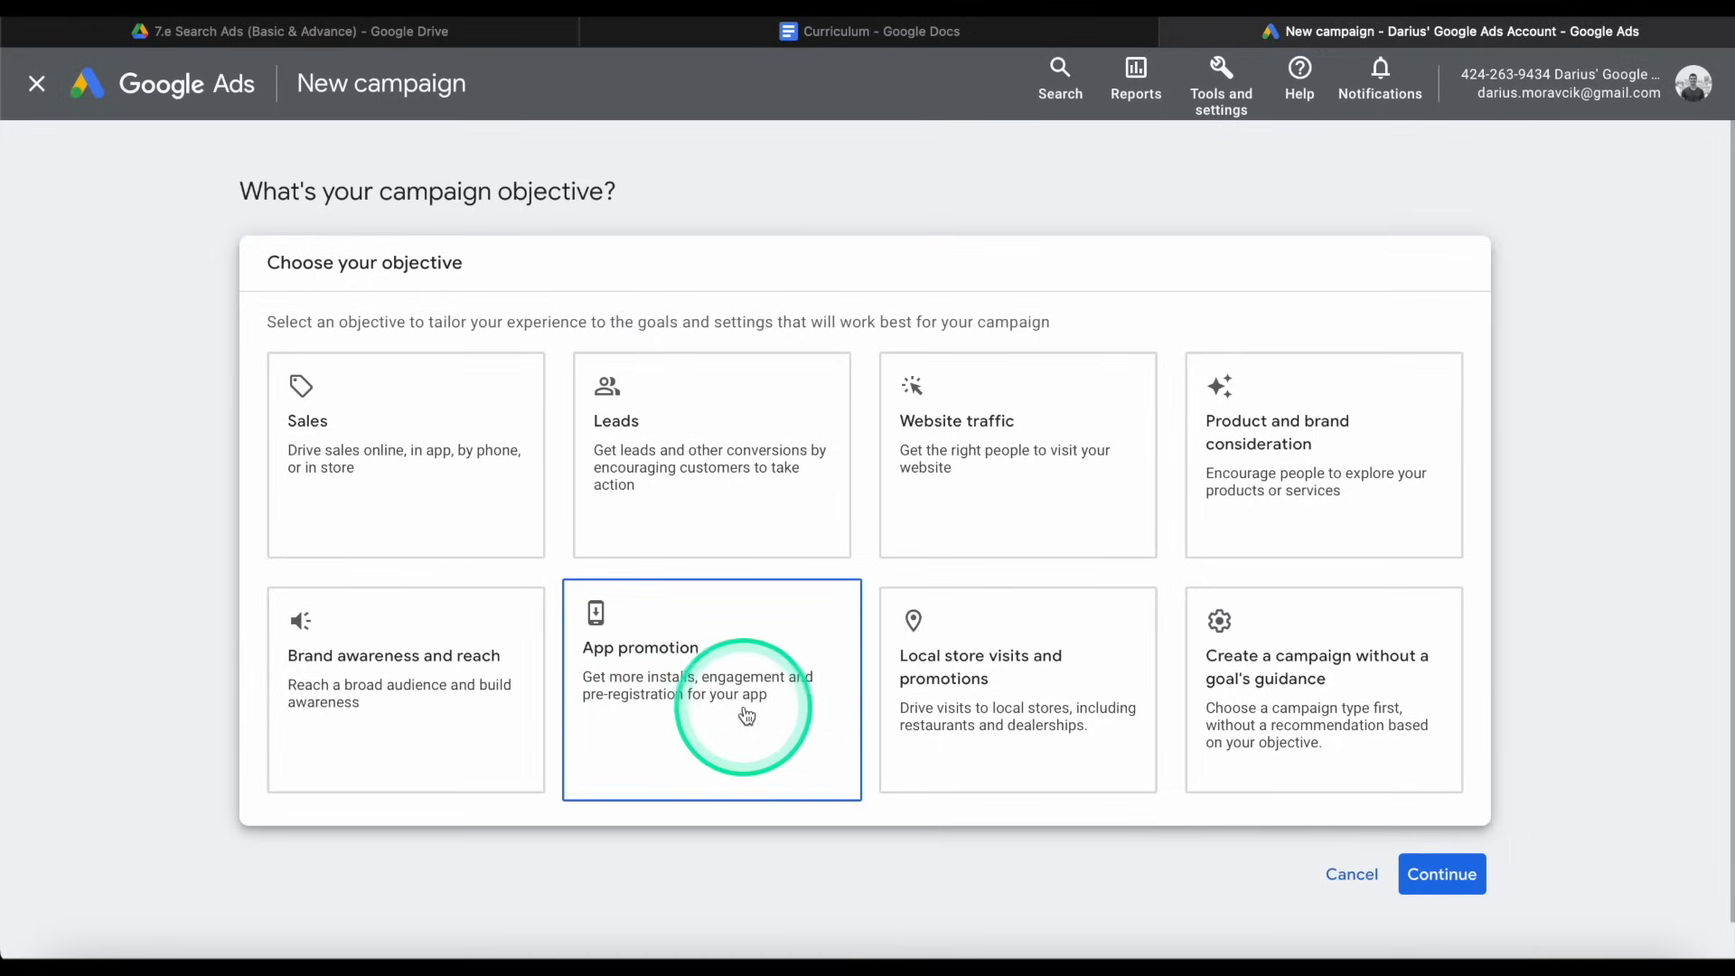
click(1442, 875)
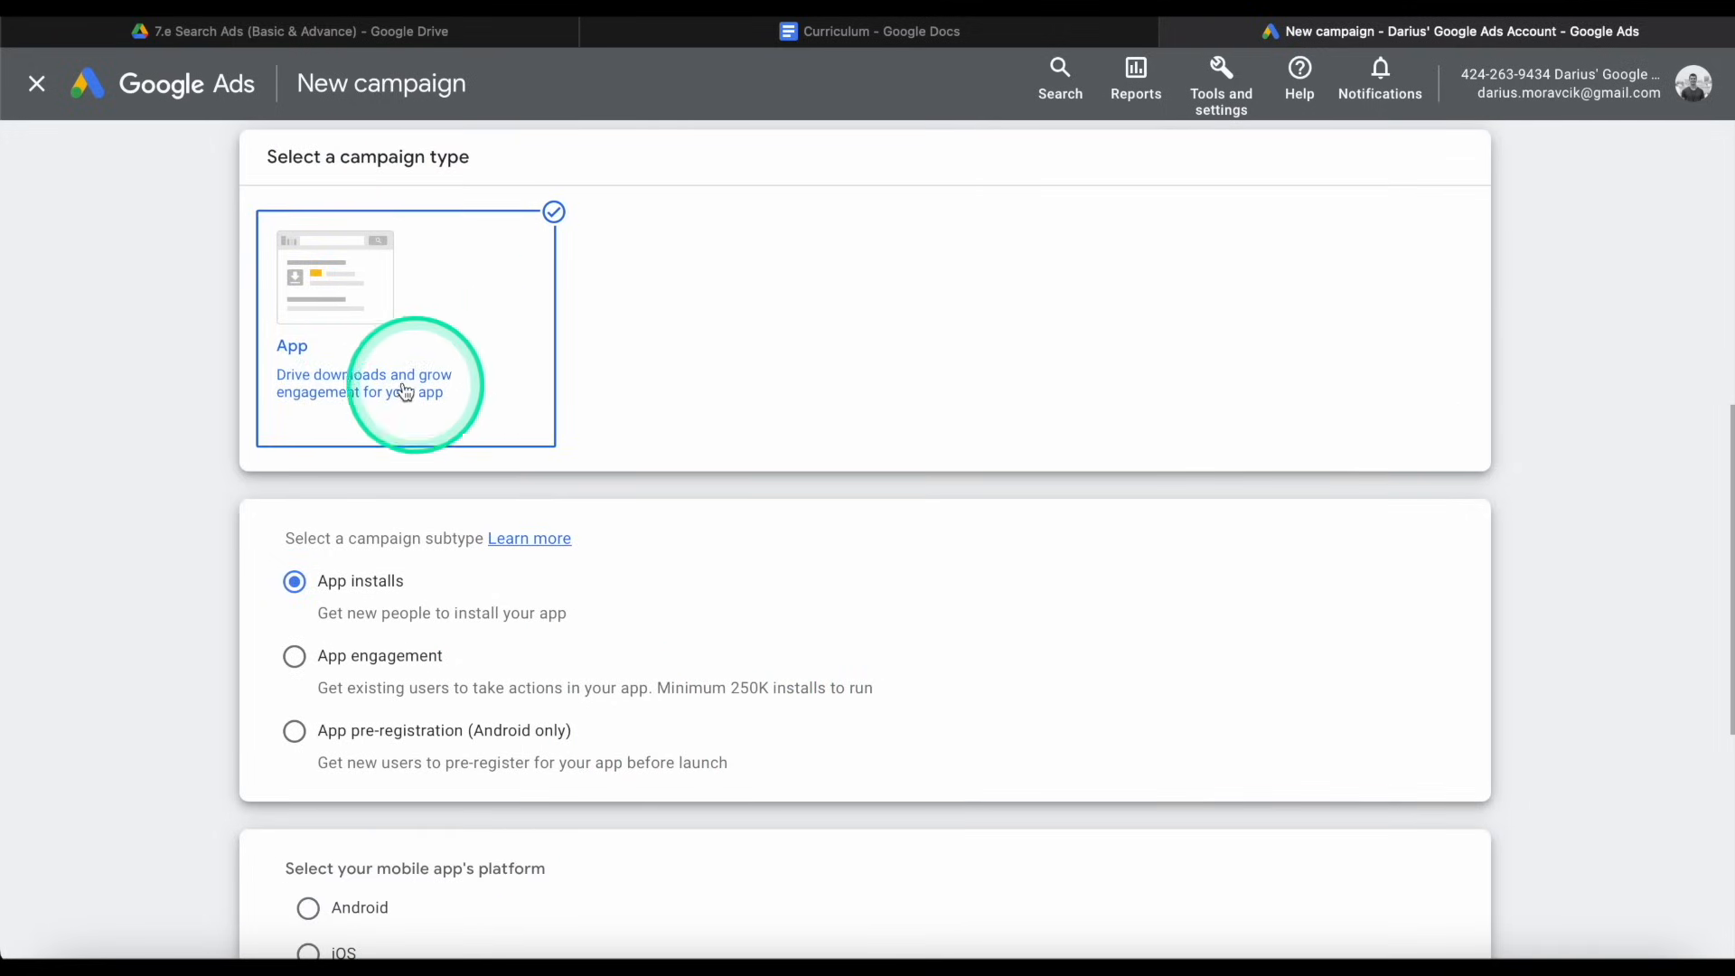
Try App pre-registration, settle on App installs as subtype, and choose Android as platform.
scroll(down, 3)
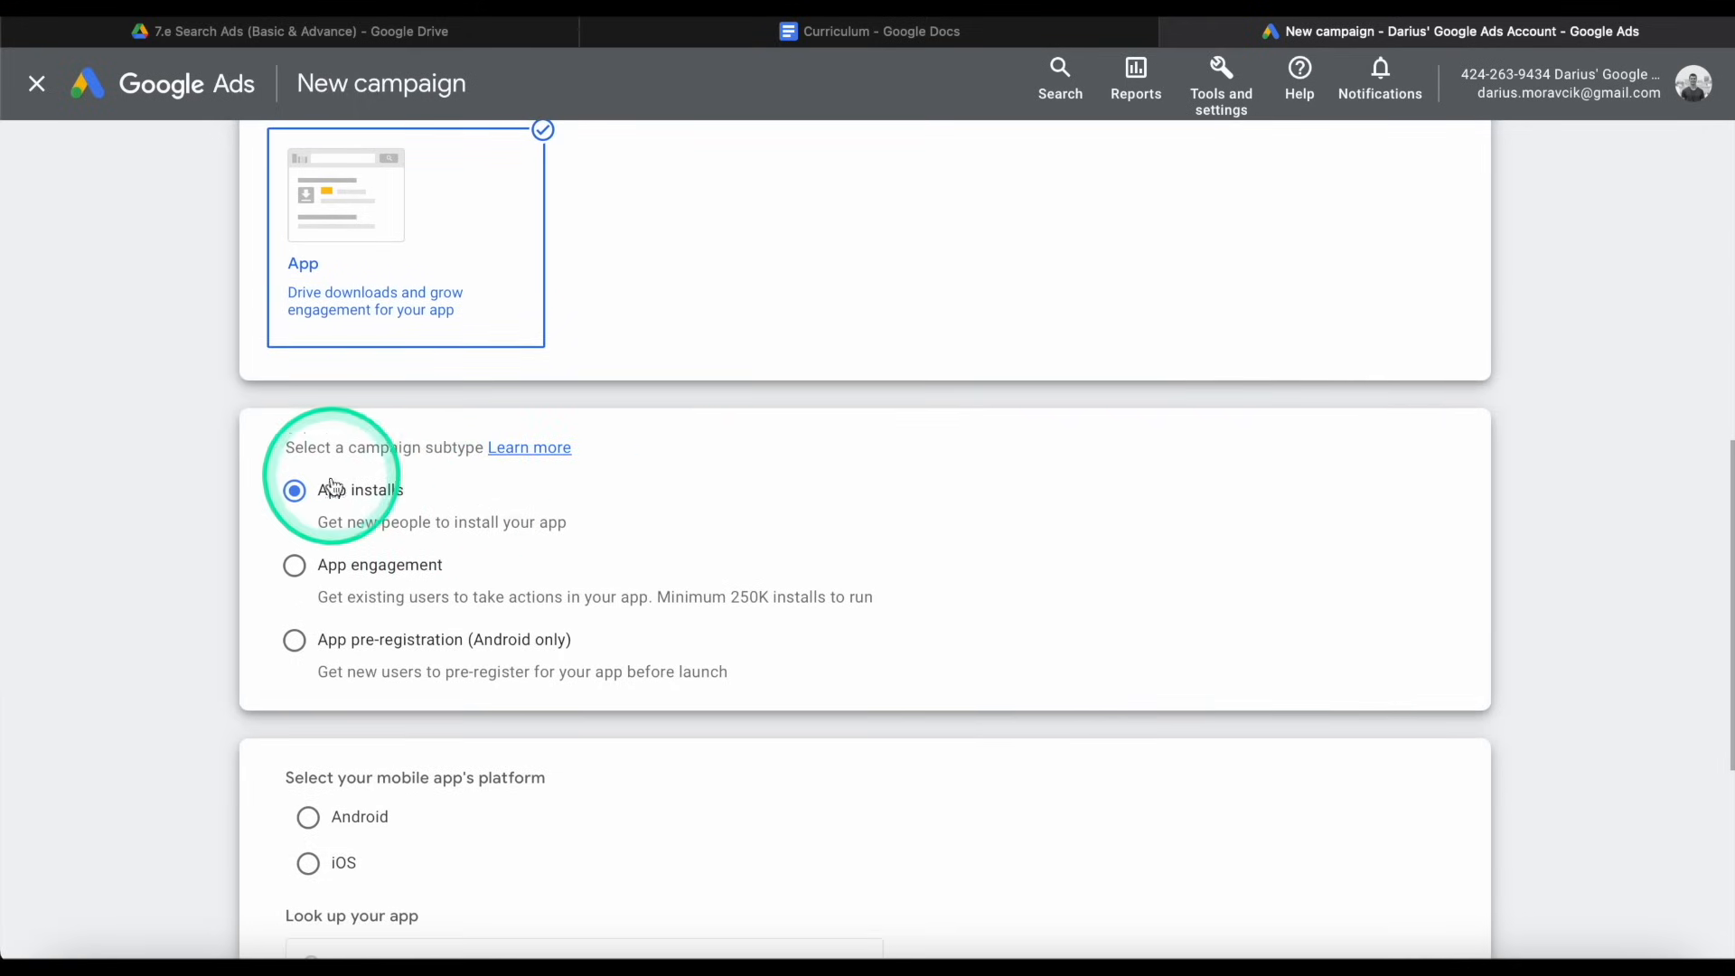
mouse_move(394, 571)
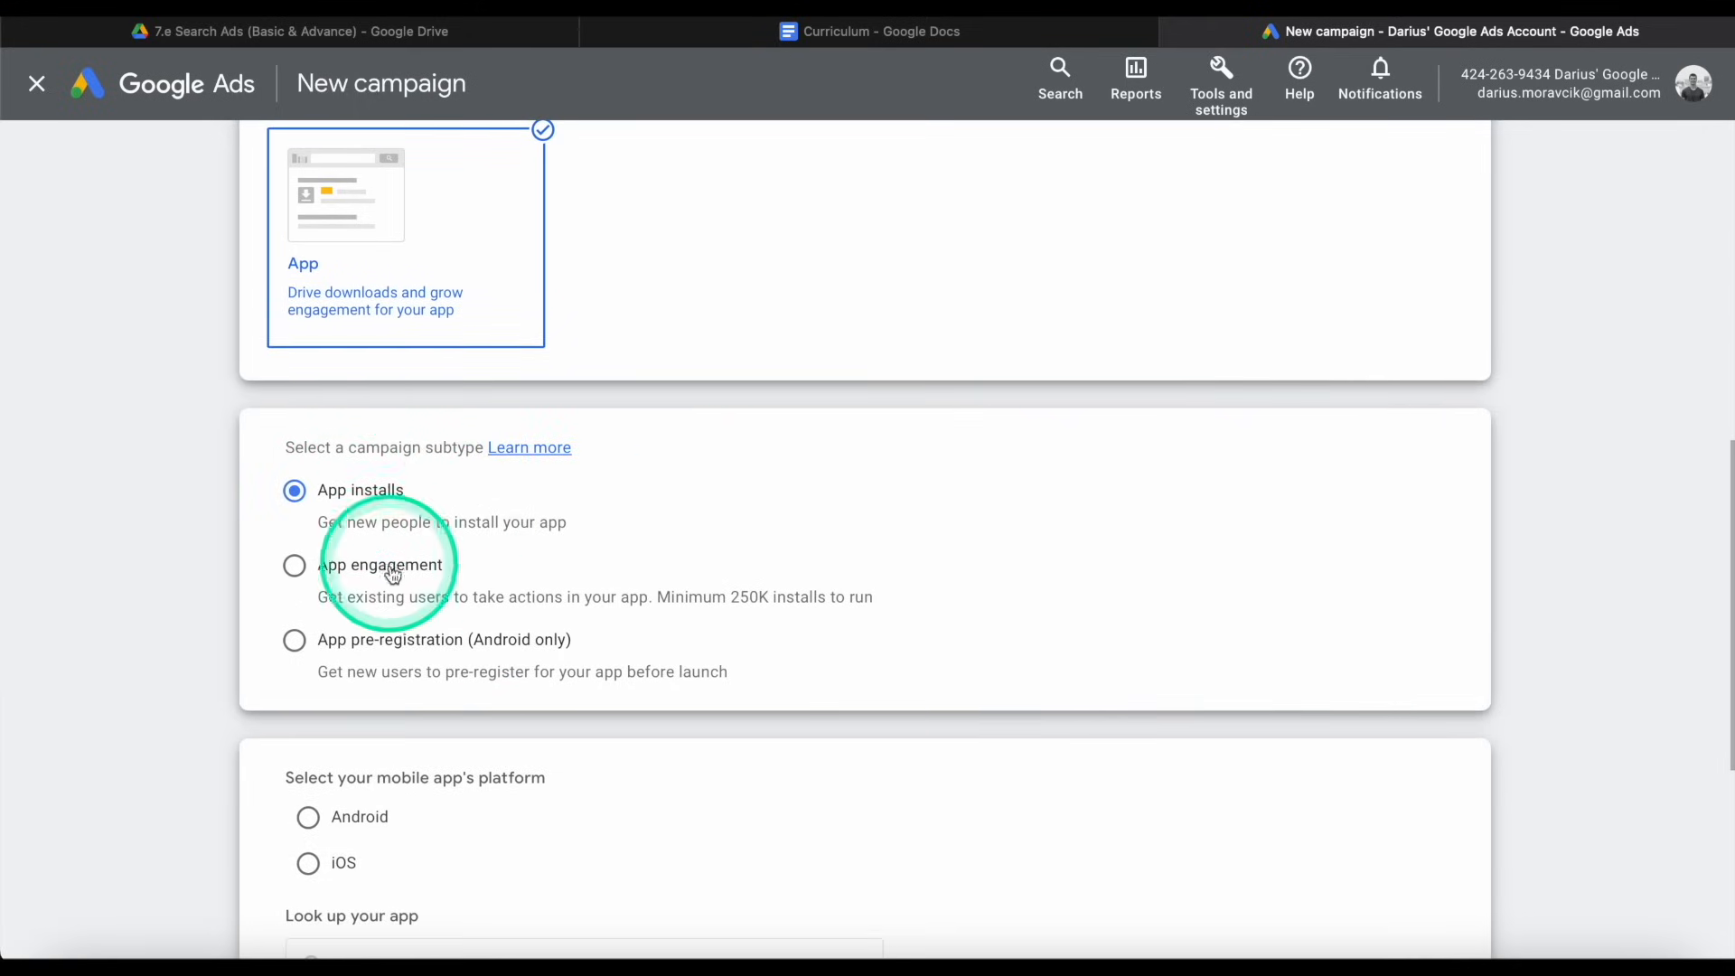
mouse_move(336, 650)
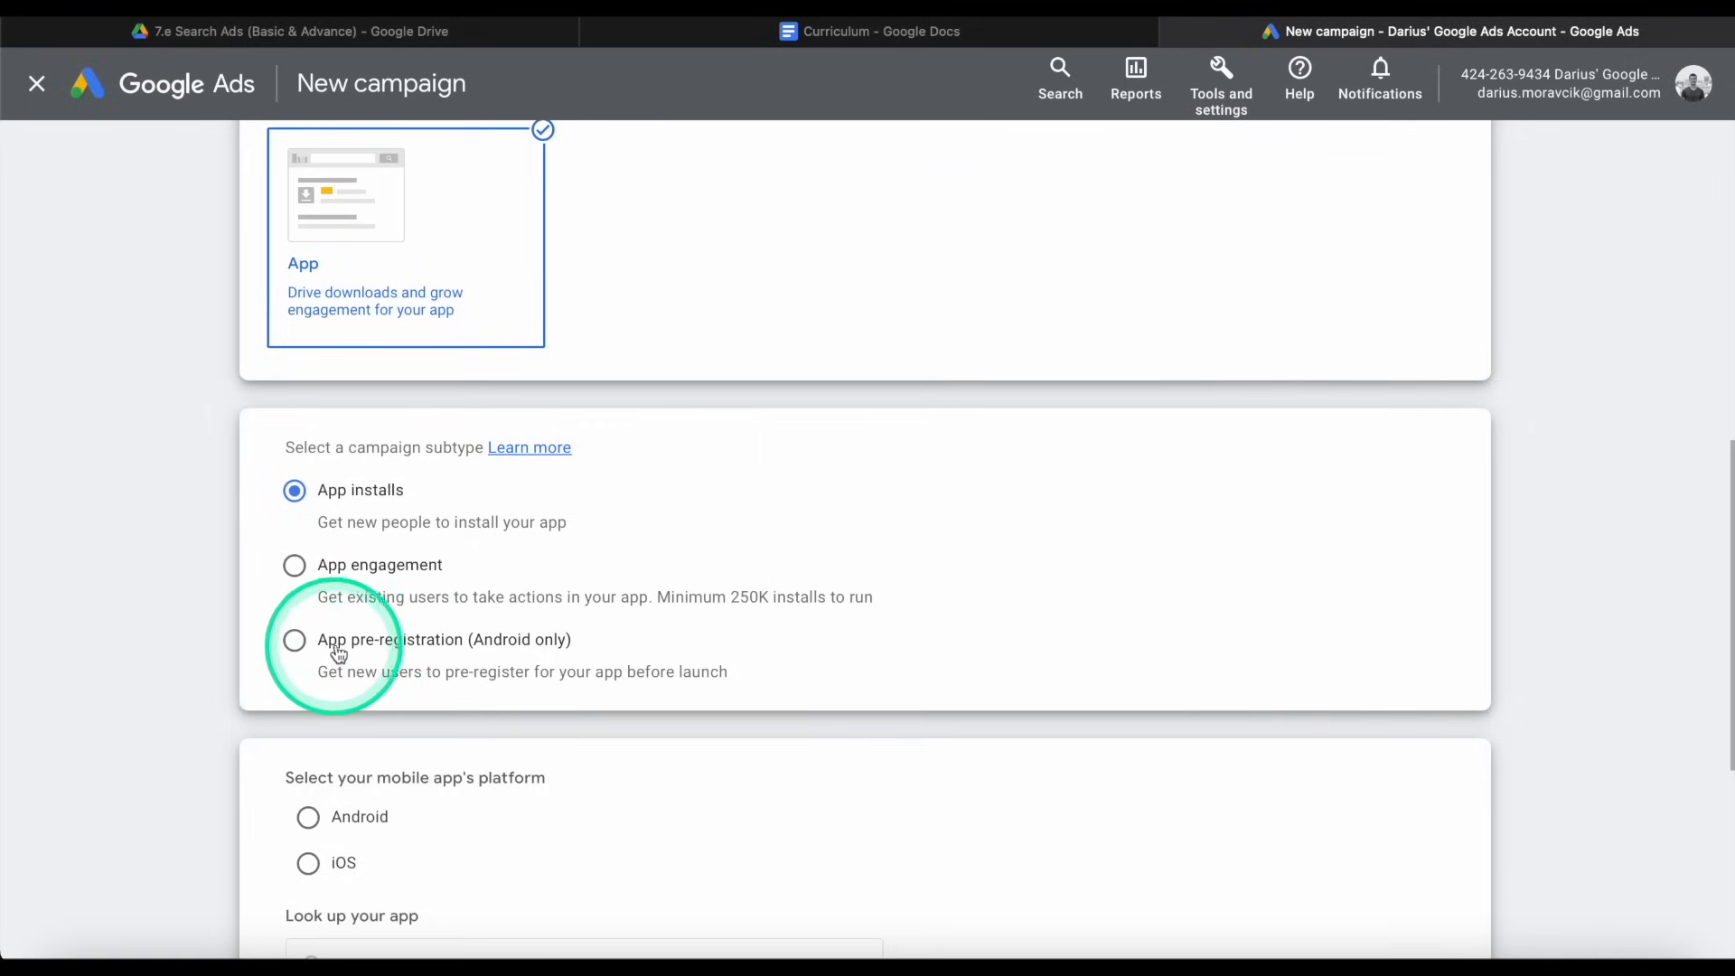
mouse_move(562, 661)
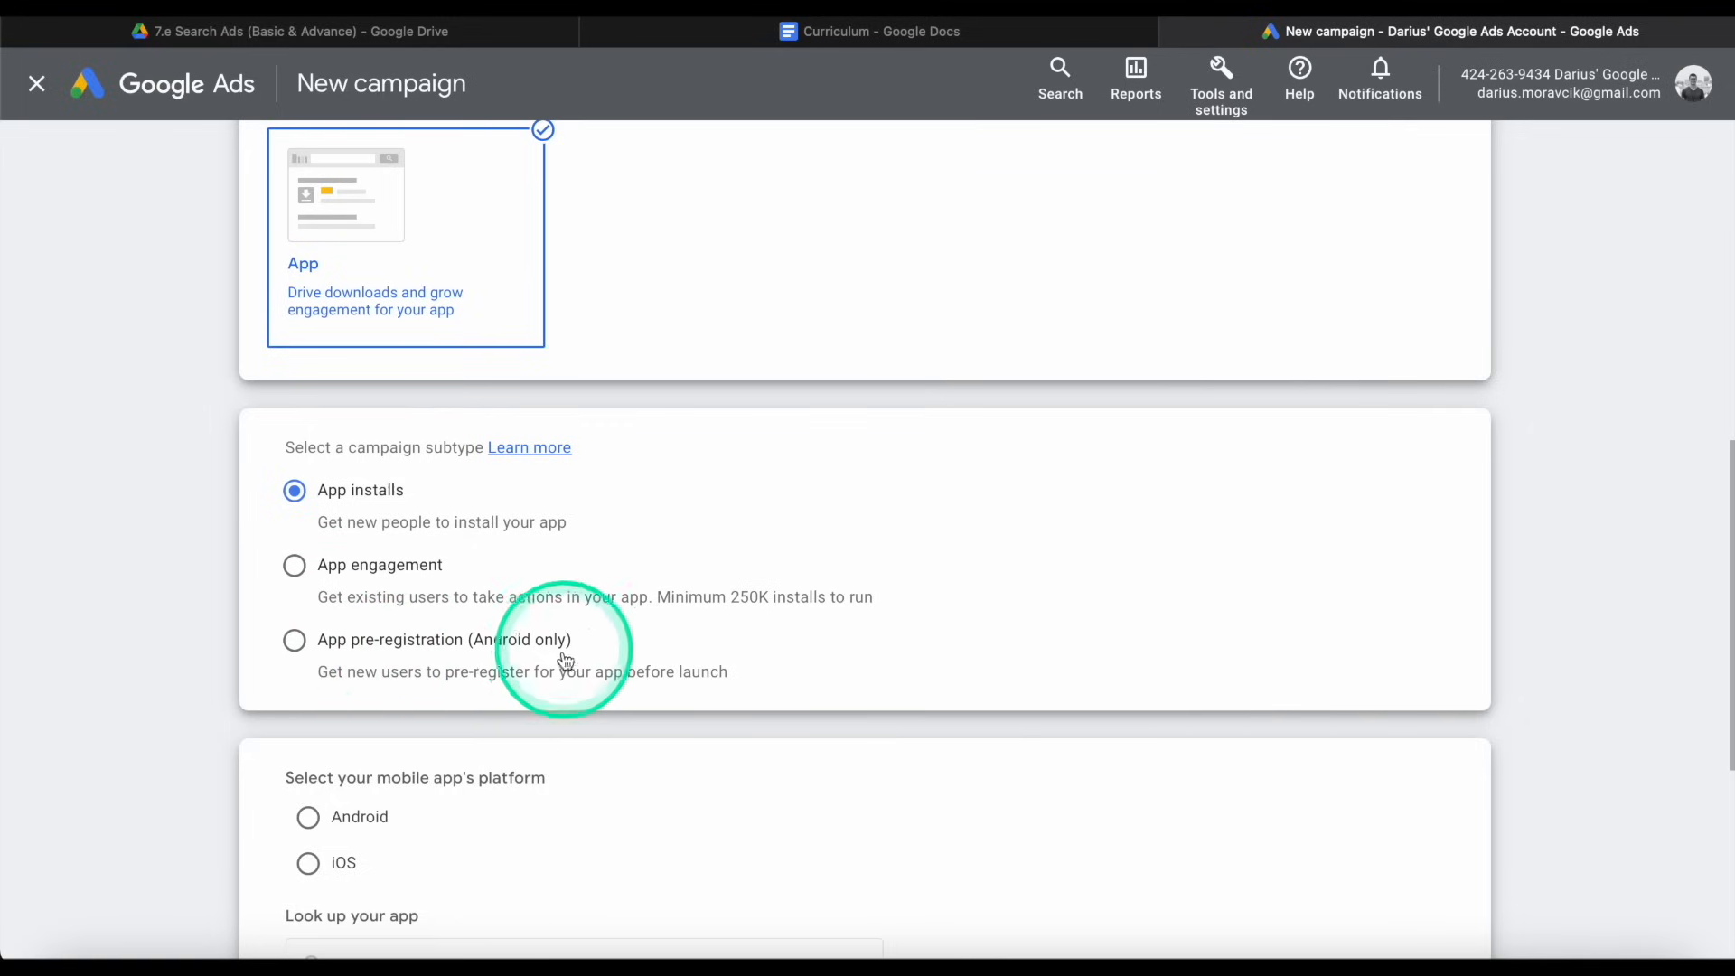
mouse_move(497, 669)
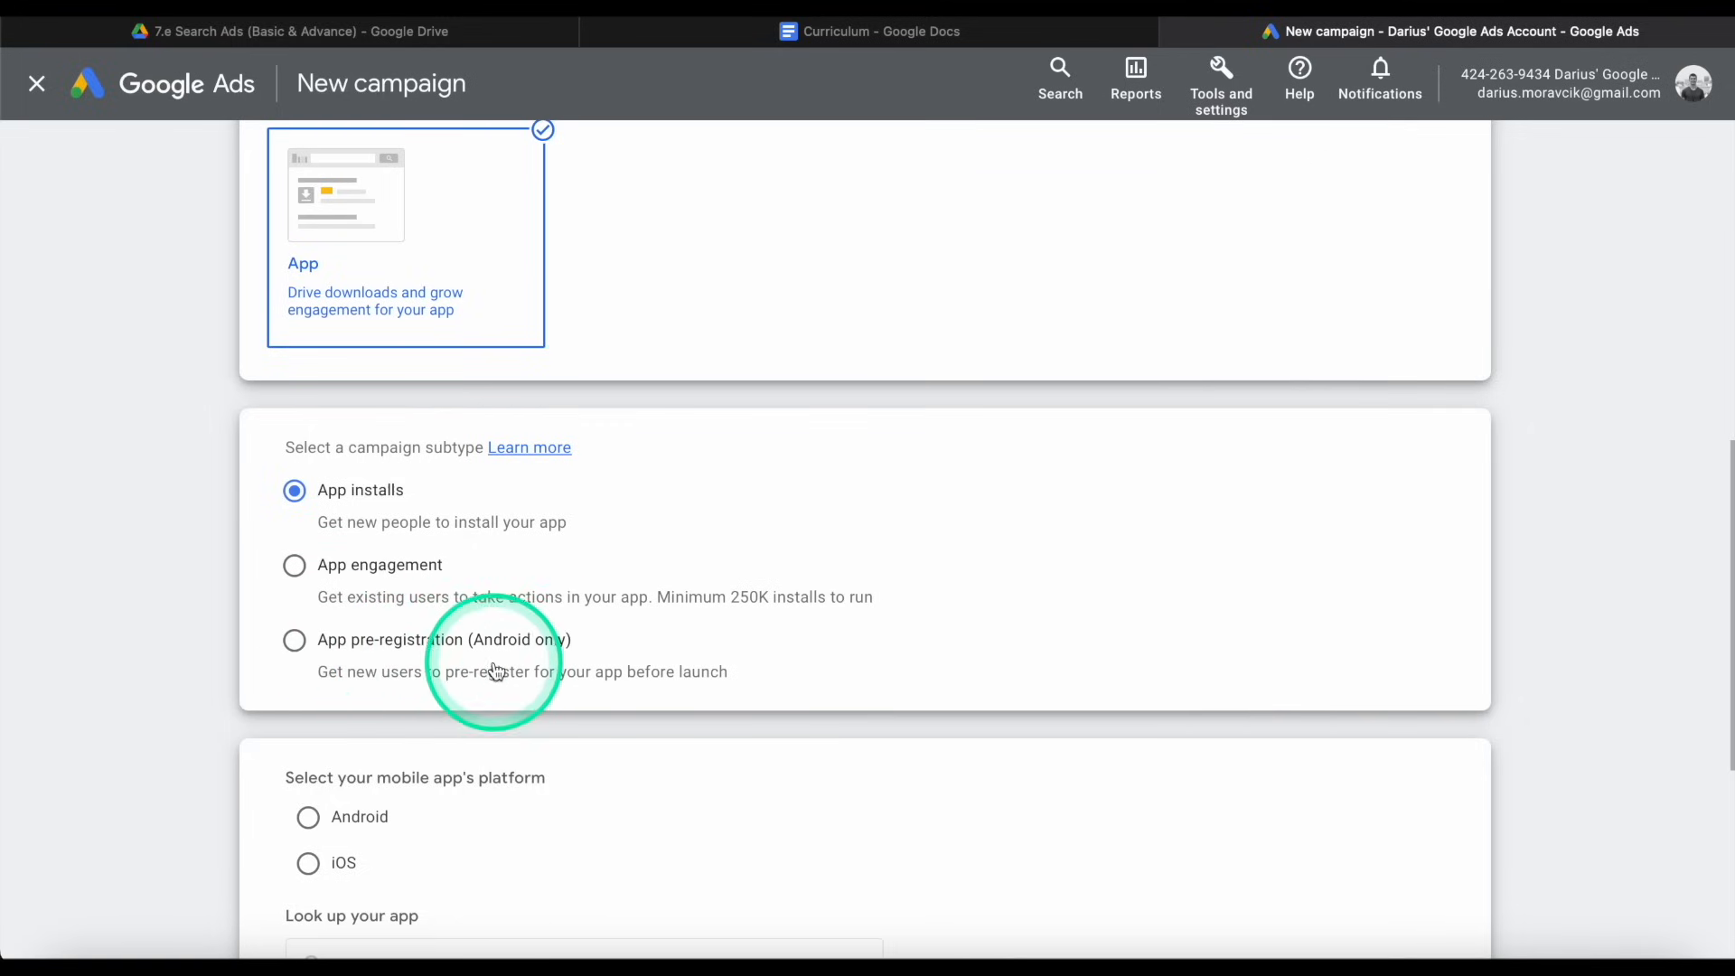
click(292, 640)
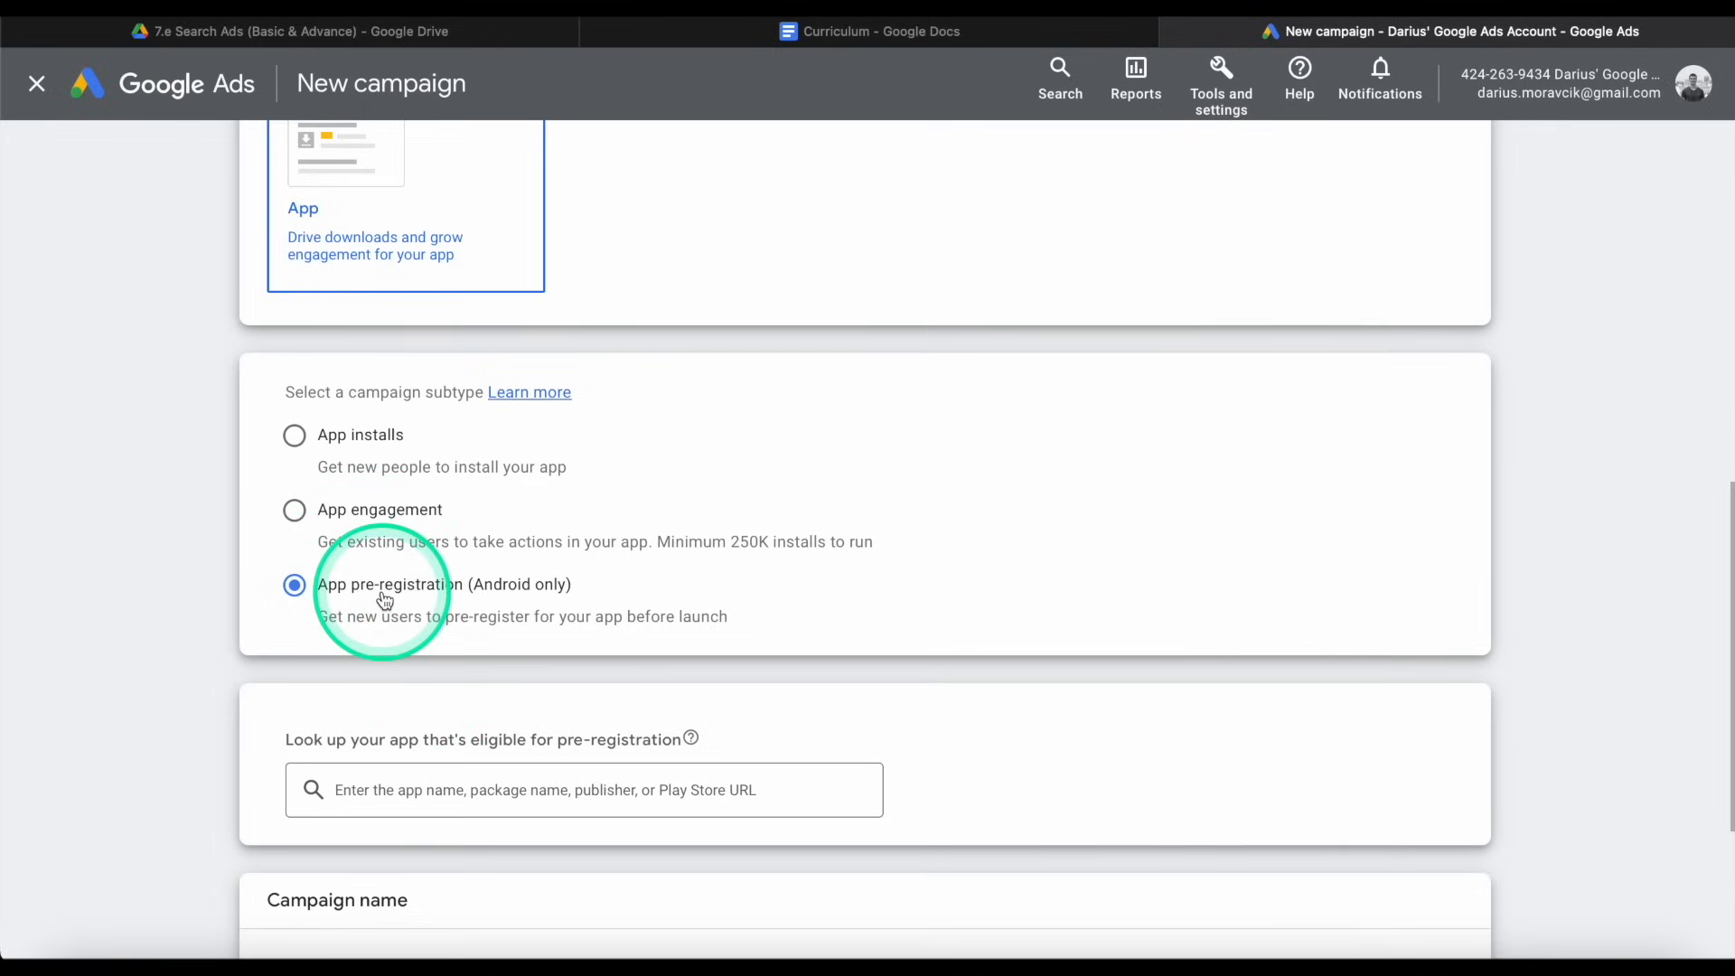
click(293, 585)
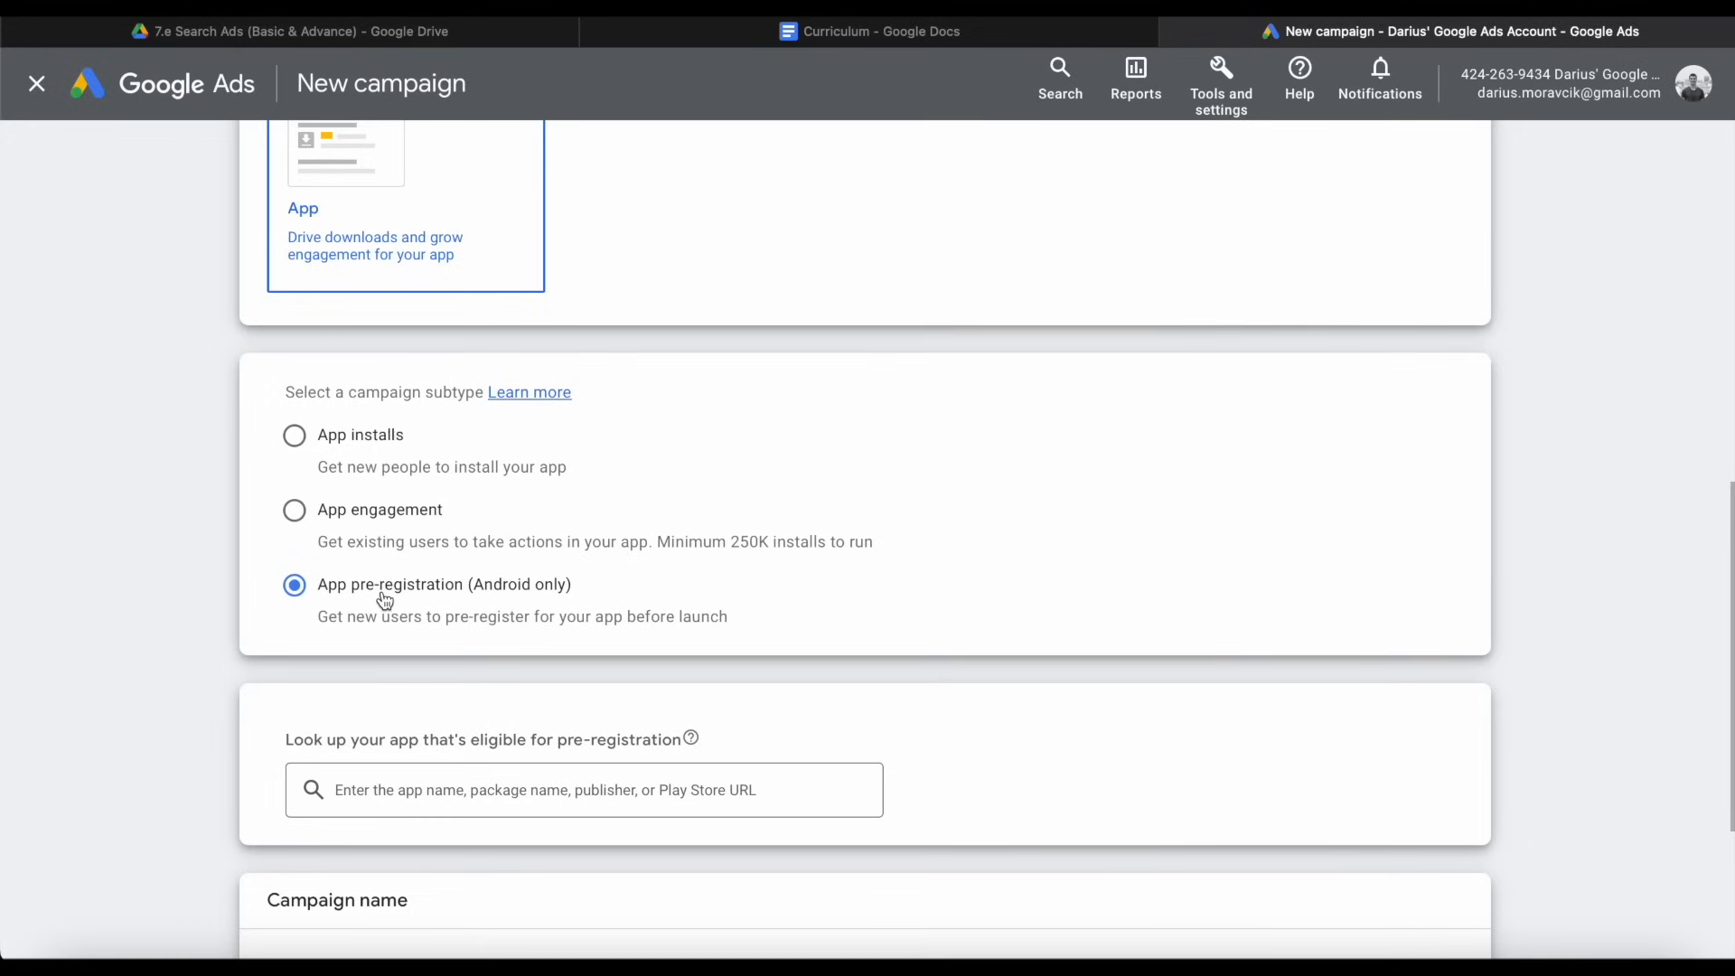
click(427, 596)
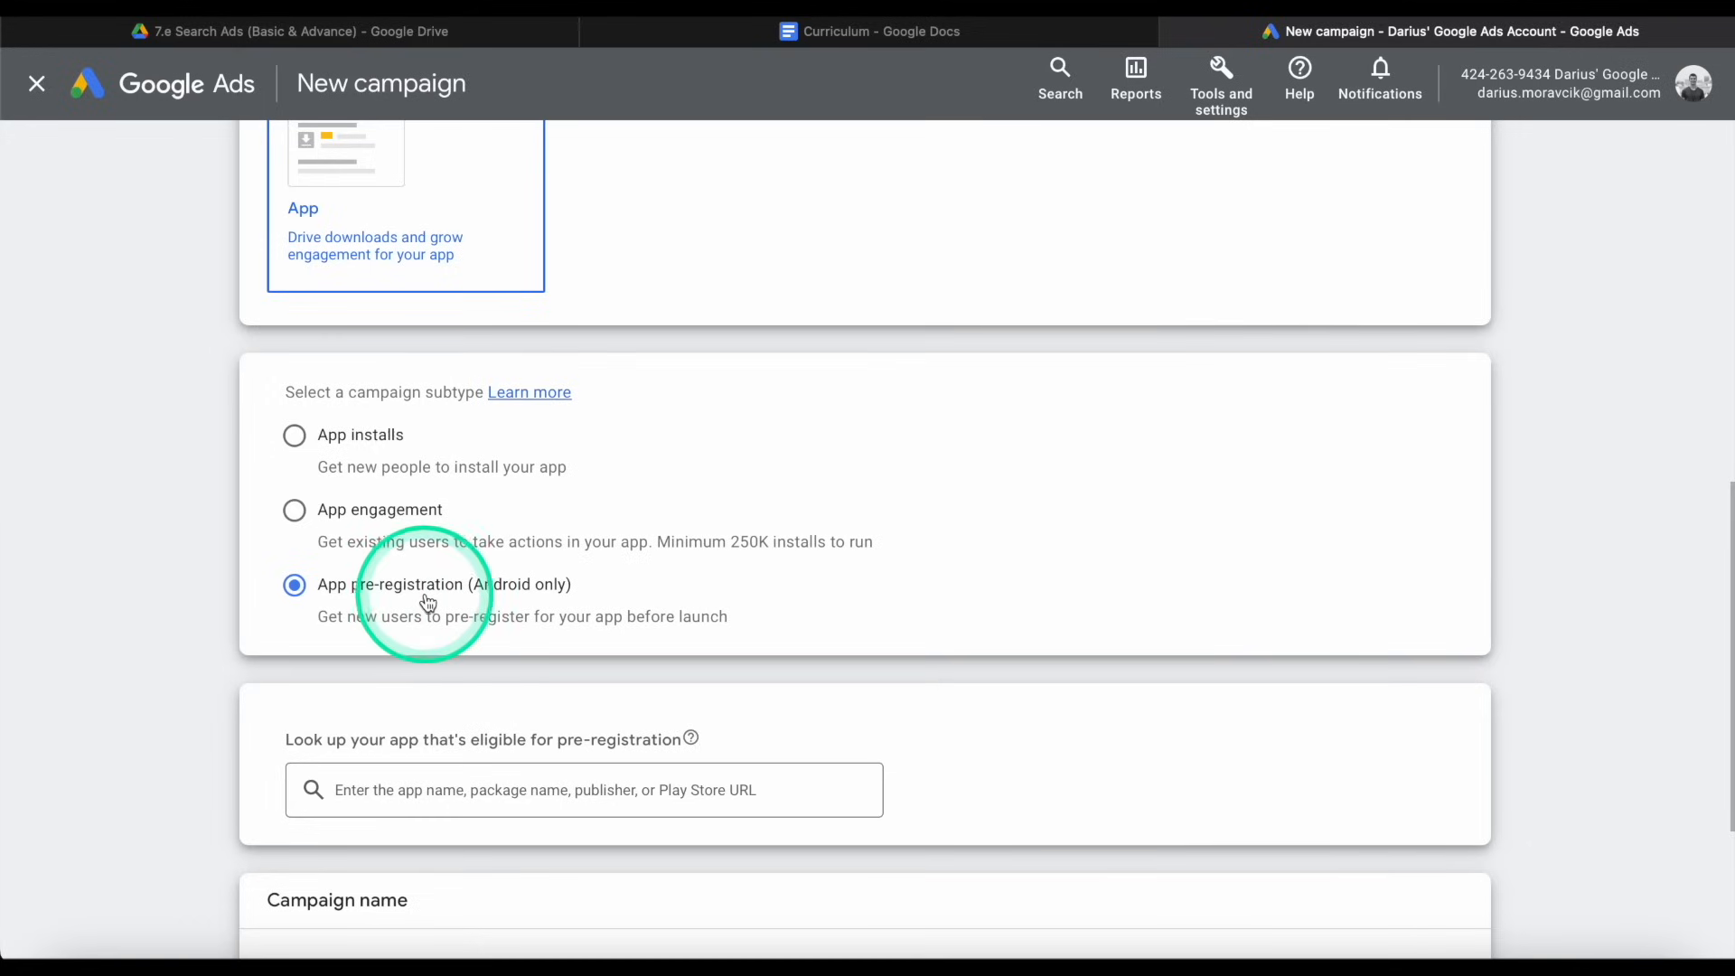
click(292, 434)
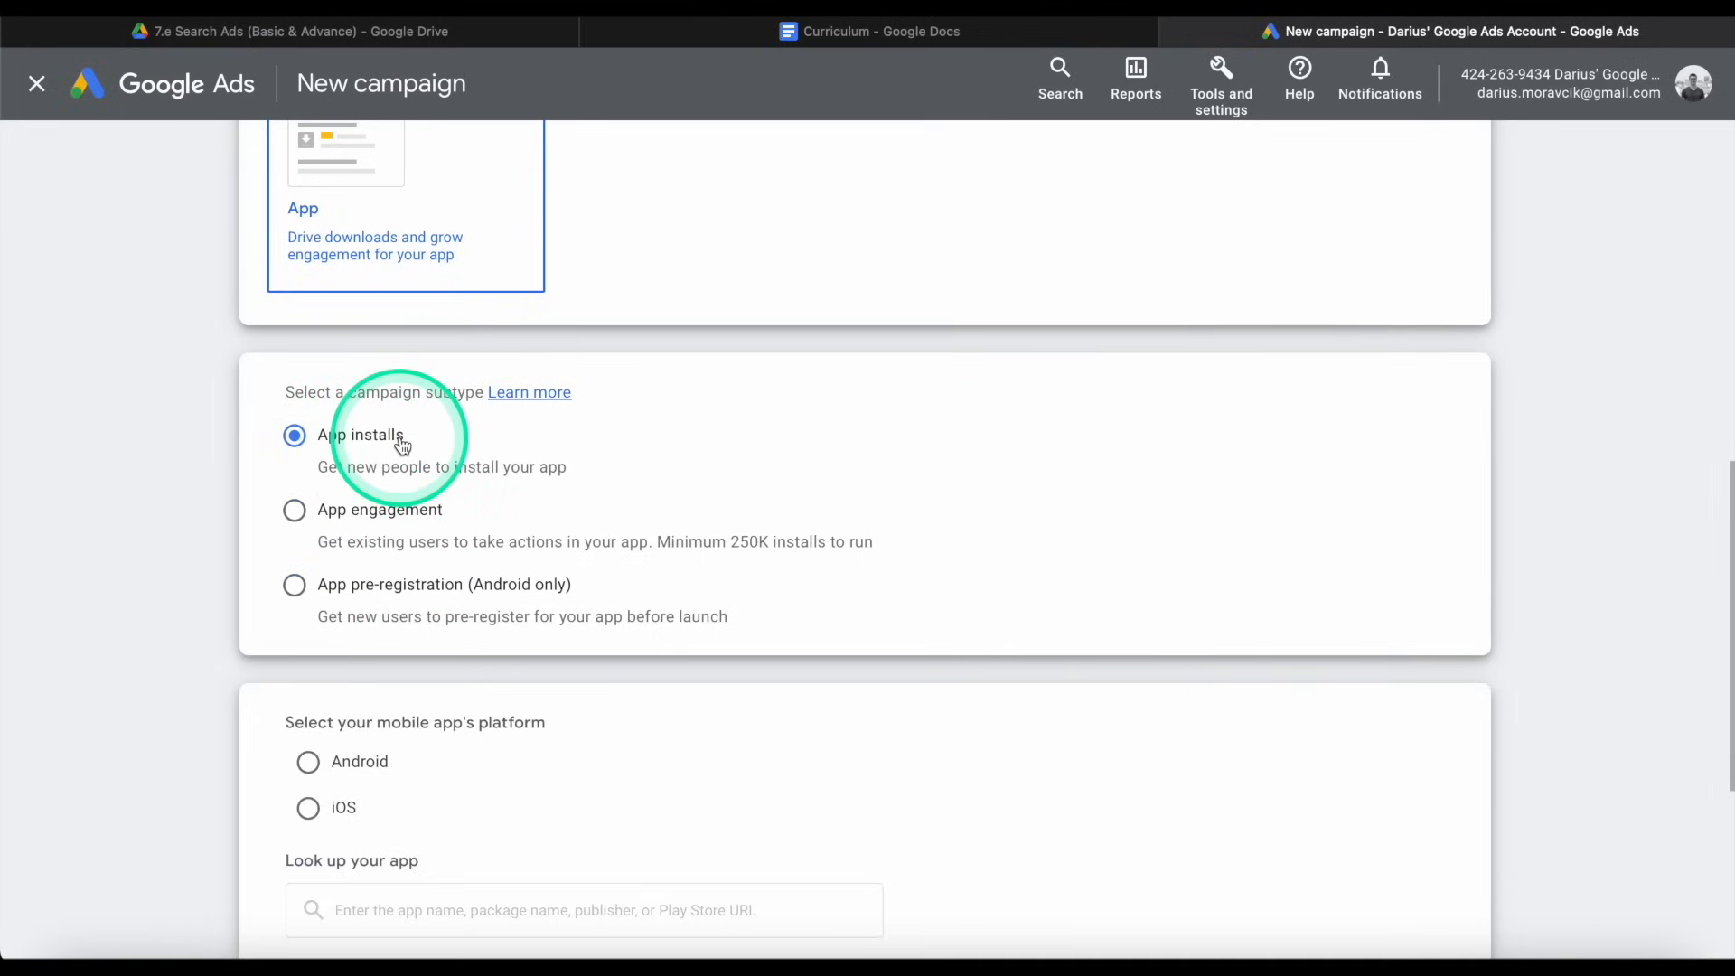
scroll(down, 3)
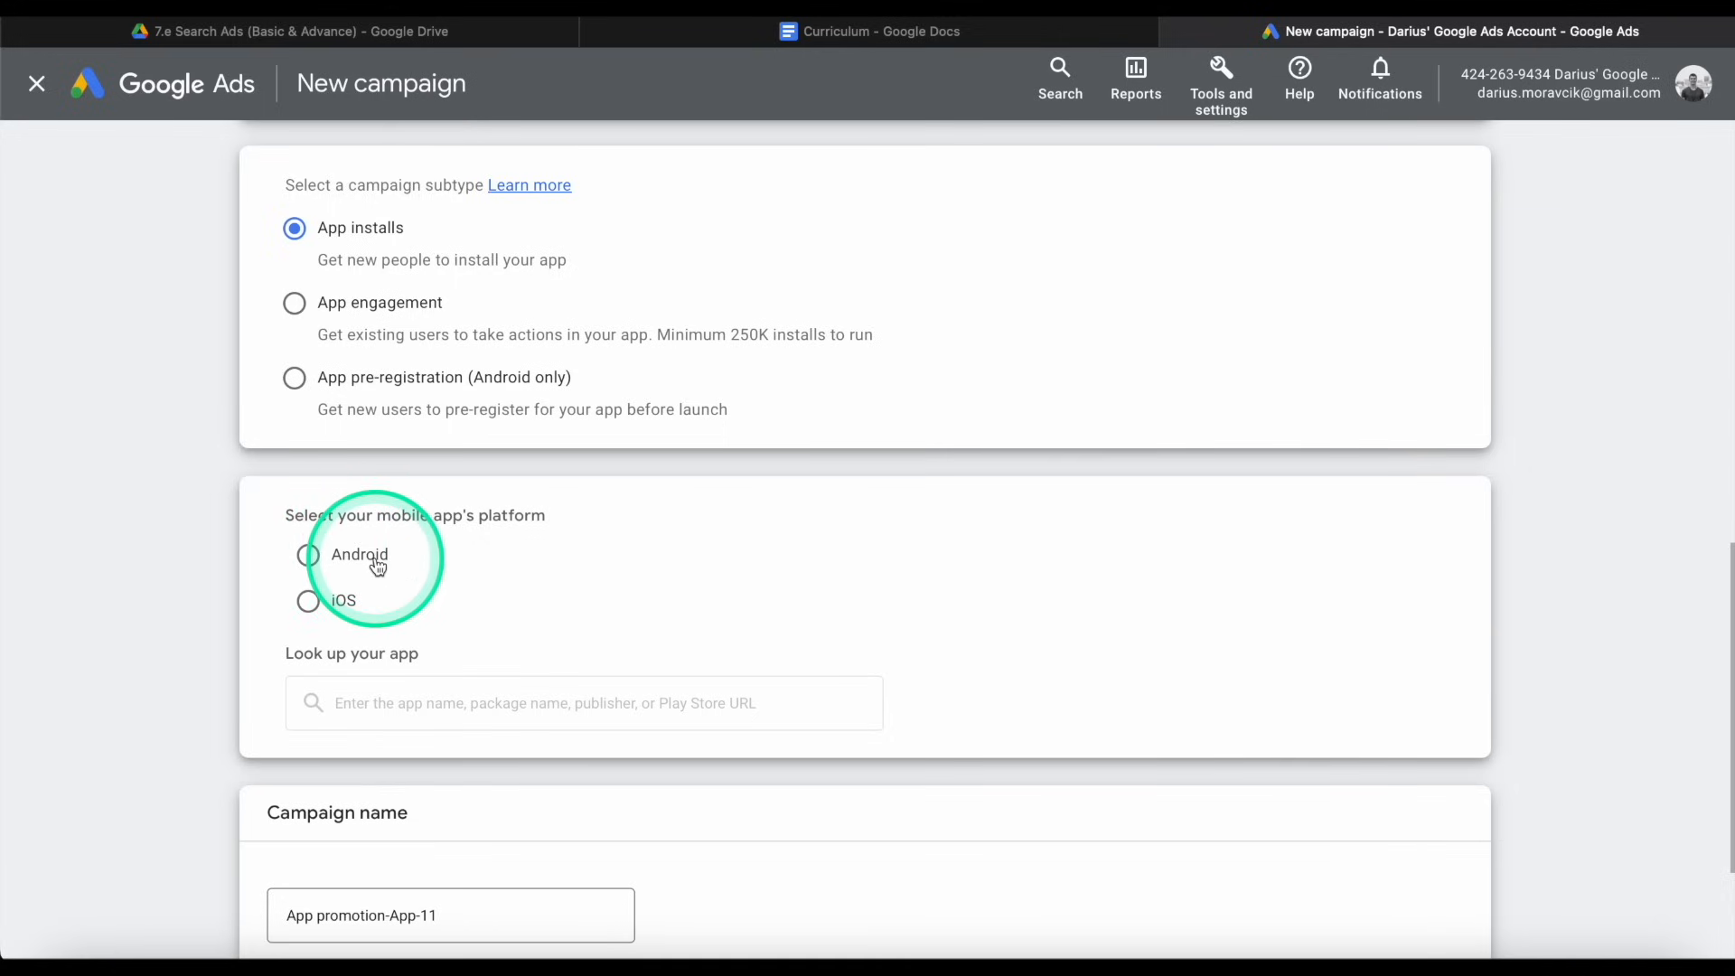
click(307, 555)
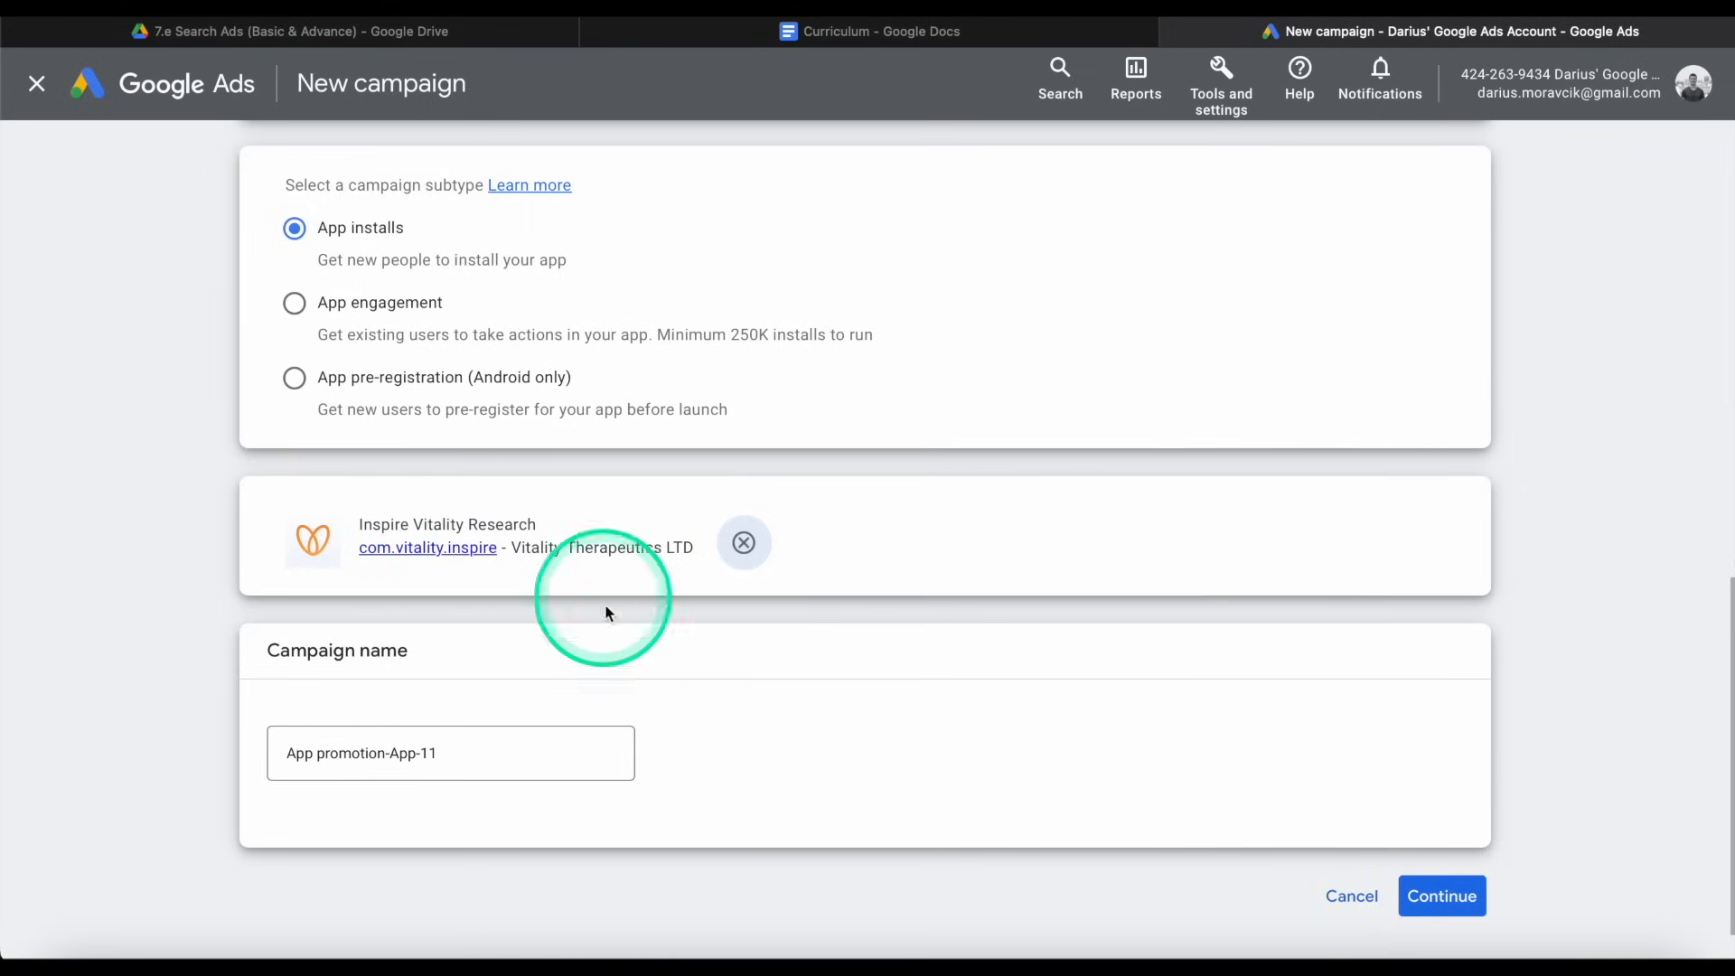
mouse_move(990, 629)
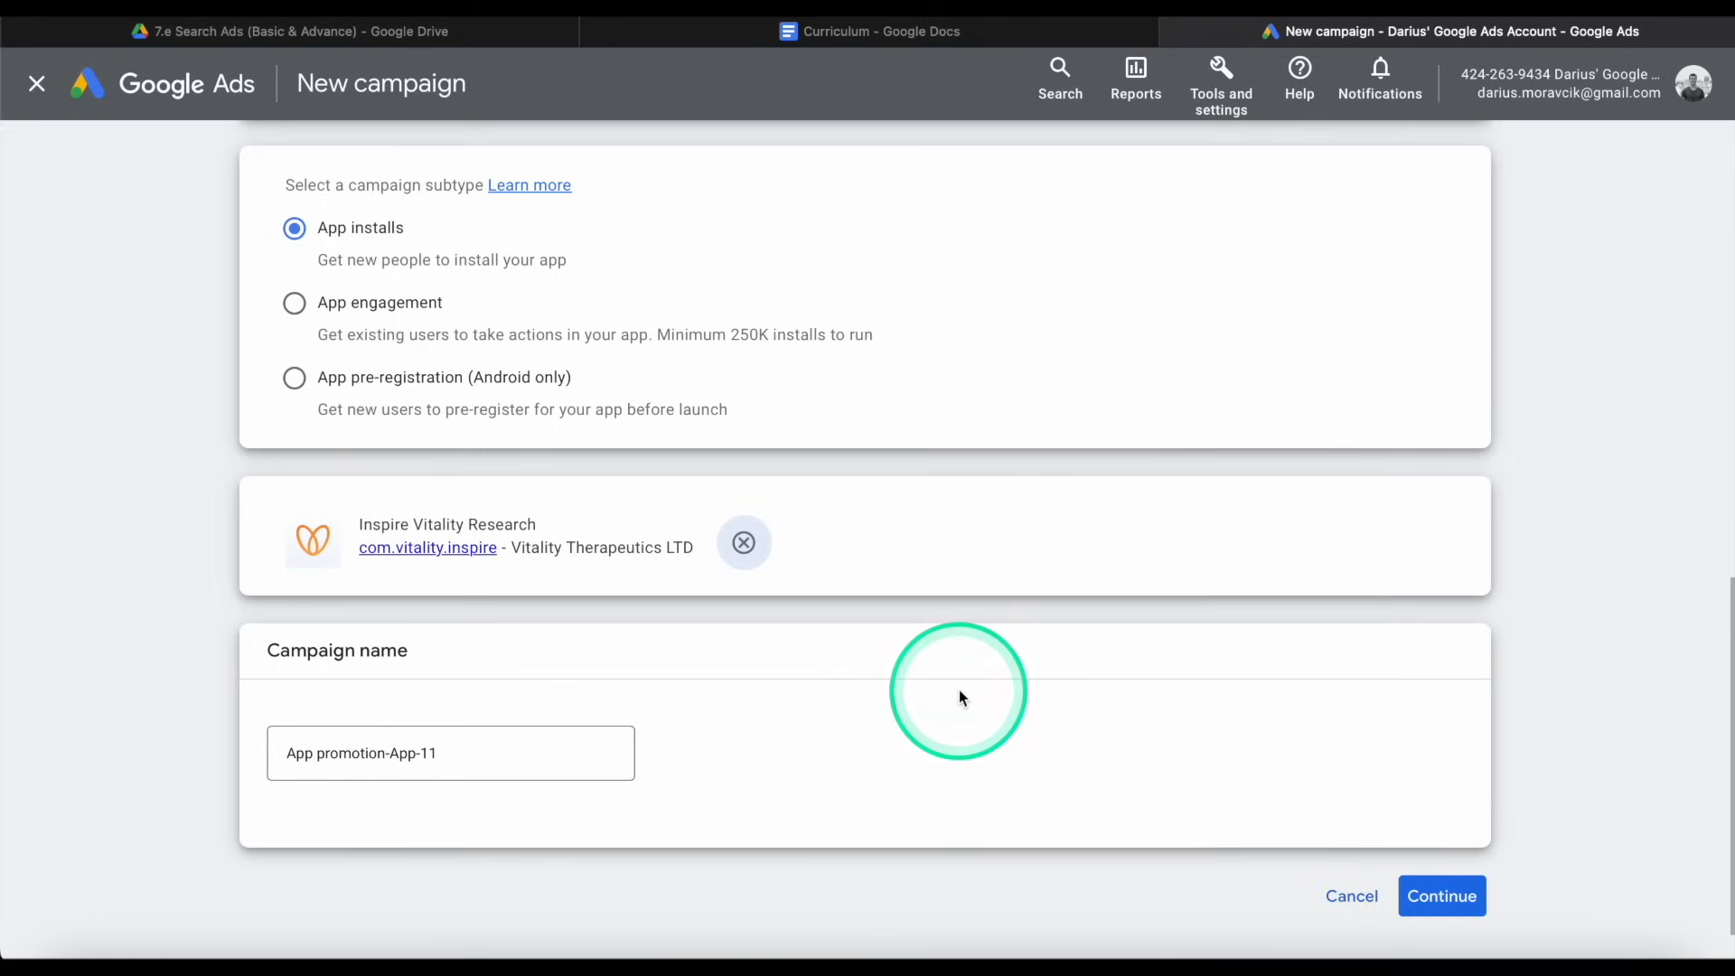
mouse_move(572, 609)
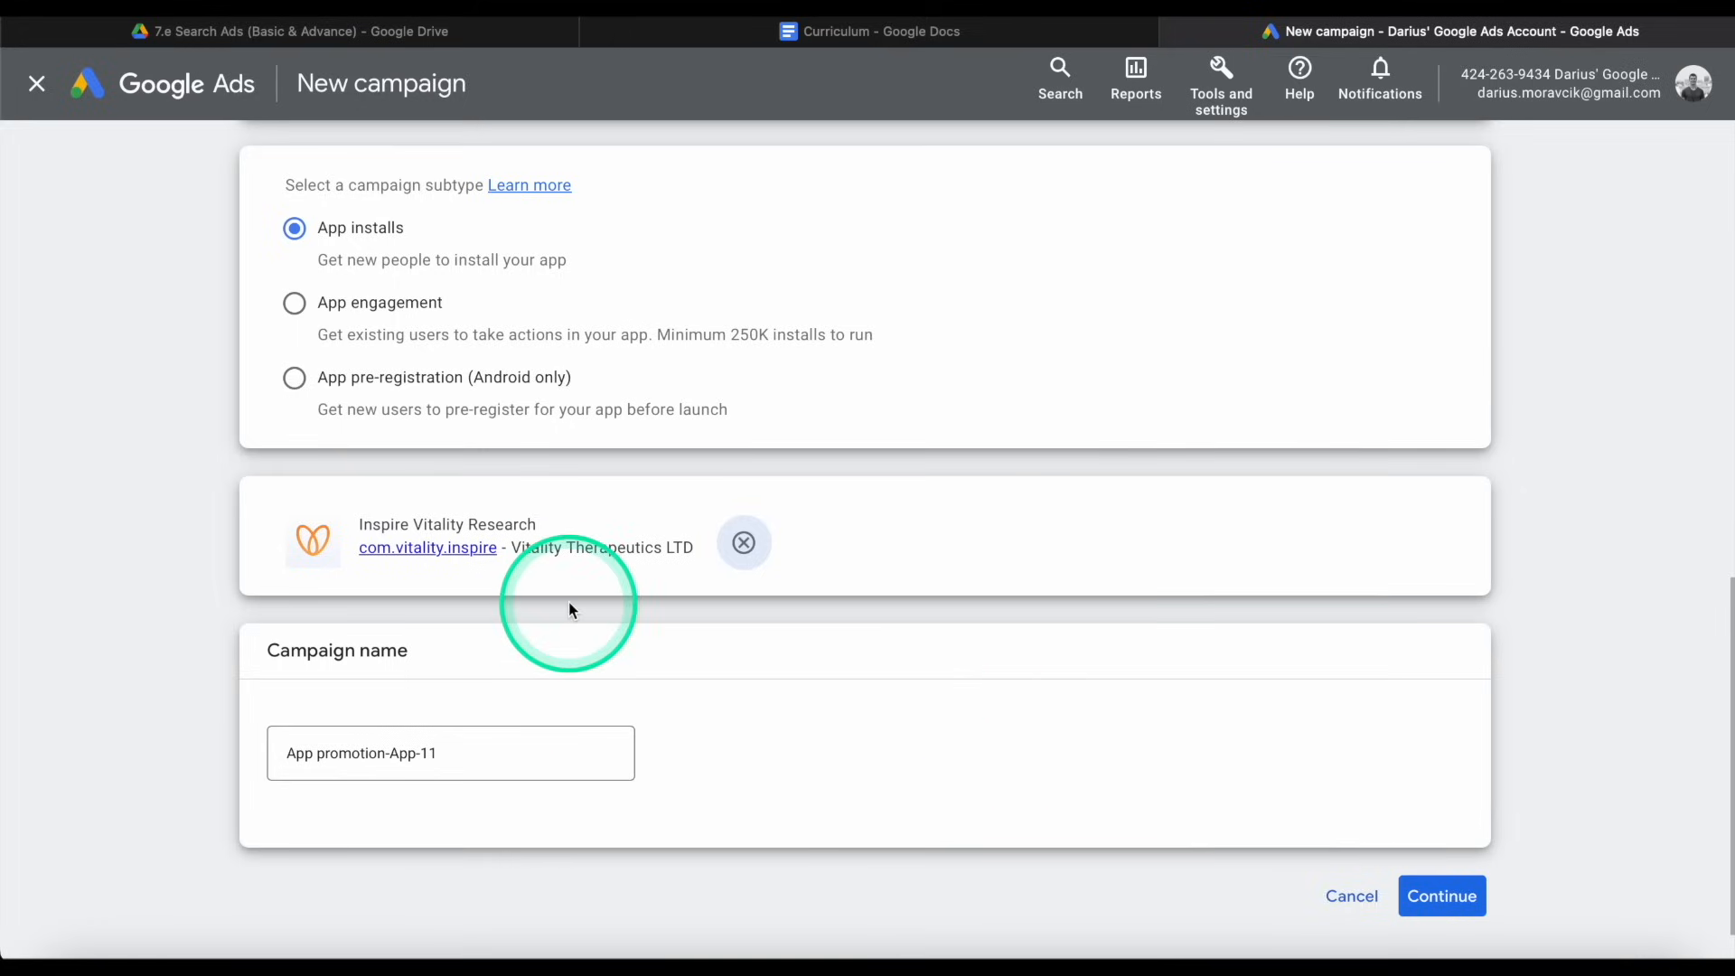
mouse_move(586, 553)
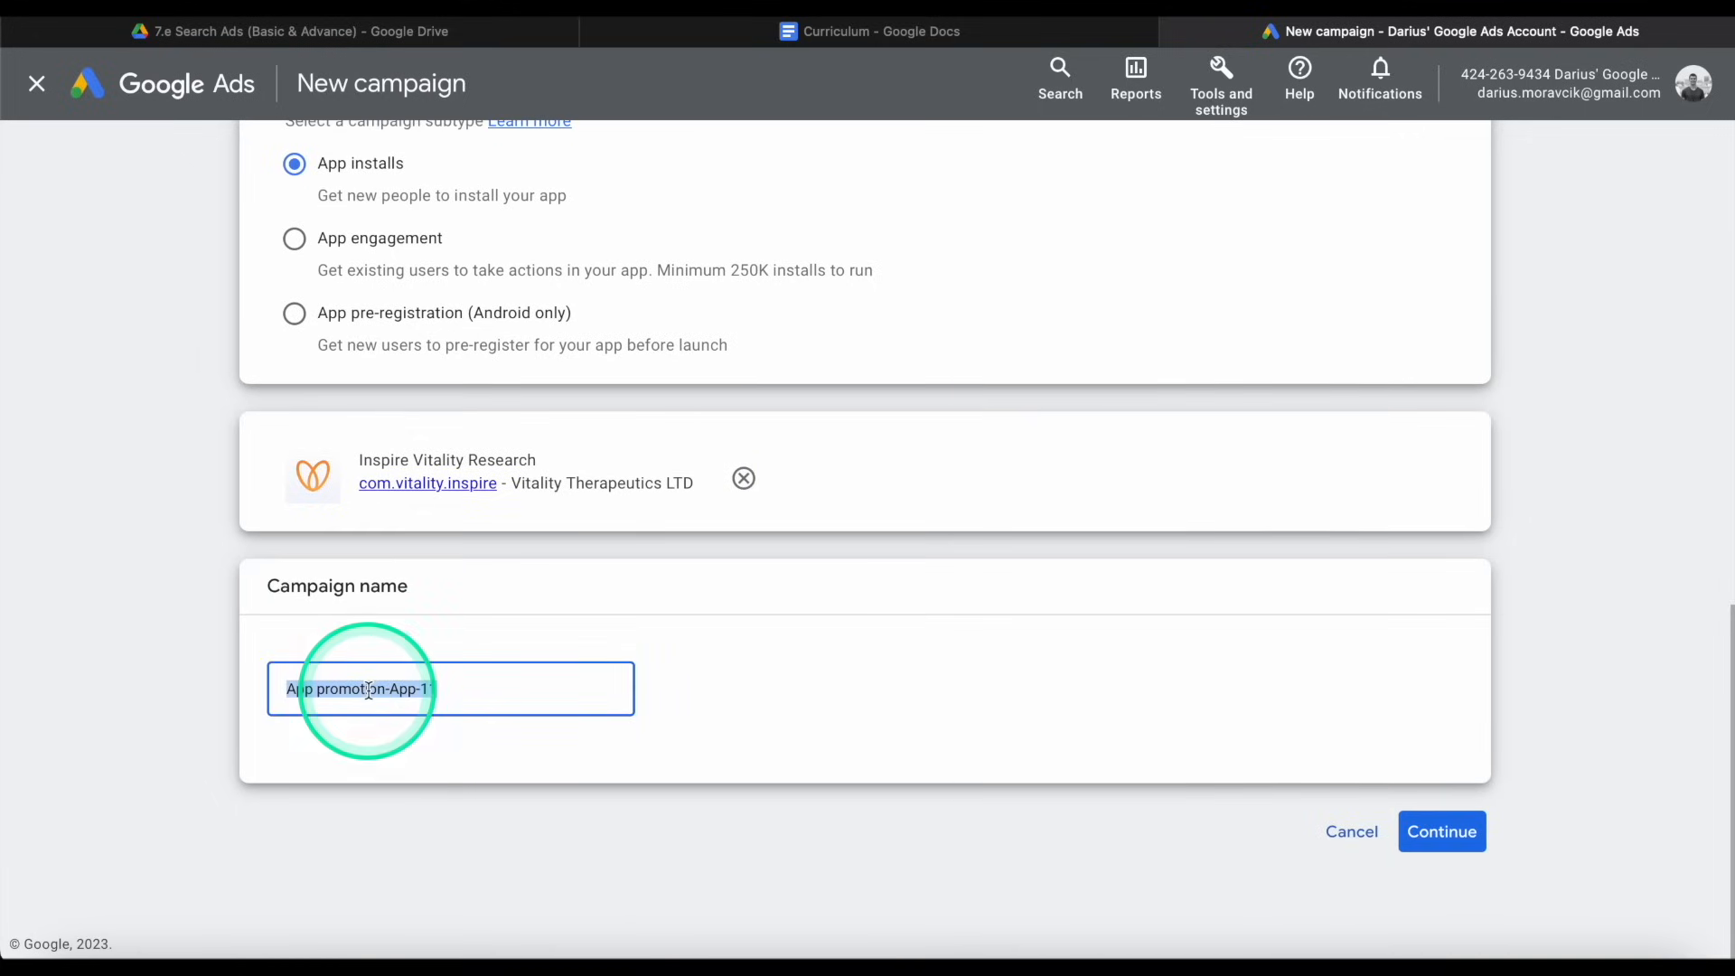
Name the campaign 'app promo' and continue to the campaign settings.
text(app promo)
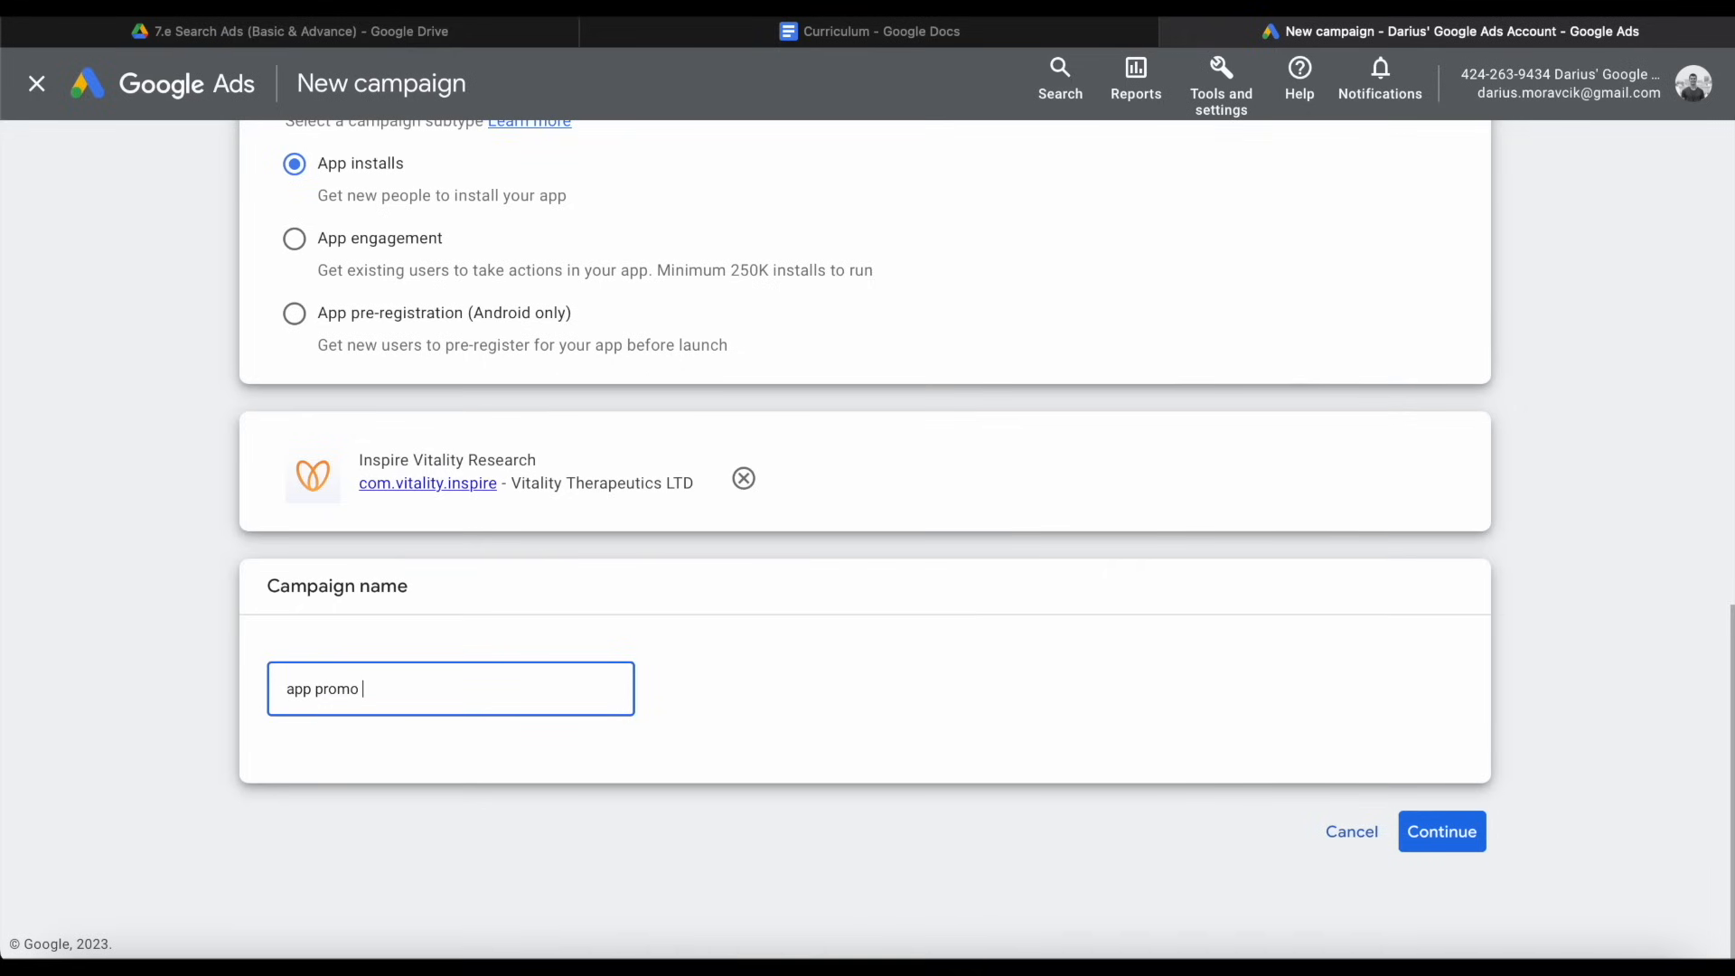
click(1442, 831)
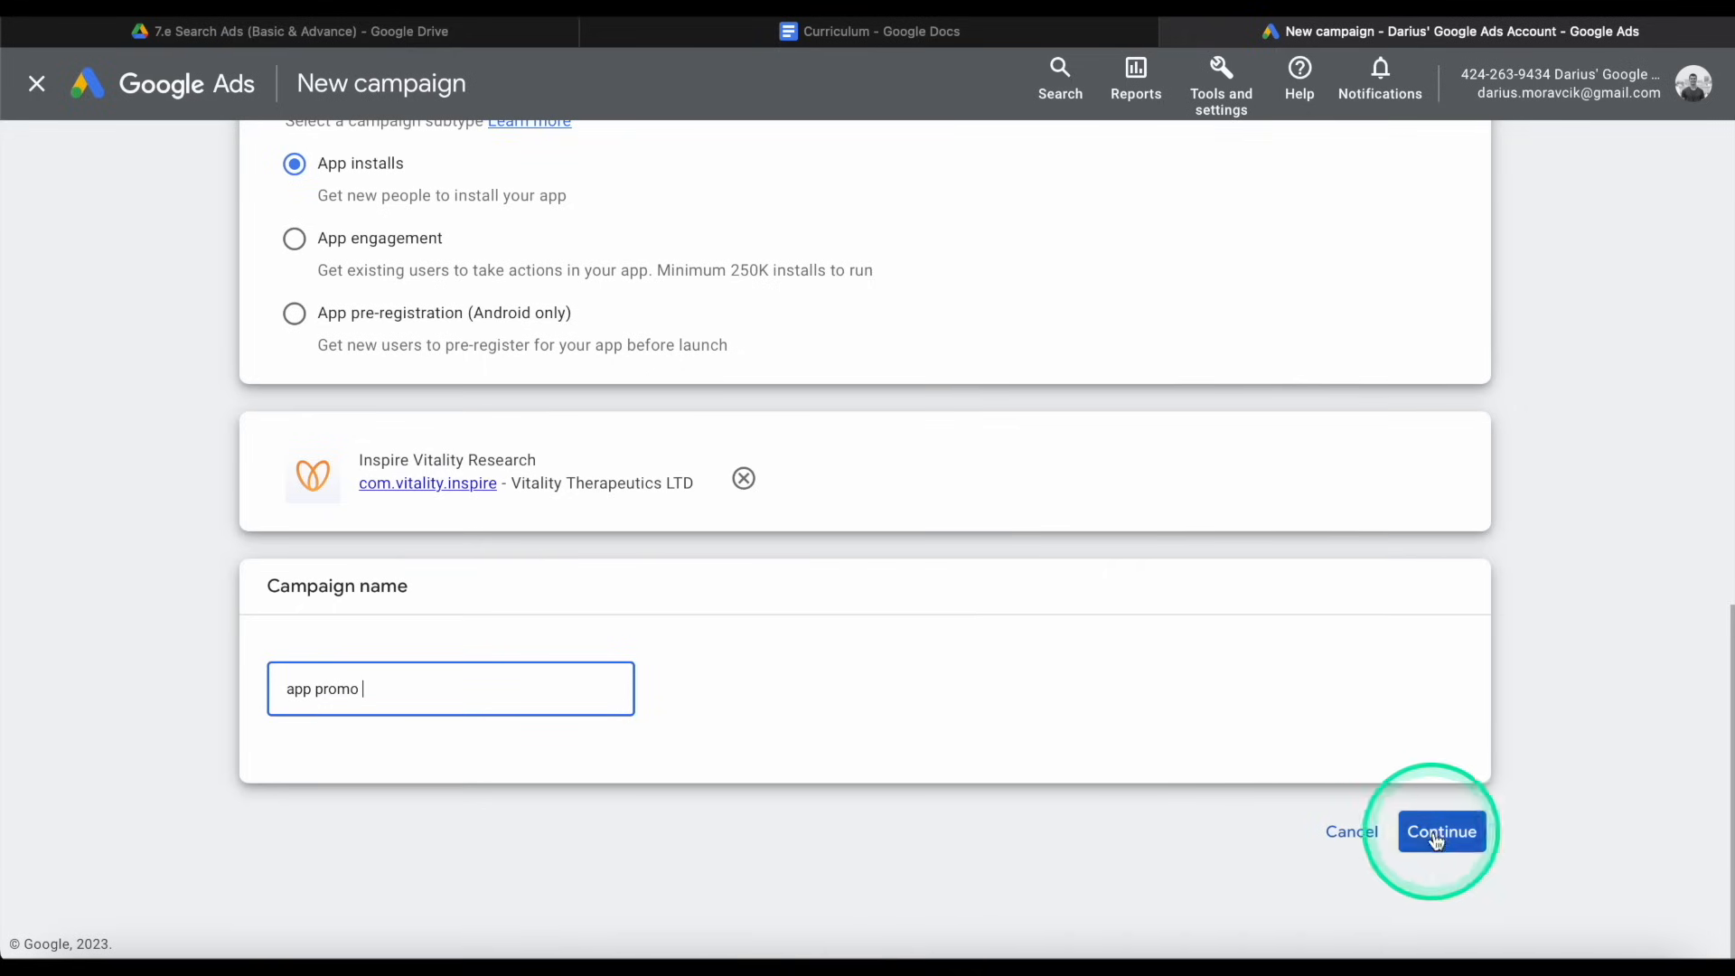
click(1443, 832)
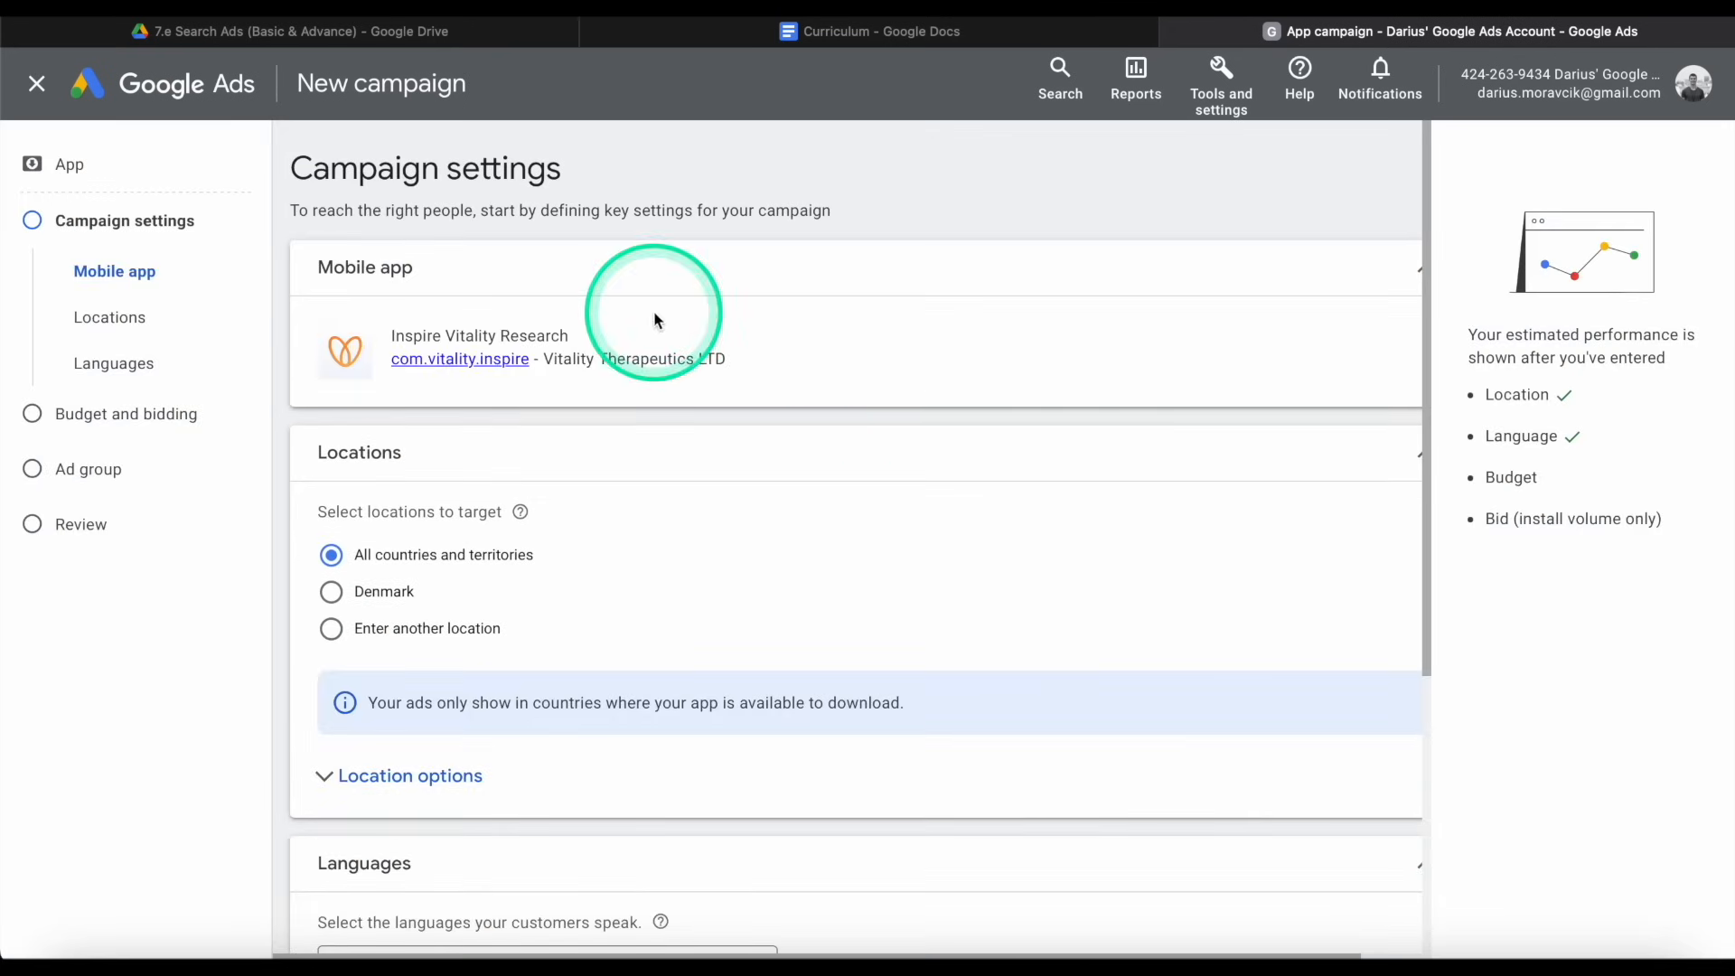
scroll(down, 3)
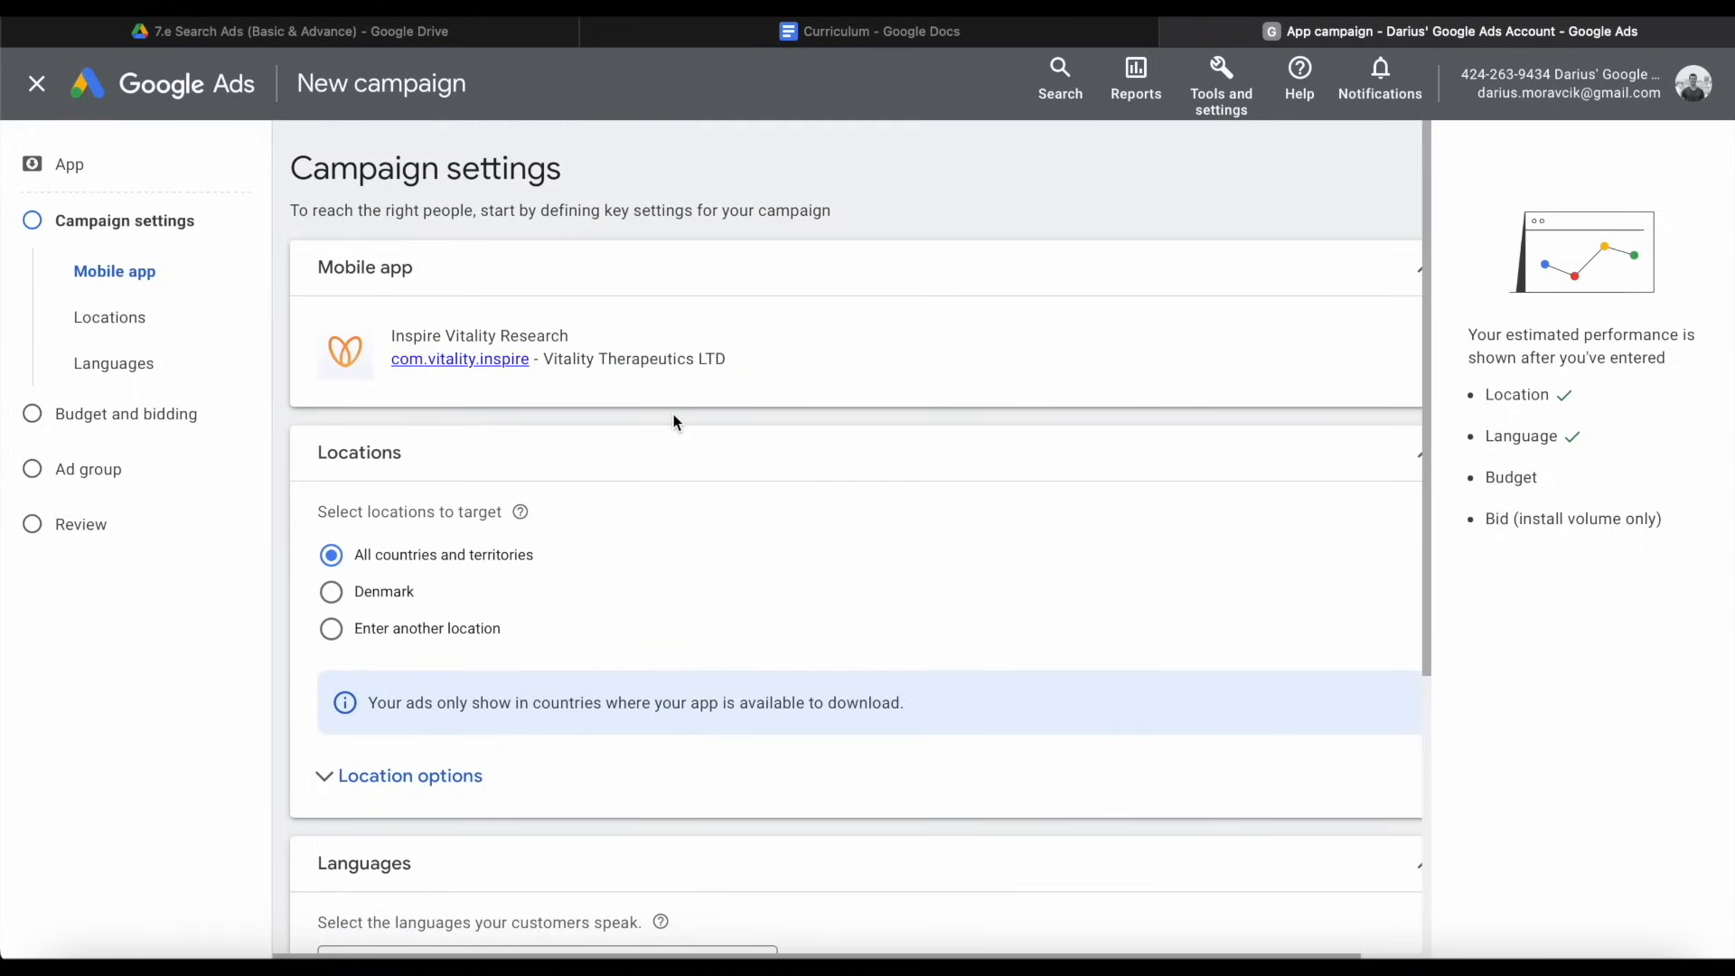
scroll(down, 3)
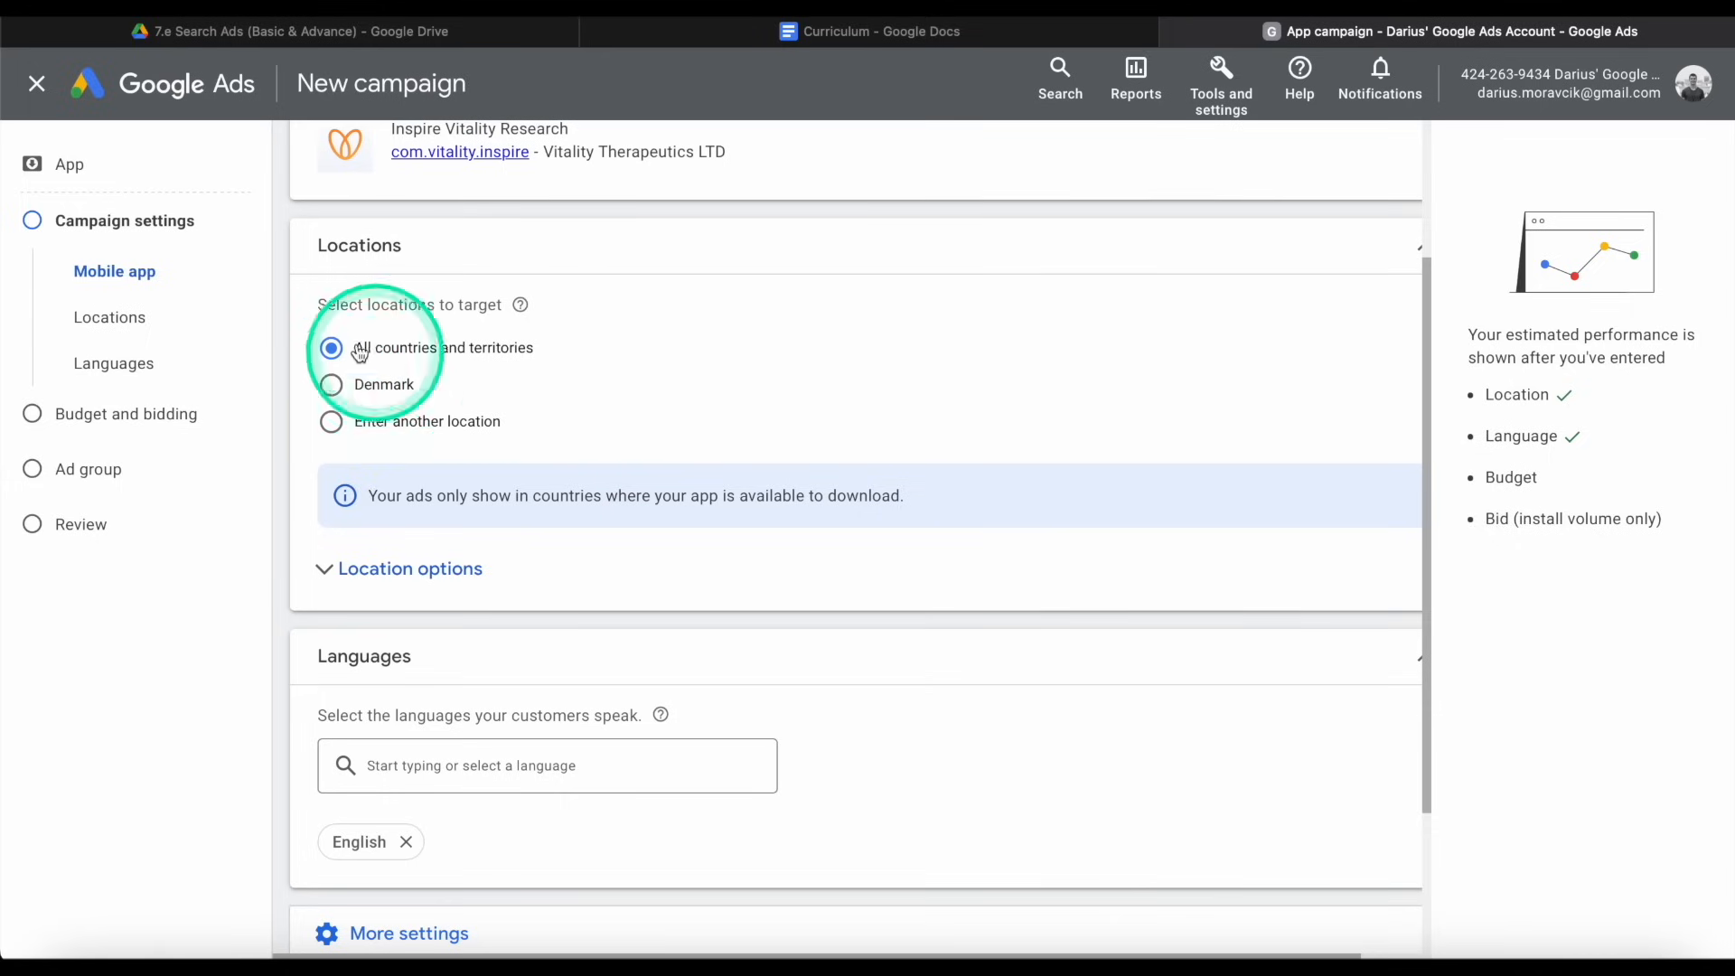
Search 'united' and target the United States as the location.
click(329, 421)
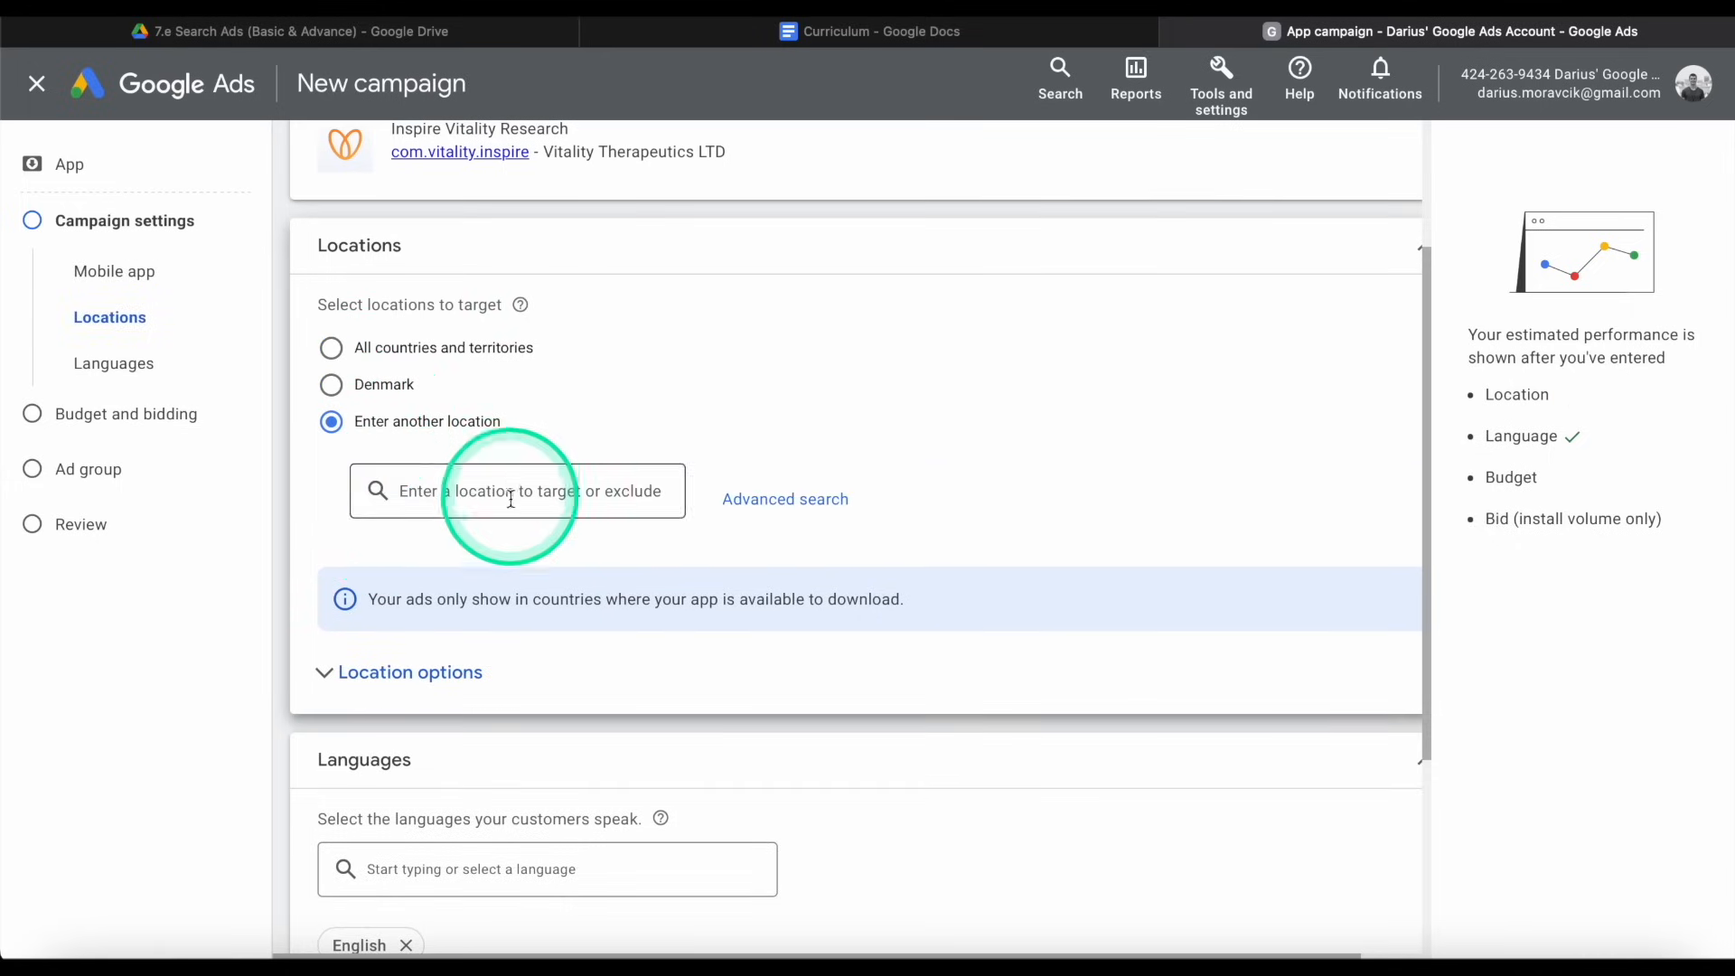
text(united)
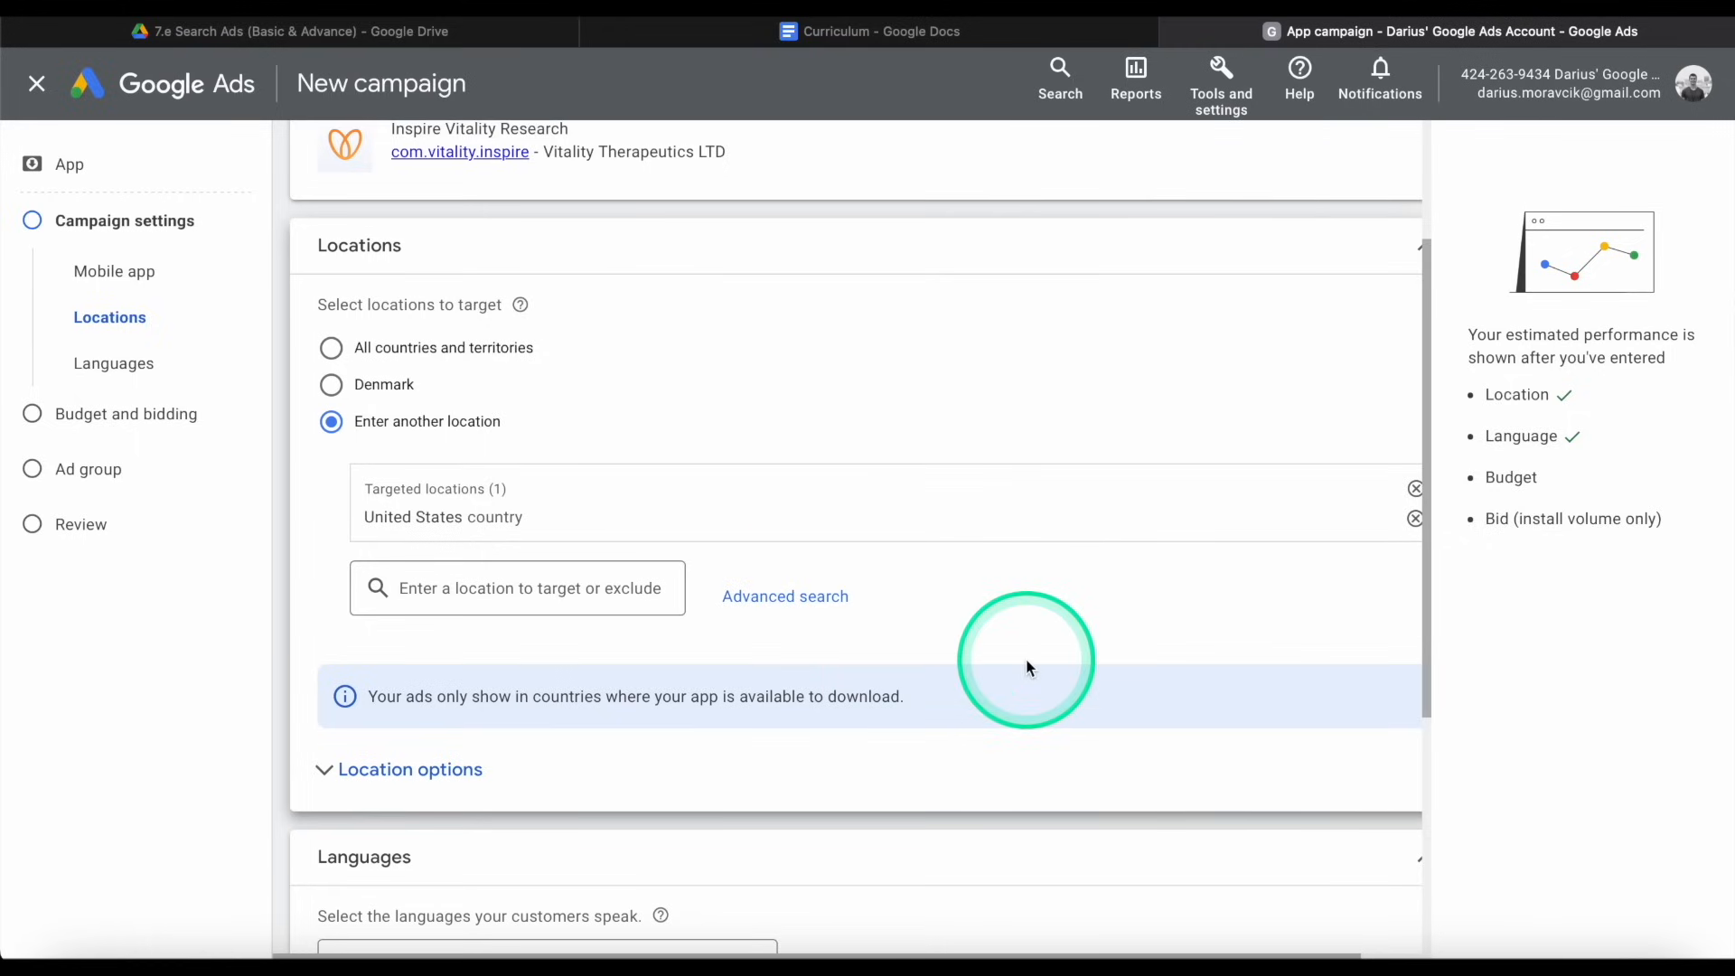
scroll(down, 3)
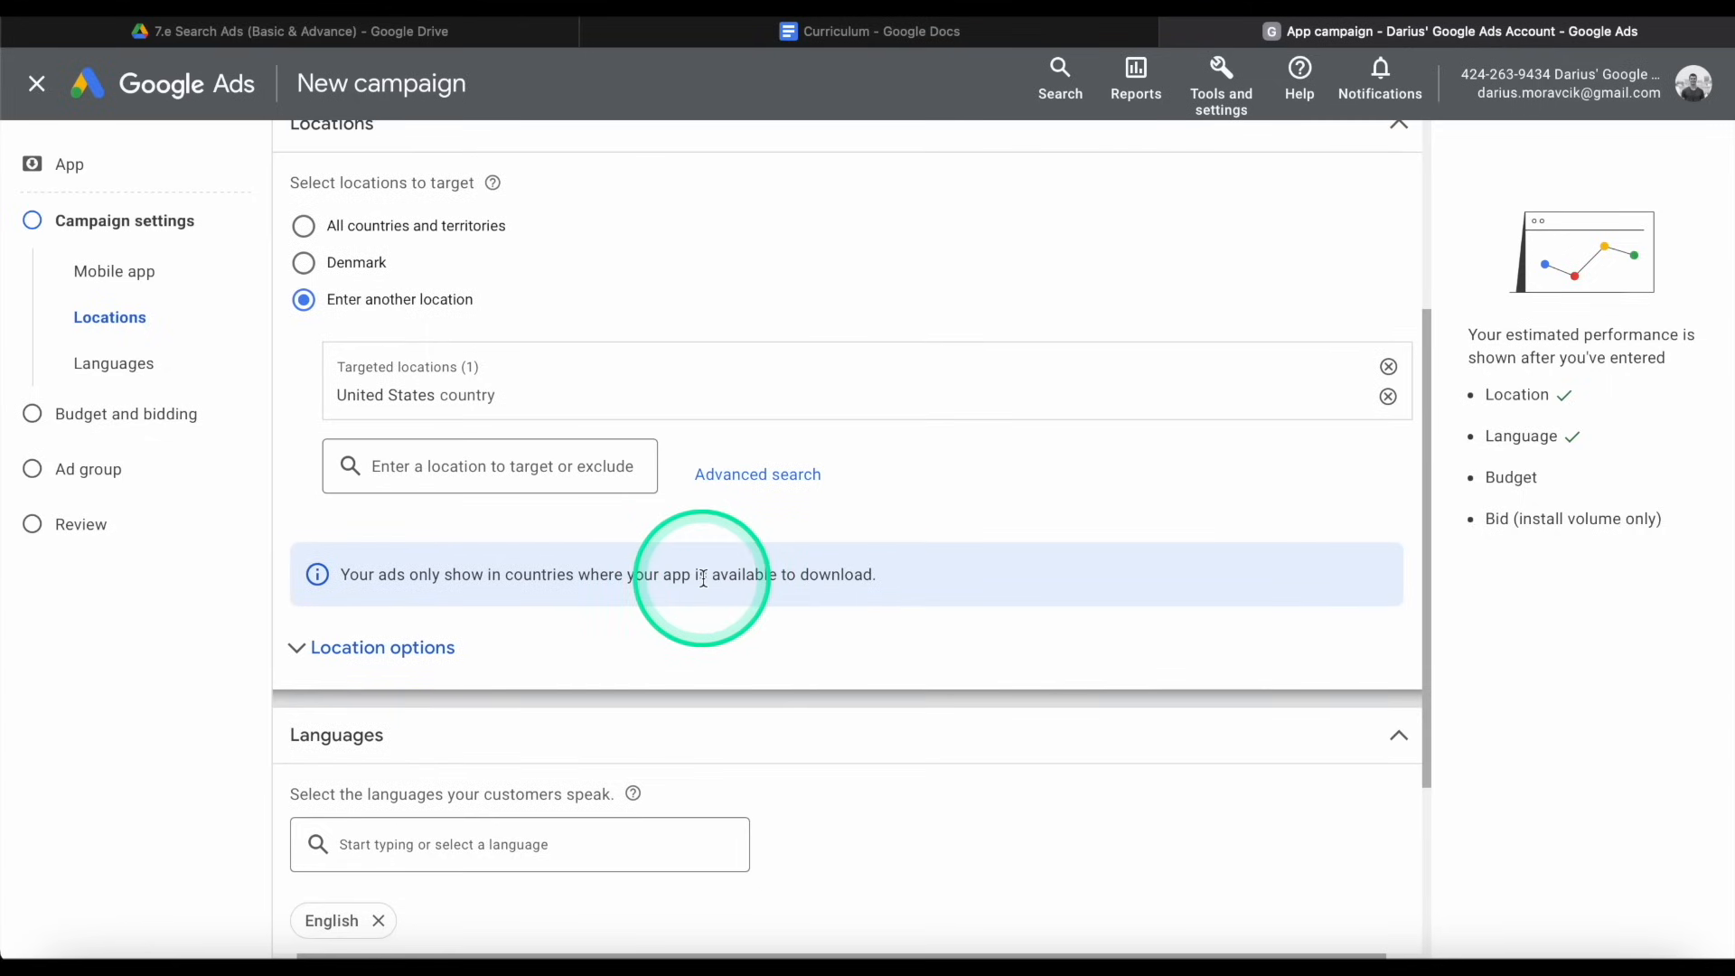
Set location options to Presence: only people in or regularly in the location.
click(383, 647)
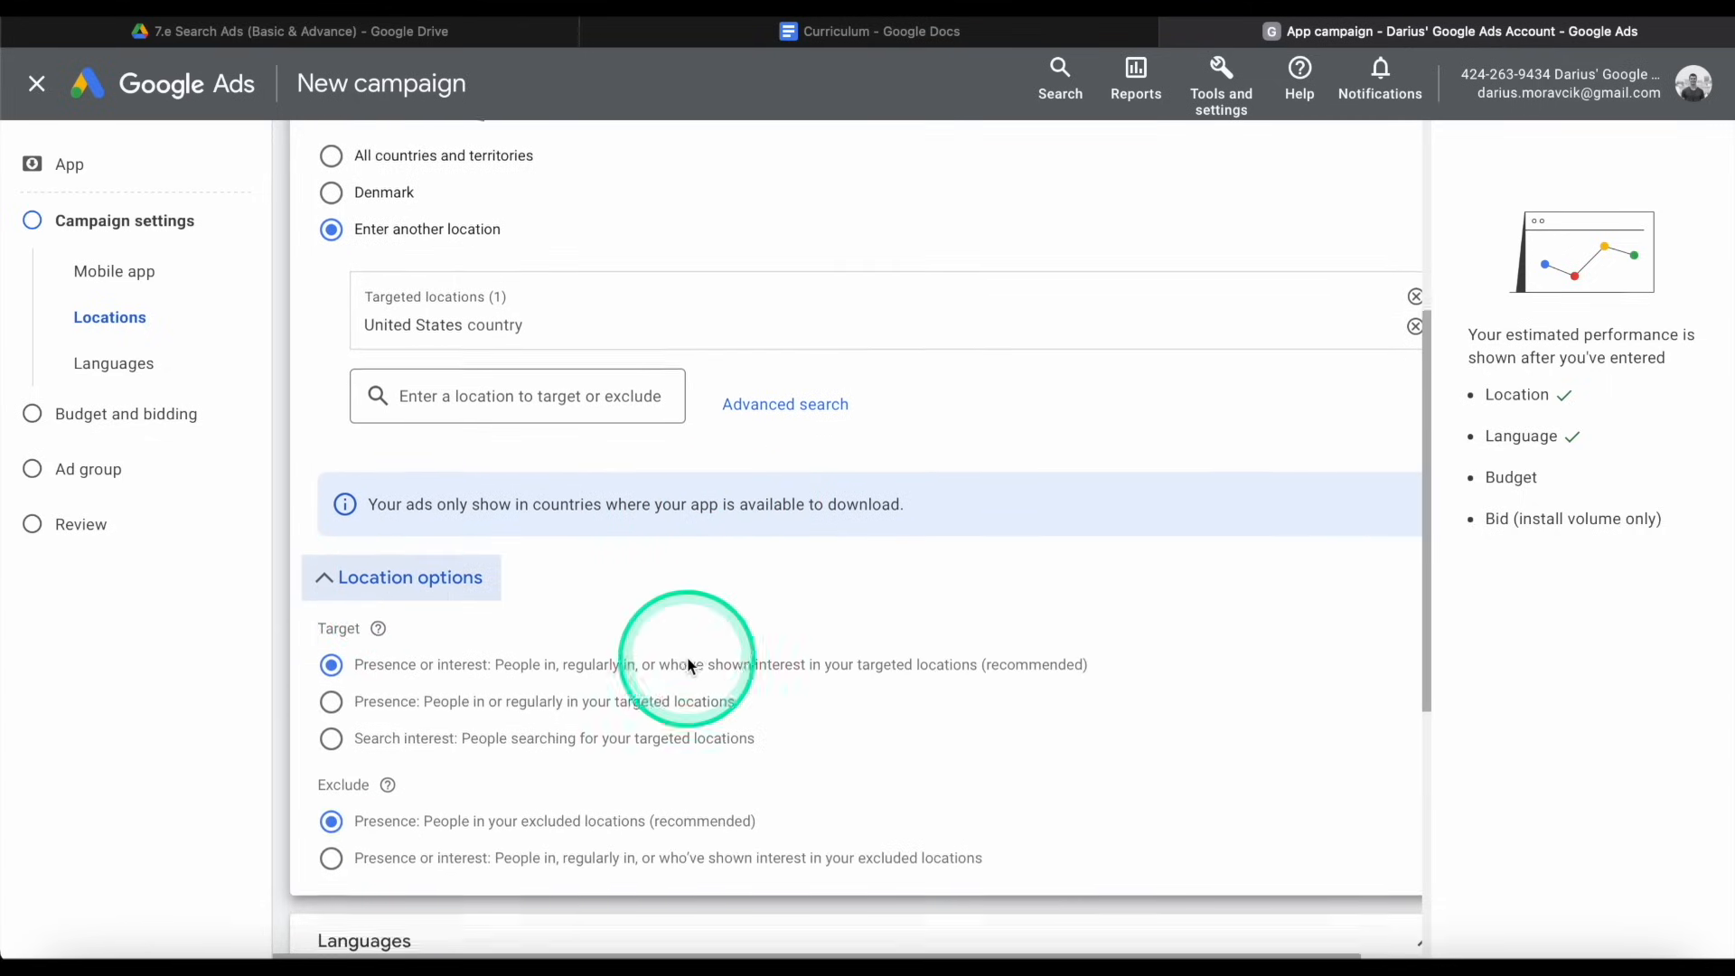
scroll(down, 3)
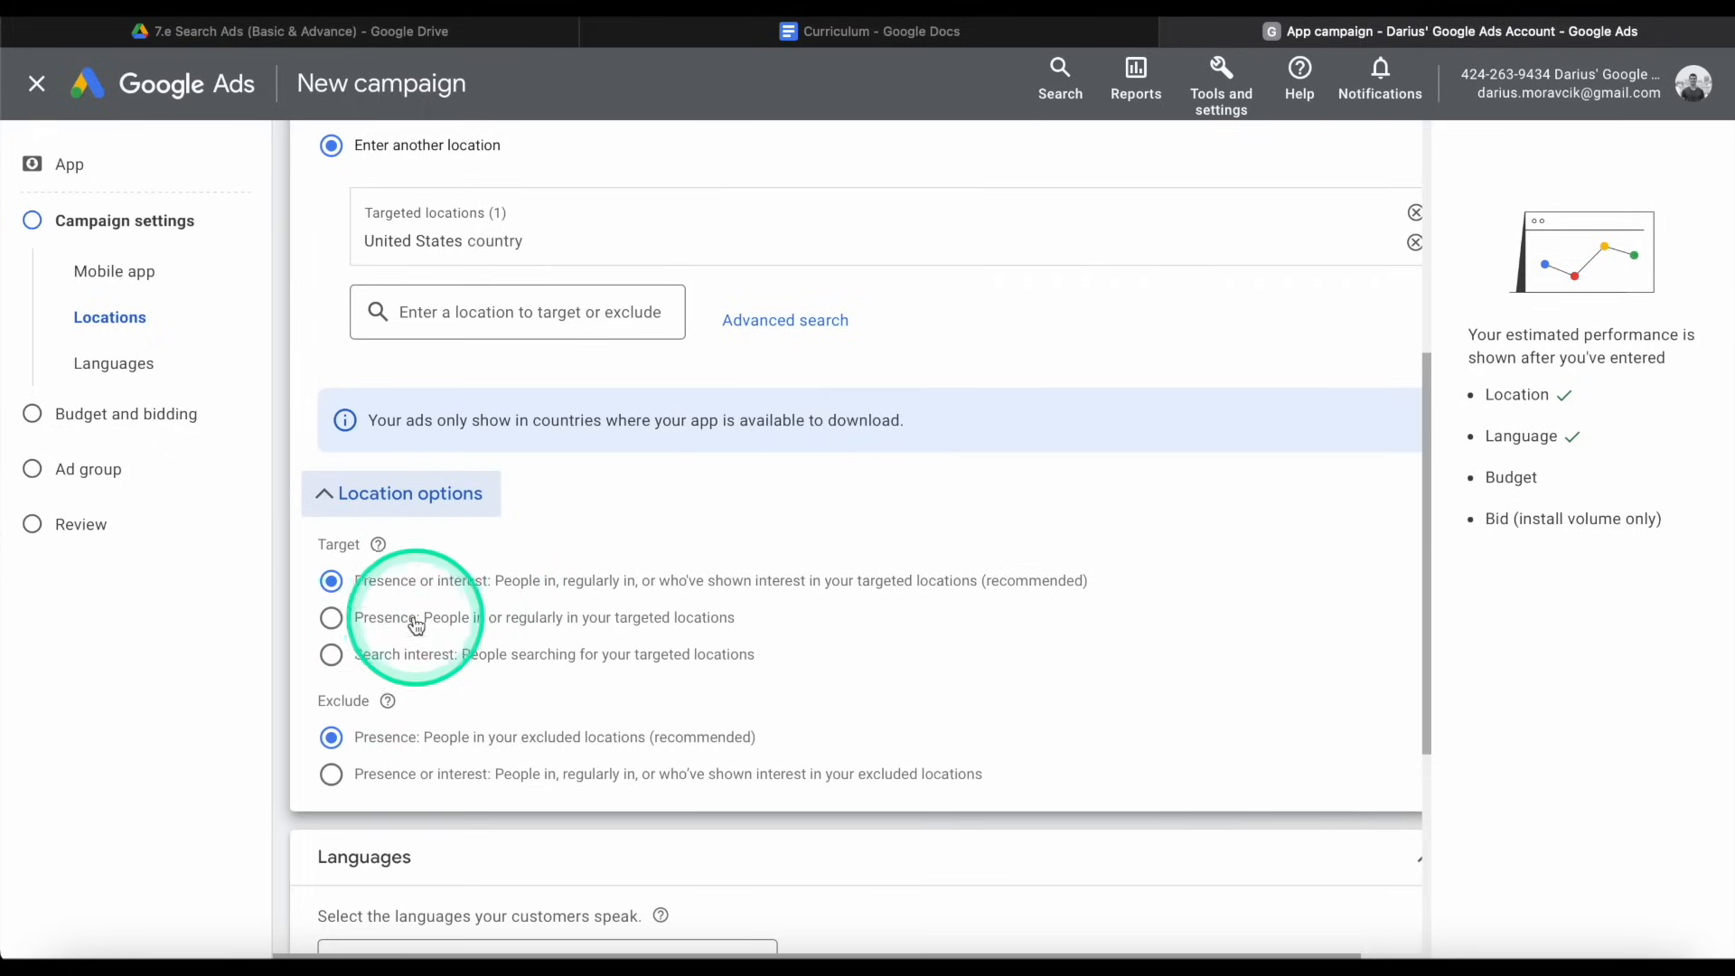
click(331, 618)
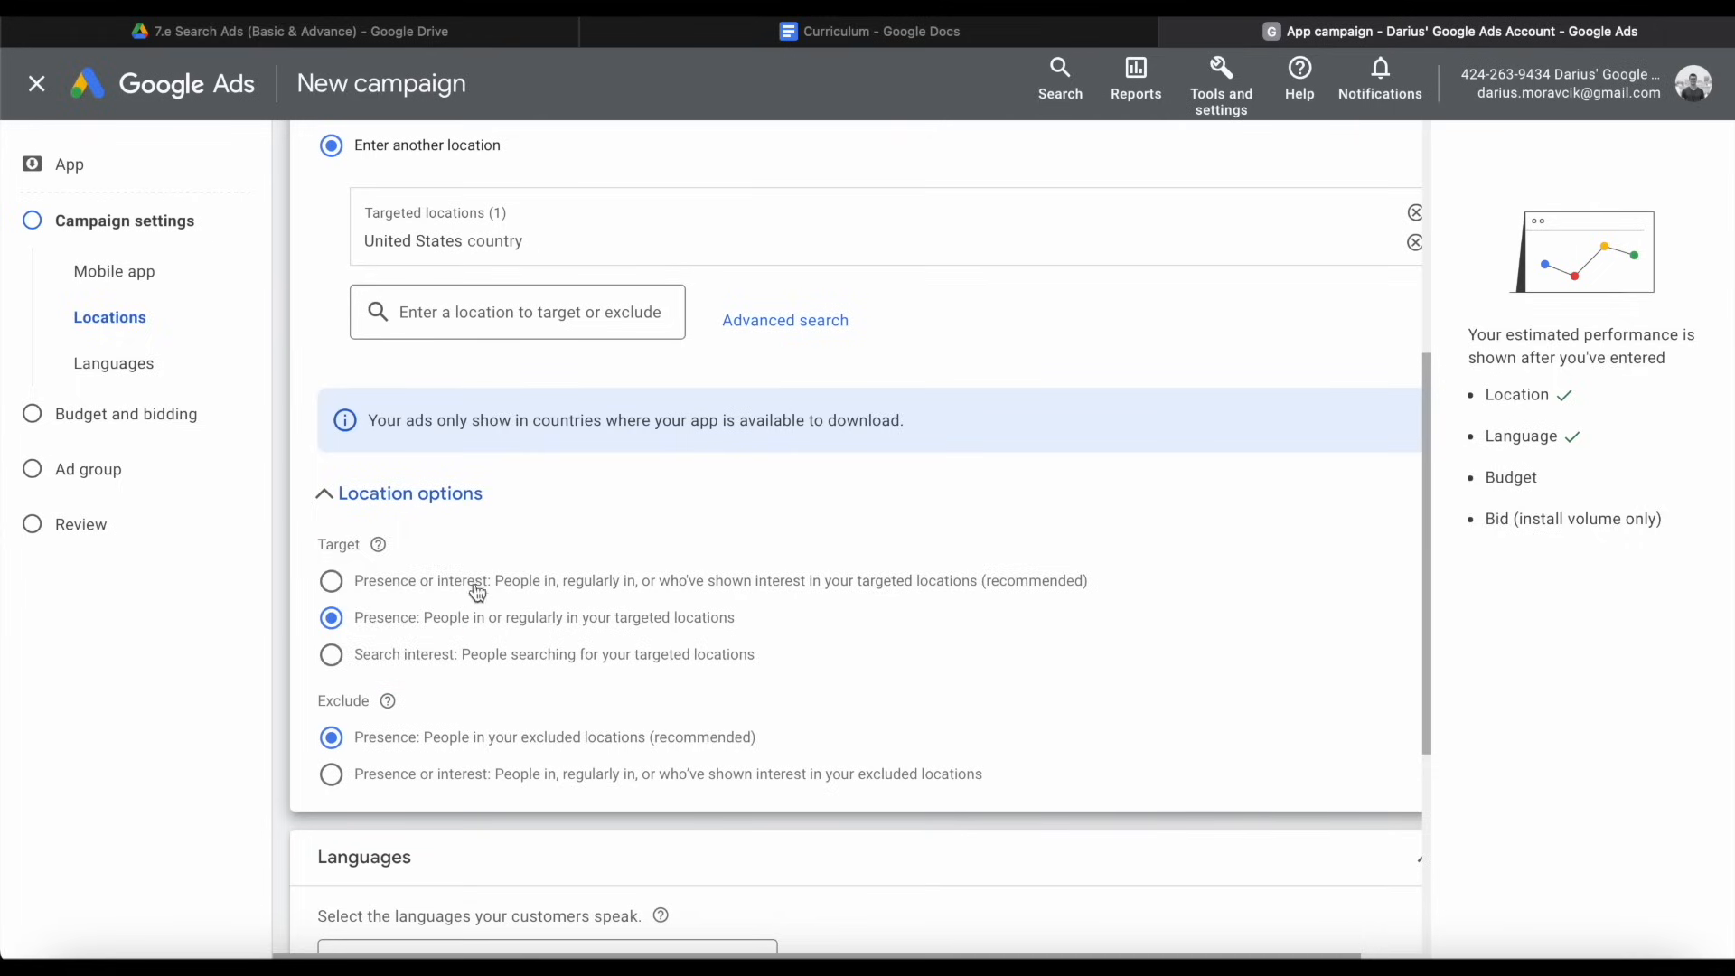
click(408, 493)
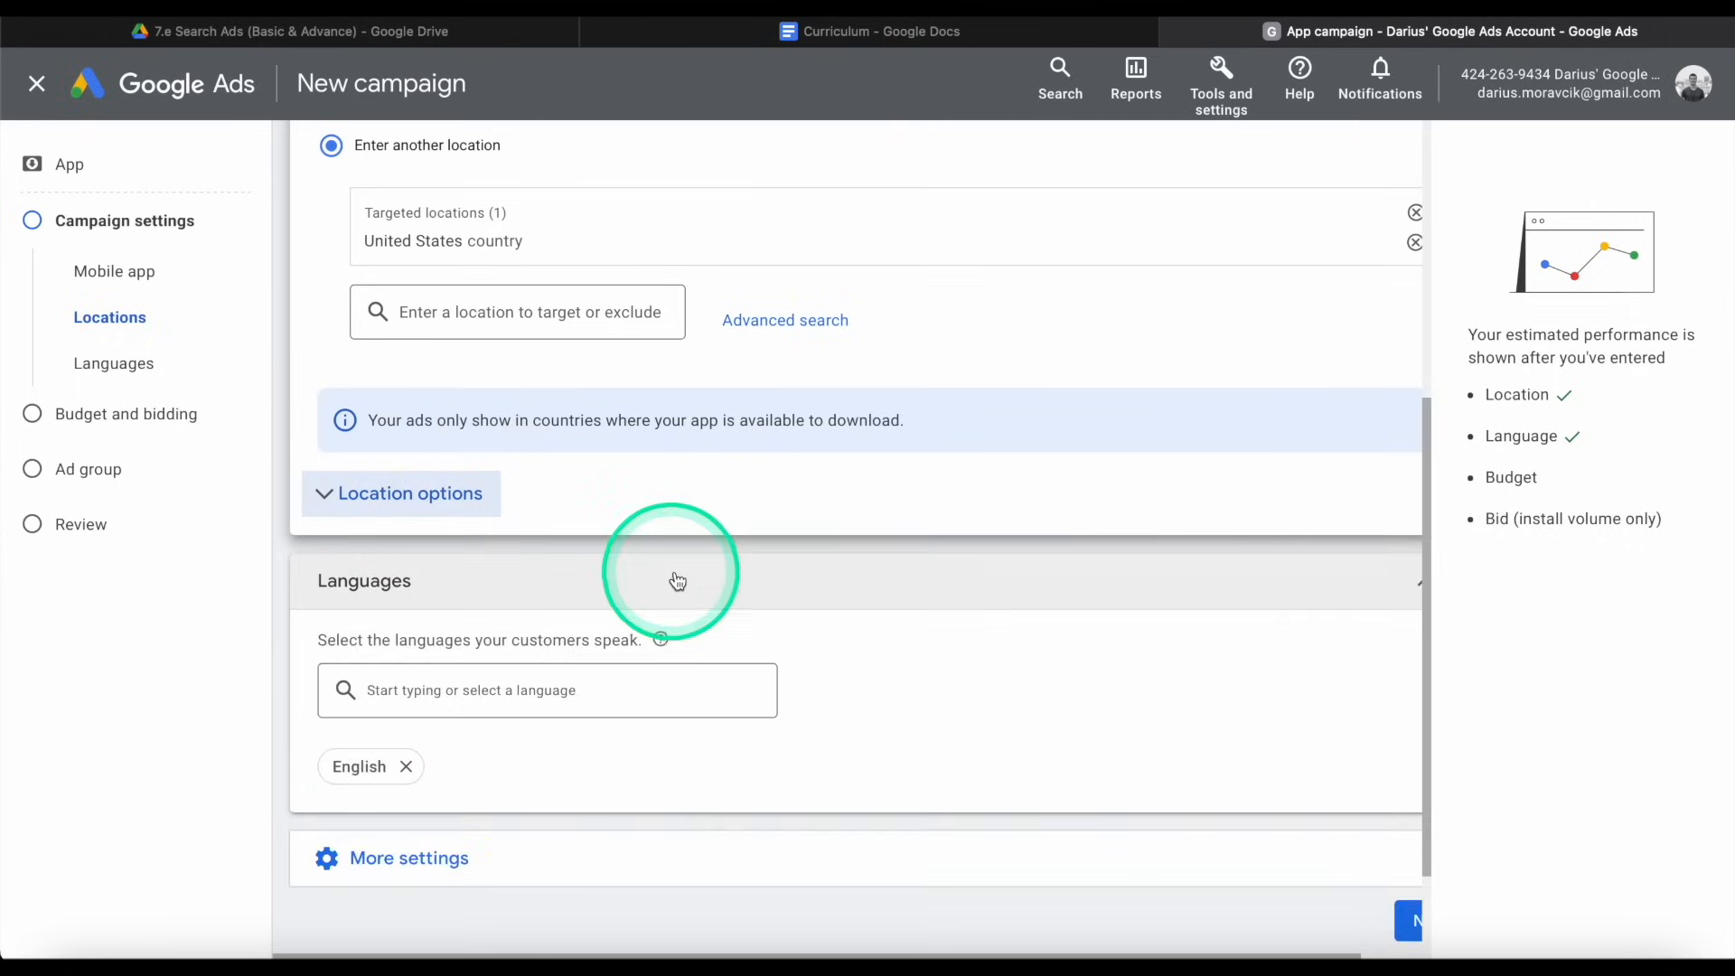
Under More settings, give the campaign an end date of February 17, 2023.
scroll(down, 3)
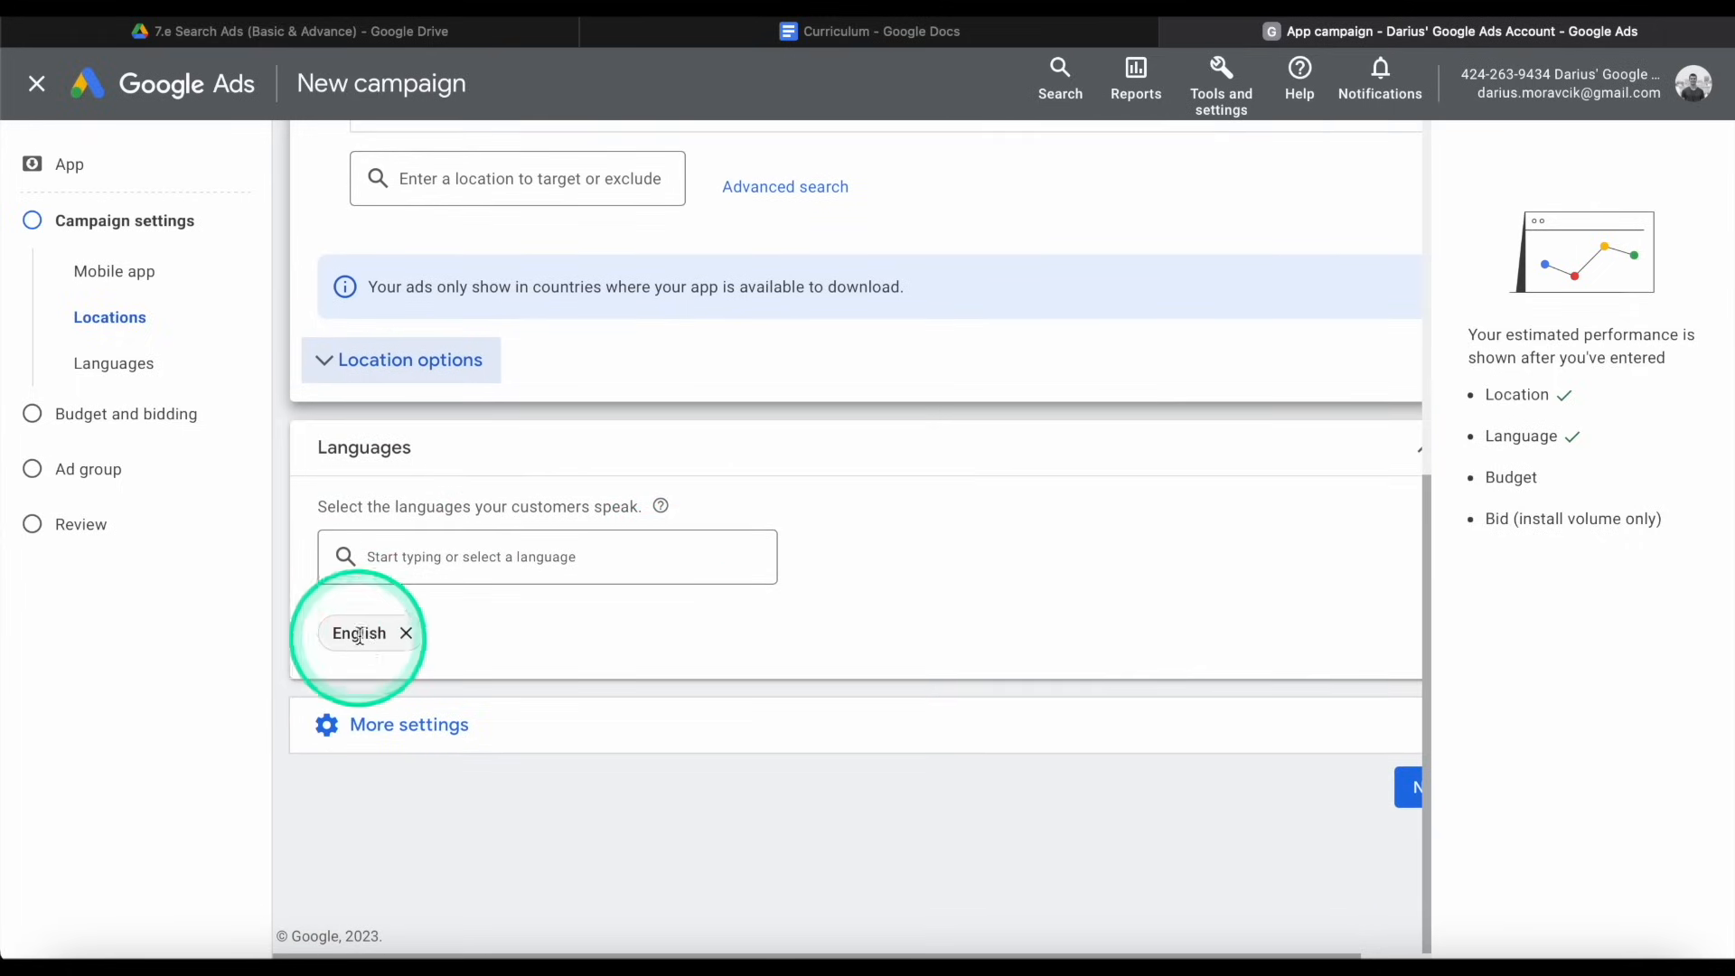
mouse_move(690, 656)
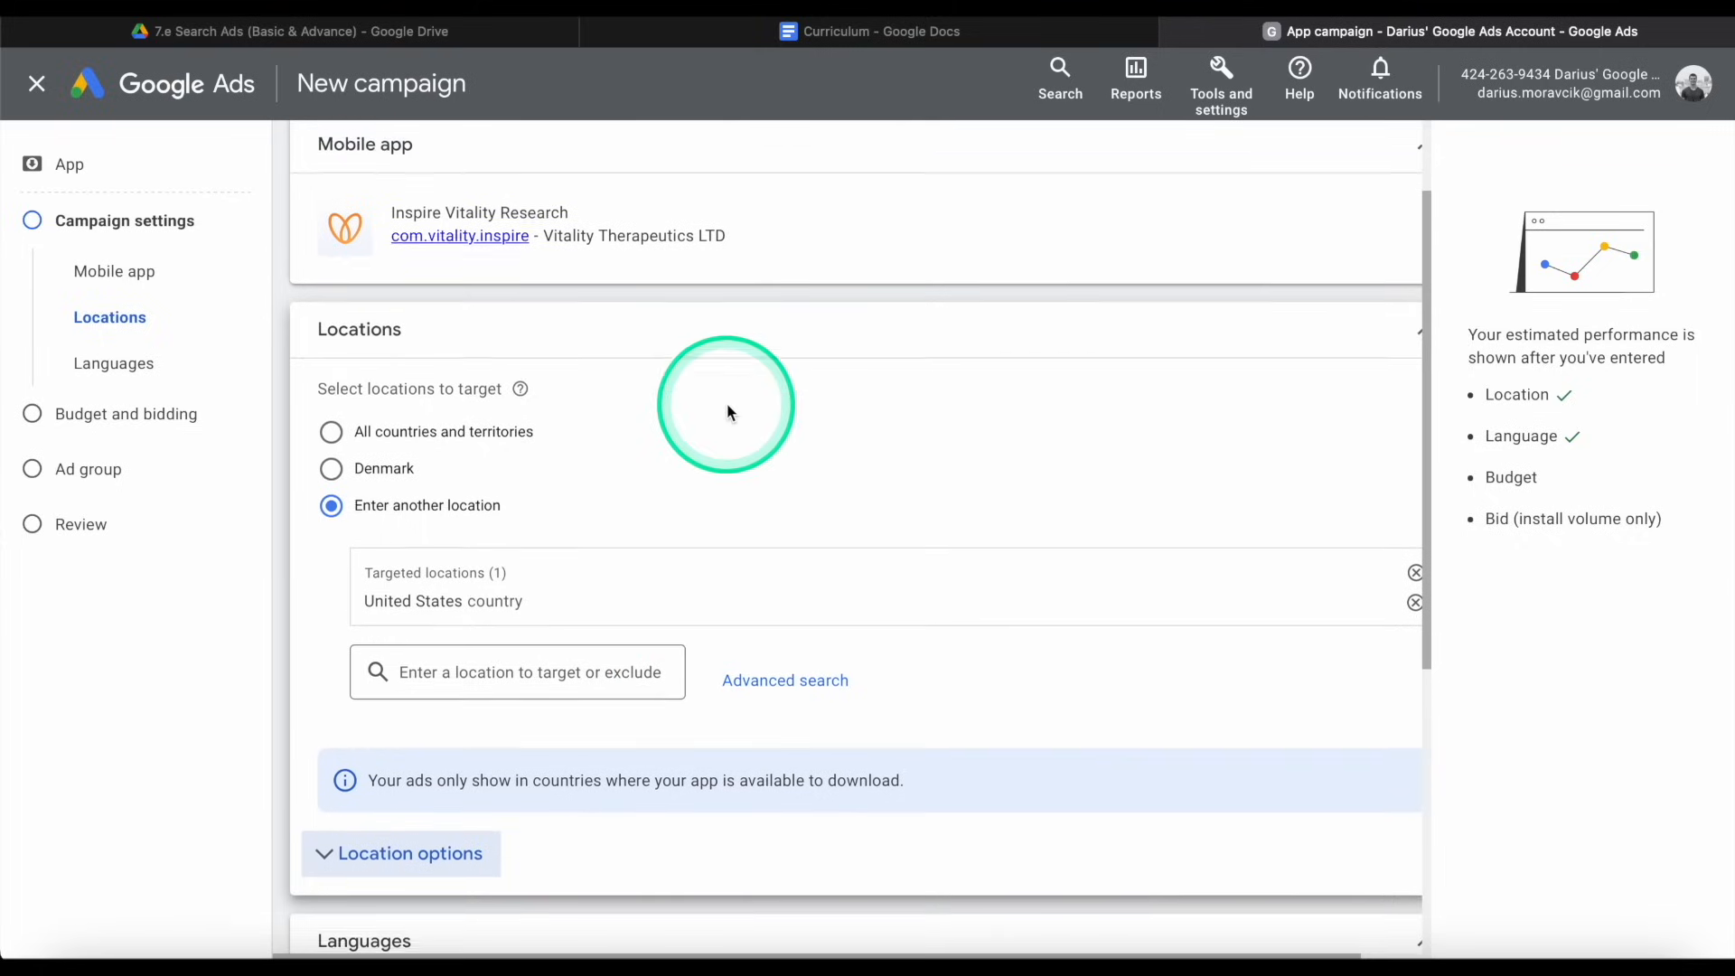
scroll(down, 3)
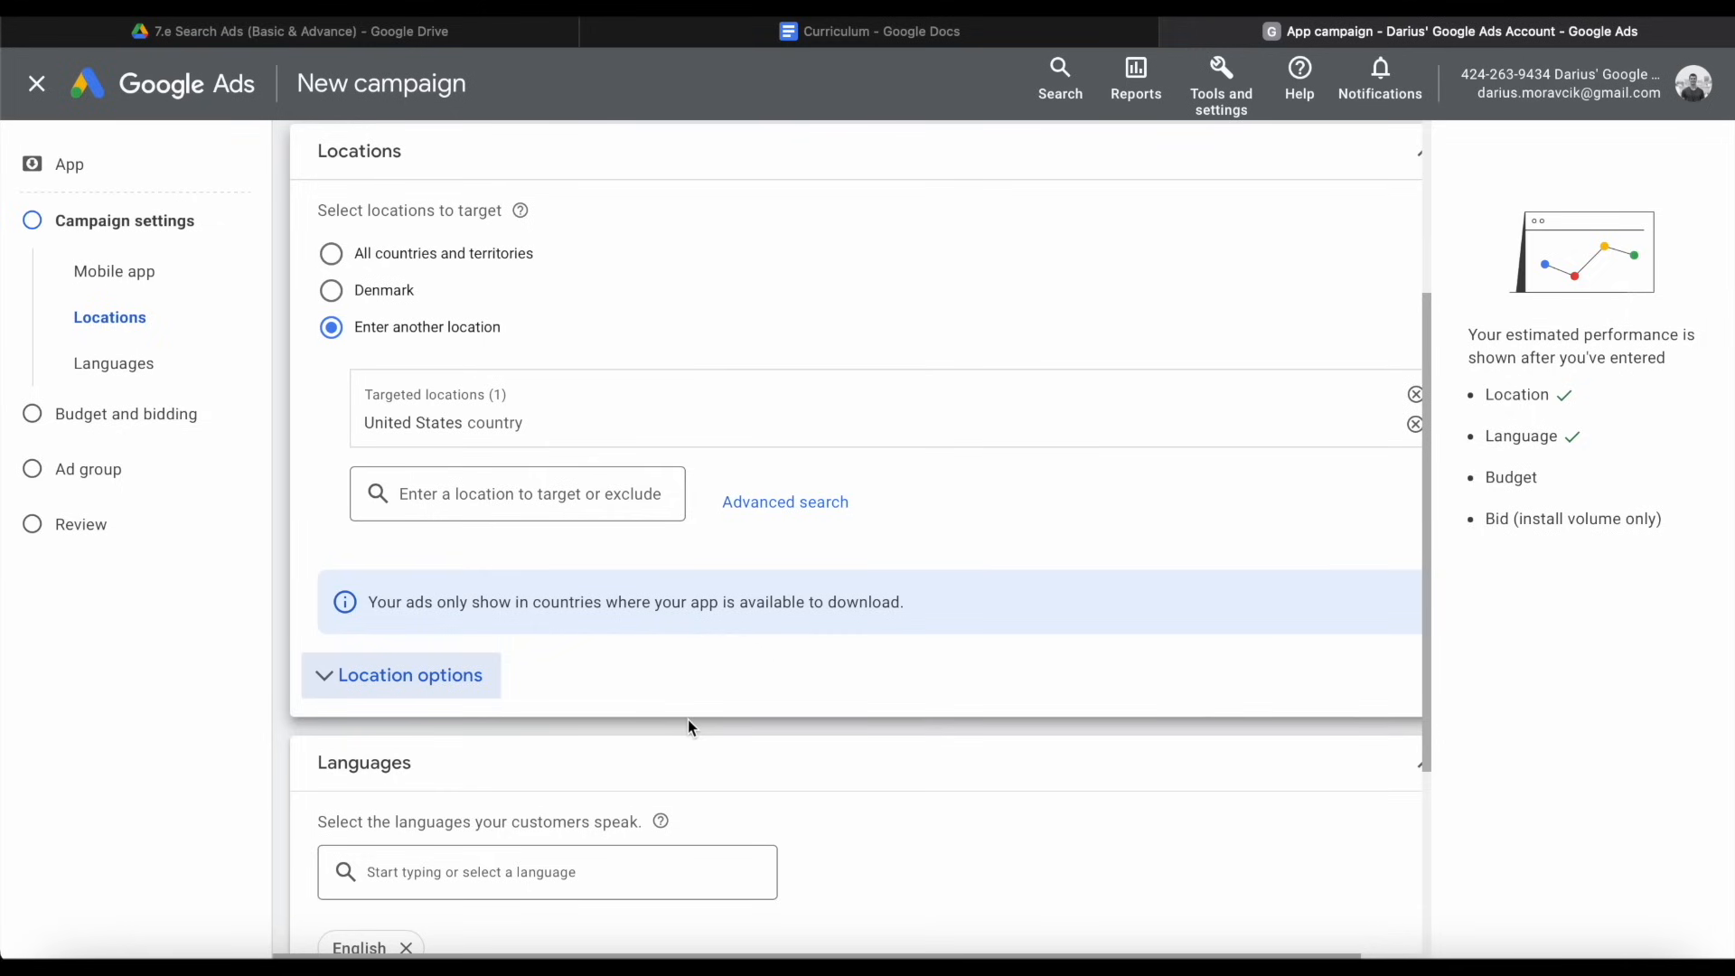
click(602, 658)
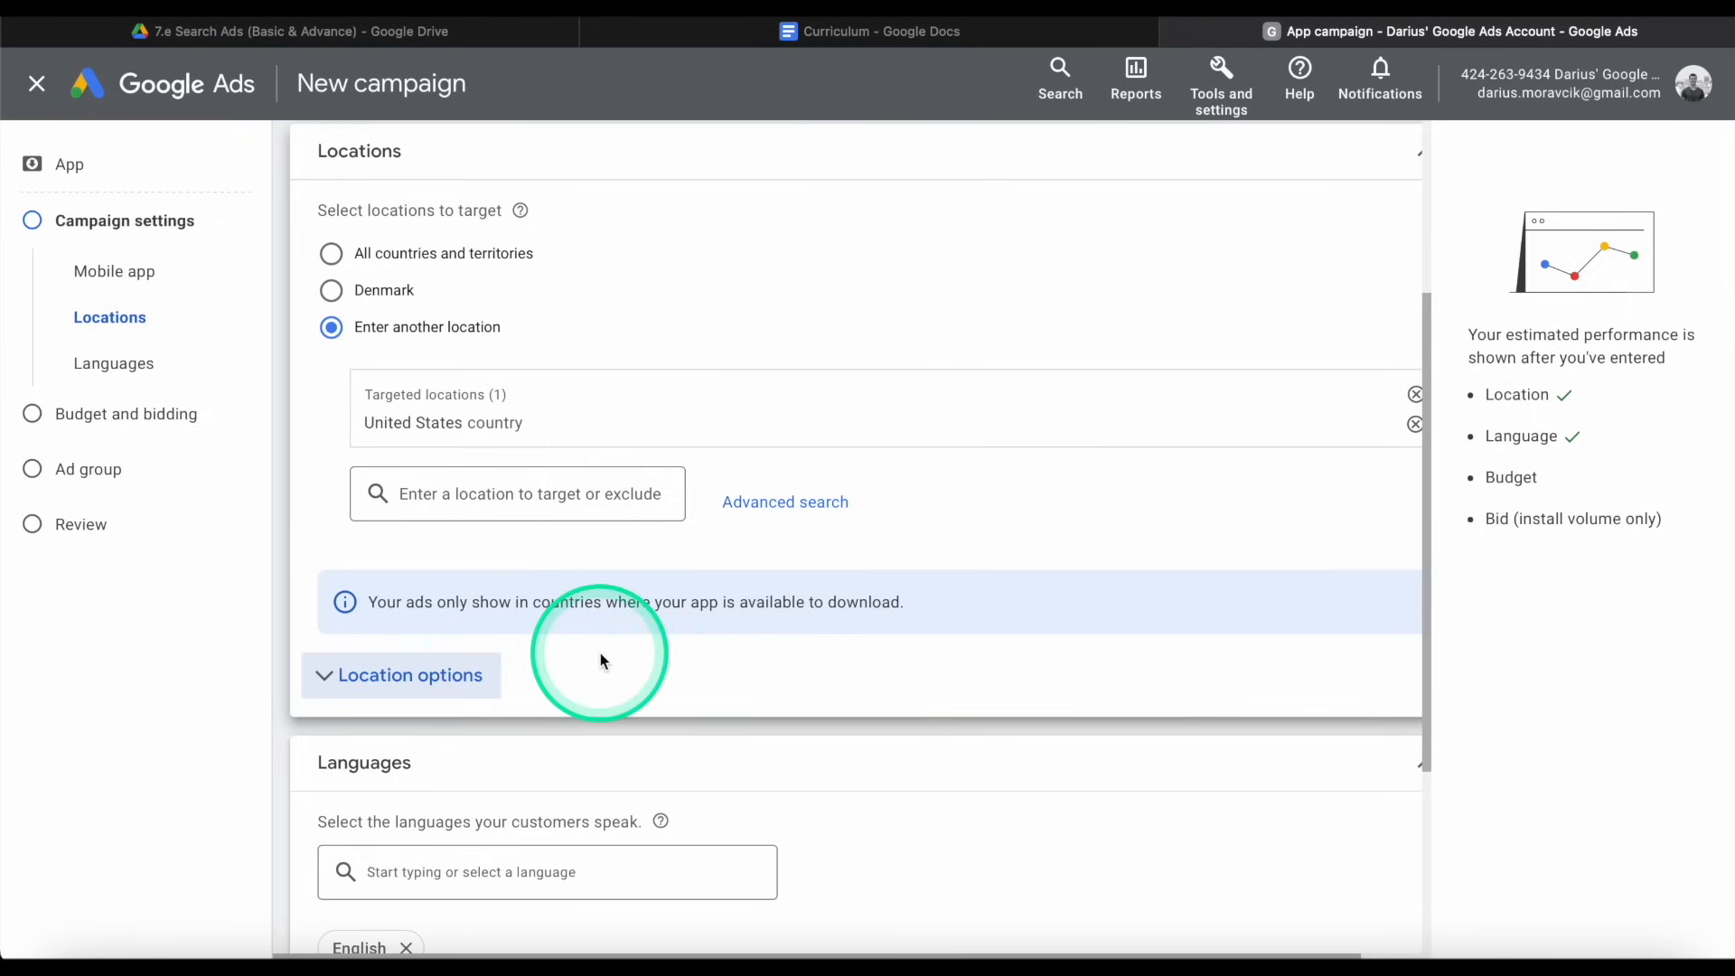
scroll(down, 3)
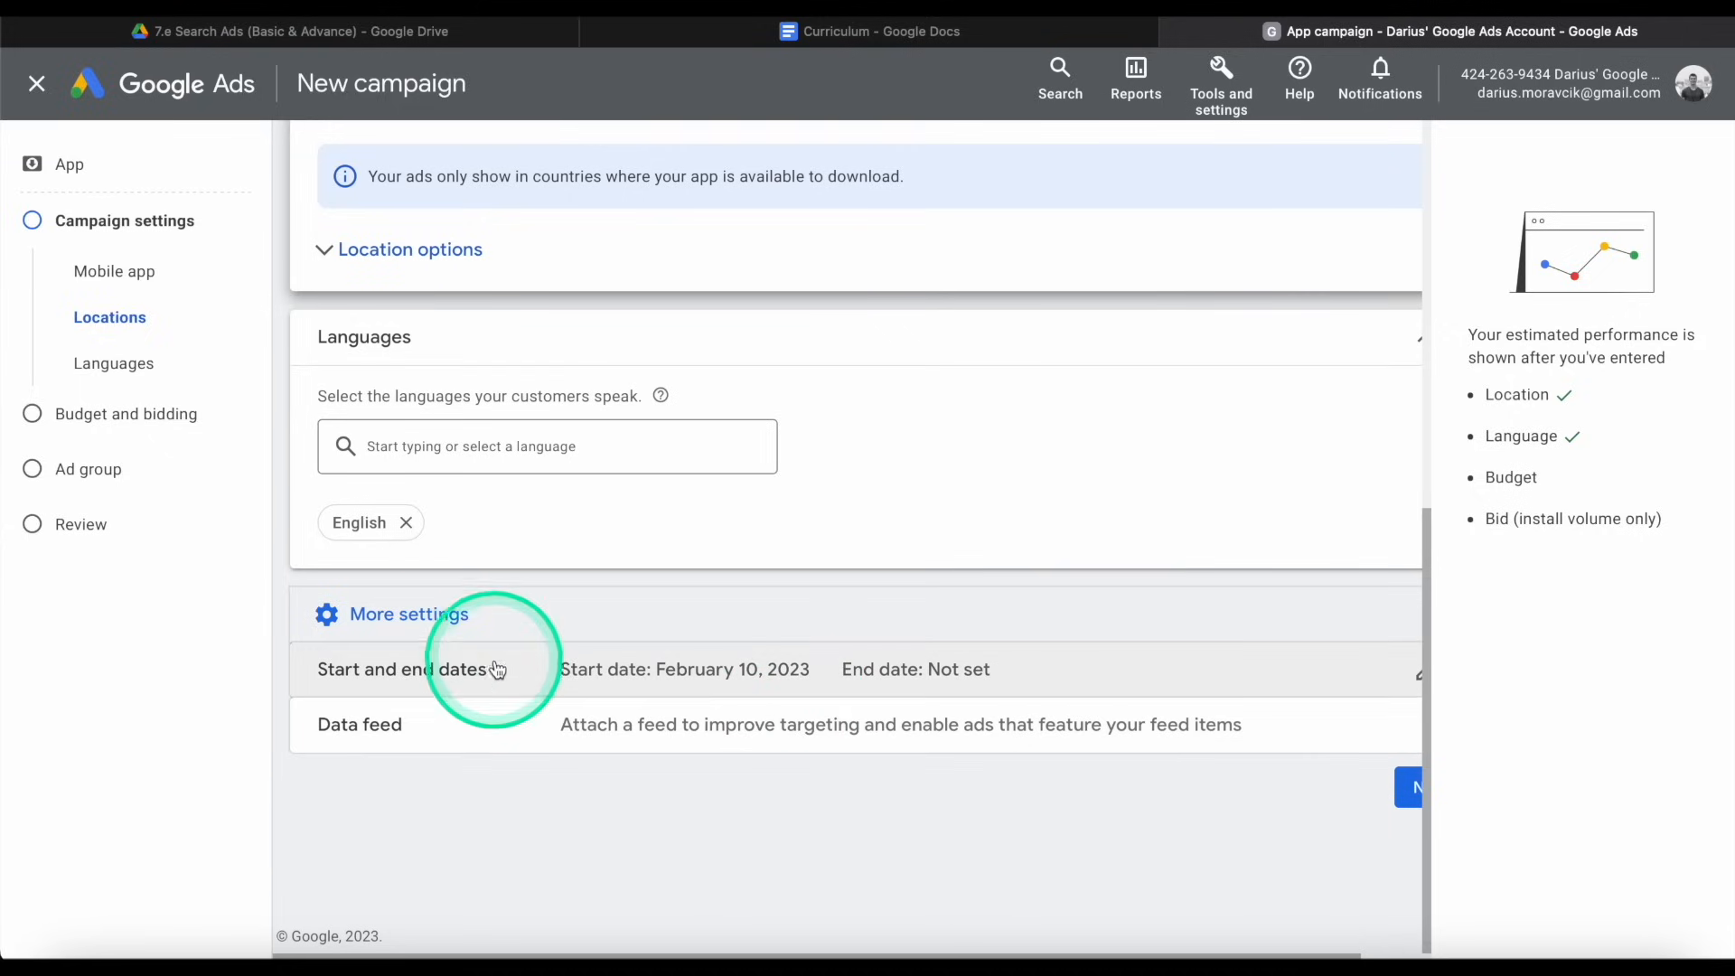
mouse_move(824, 687)
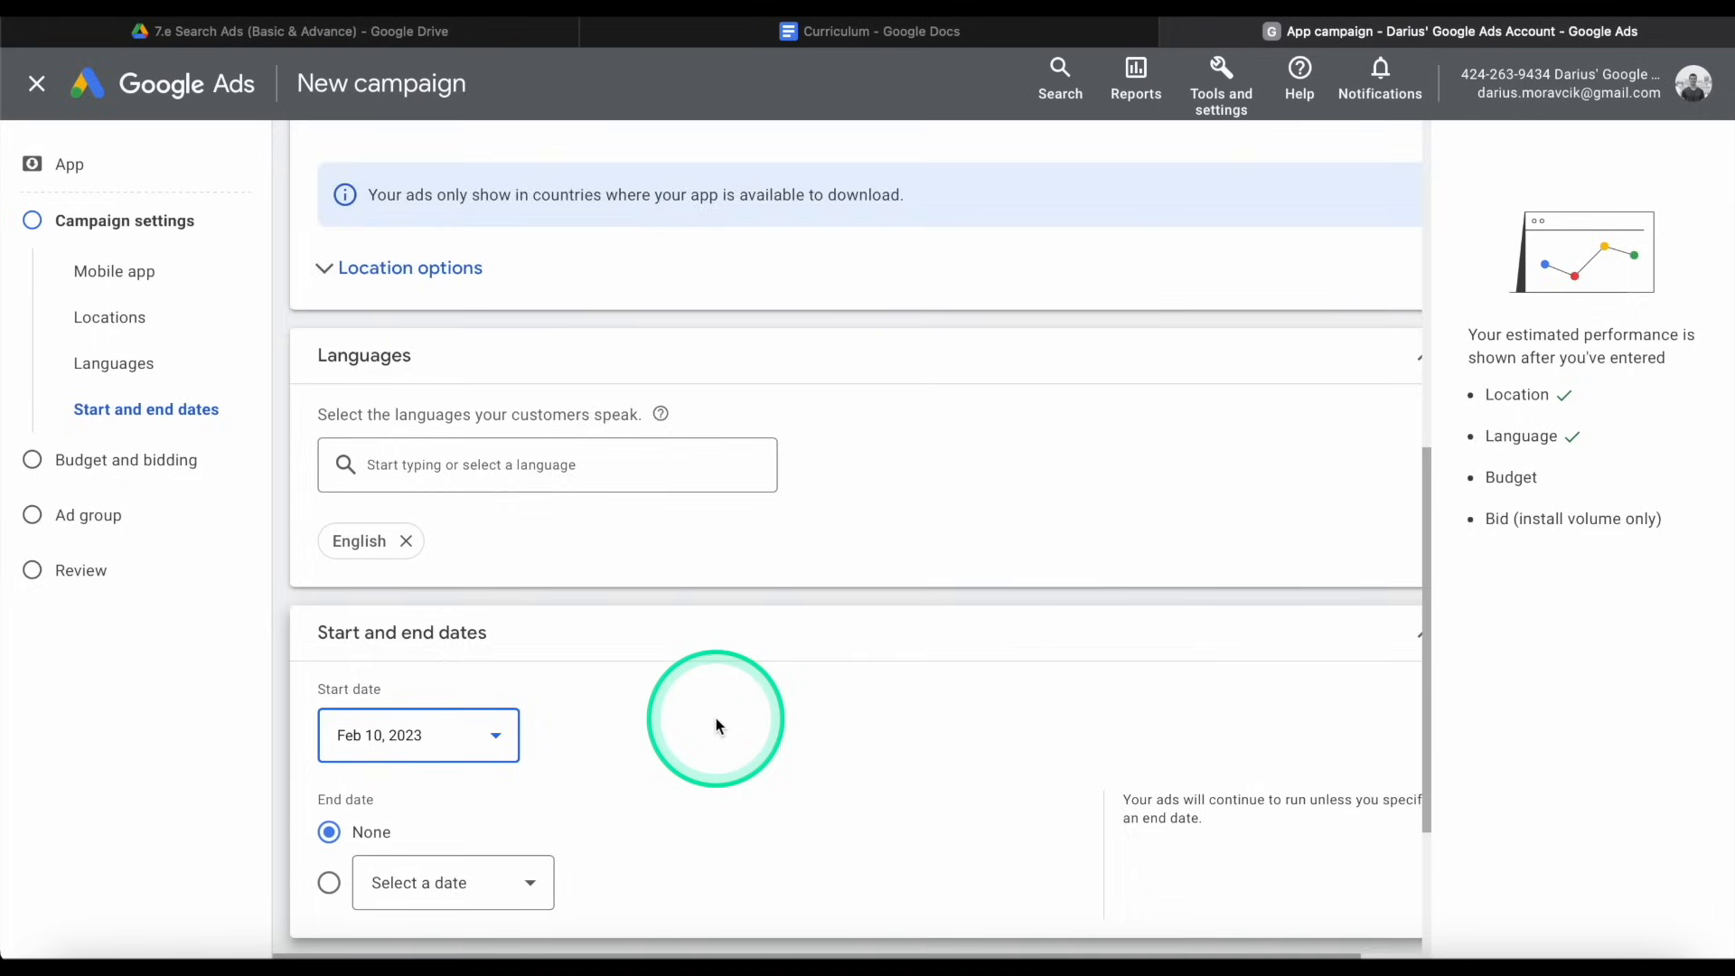
scroll(down, 3)
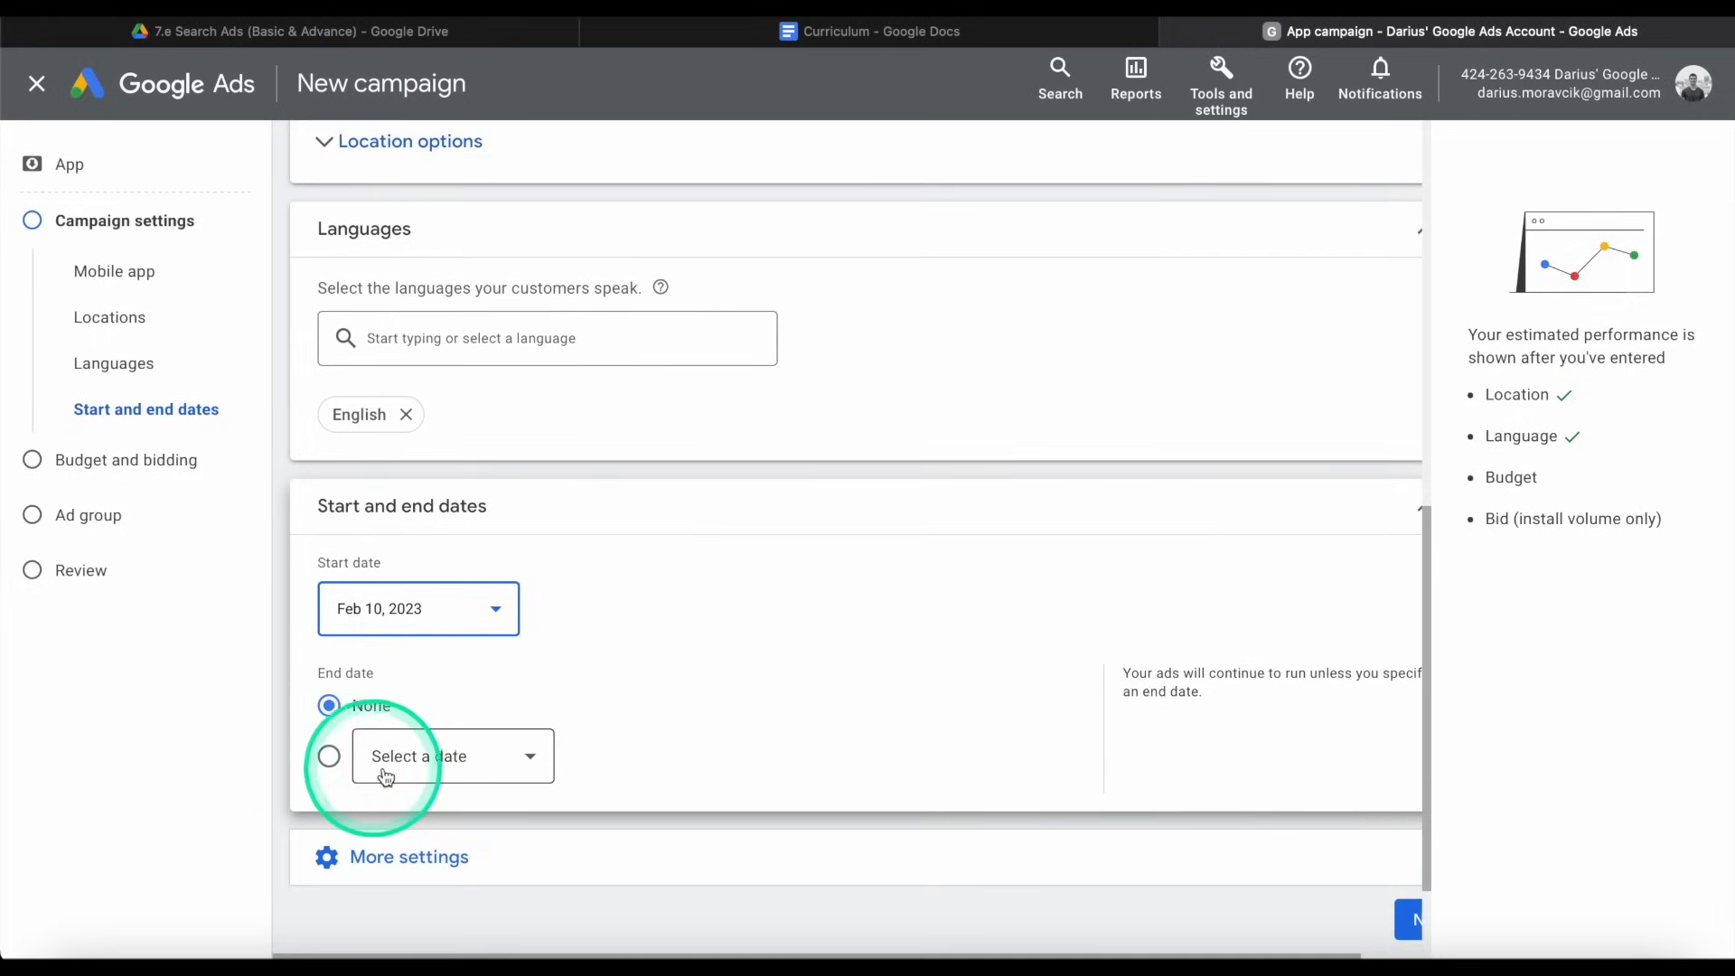
click(329, 756)
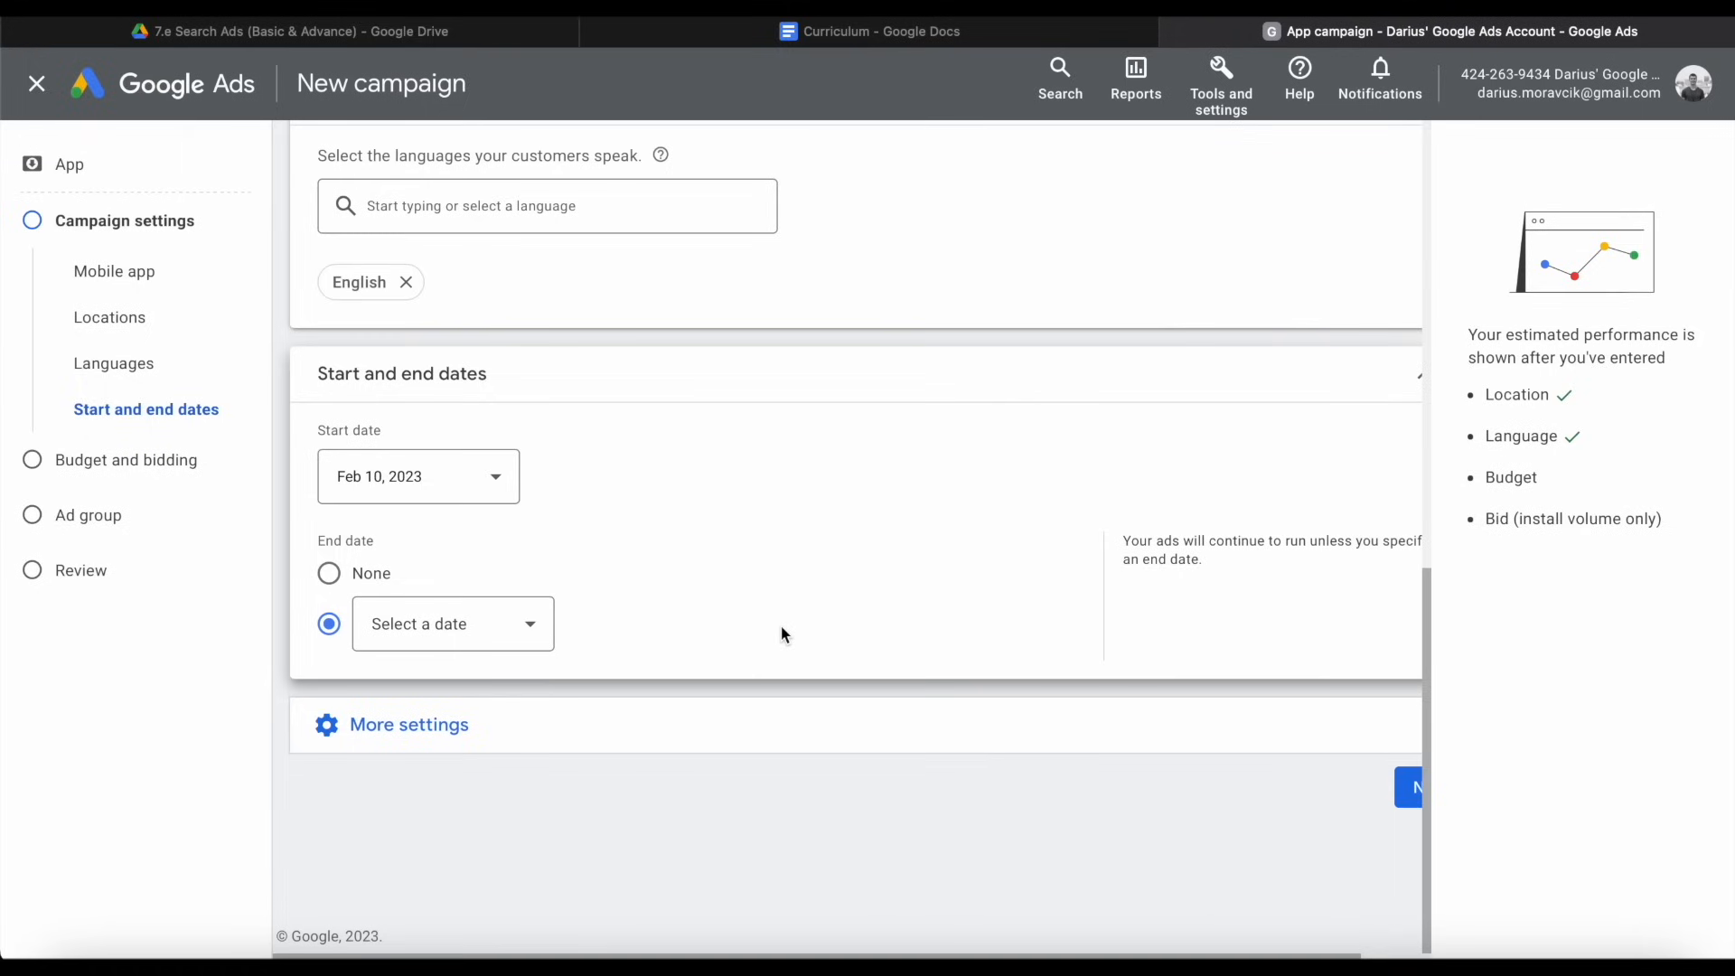
click(464, 634)
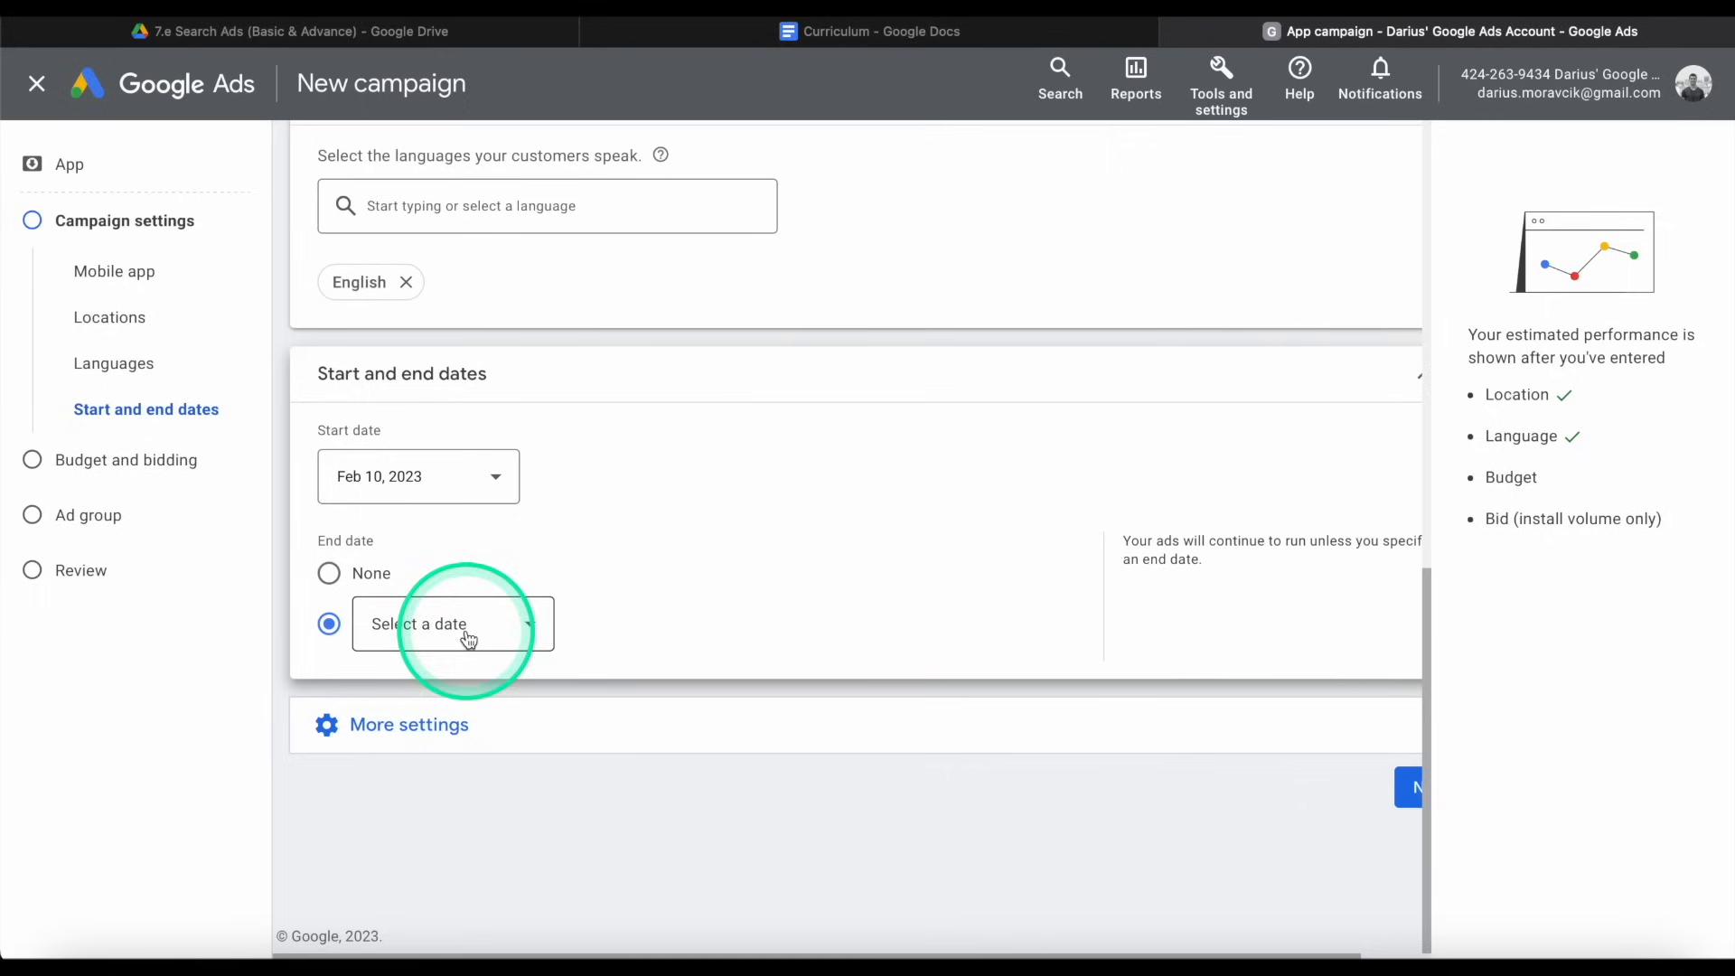
click(454, 623)
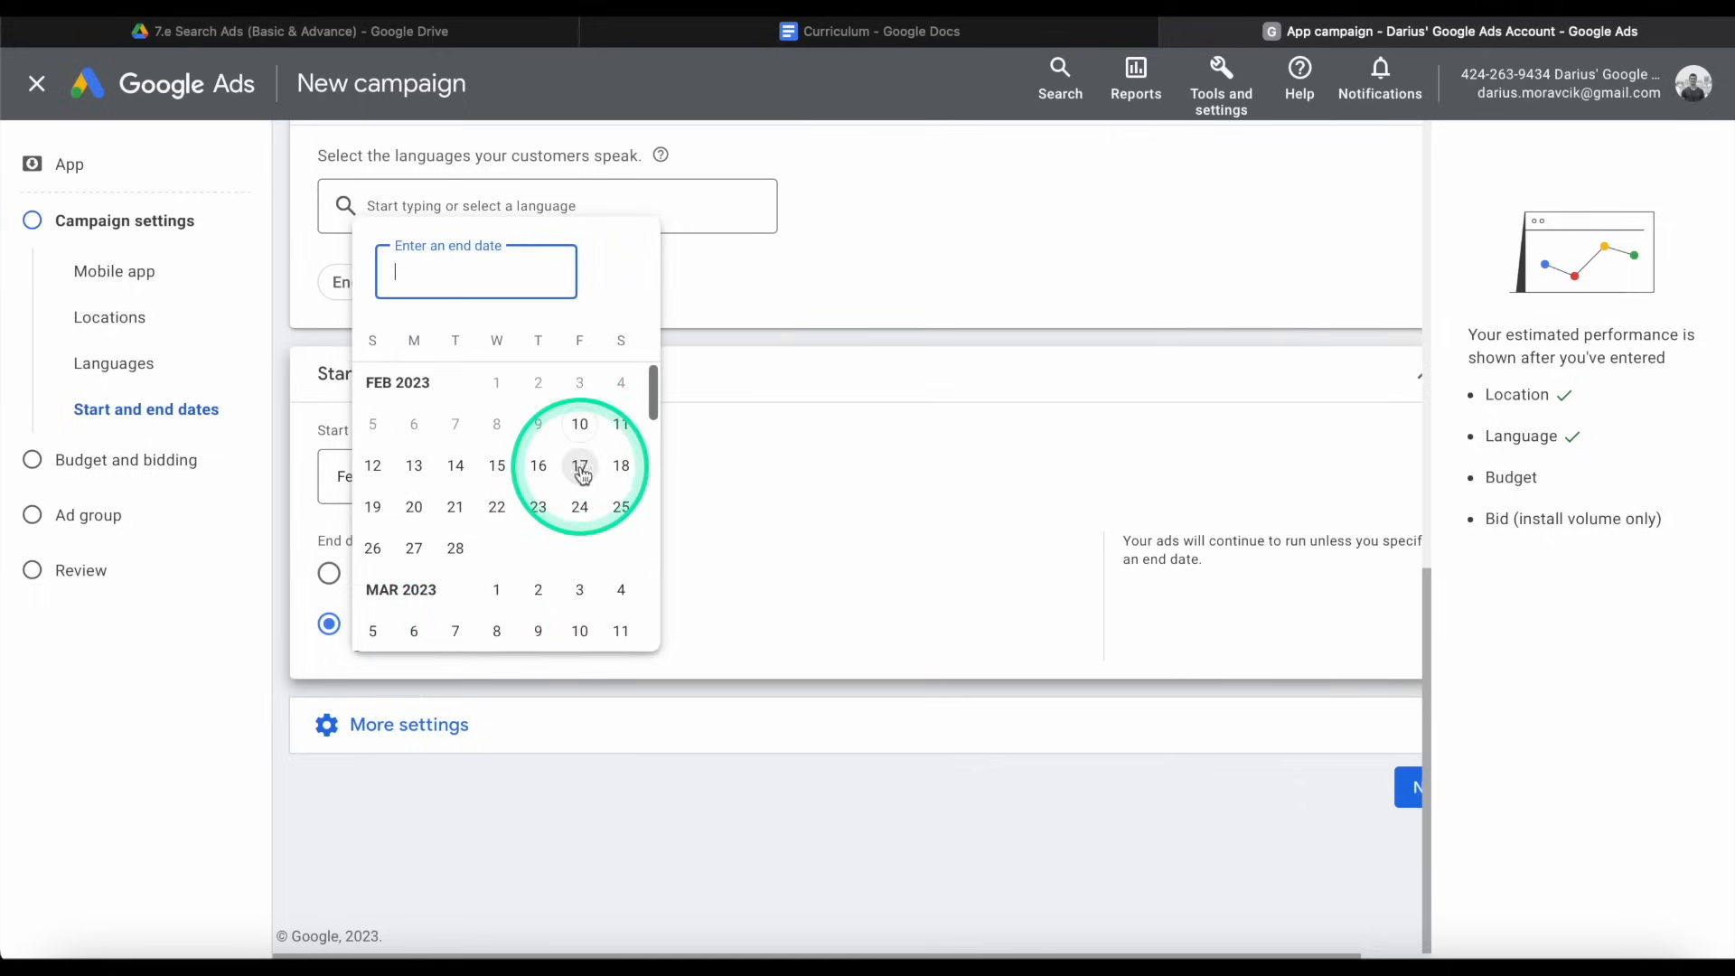
click(579, 466)
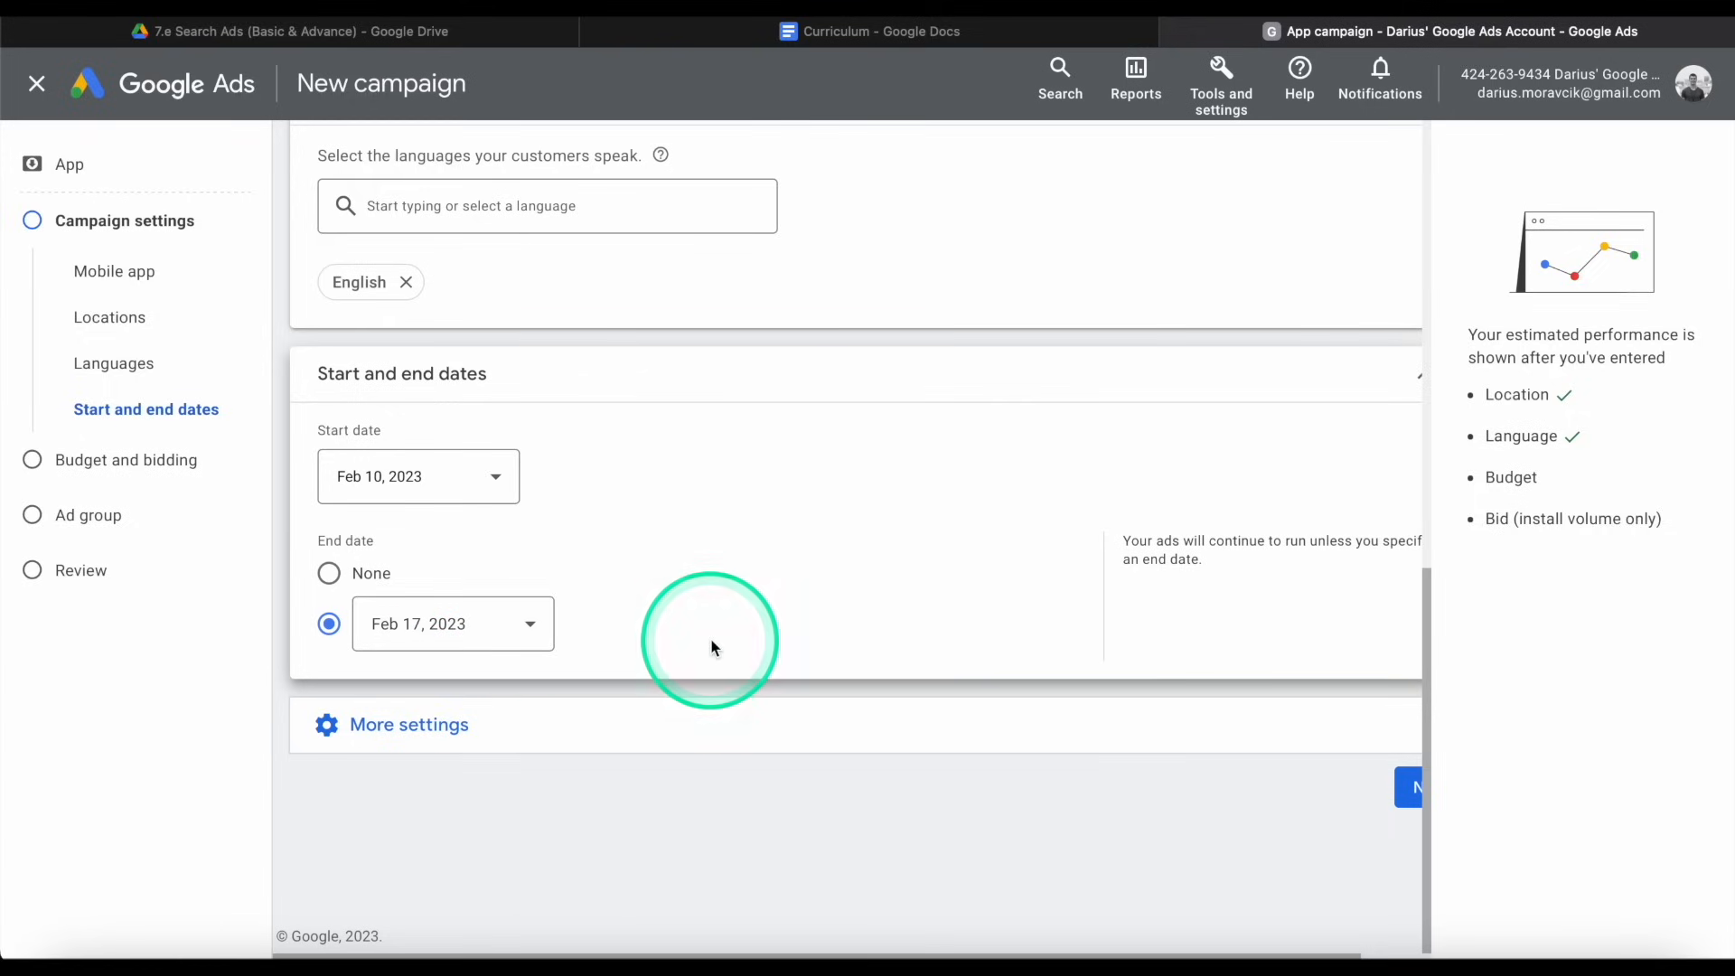
Continue to the budget and bidding step.
click(408, 724)
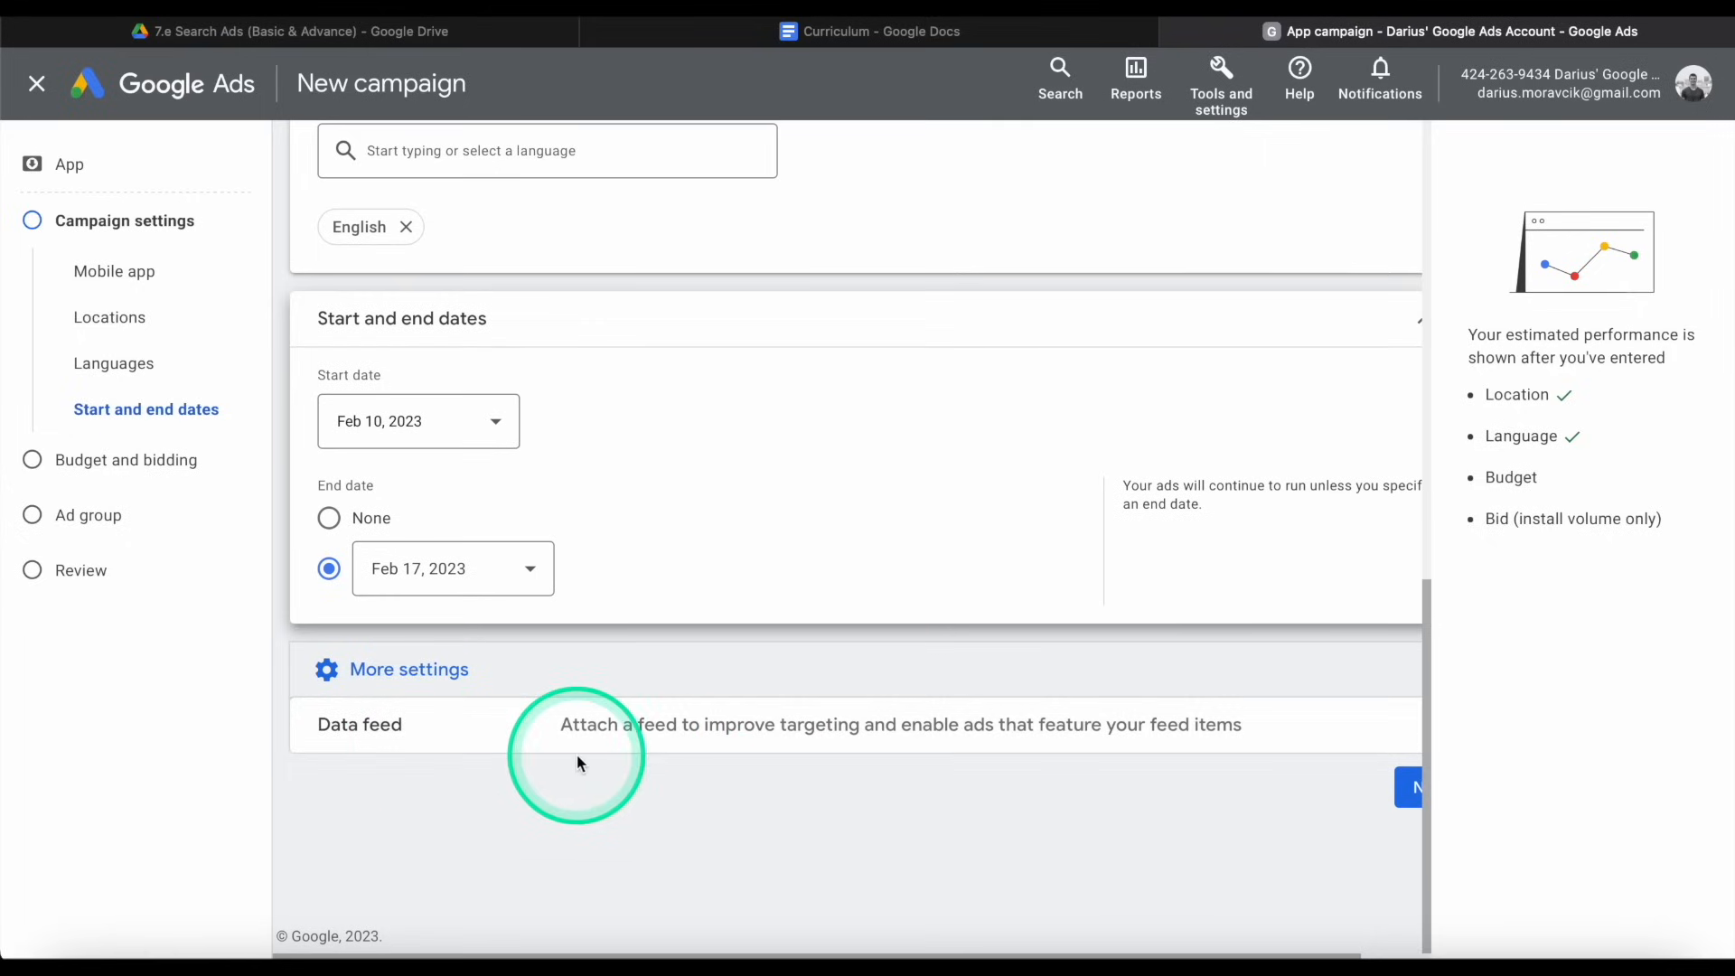
mouse_move(1388, 814)
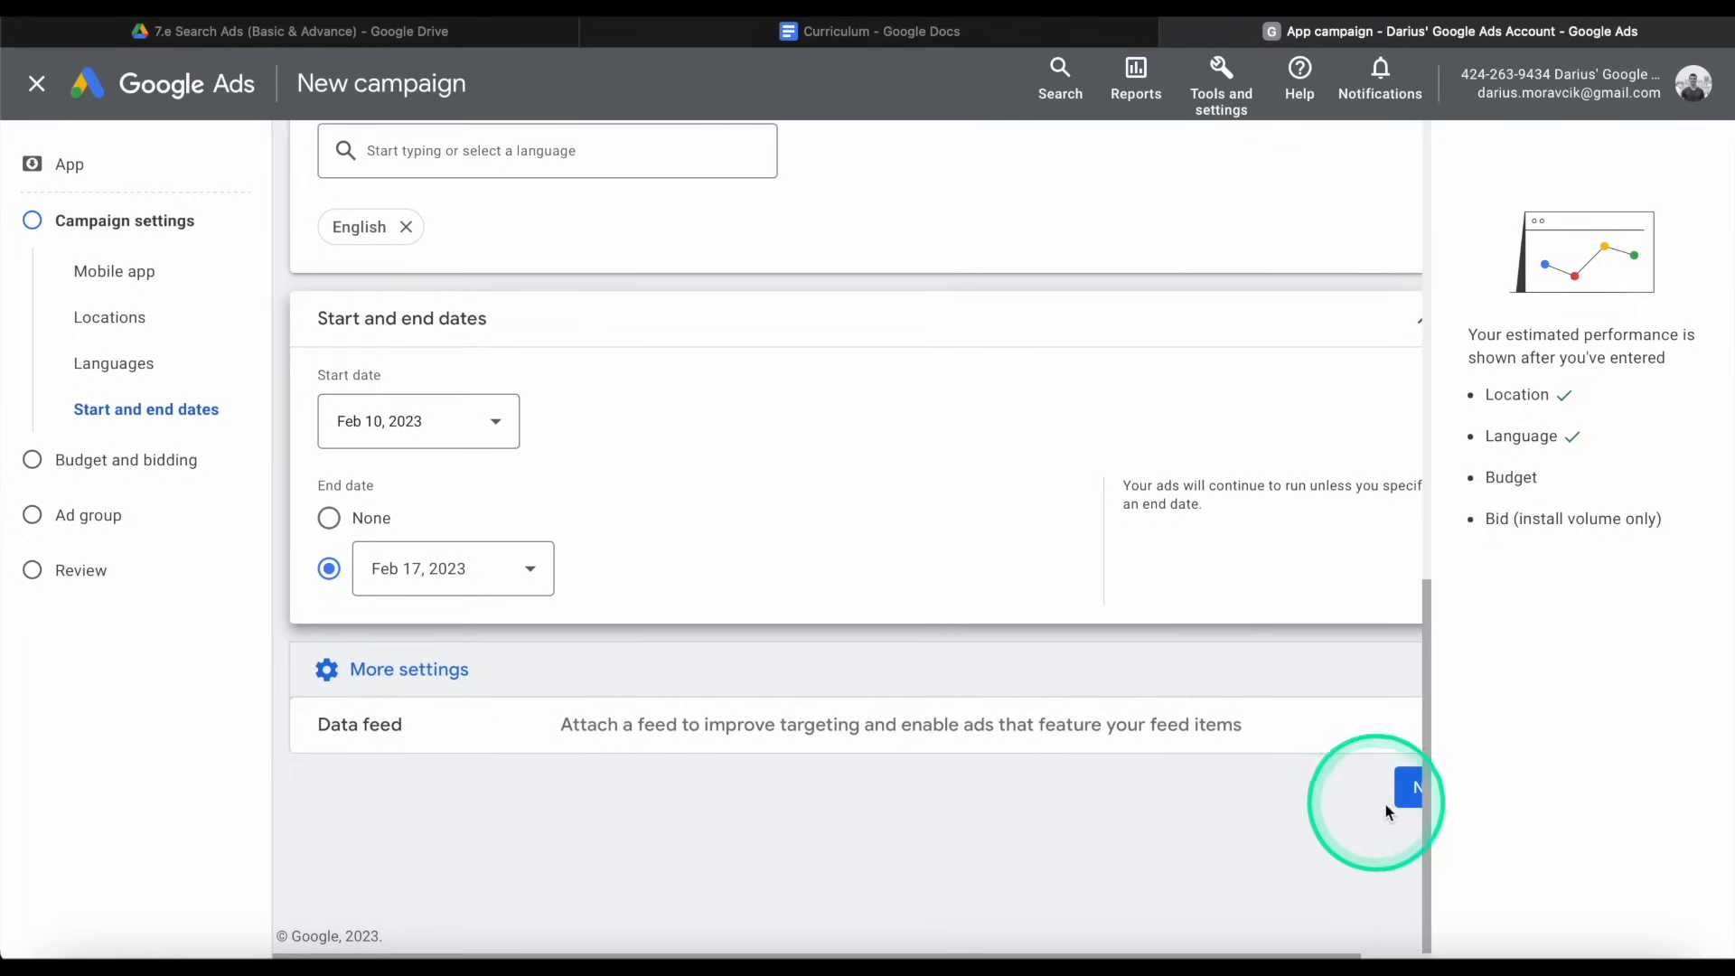
click(1410, 792)
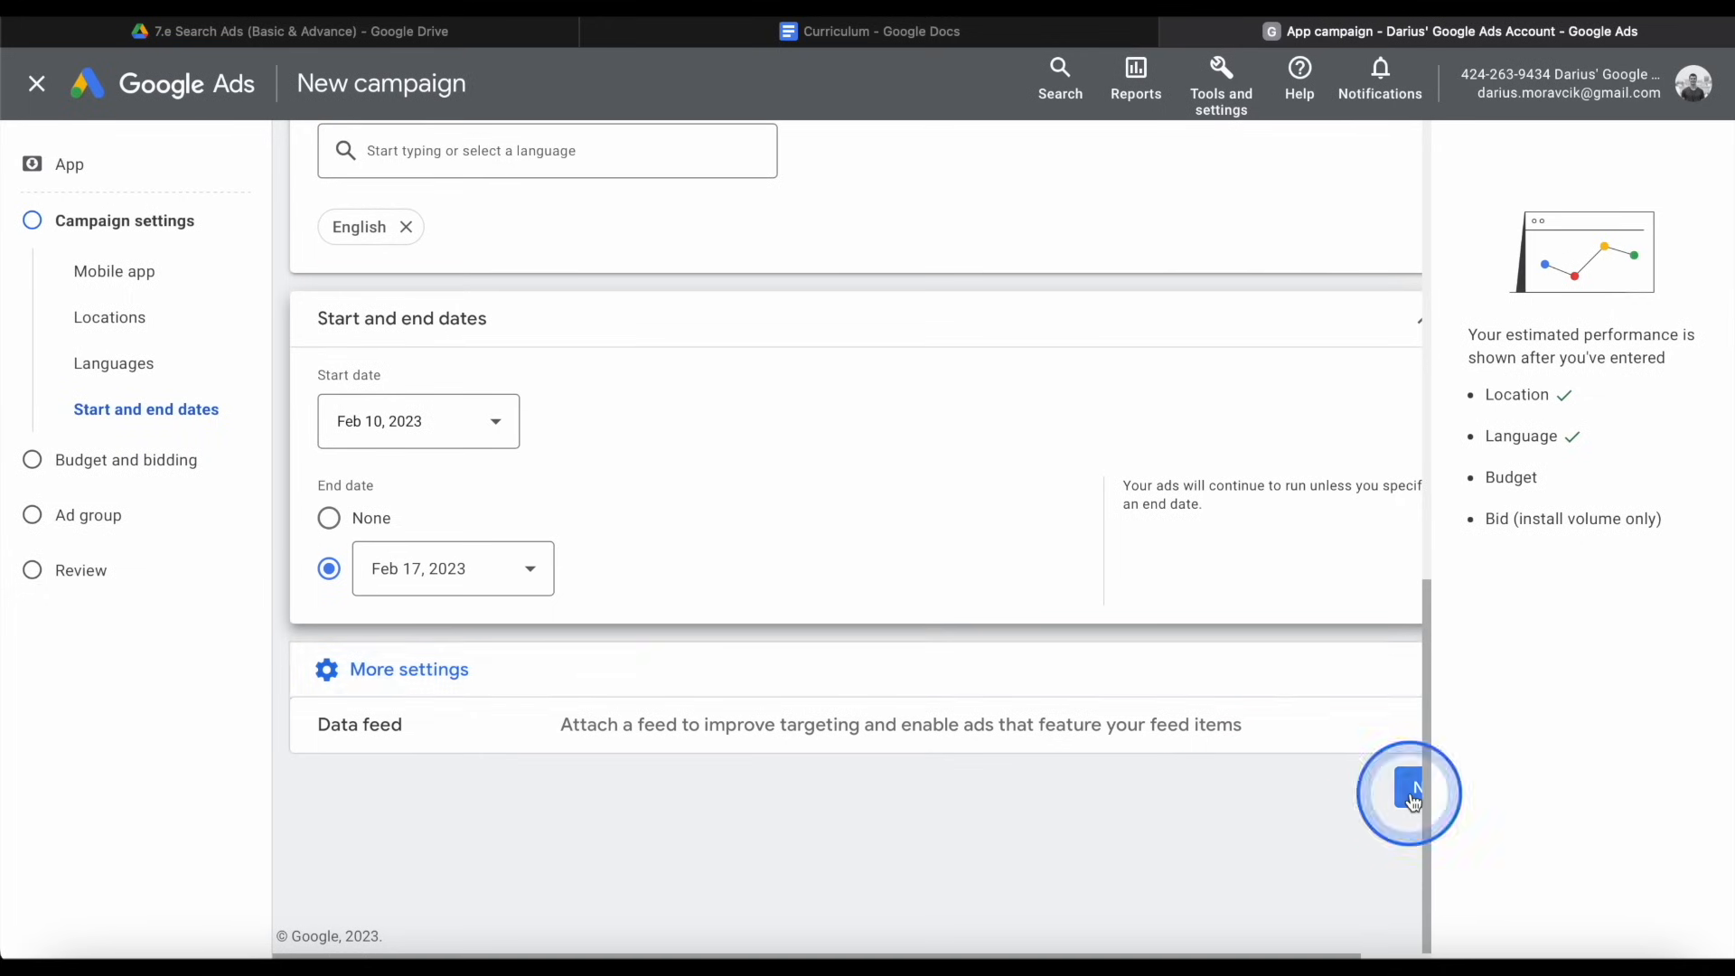
click(1410, 794)
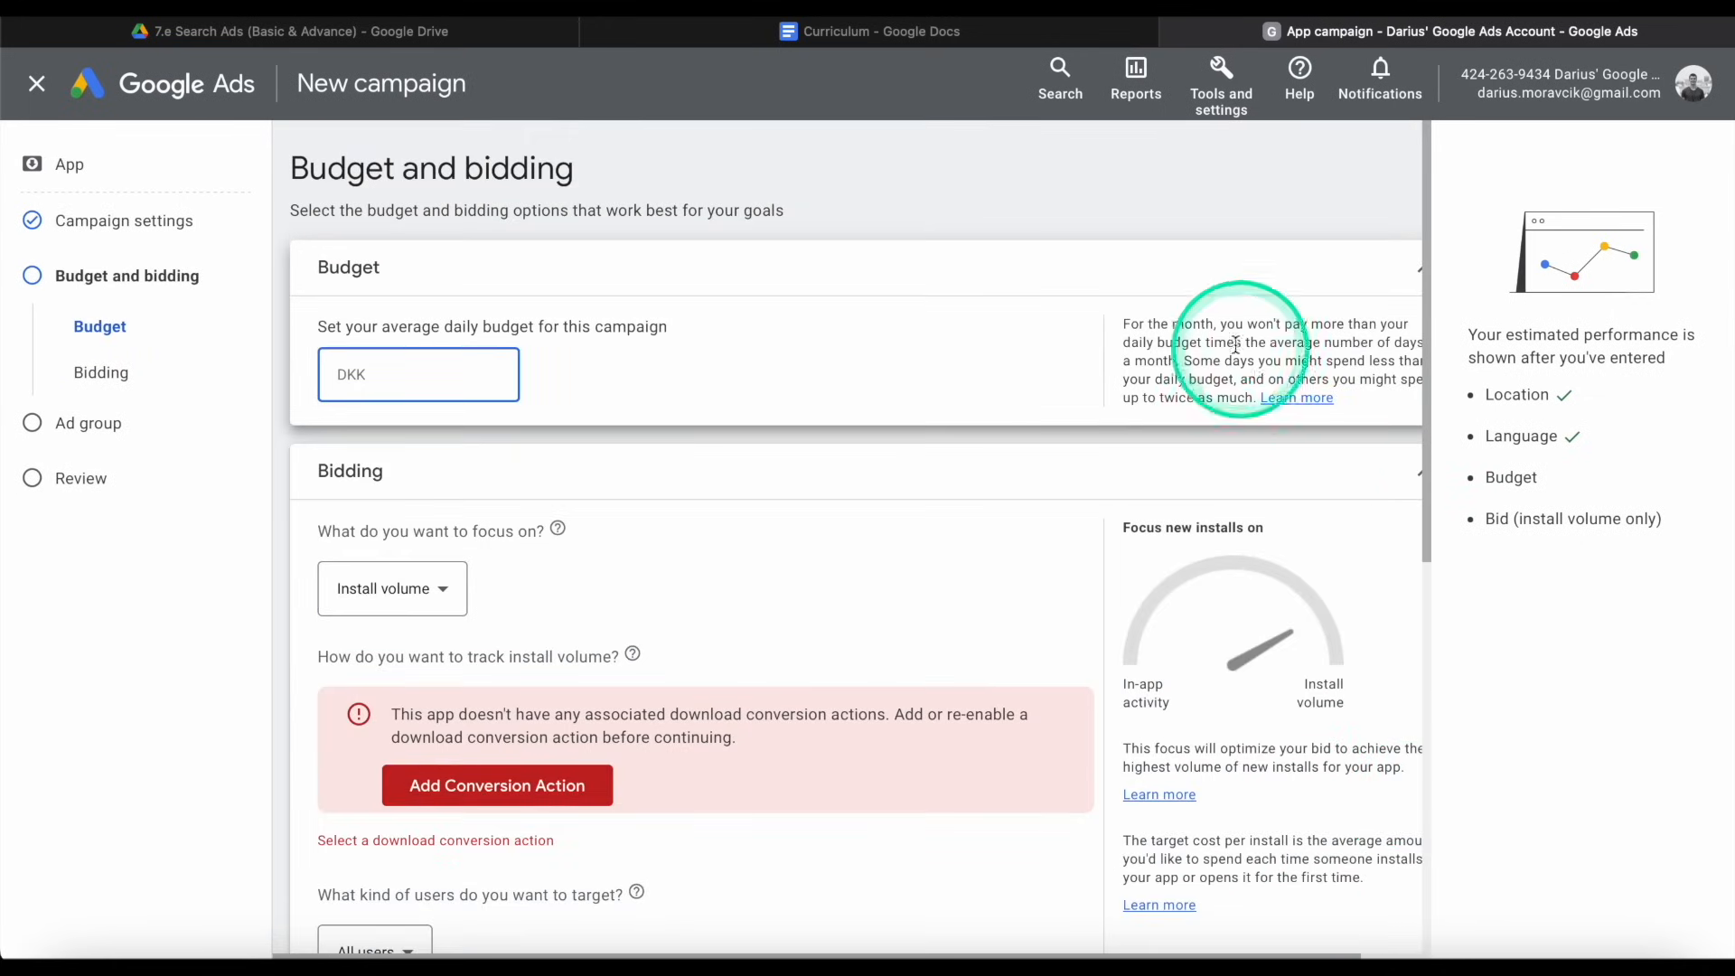
mouse_move(1587, 477)
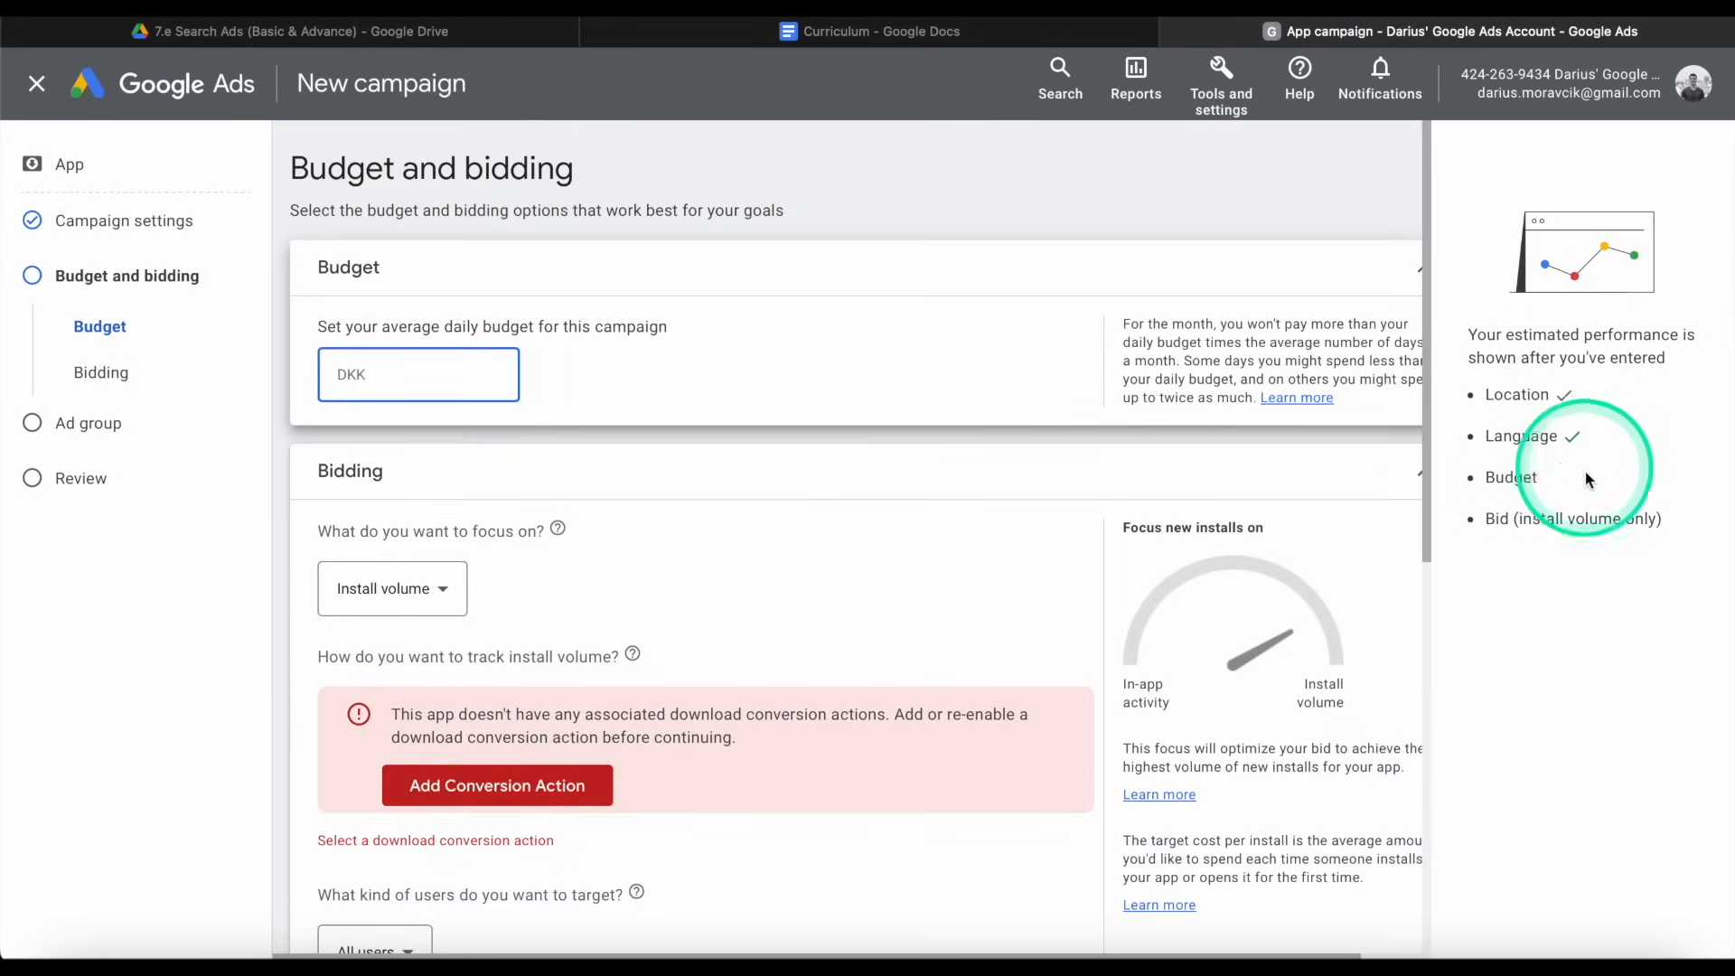
mouse_move(803, 444)
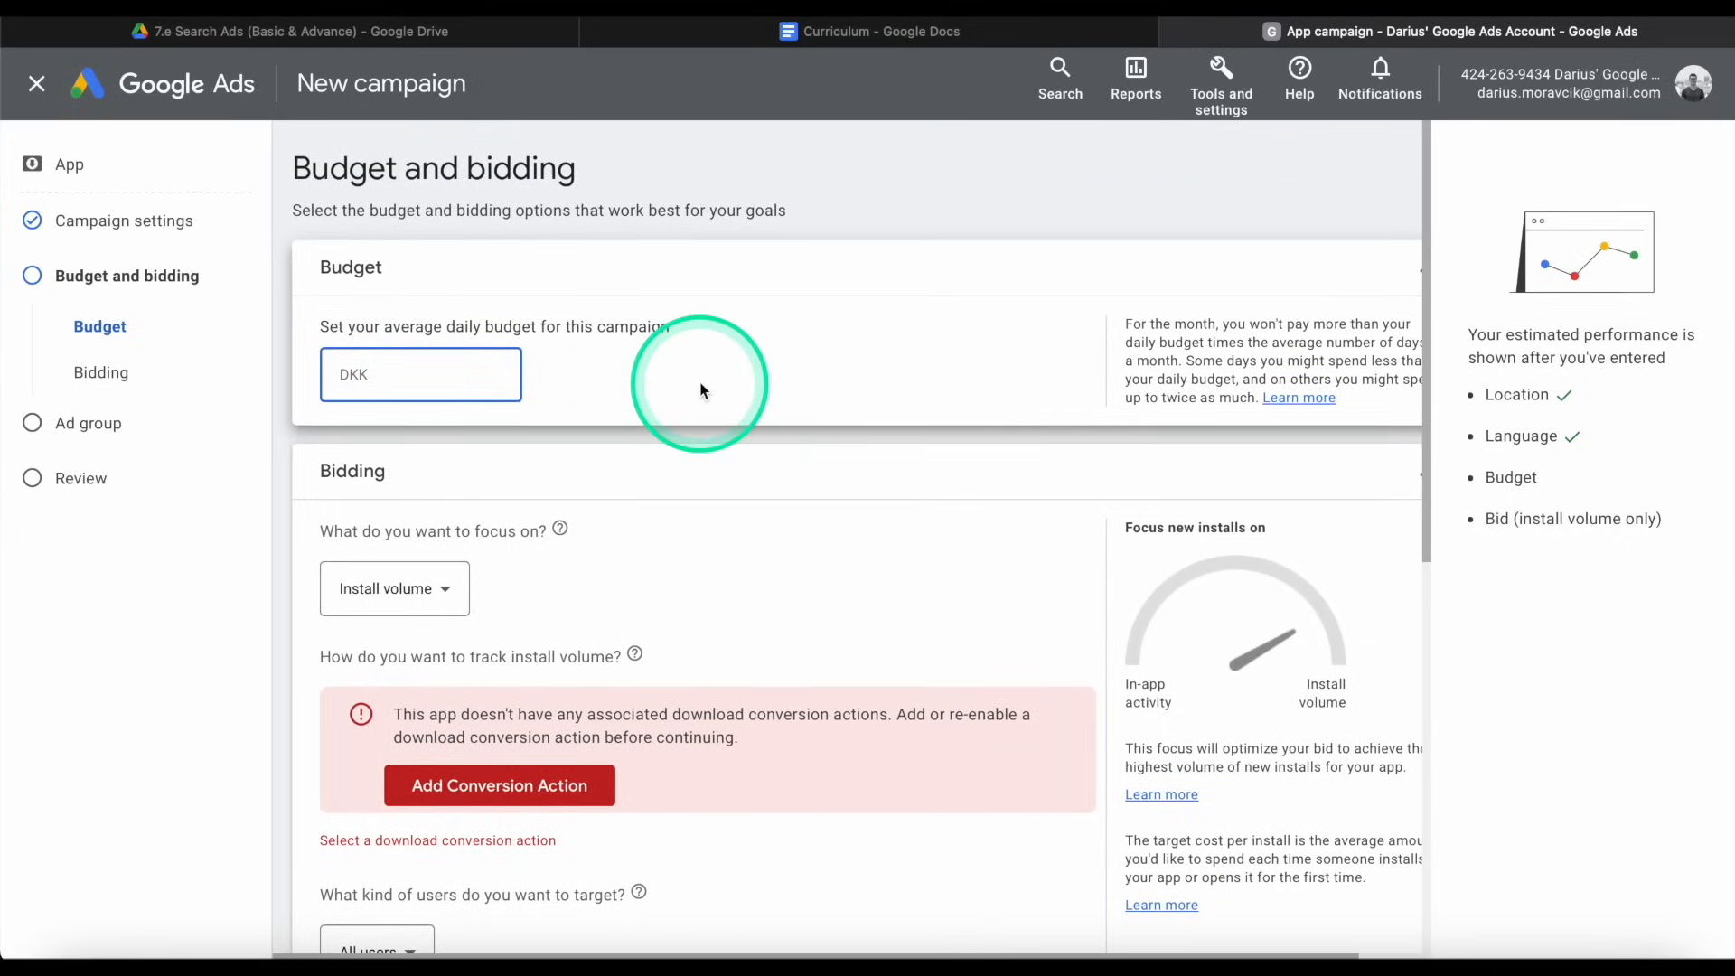
Enter the average daily budget, ending at DKK 500.00.
click(419, 374)
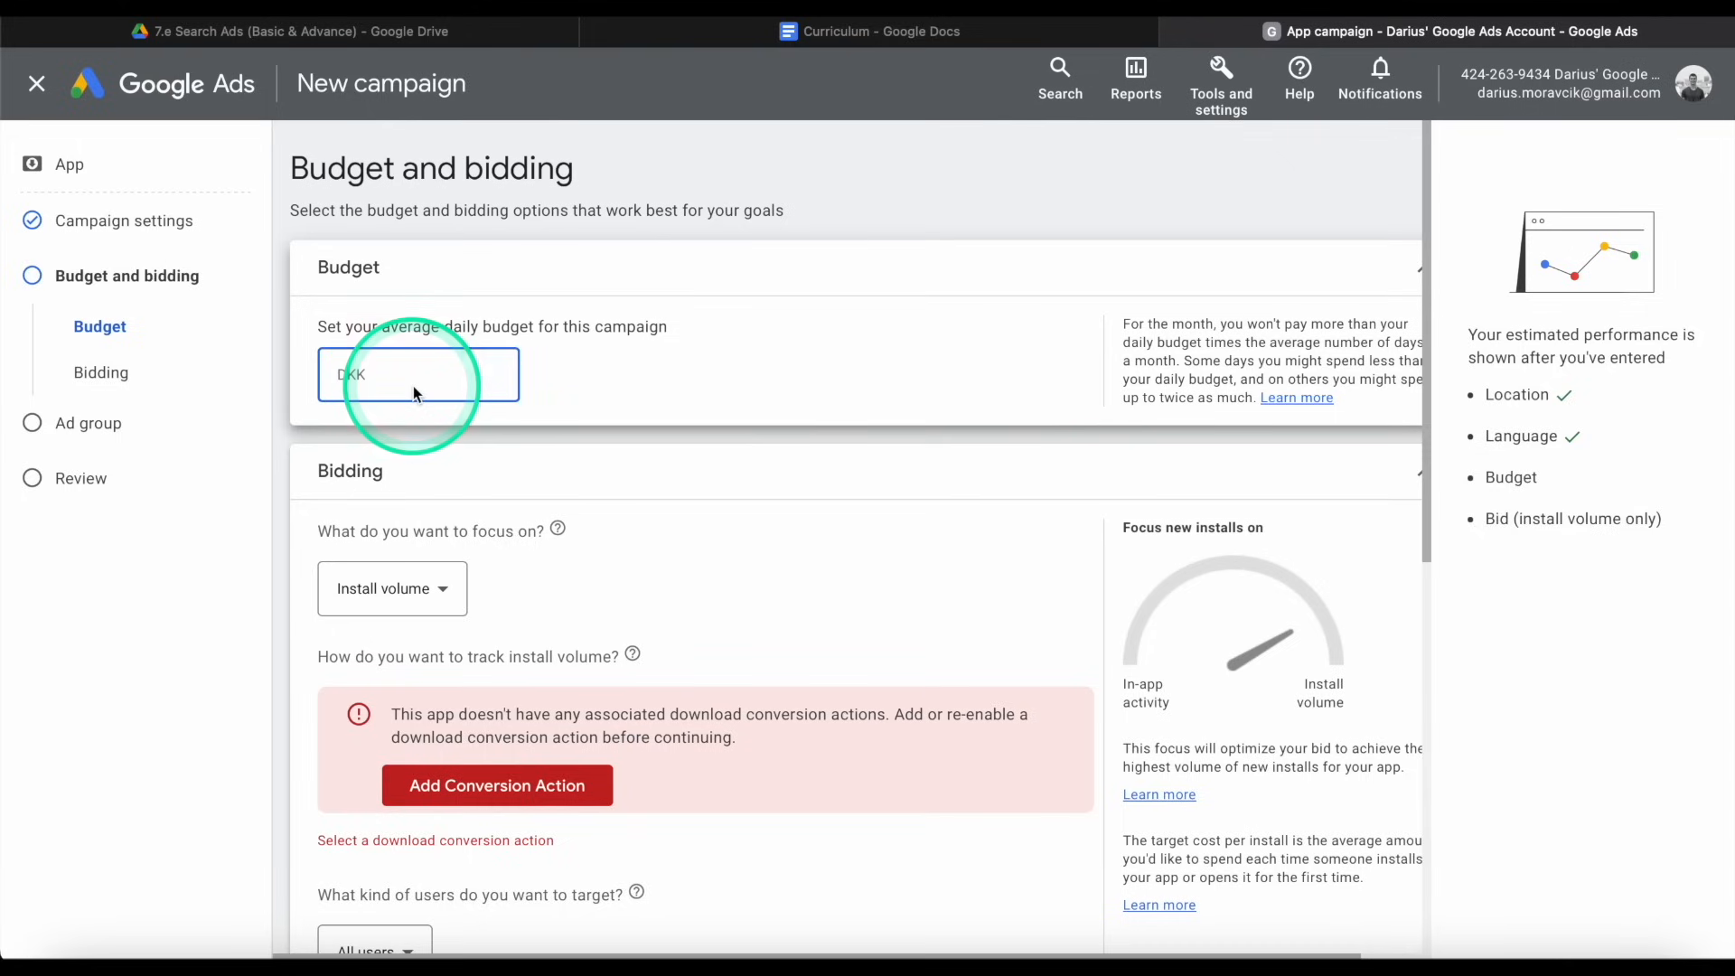
text(100.00)
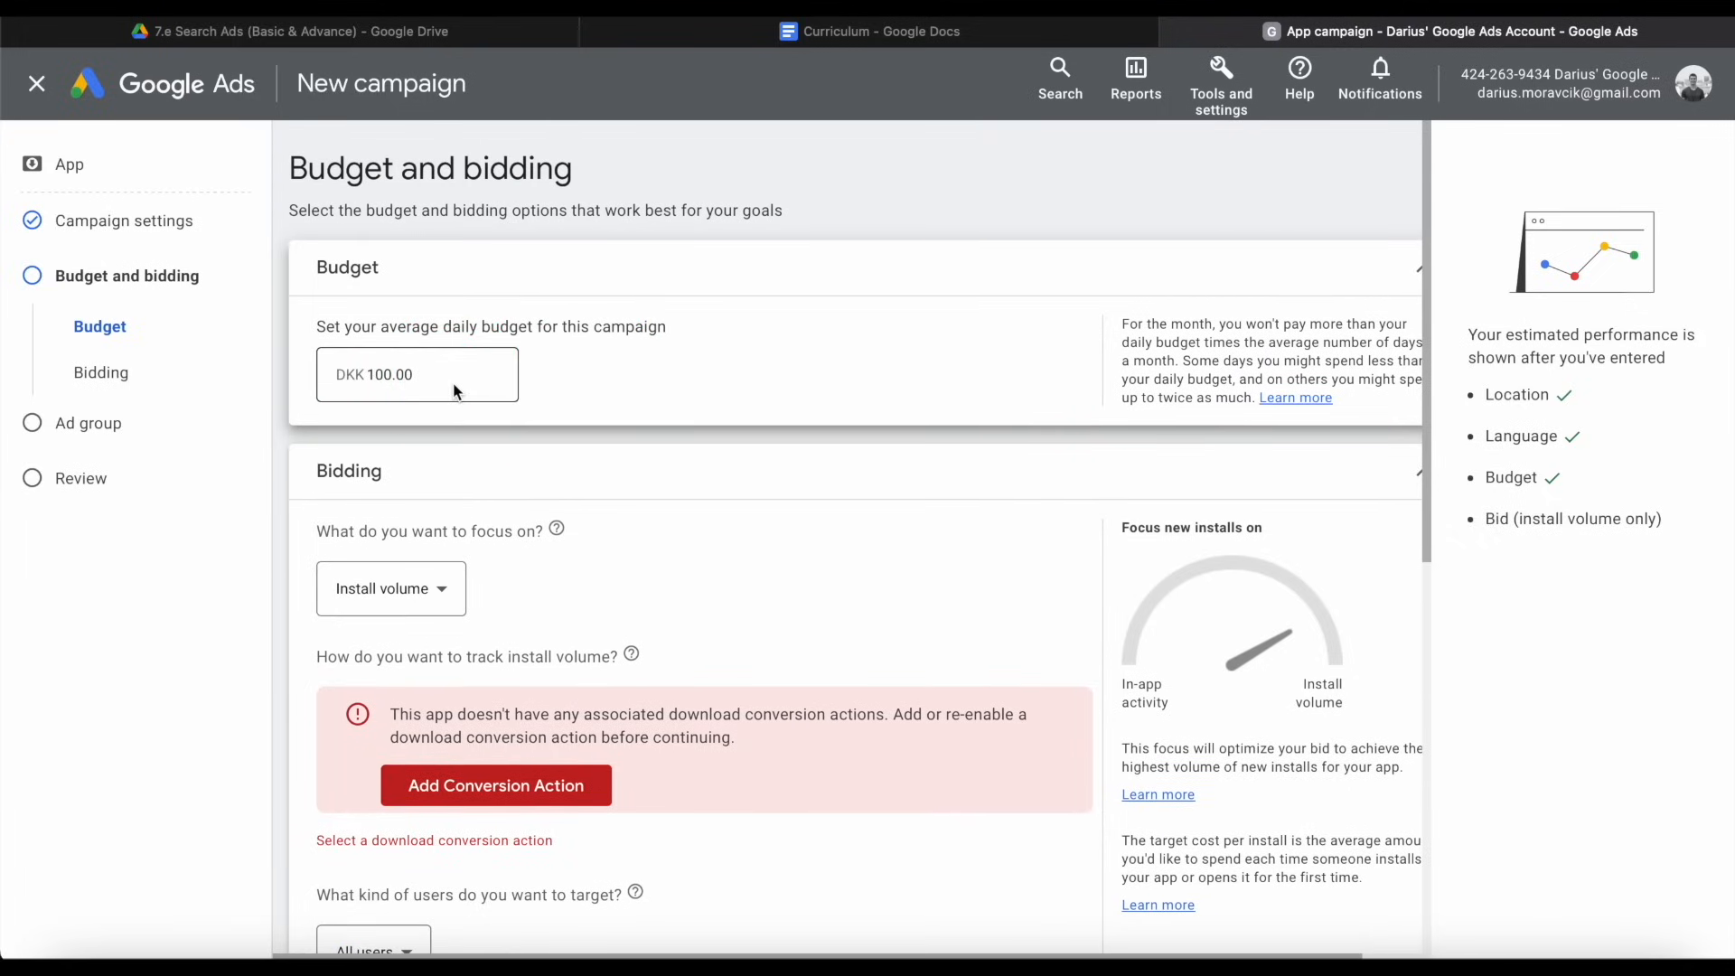
click(884, 407)
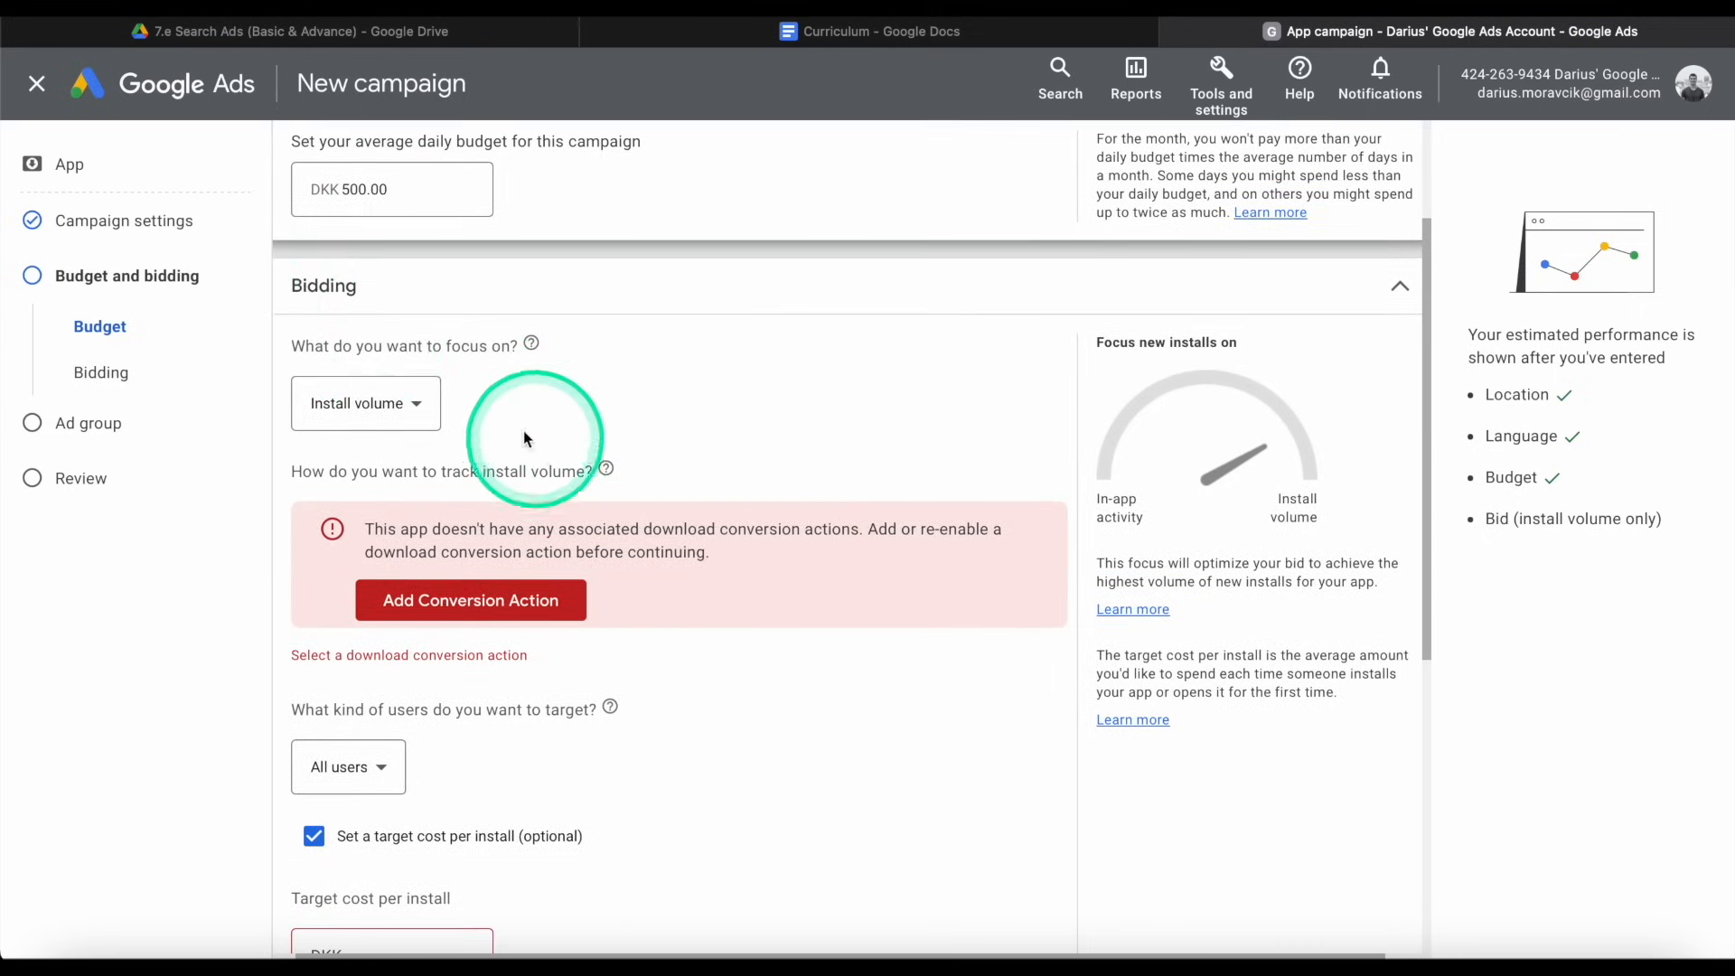
Review the focus dropdown's greyed in-app options and keep Install volume selected.
click(365, 403)
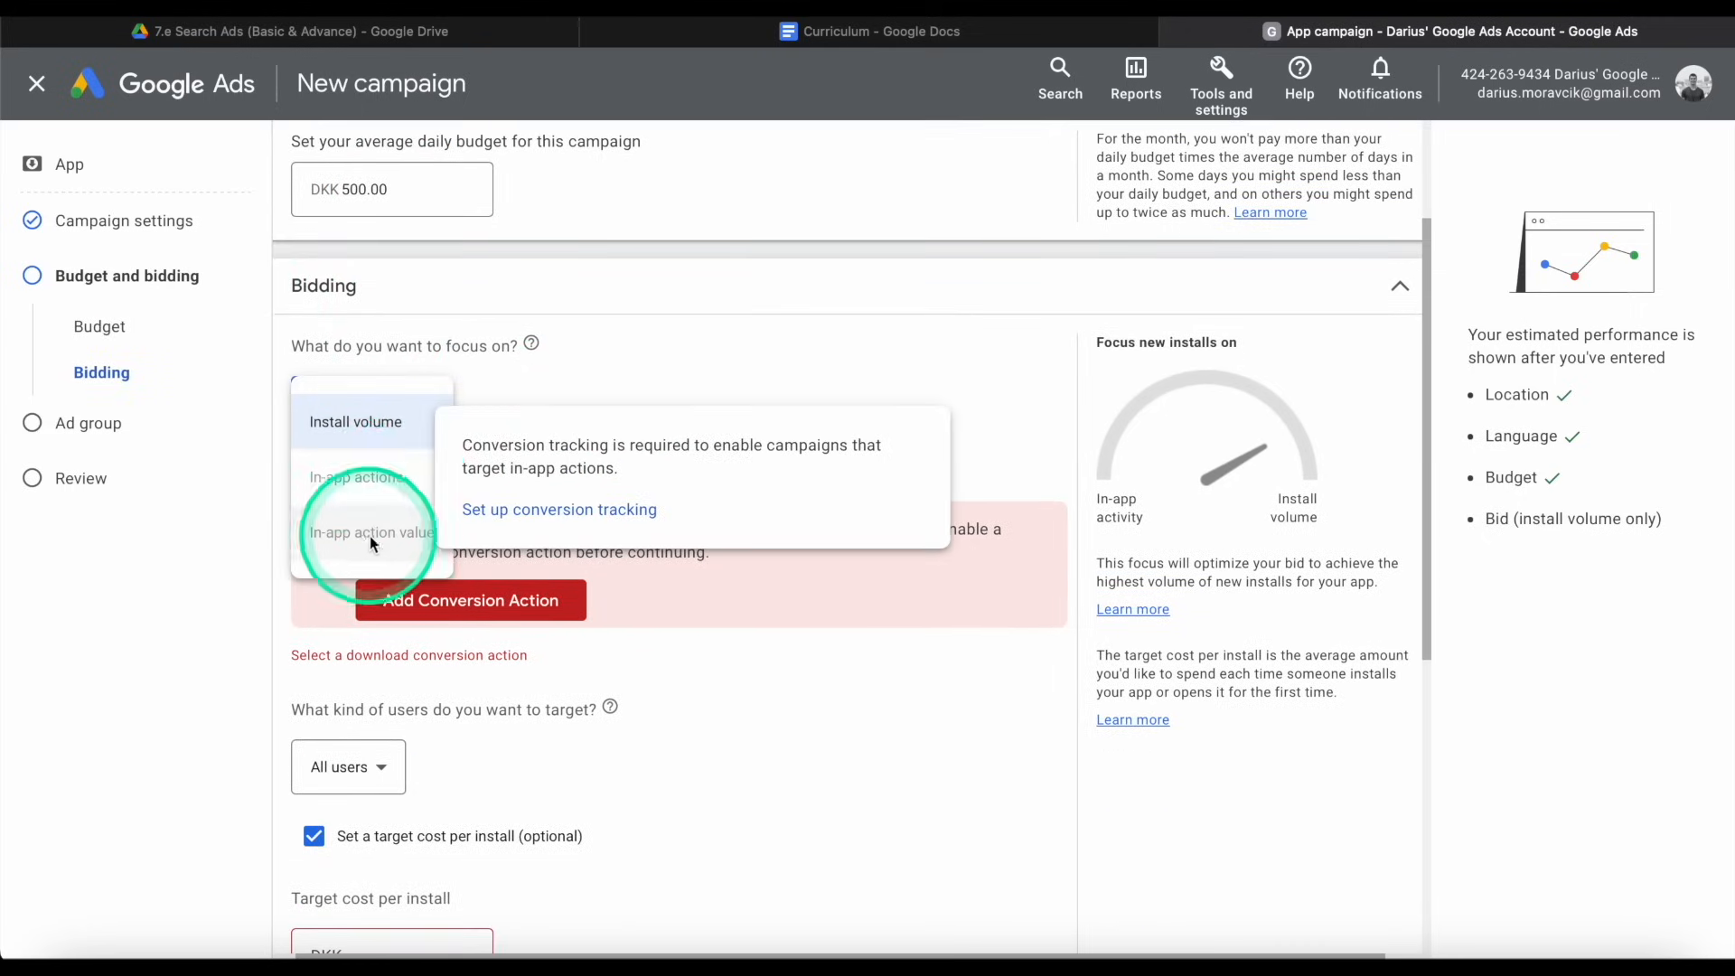
mouse_move(405, 539)
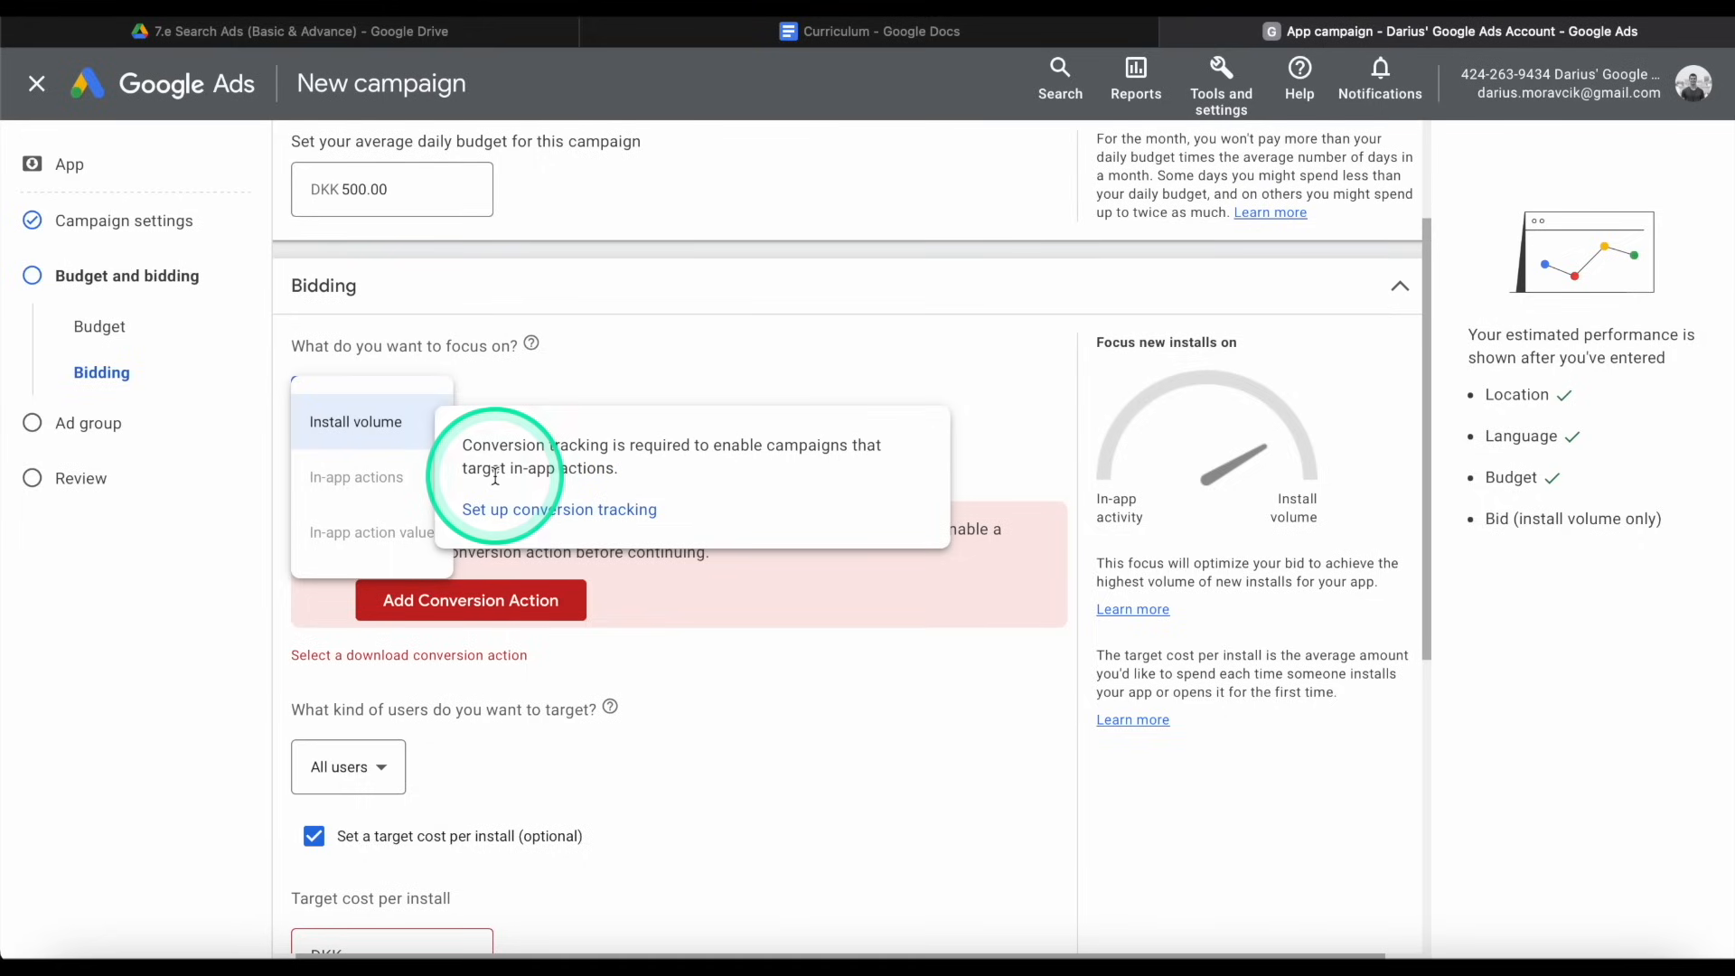
mouse_move(419, 474)
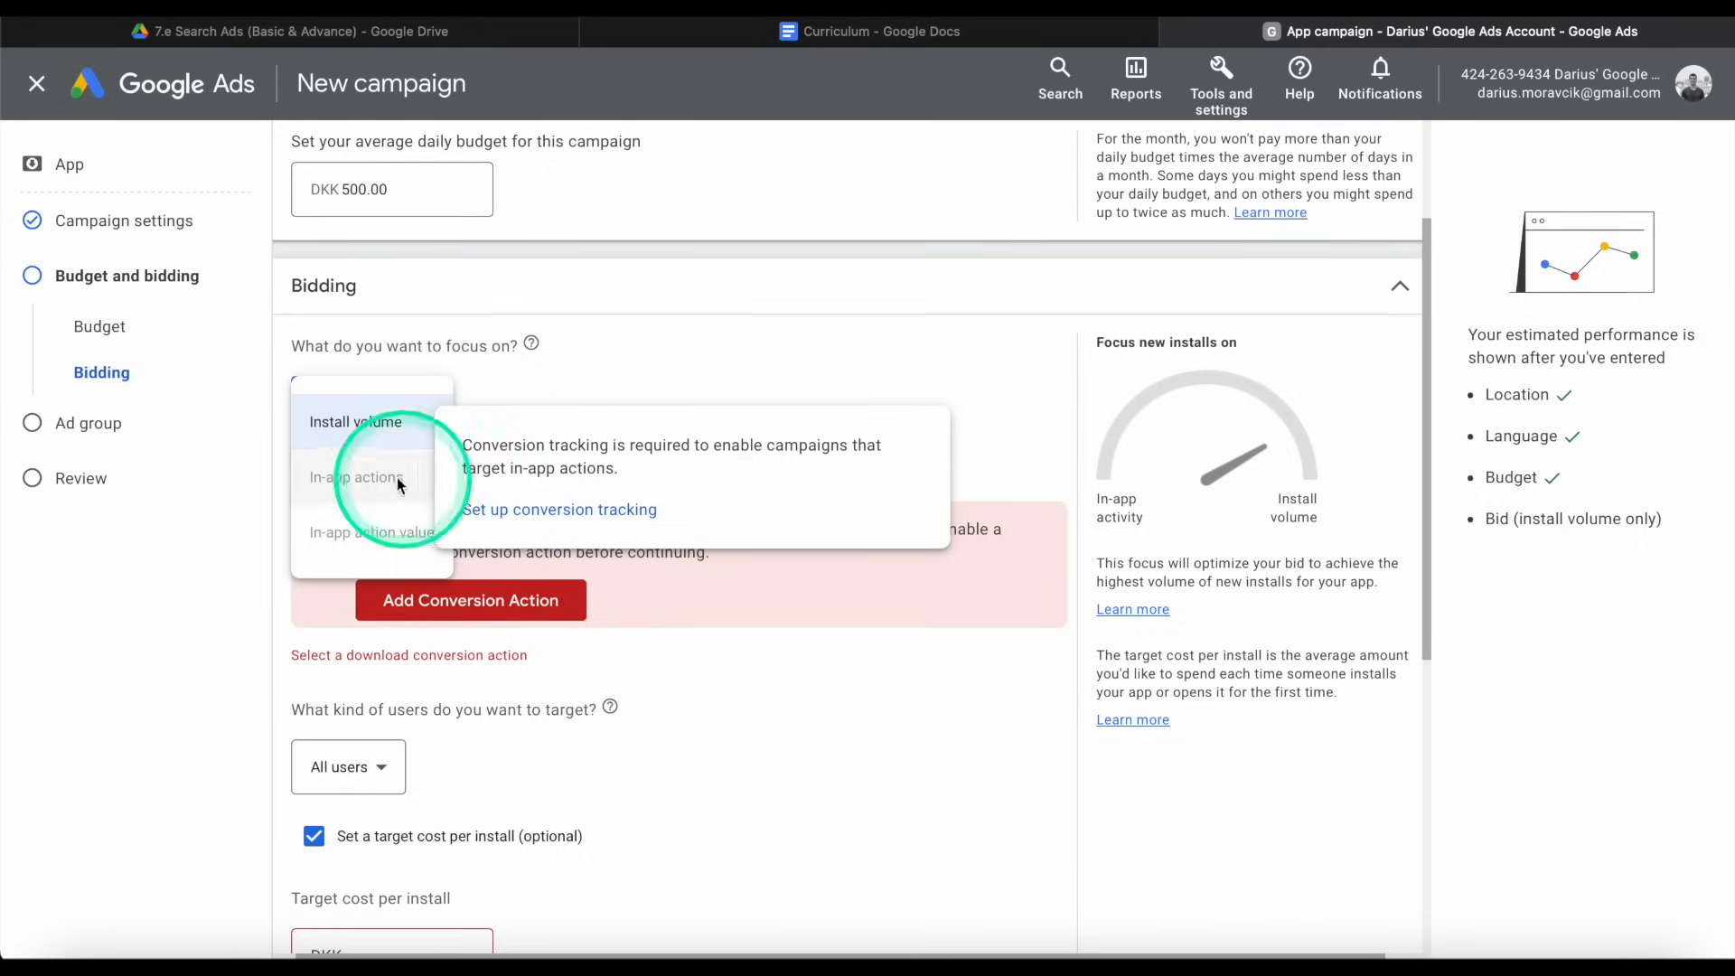
mouse_move(502, 457)
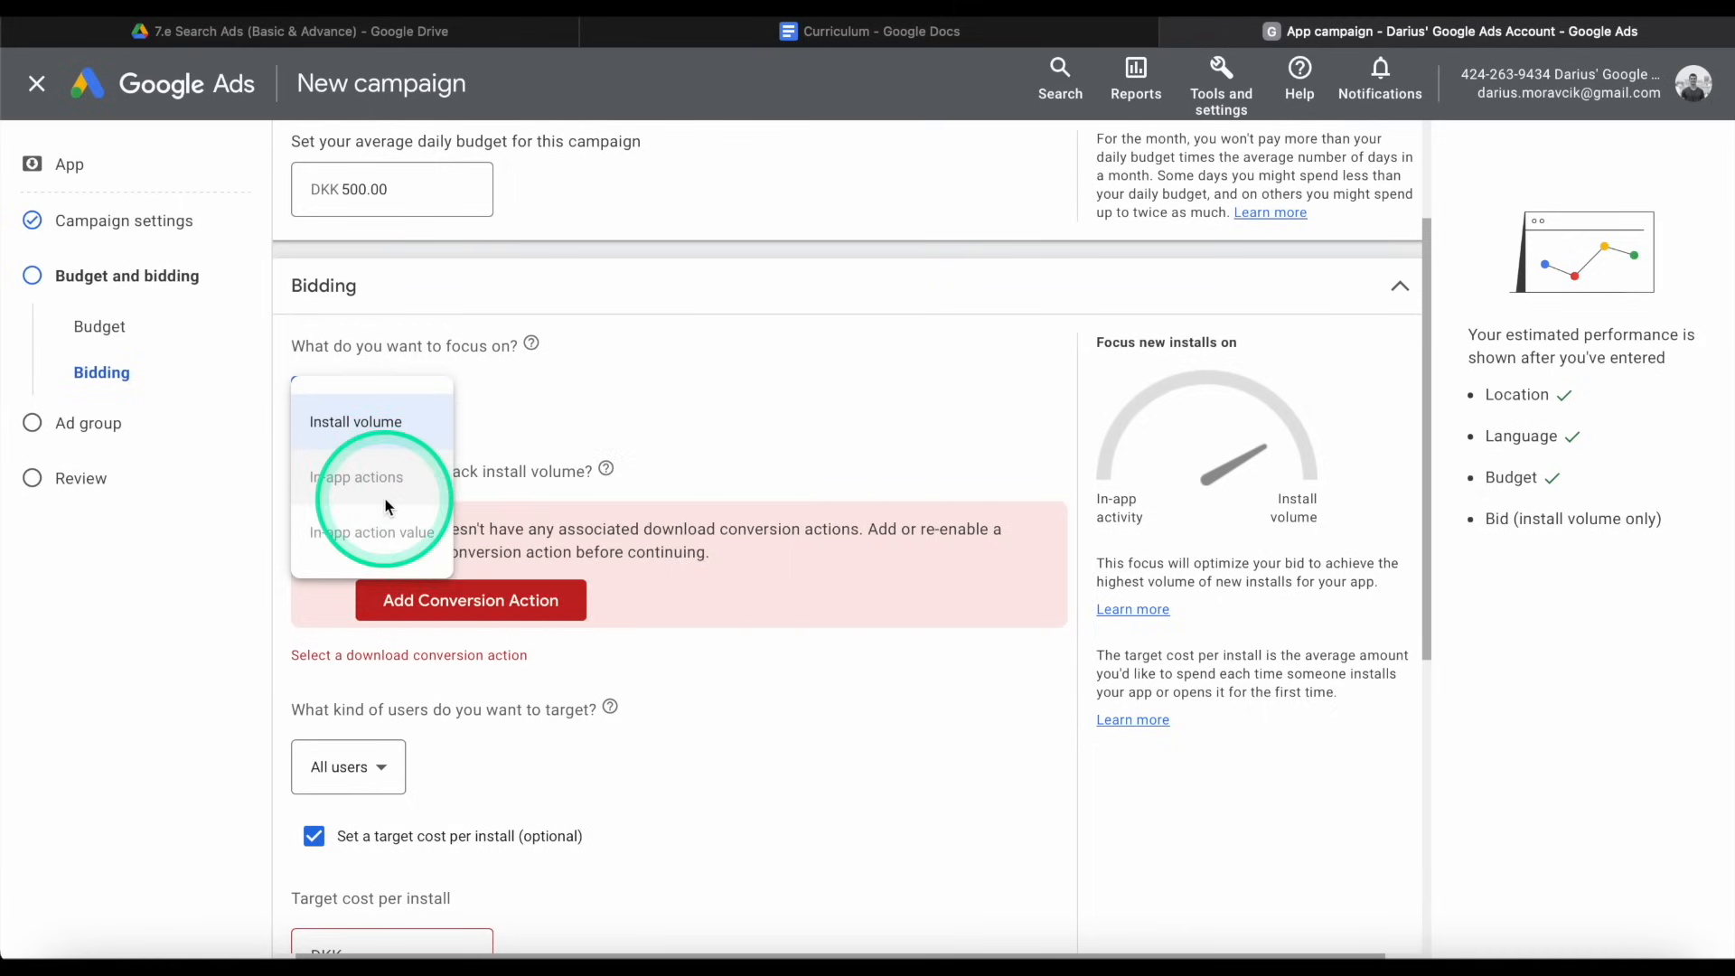
click(354, 423)
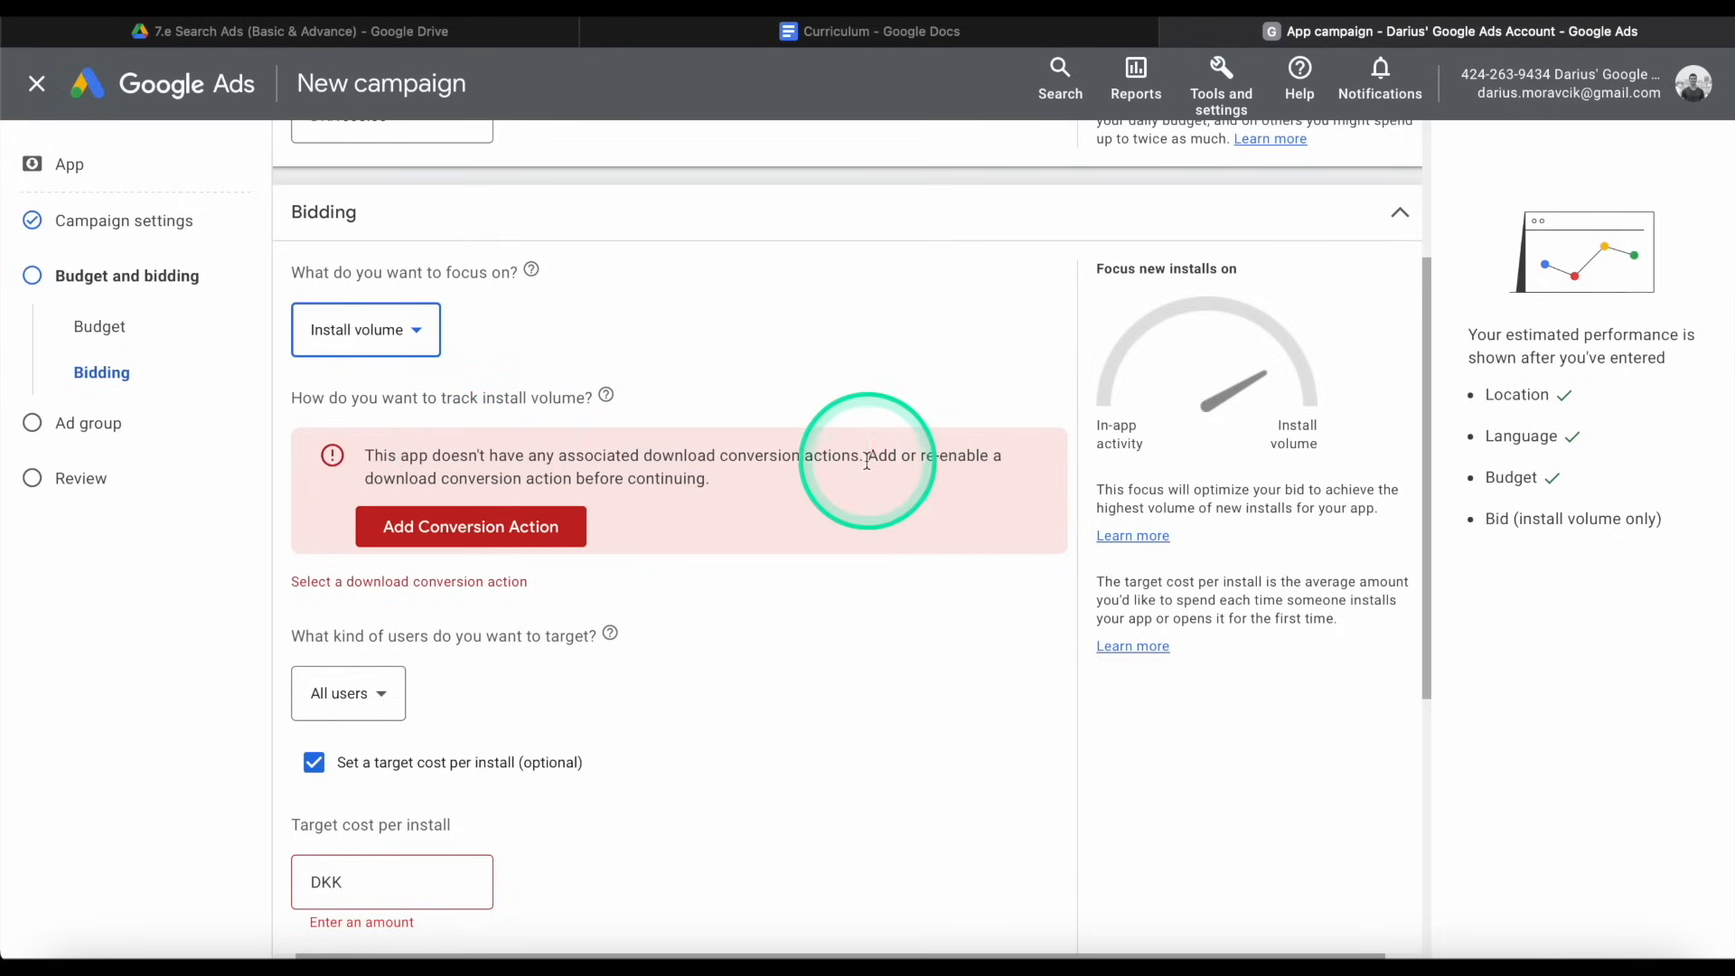
scroll(down, 3)
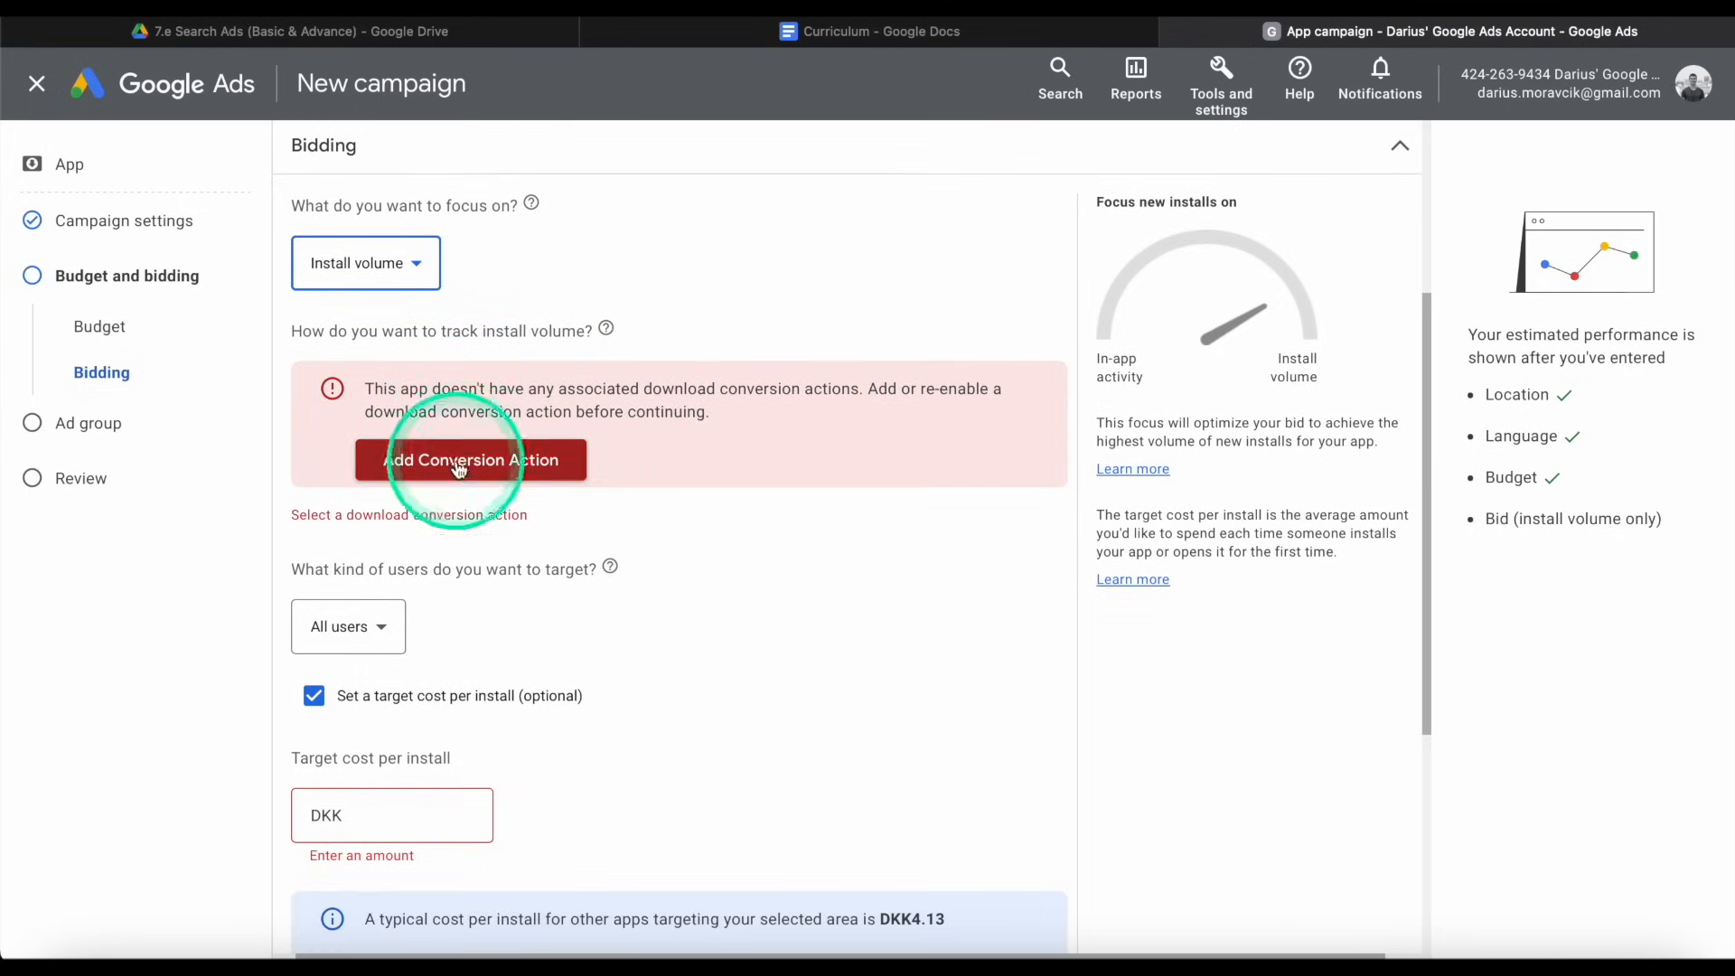
Start a new app-install conversion action, then return to the Bidding section.
click(463, 461)
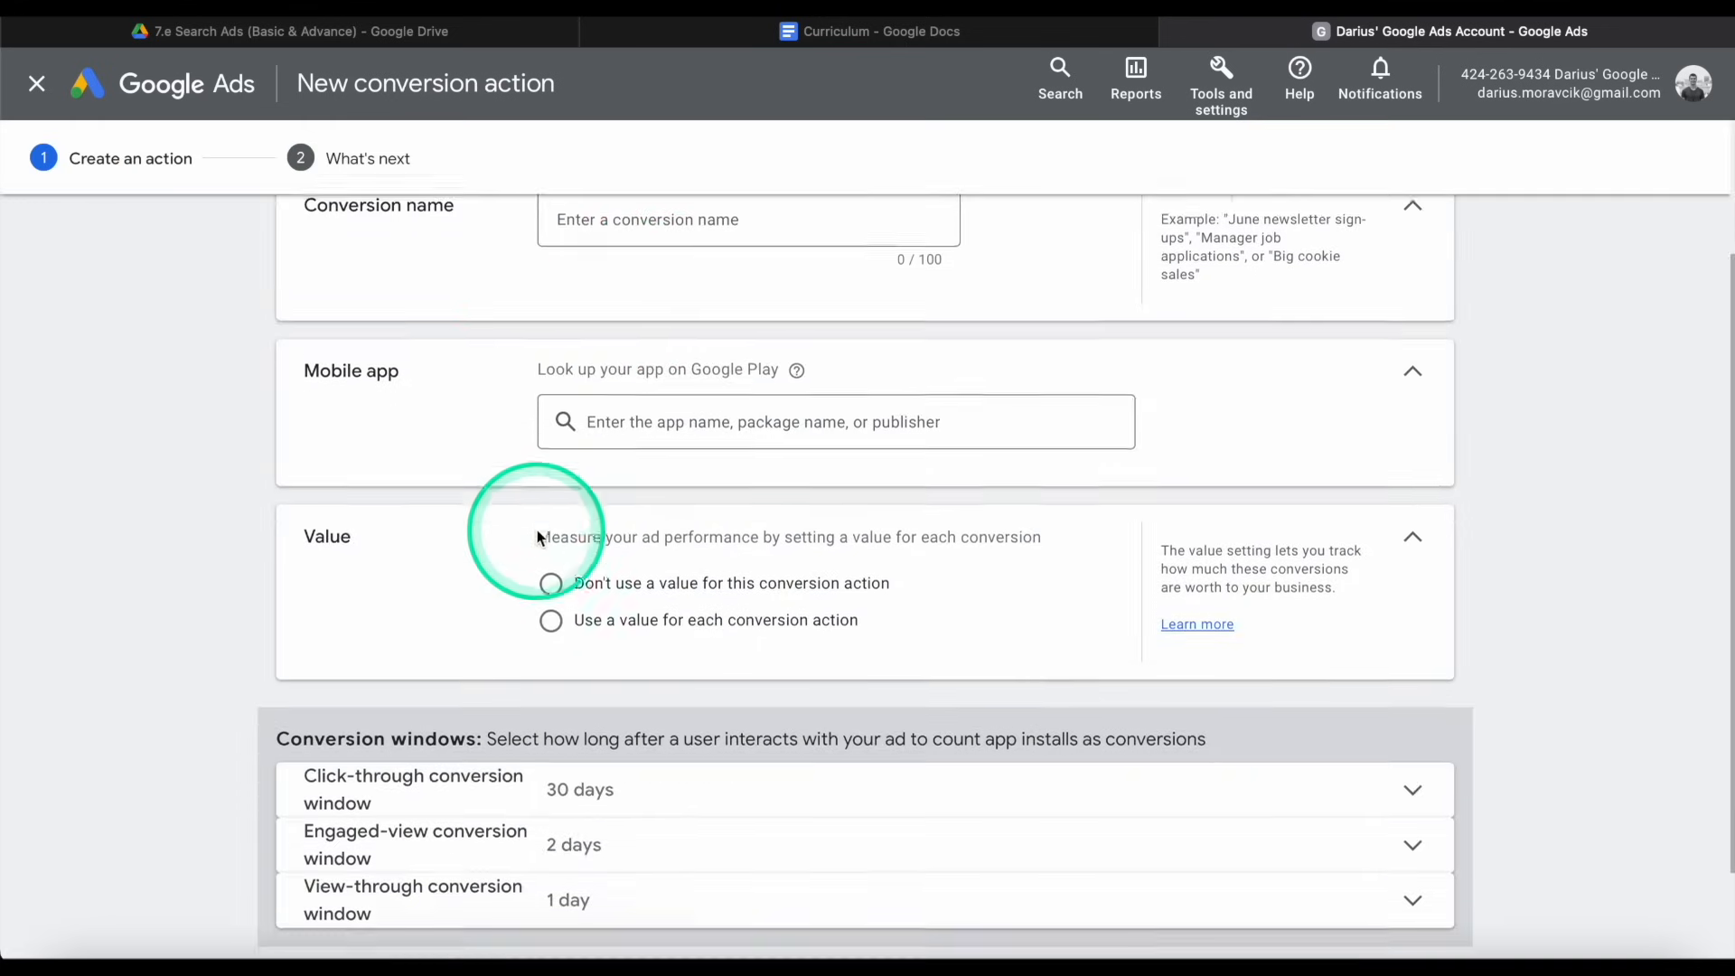
scroll(down, 3)
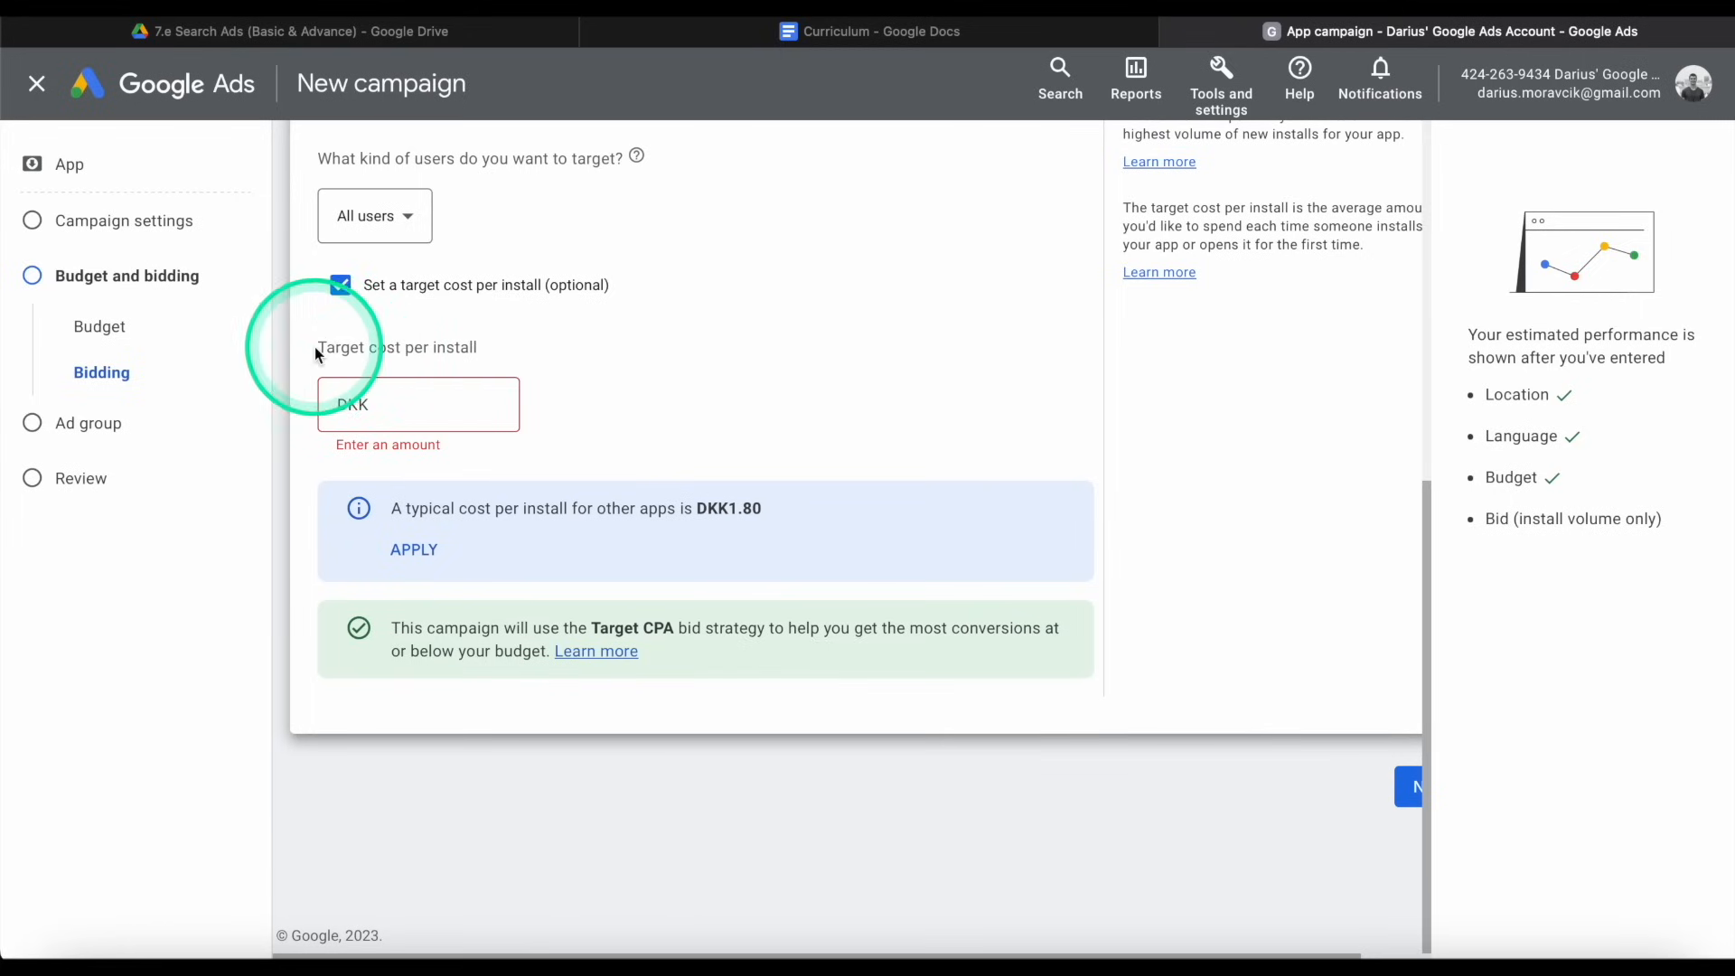
mouse_move(553, 354)
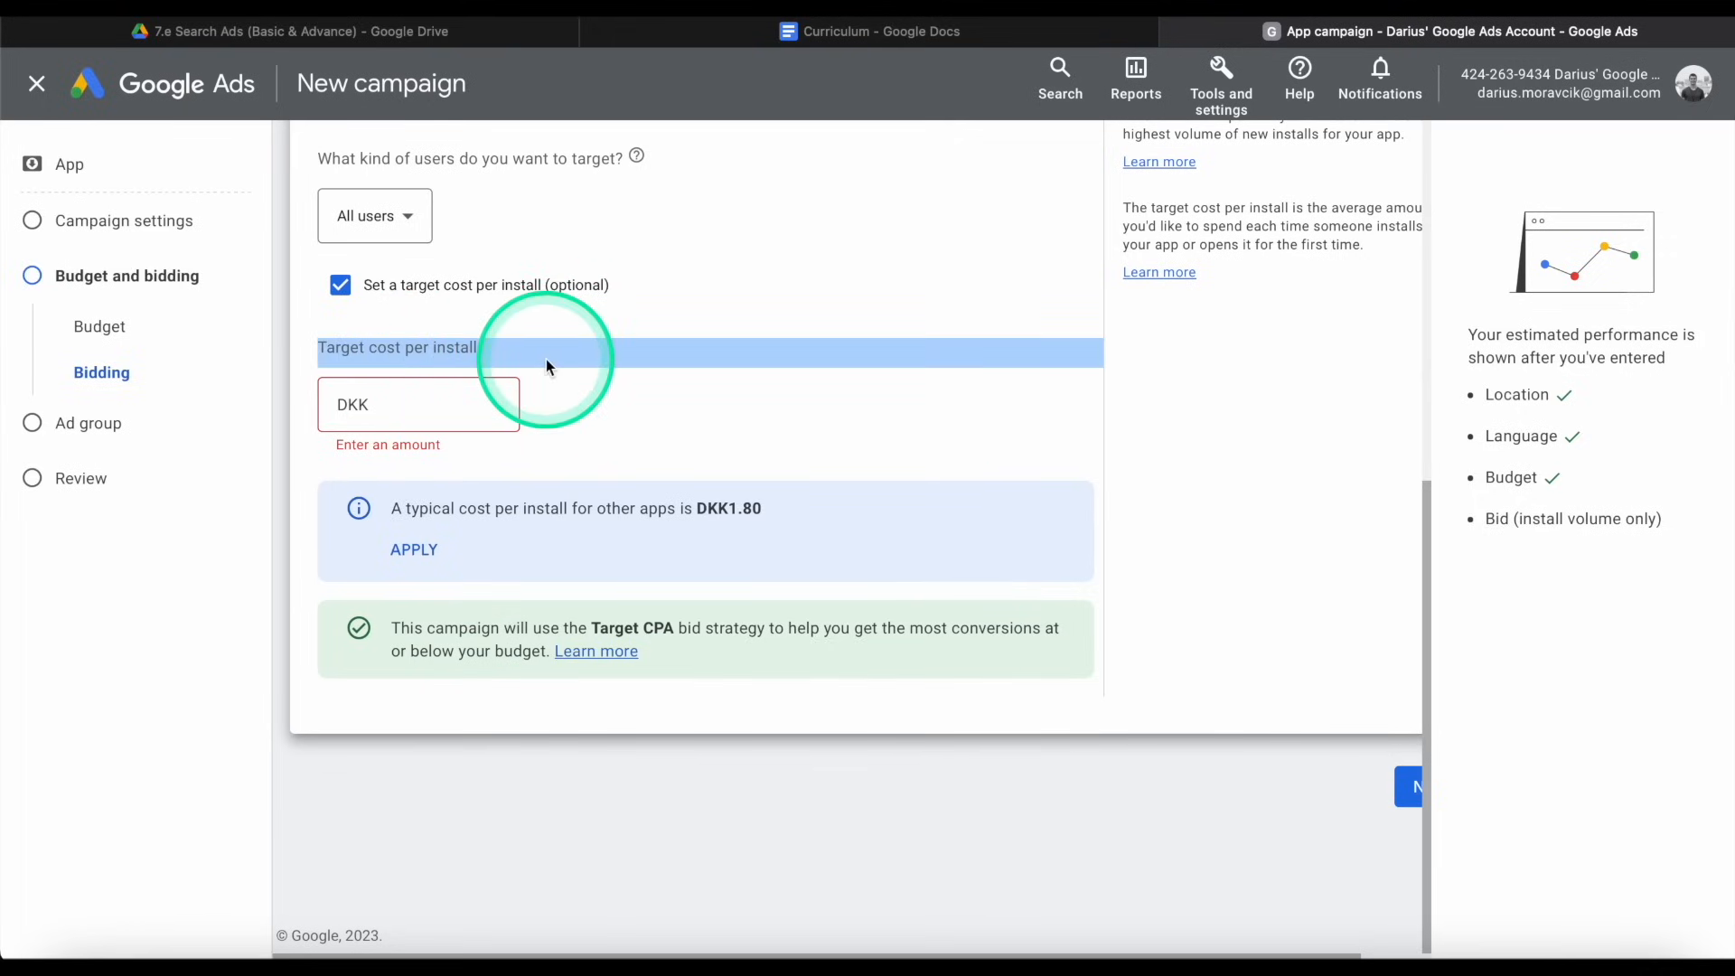
Enter a target cost per install of DKK 7.00.
click(456, 405)
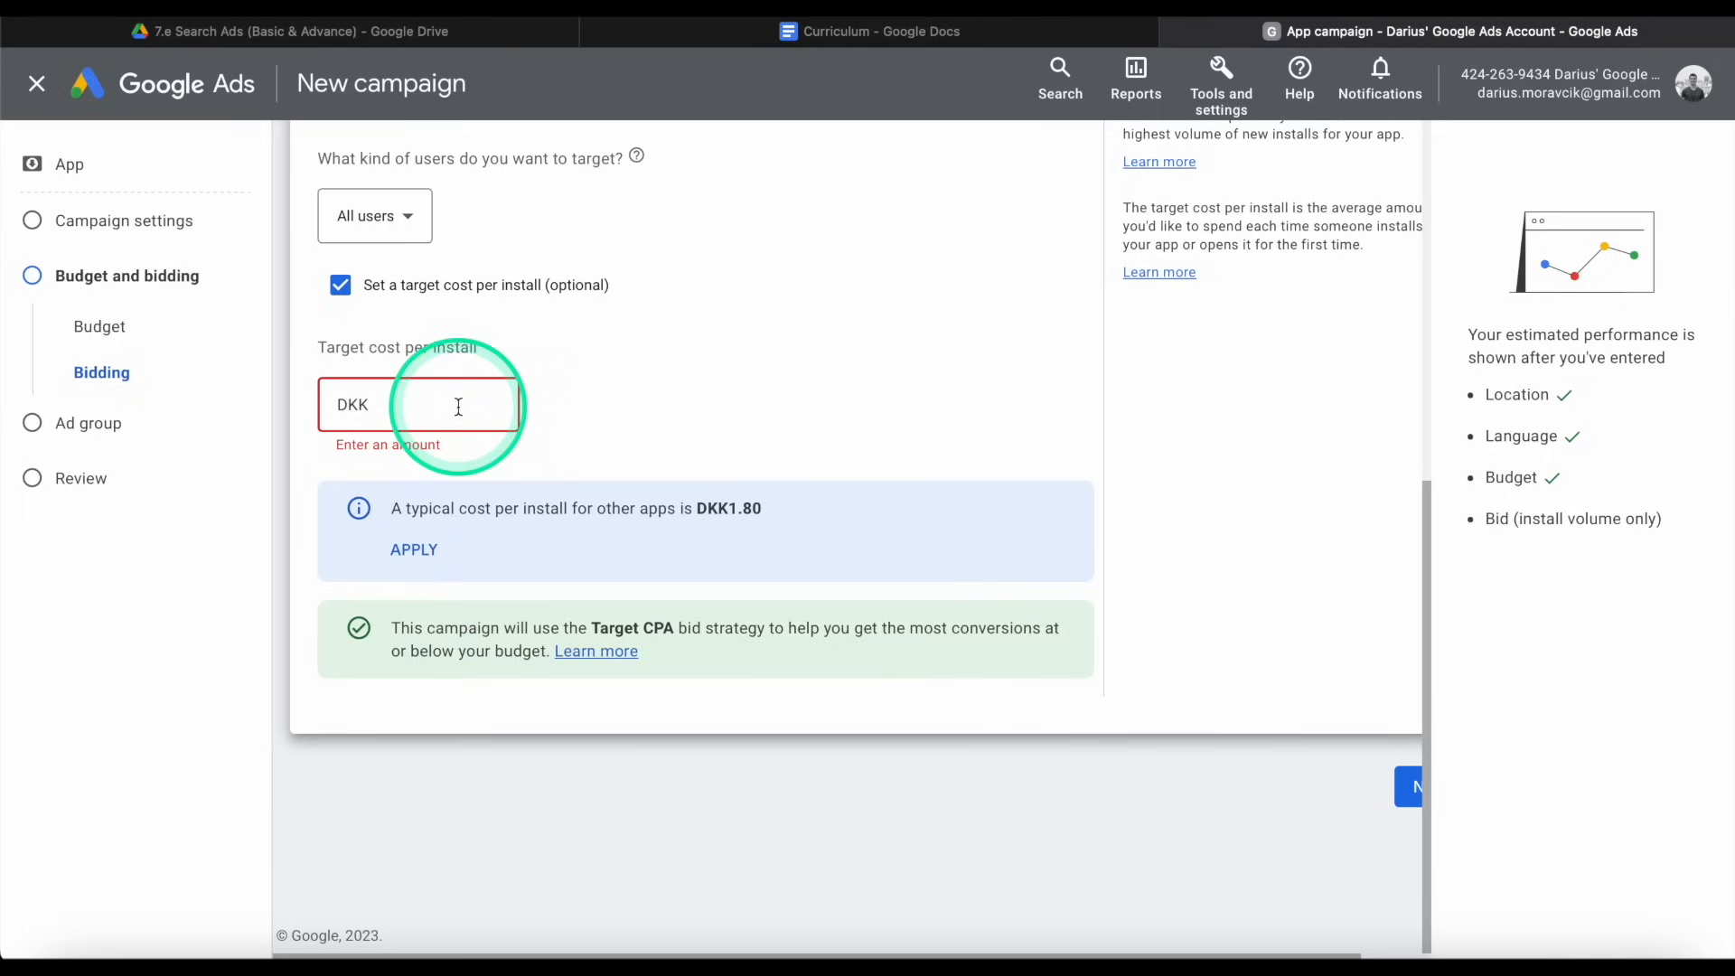
text(7.00)
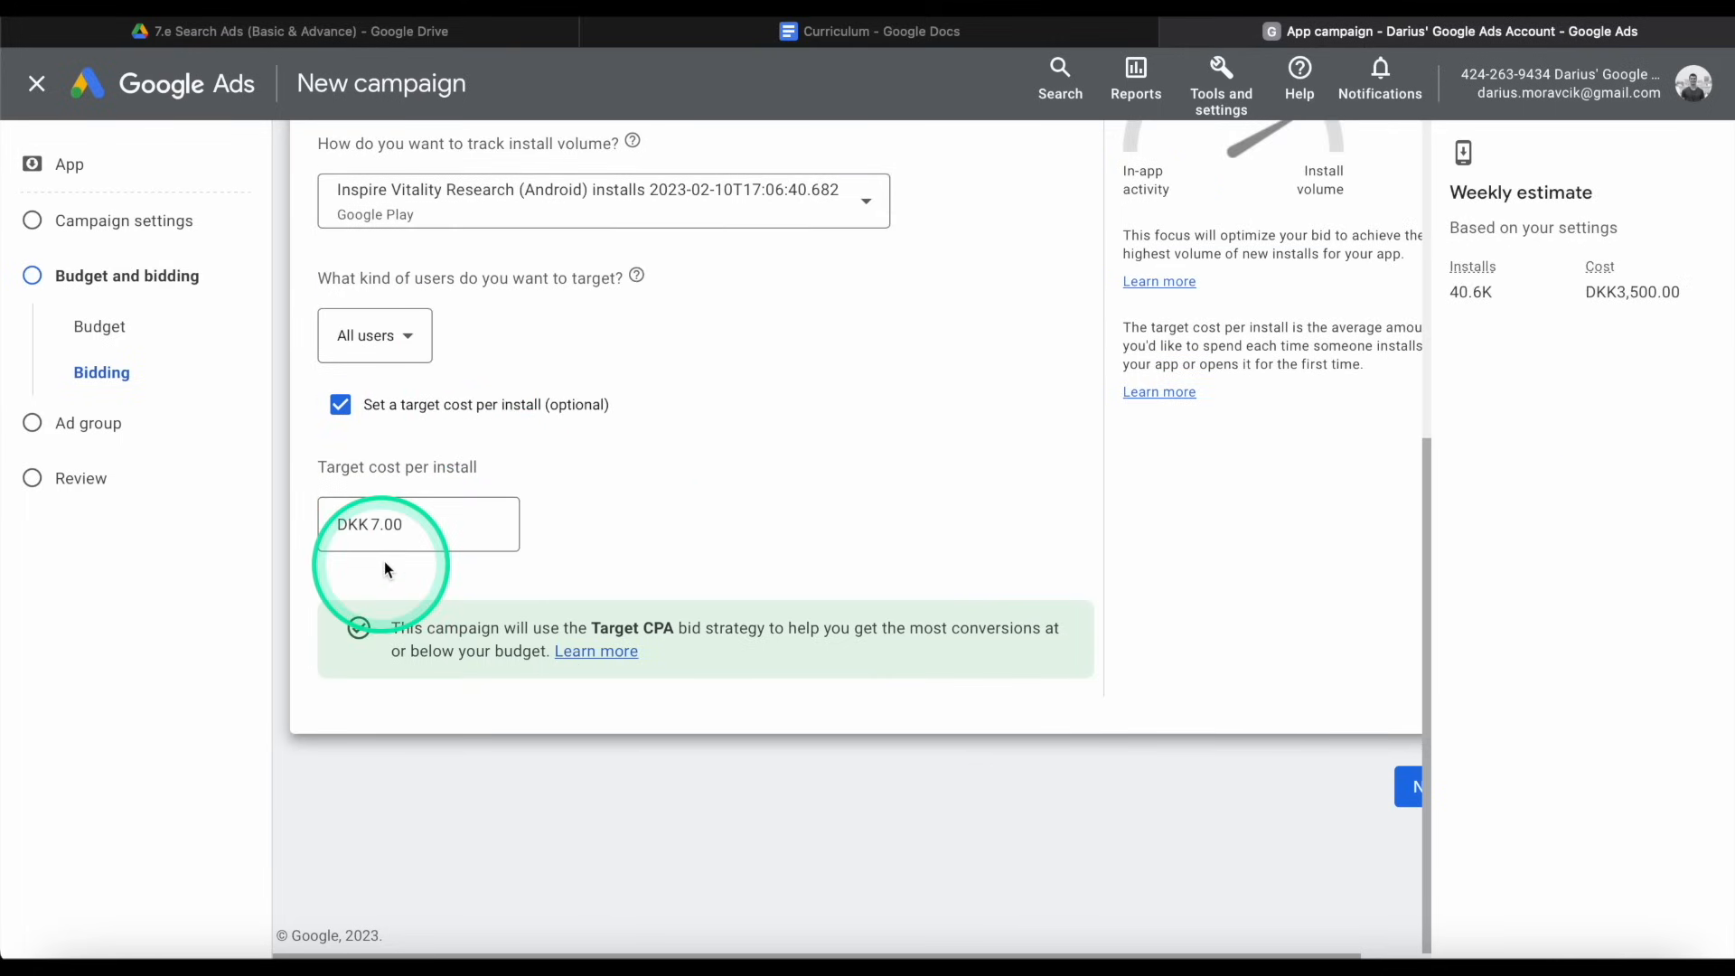
mouse_move(1537, 257)
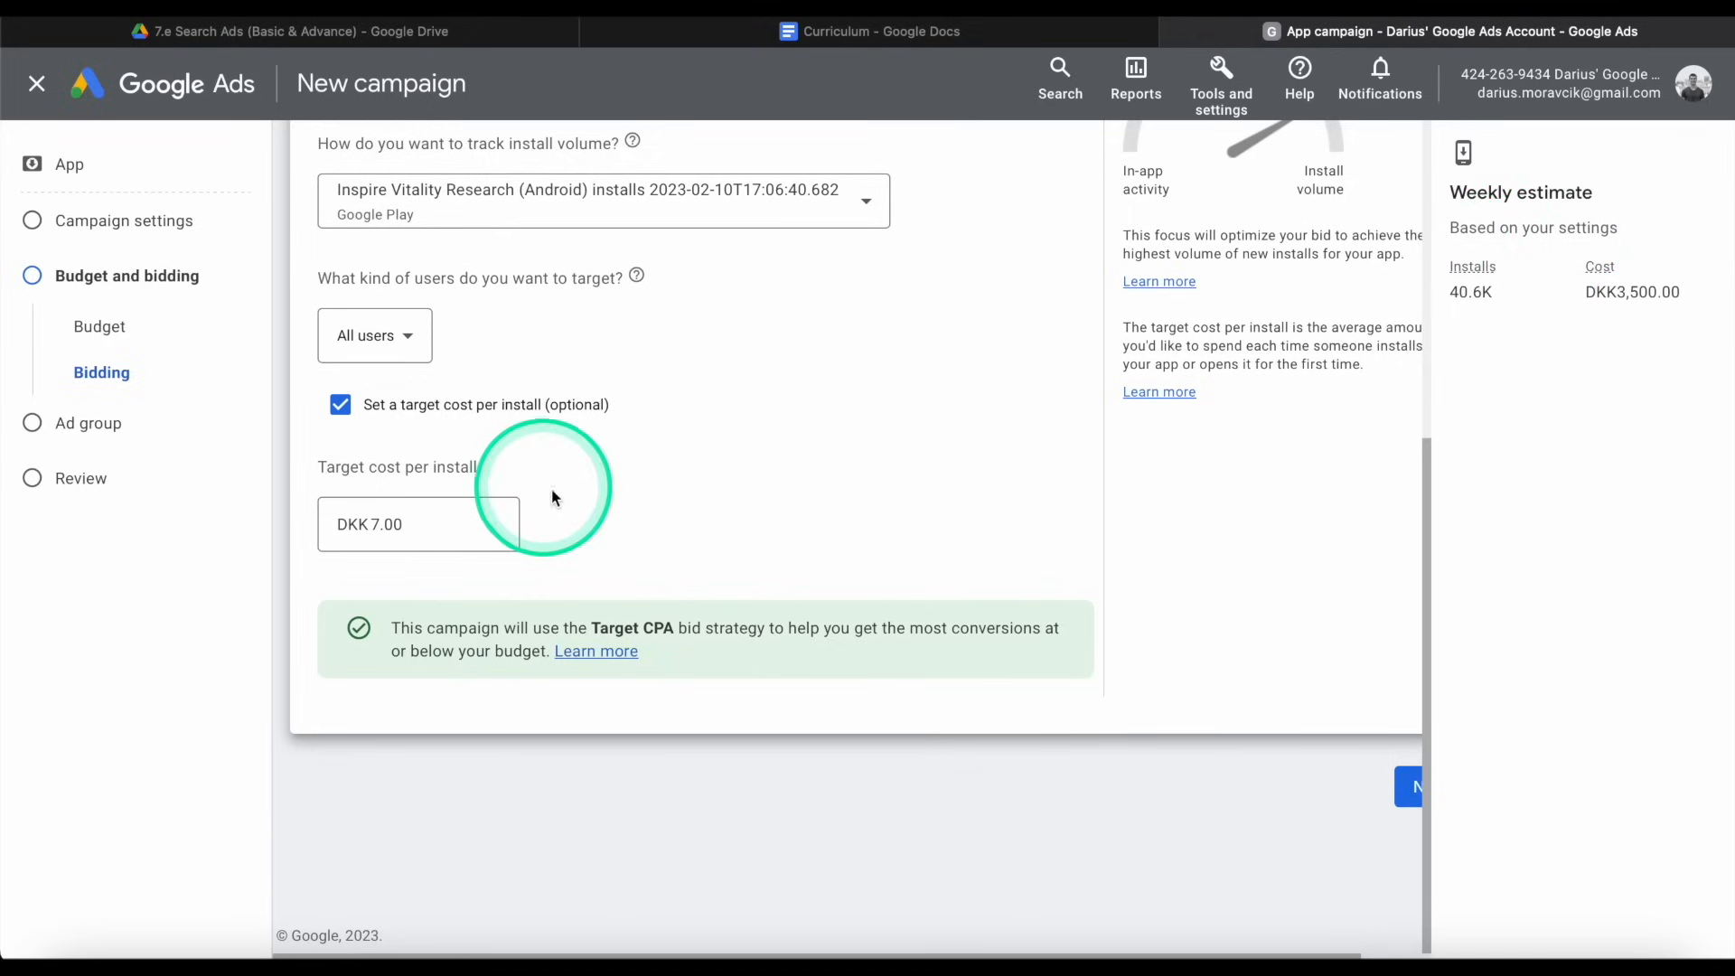
mouse_move(1482, 316)
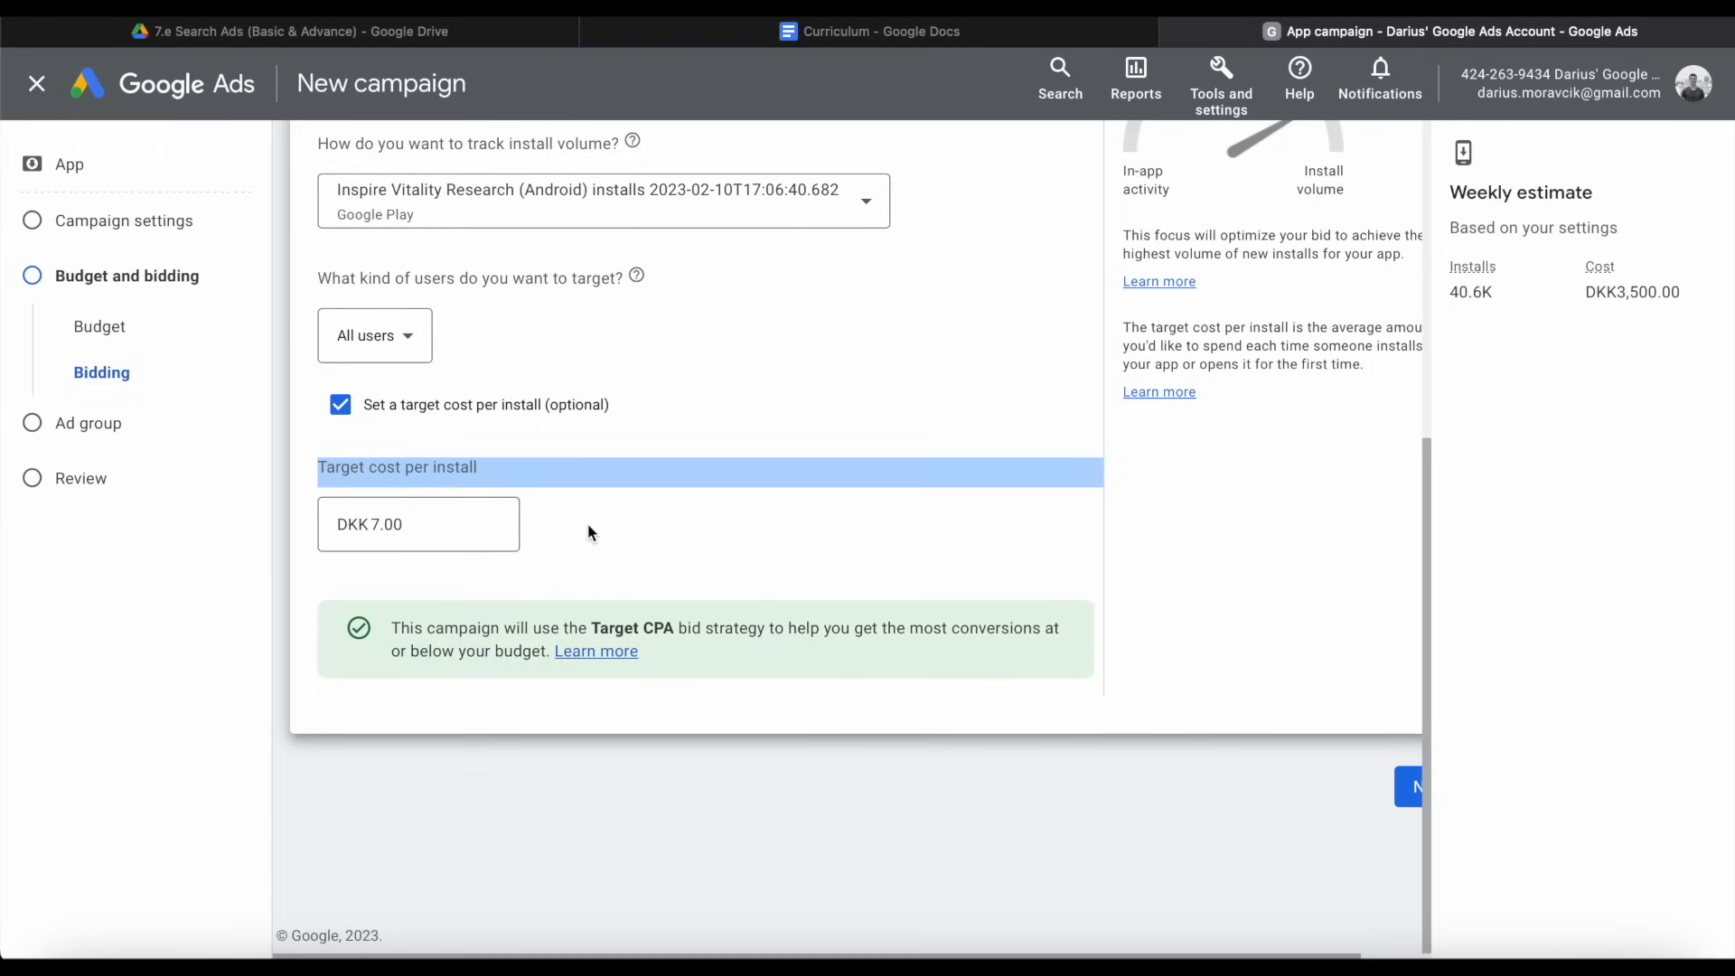
click(557, 560)
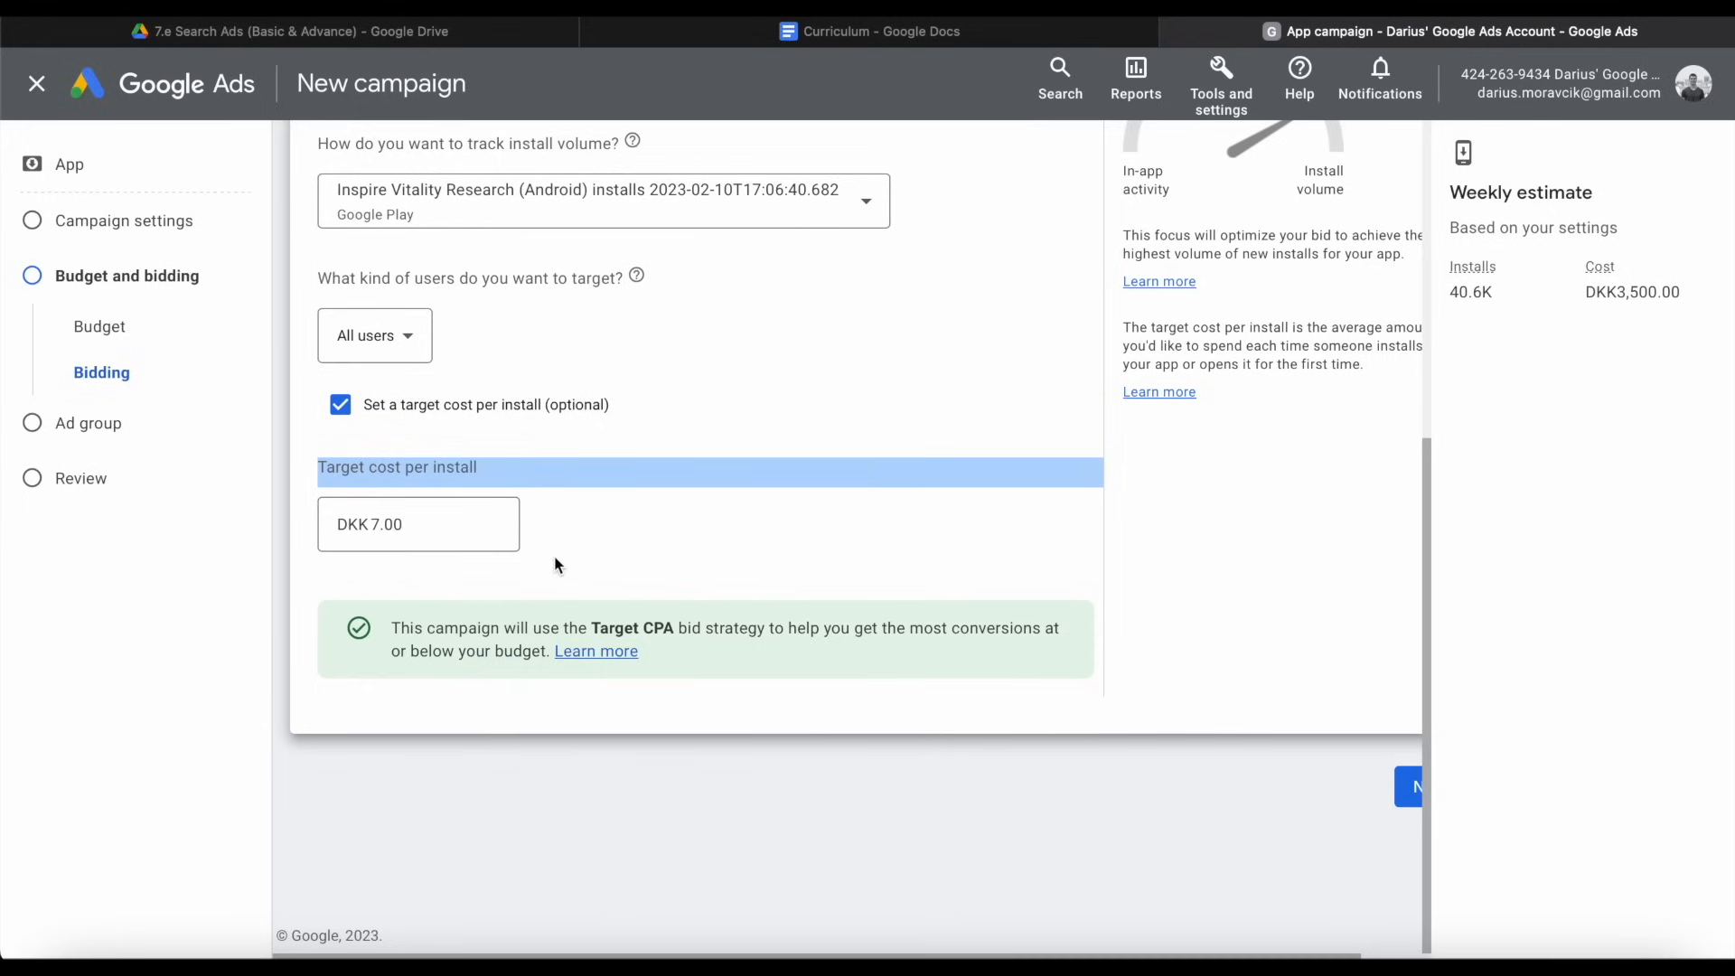
click(405, 524)
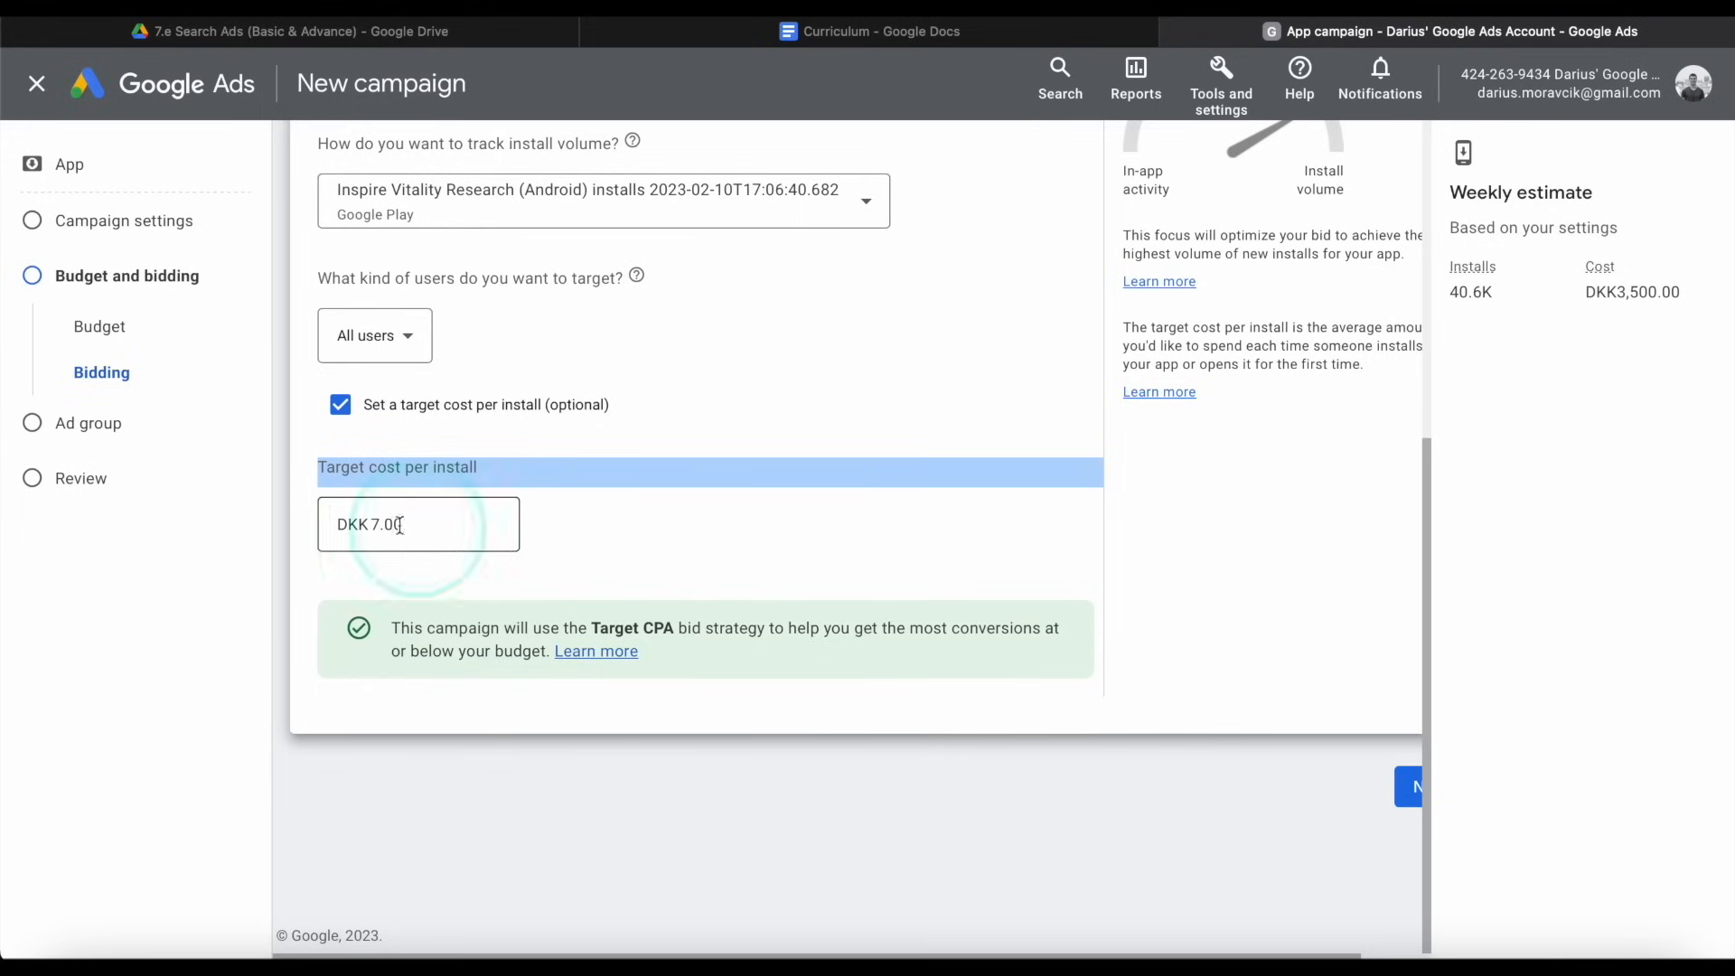
click(401, 566)
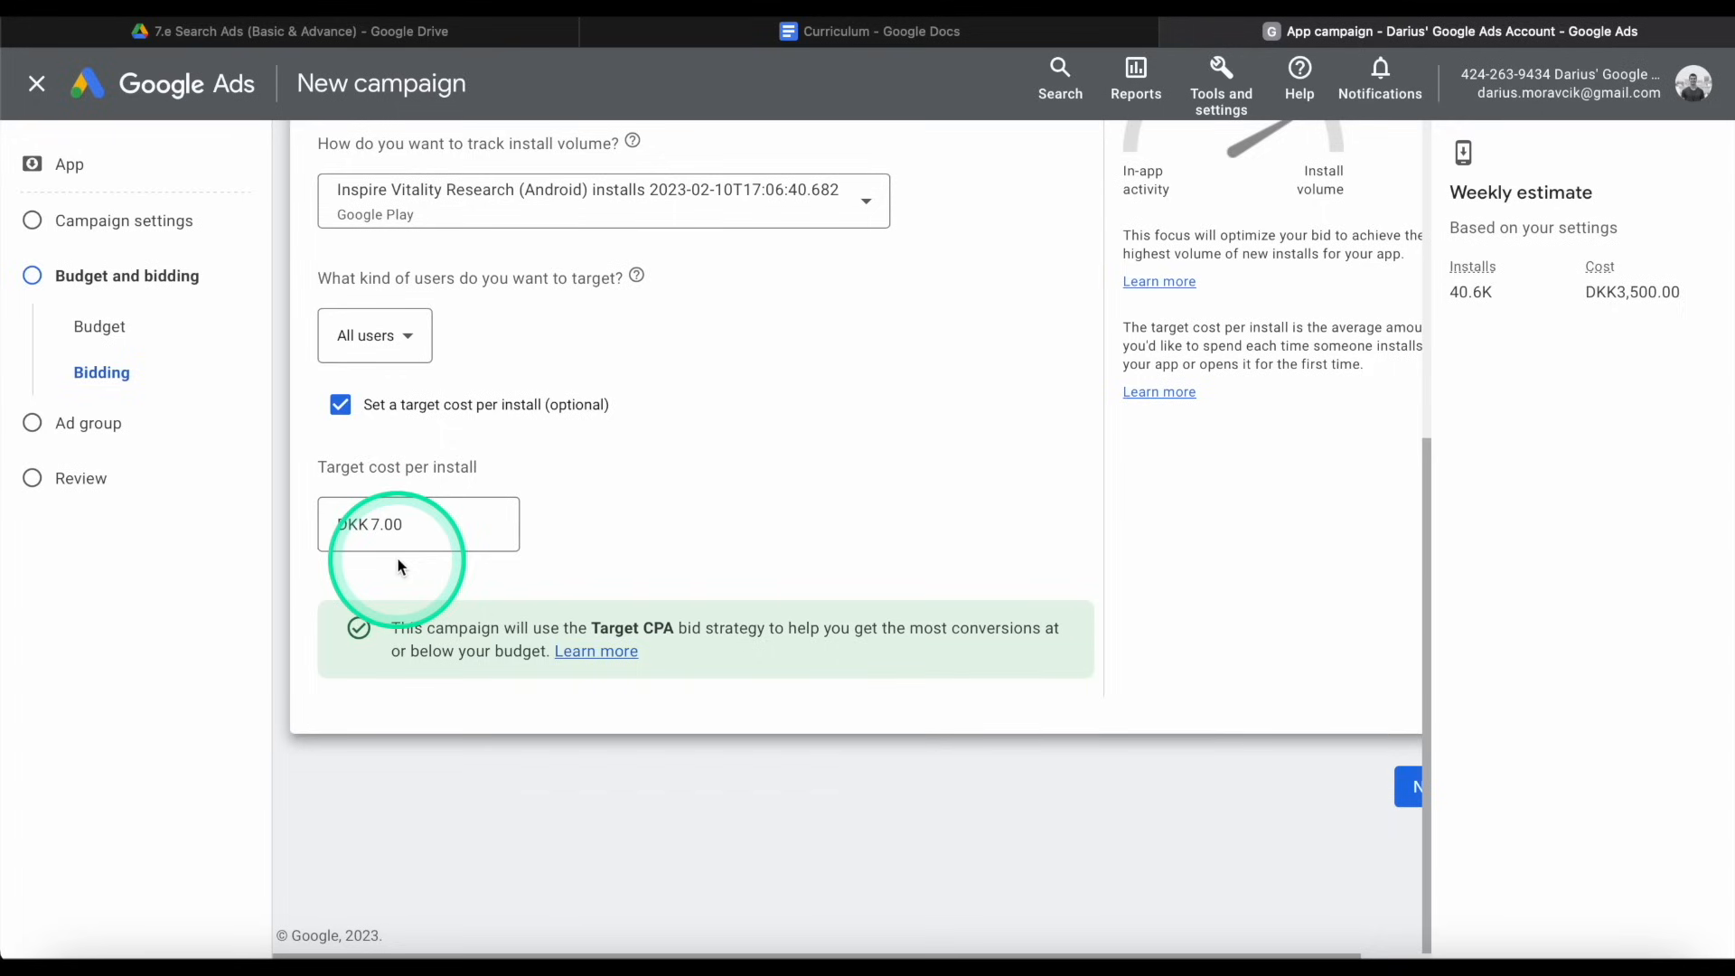
click(417, 524)
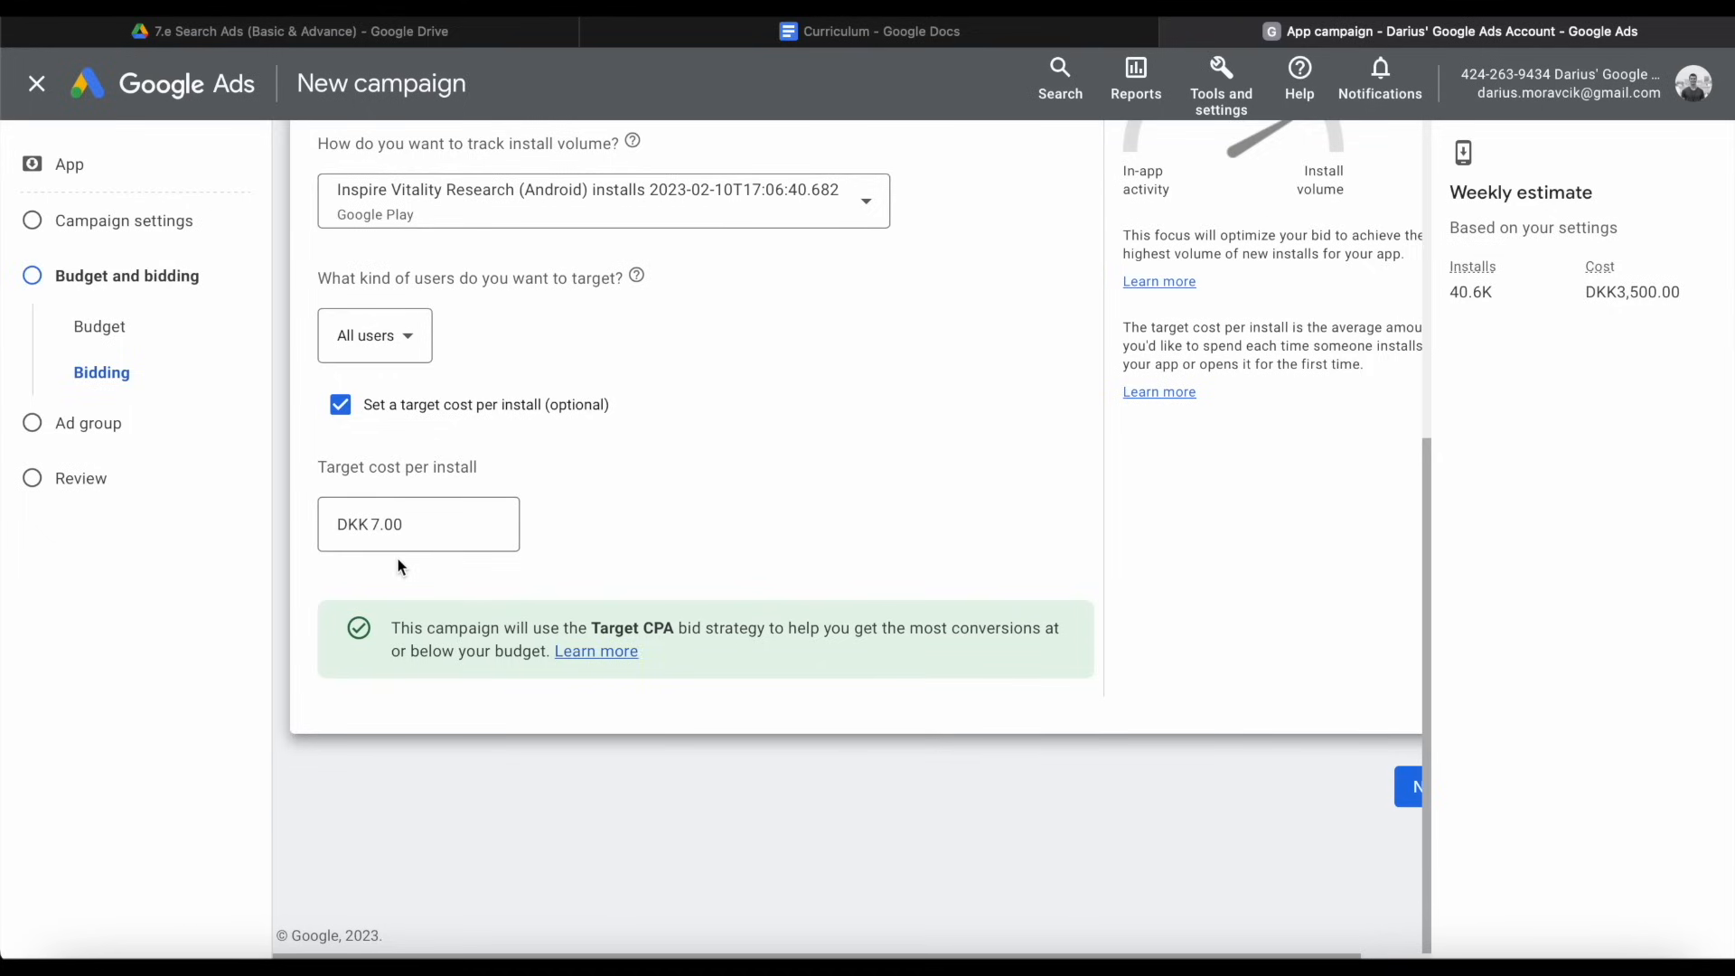
click(791, 526)
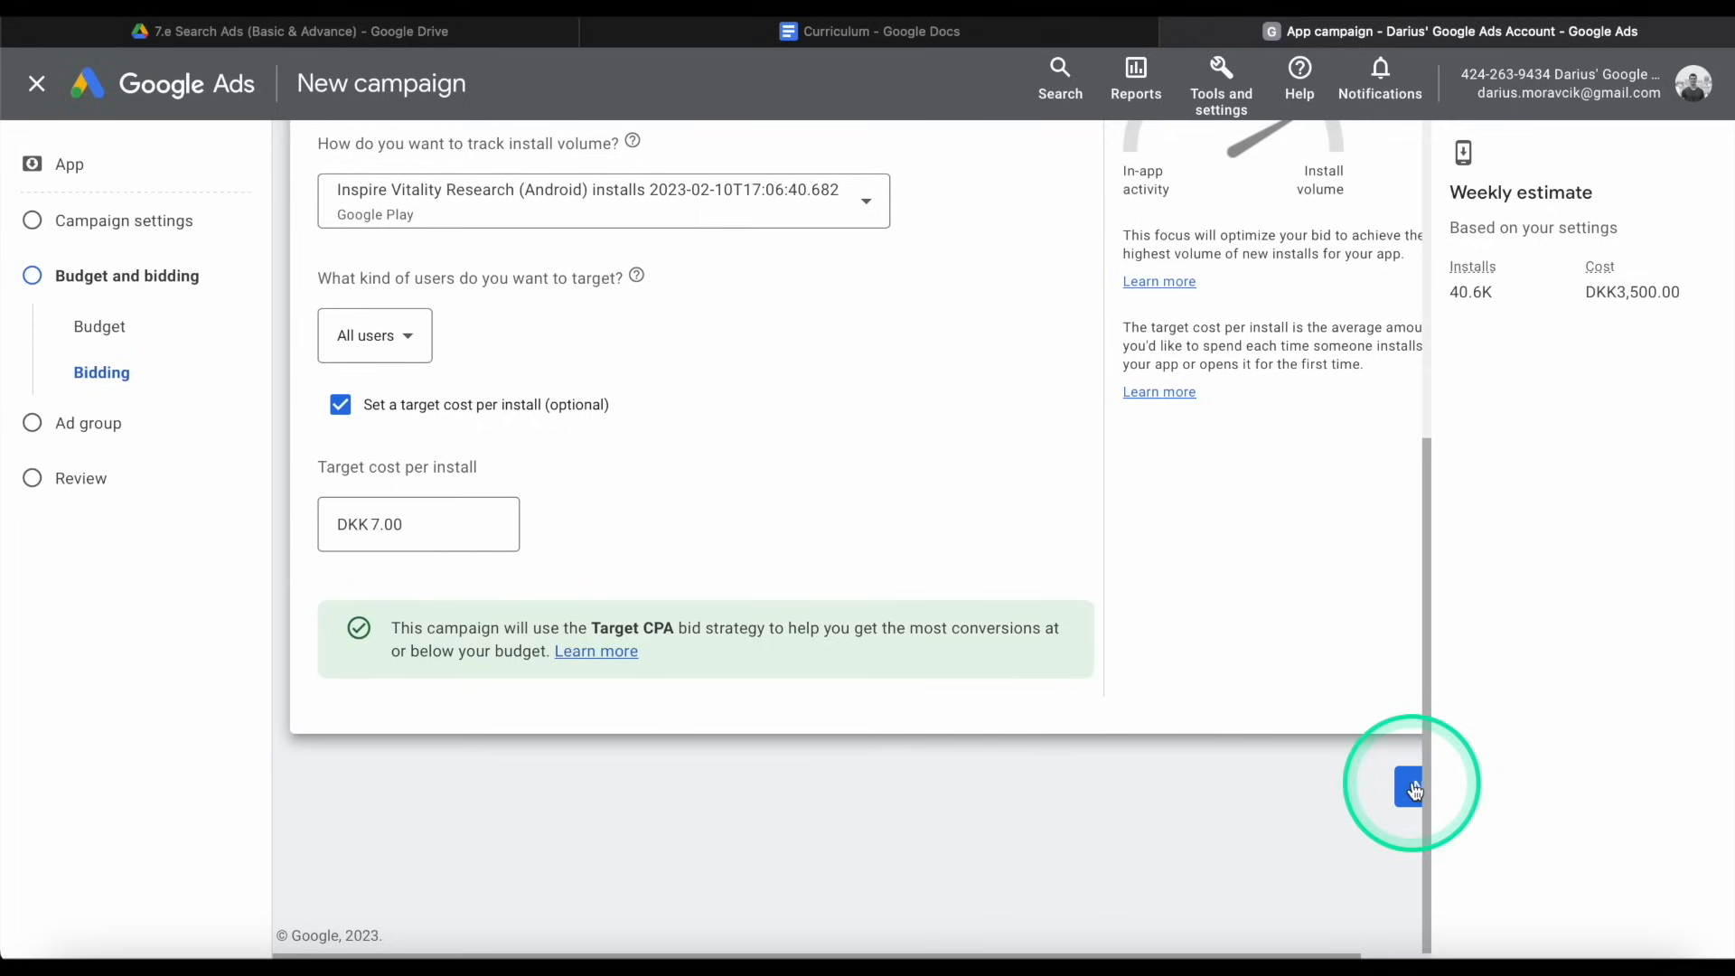
Continue to the Ad group step and hide the payment and ads-not-running alerts.
click(1410, 788)
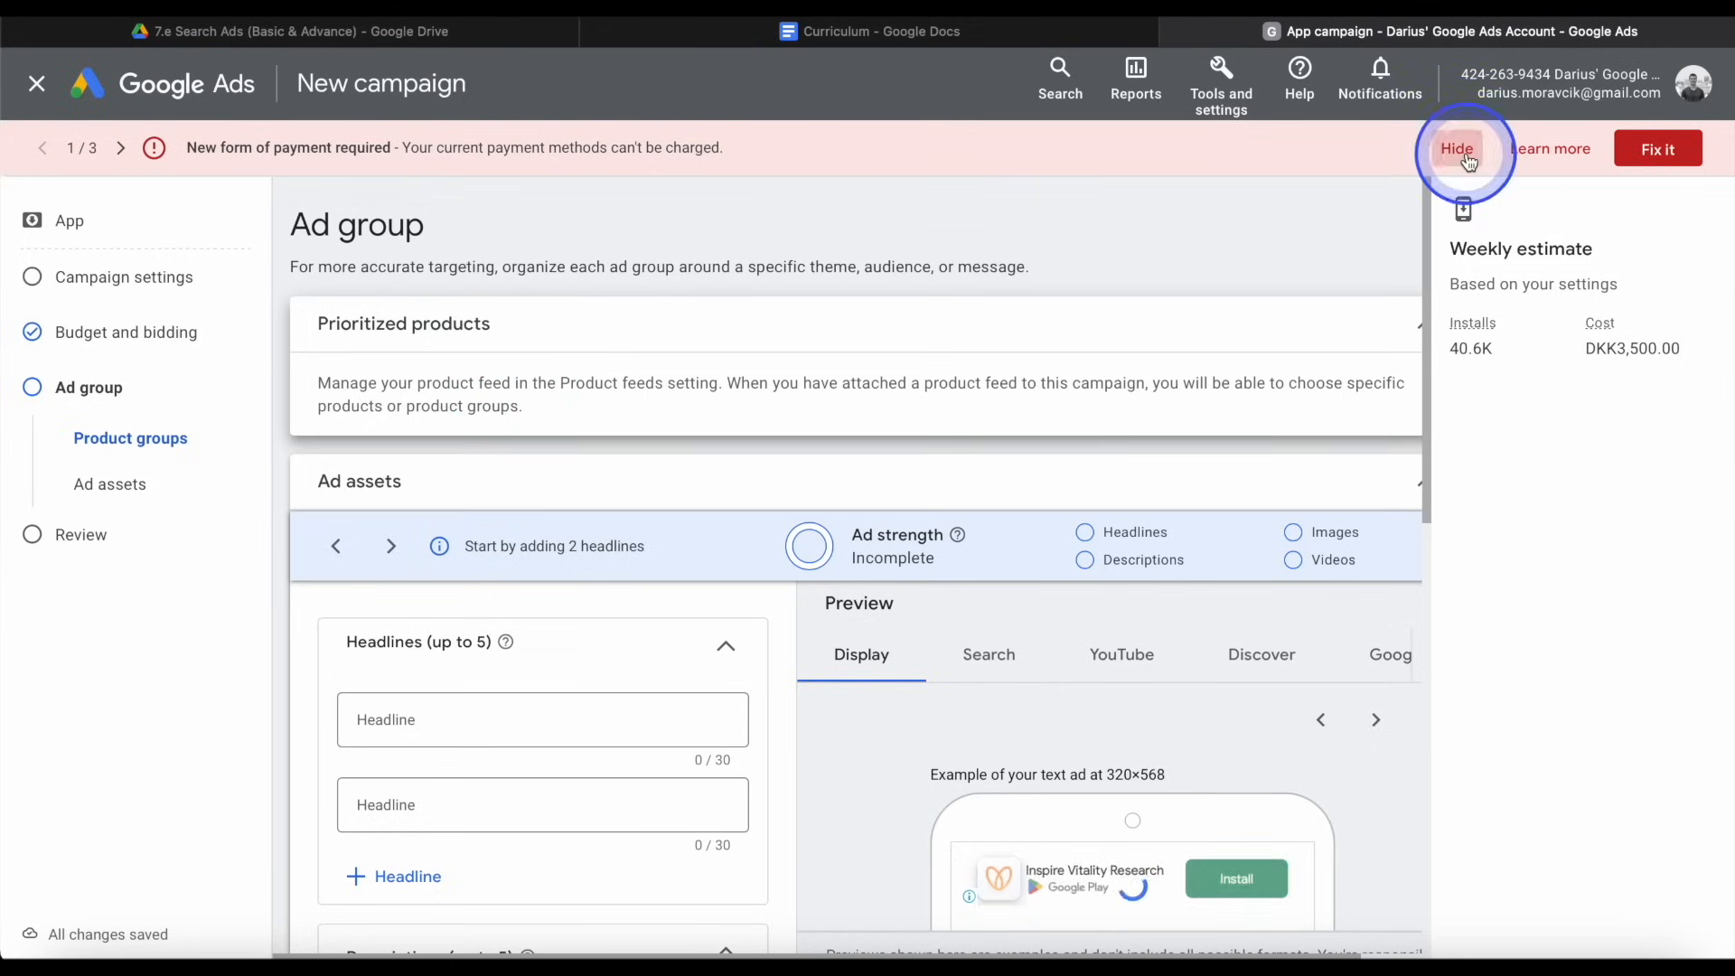
click(1457, 149)
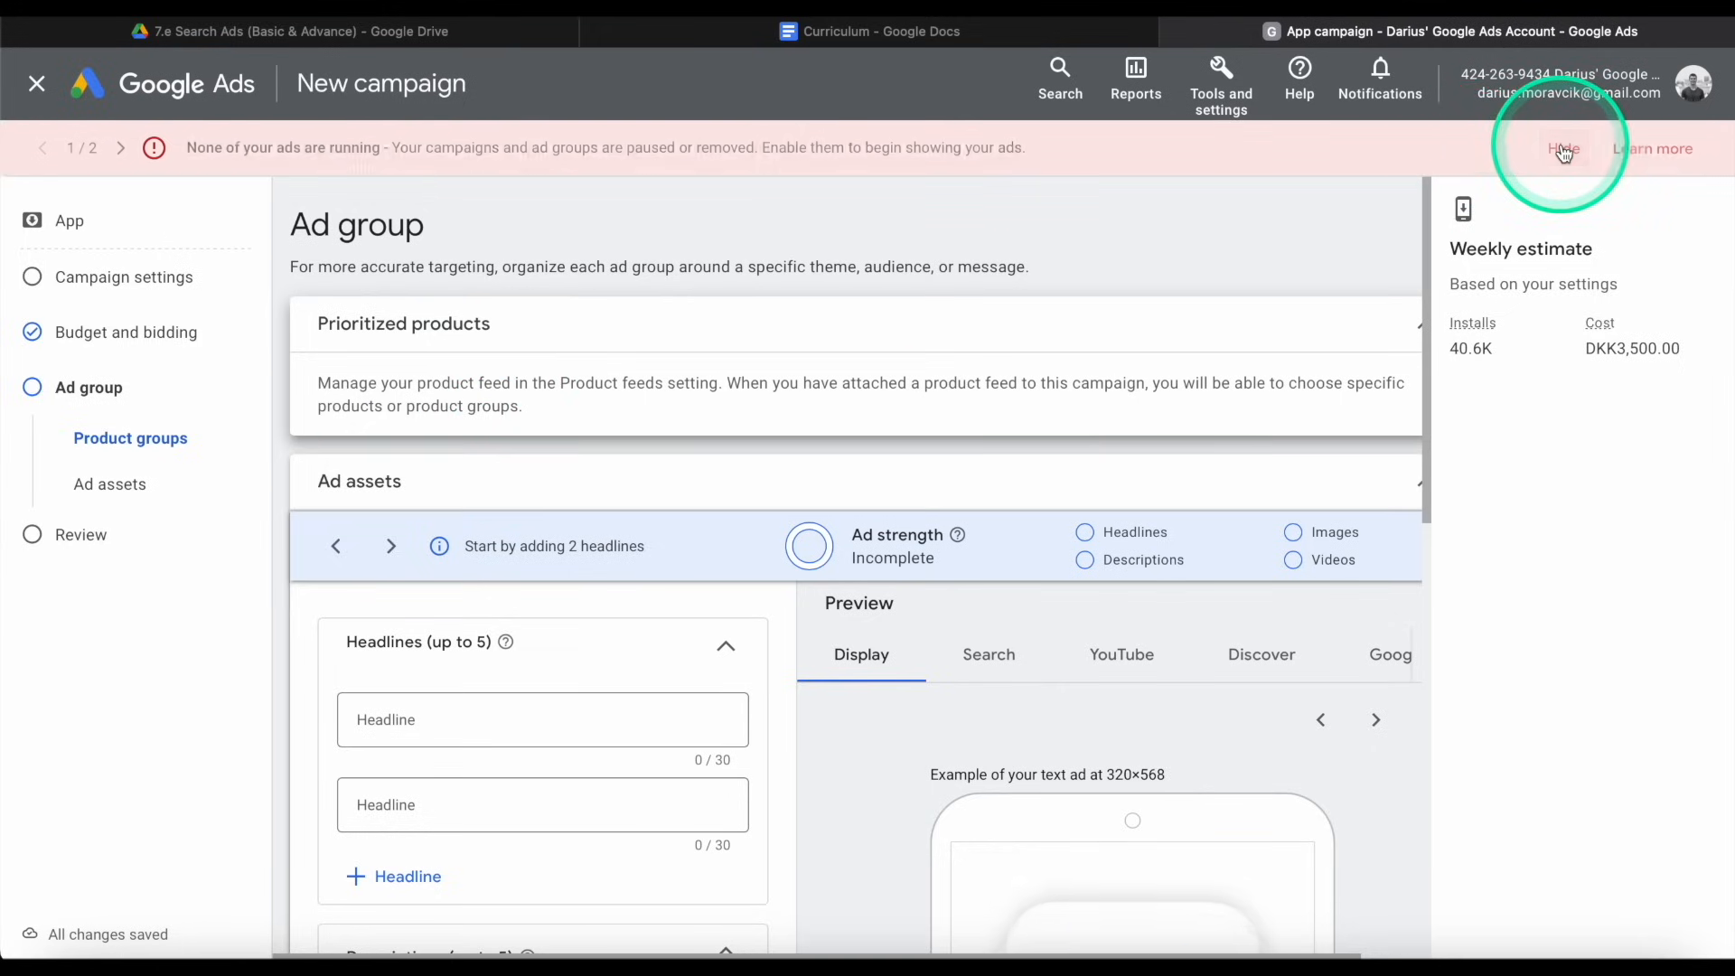
click(1562, 149)
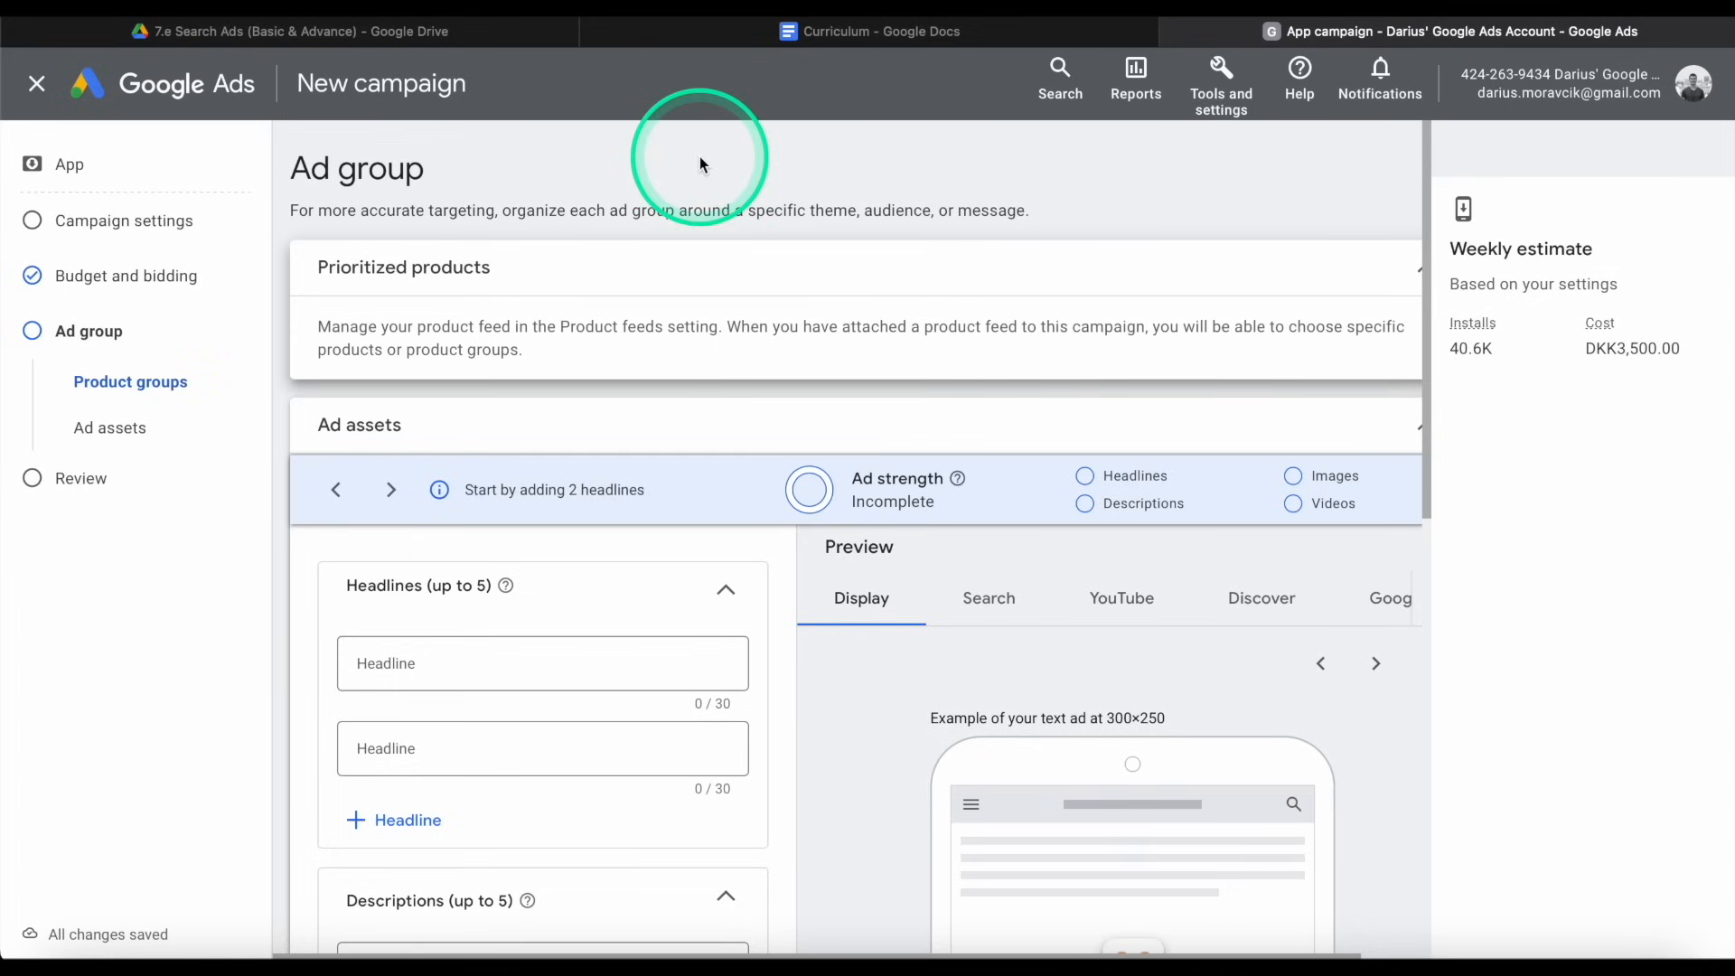
Move down the Ad group step to the Ad assets section and focus the first Headline field.
scroll(down, 3)
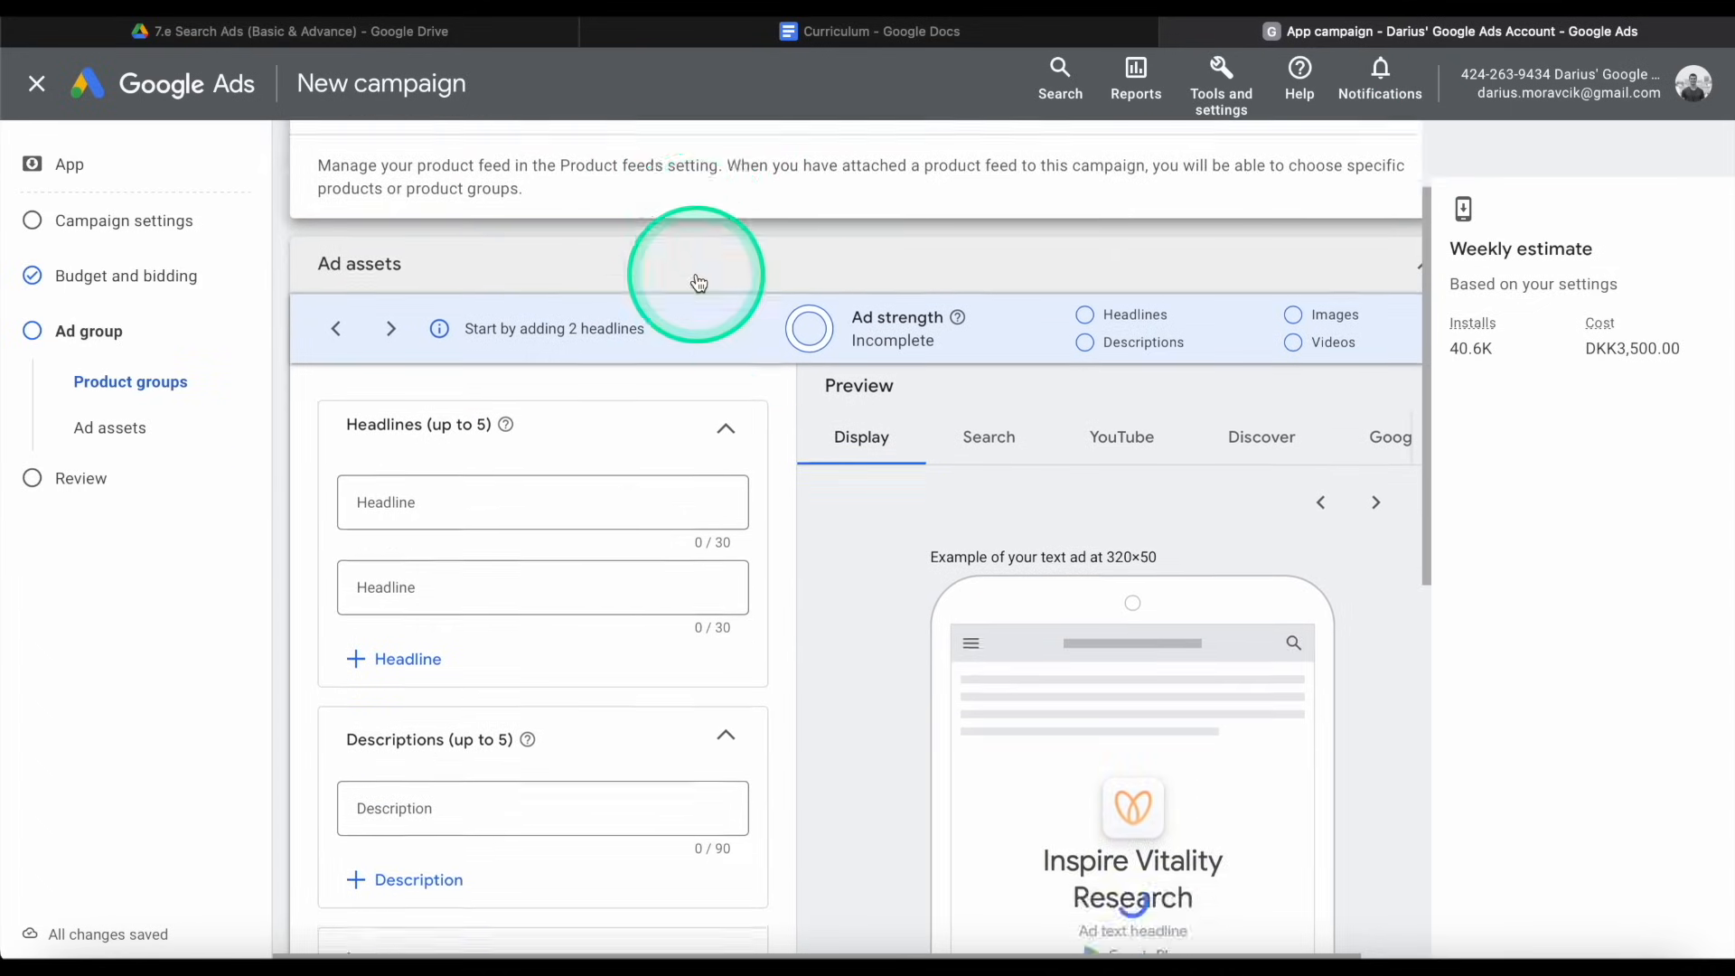
scroll(down, 3)
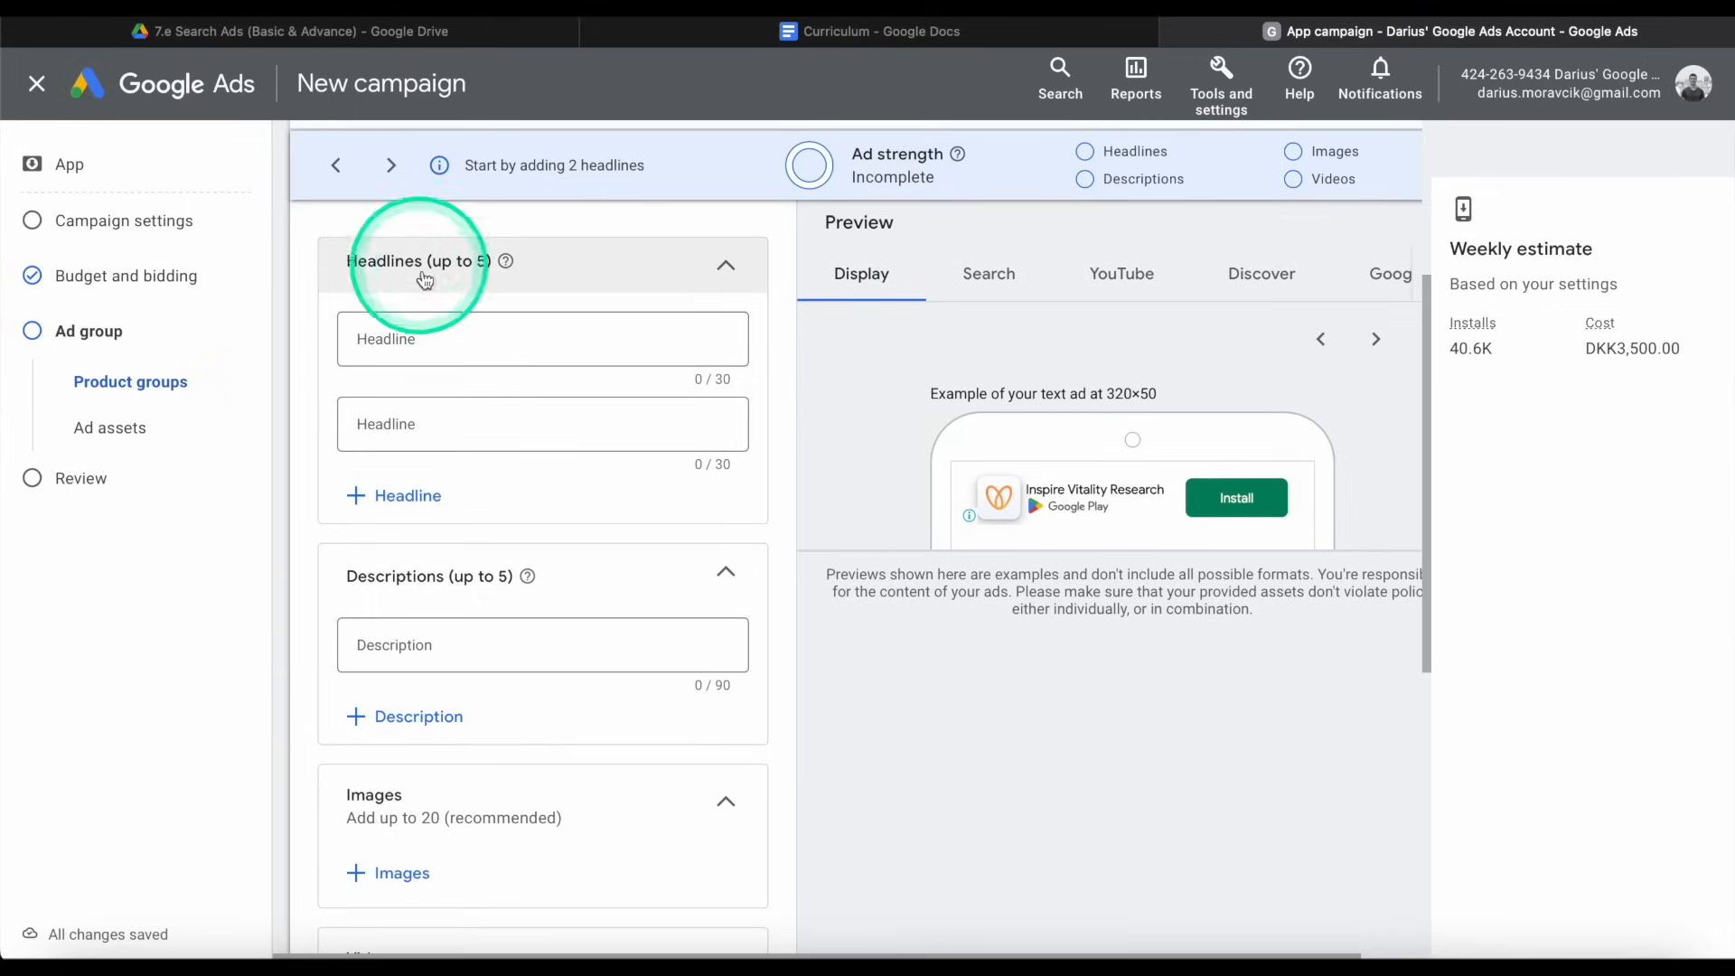
click(443, 340)
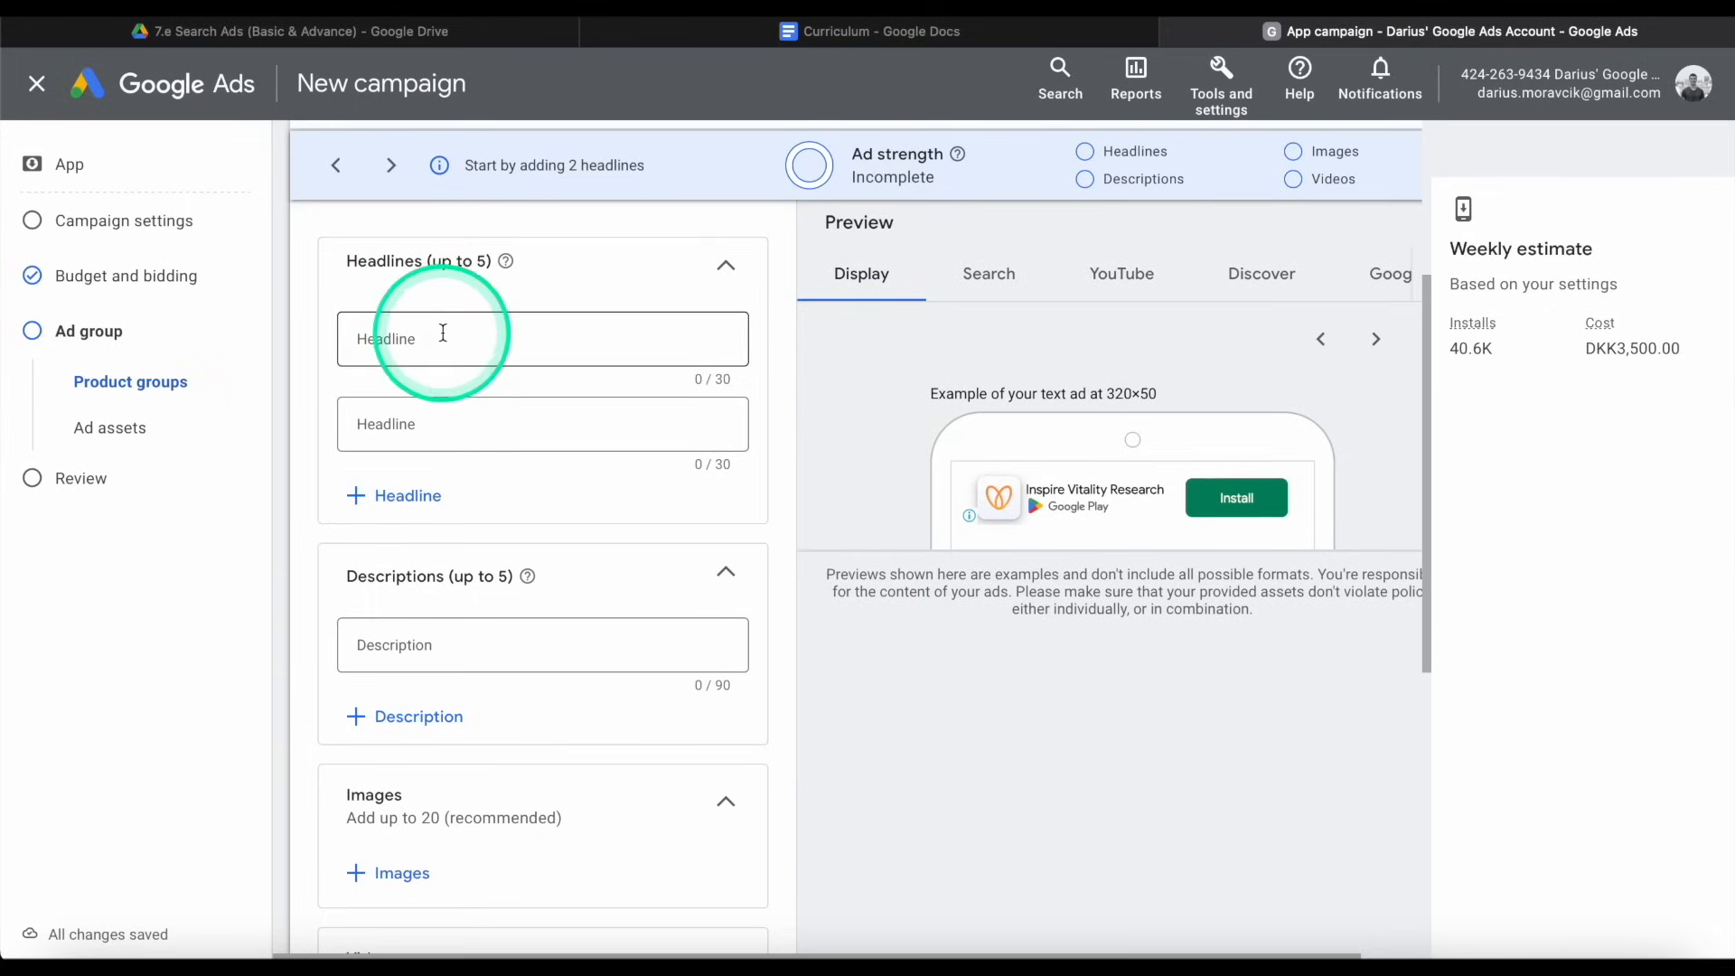
scroll(down, 3)
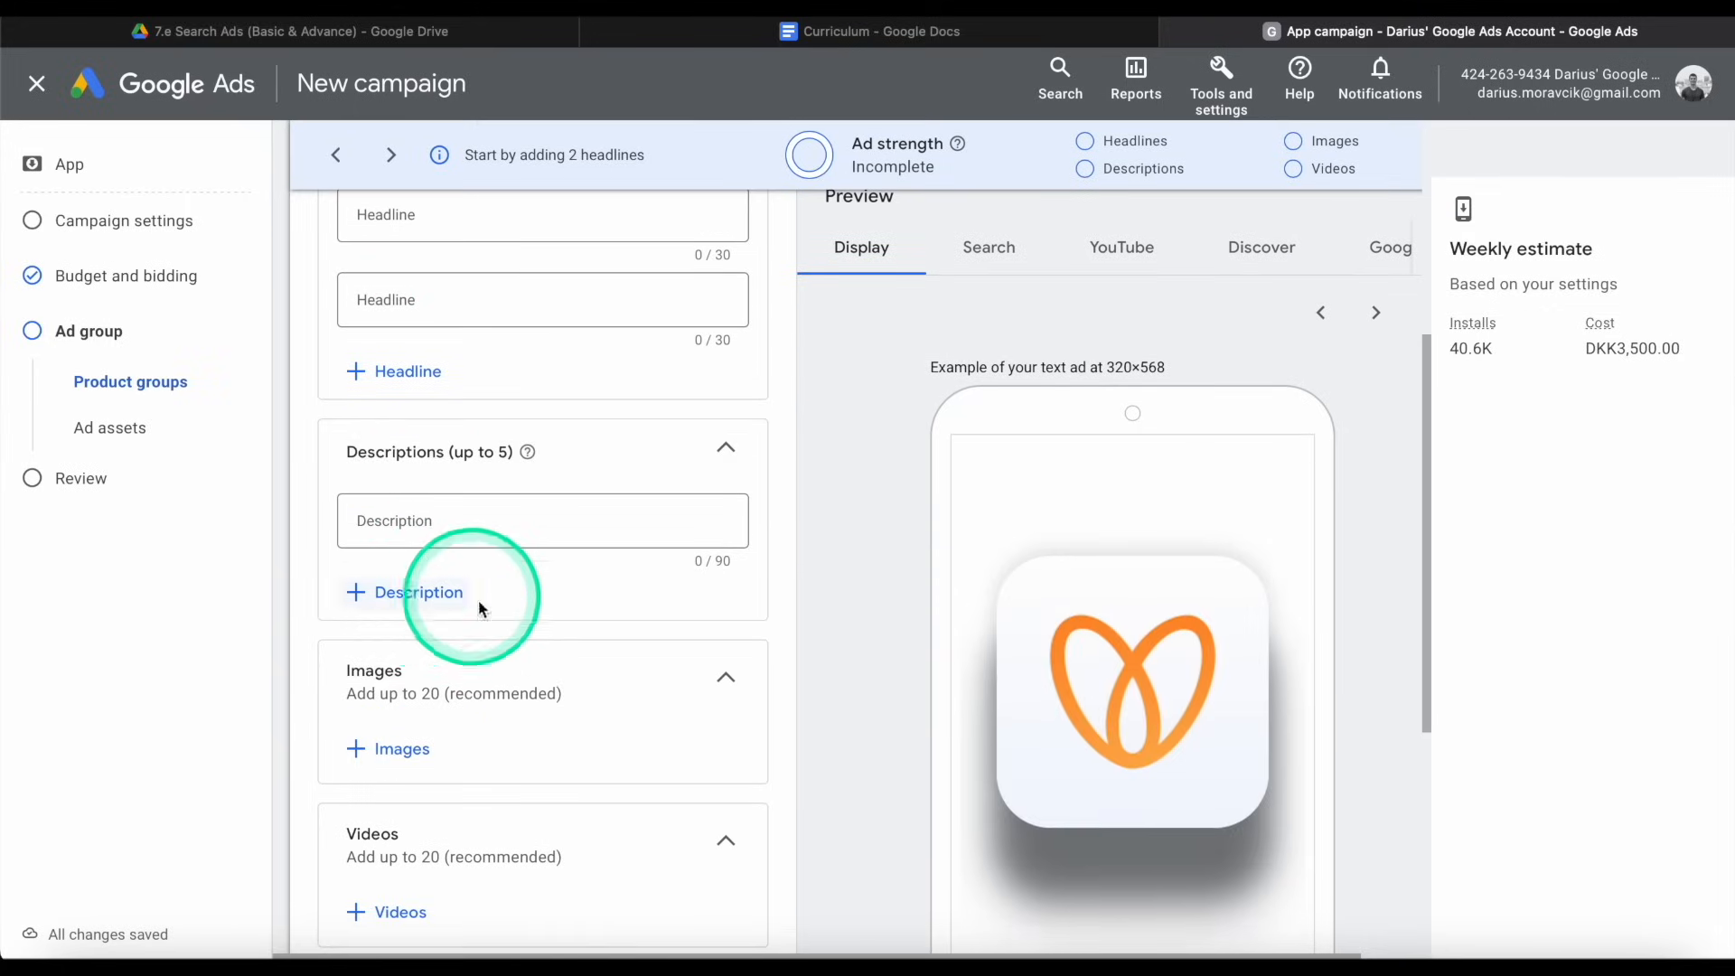
scroll(down, 3)
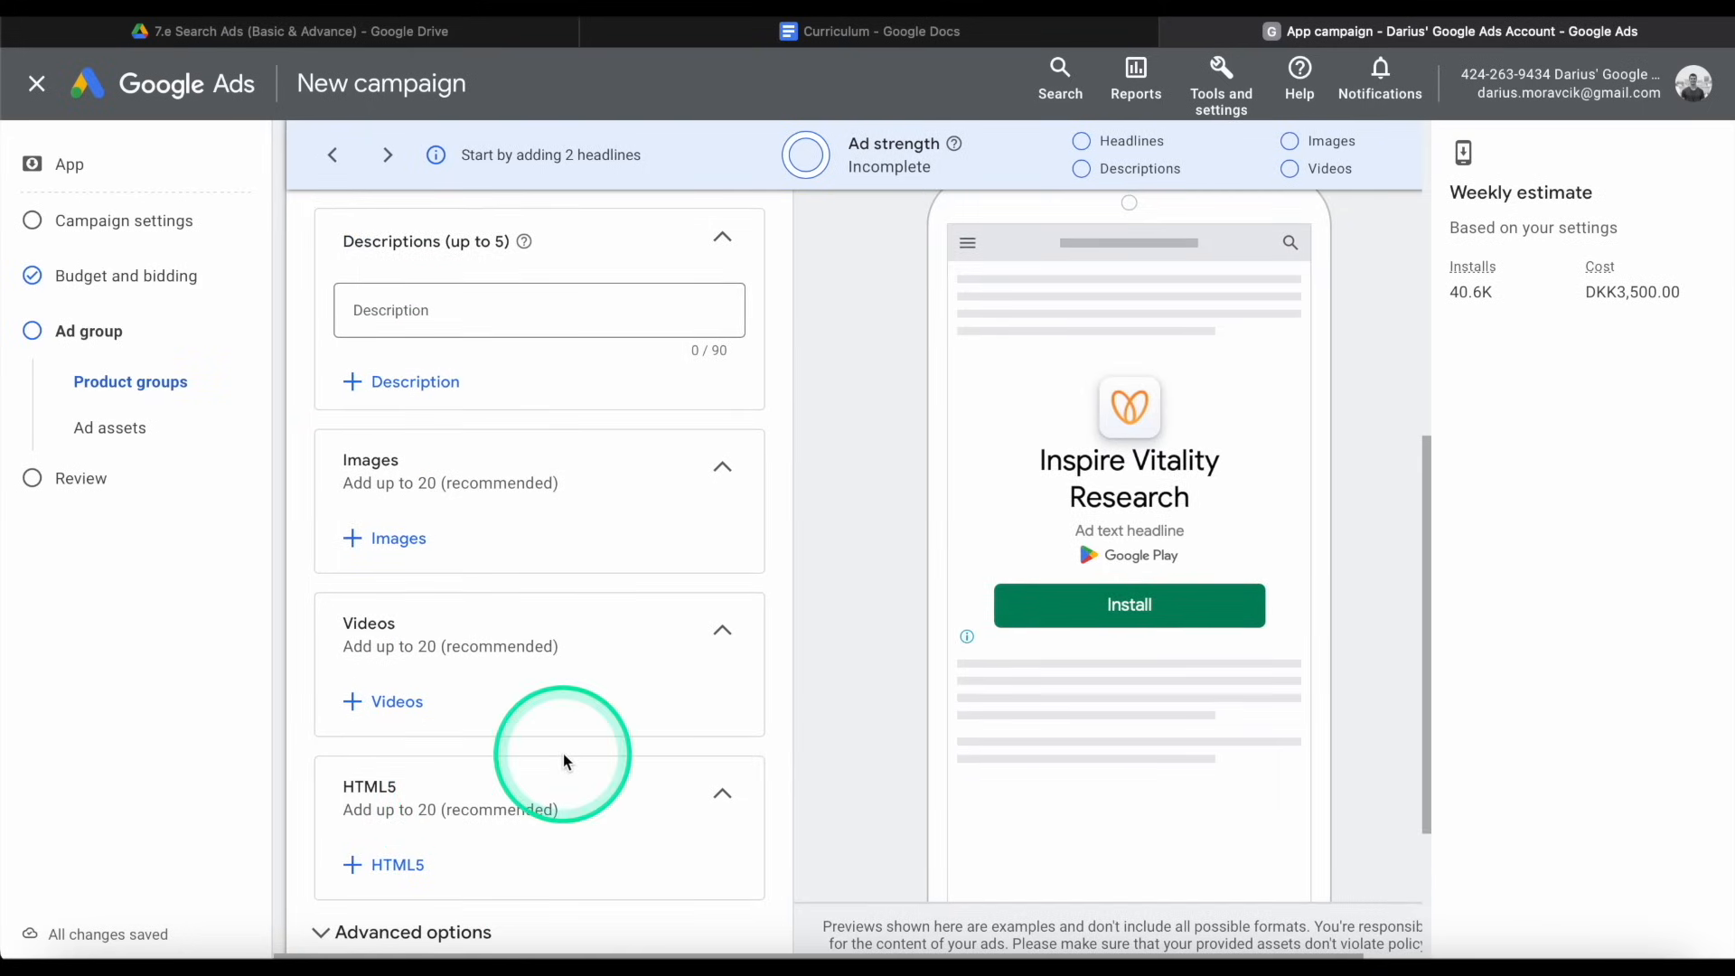
scroll(down, 3)
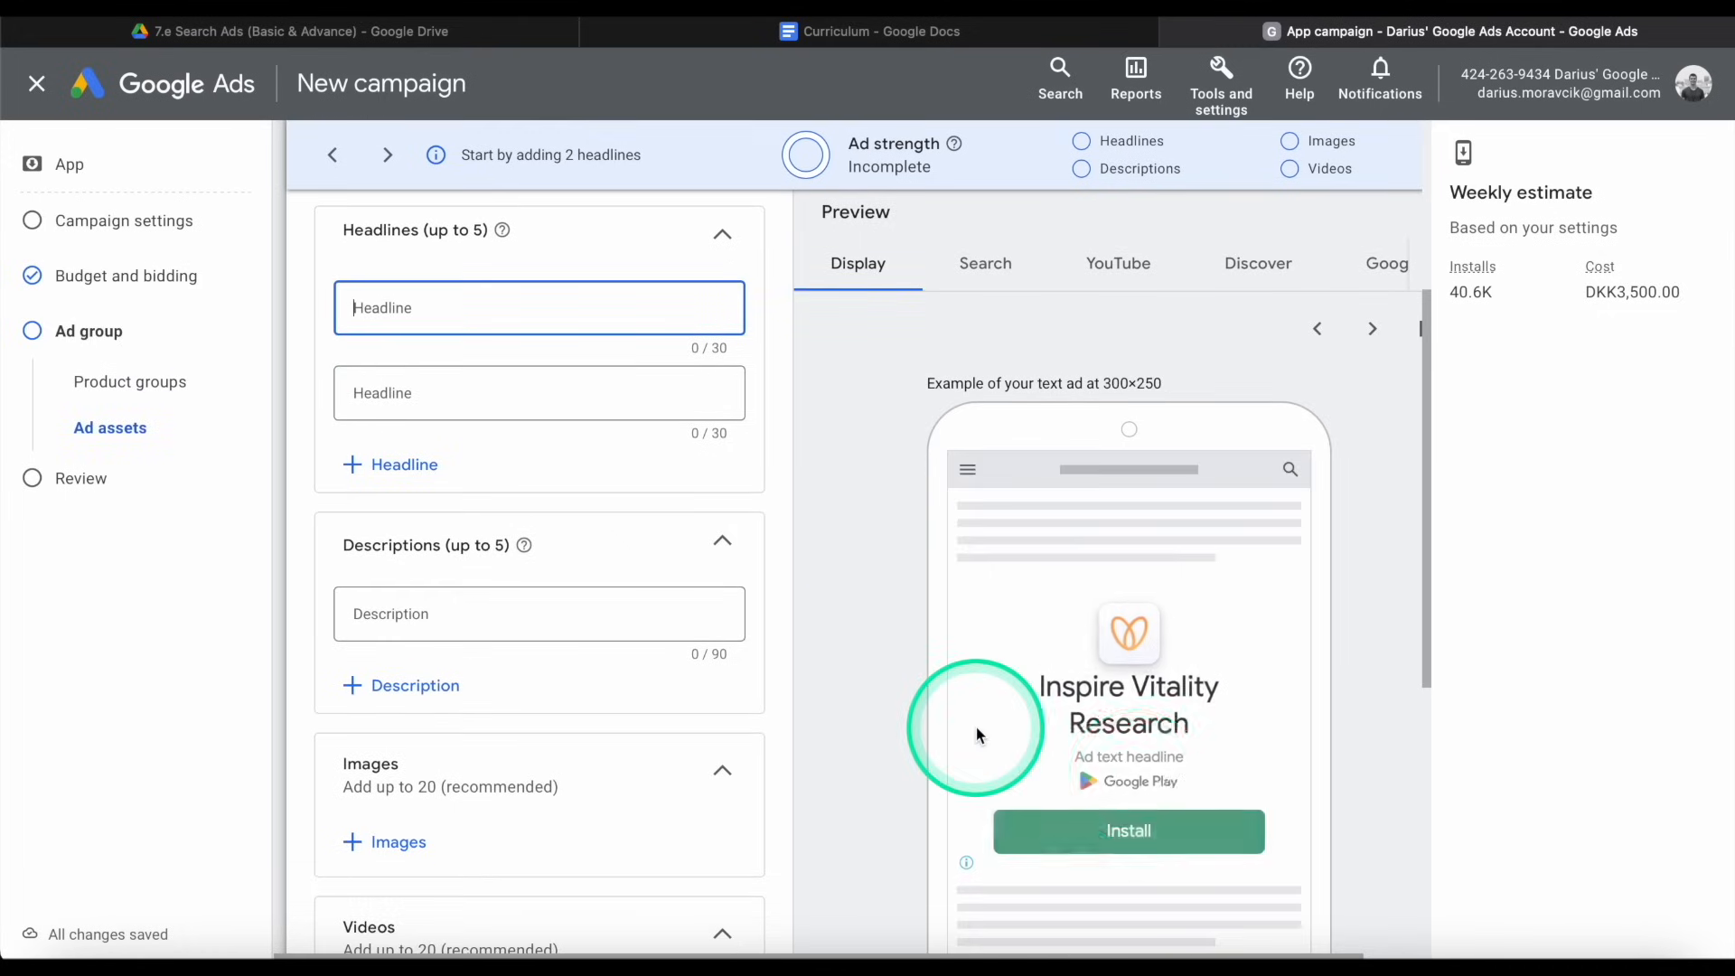
mouse_move(893, 710)
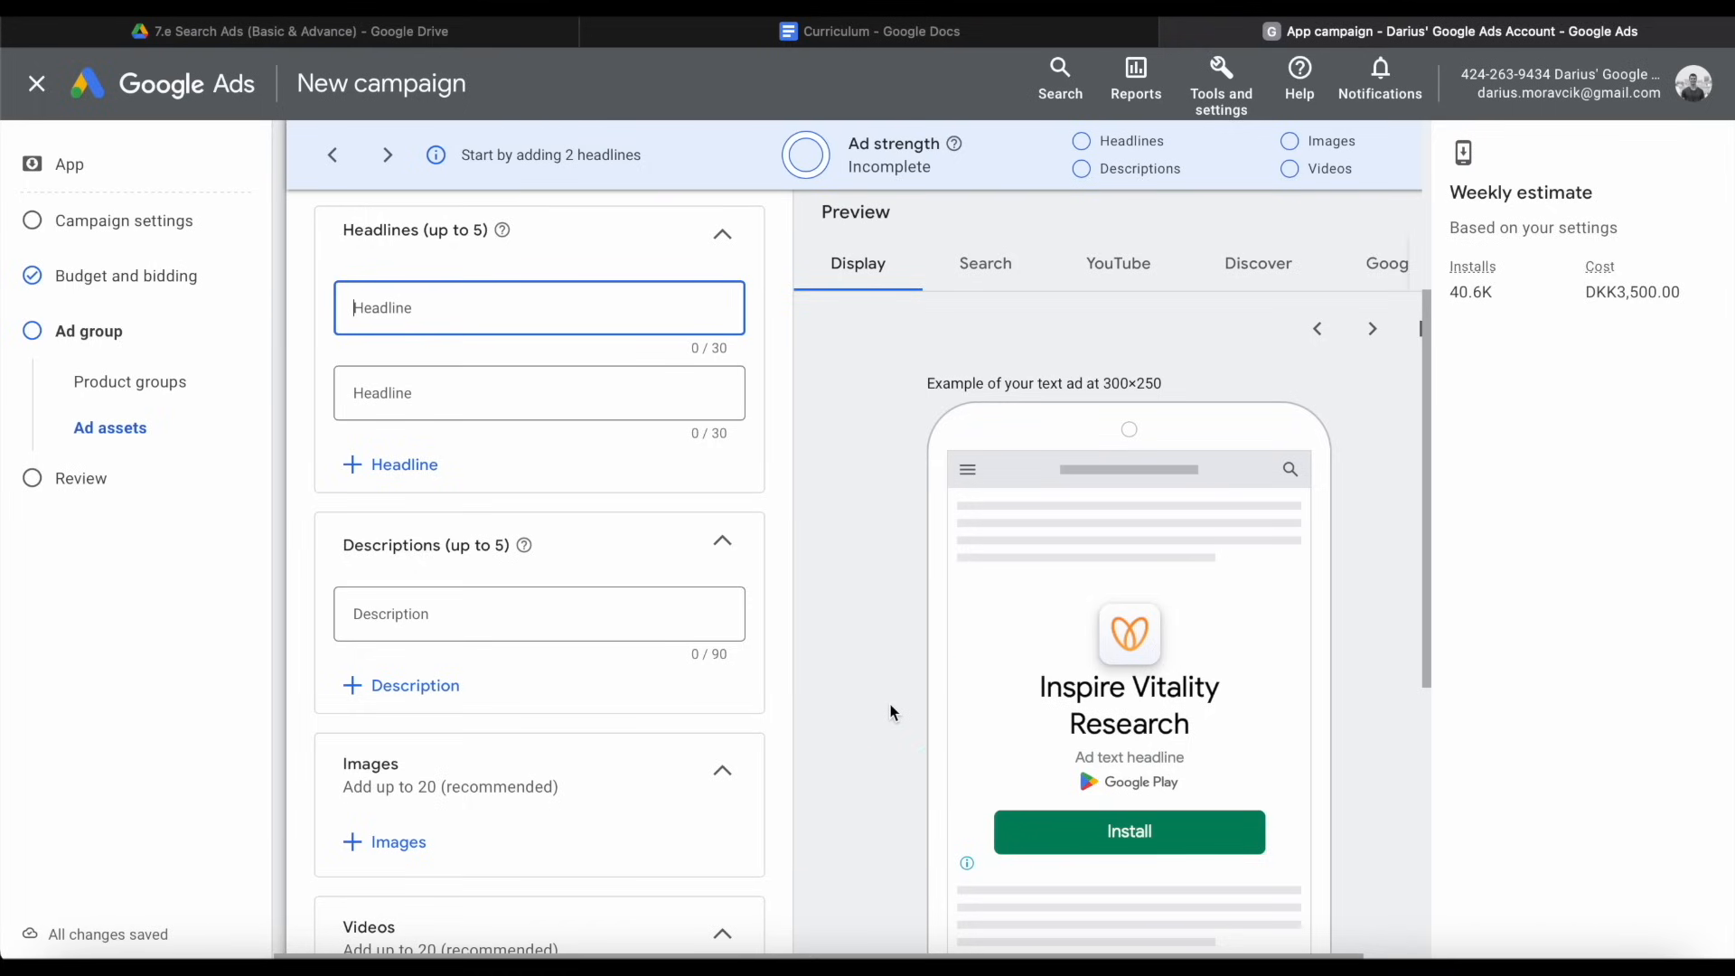
Enter the three headlines: Mental health, Brain health tracker, Mindset habit.
text(Mea)
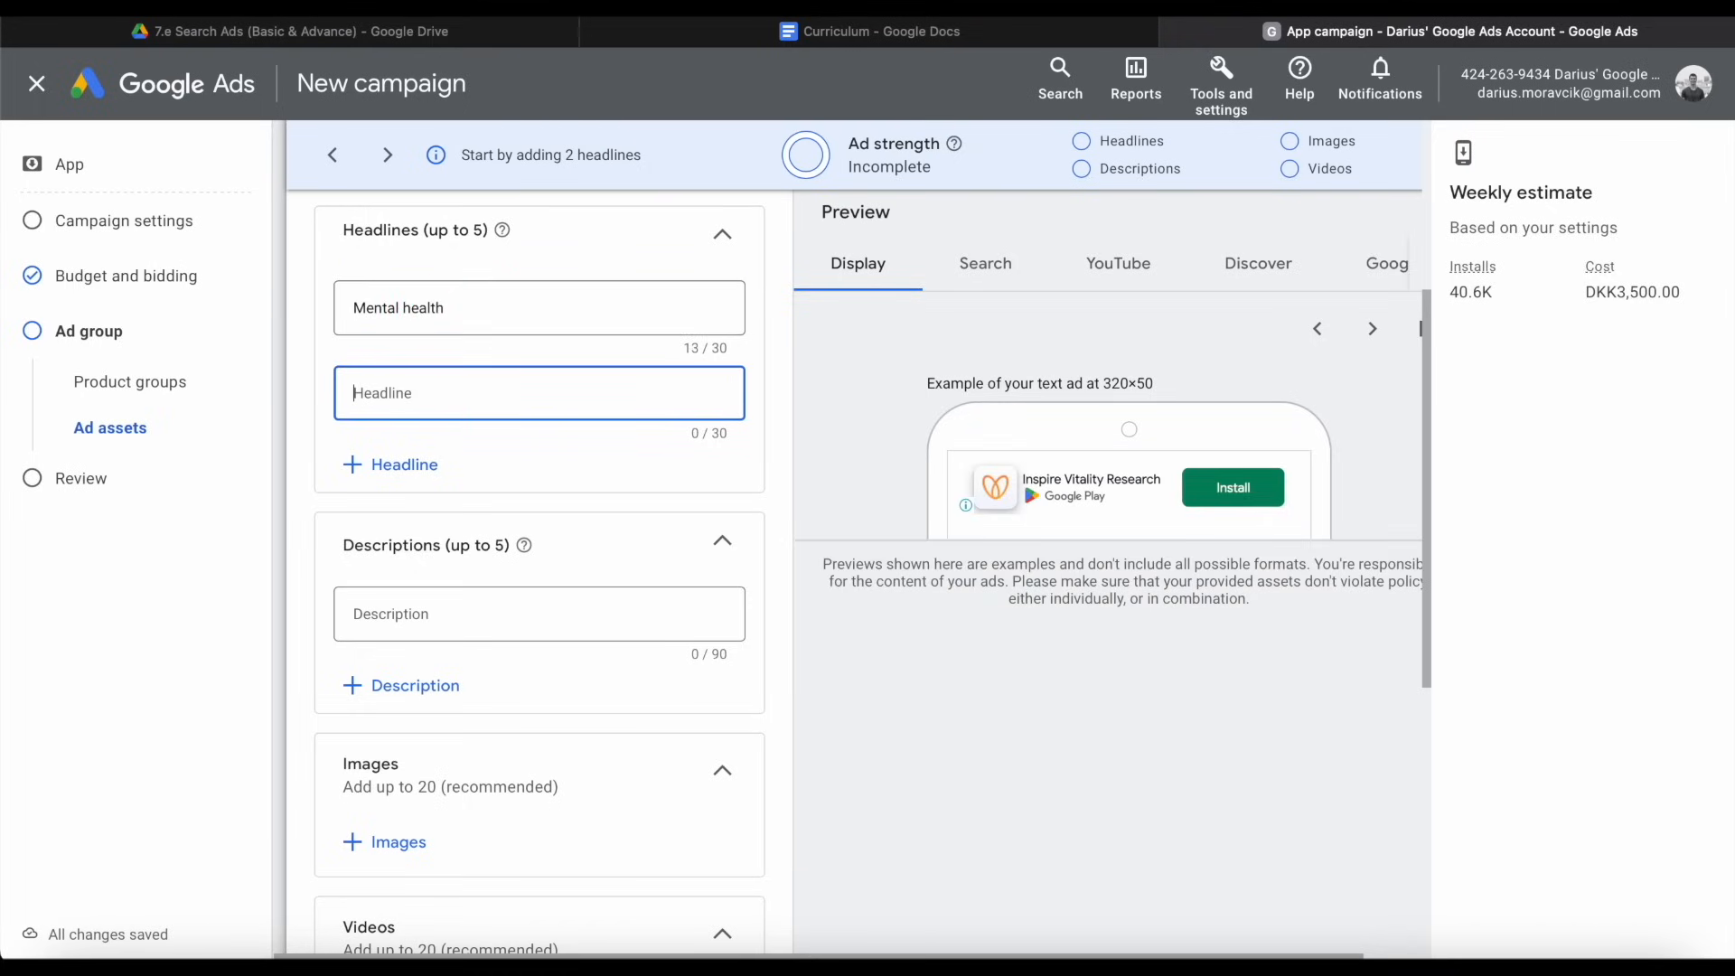
text(Brain)
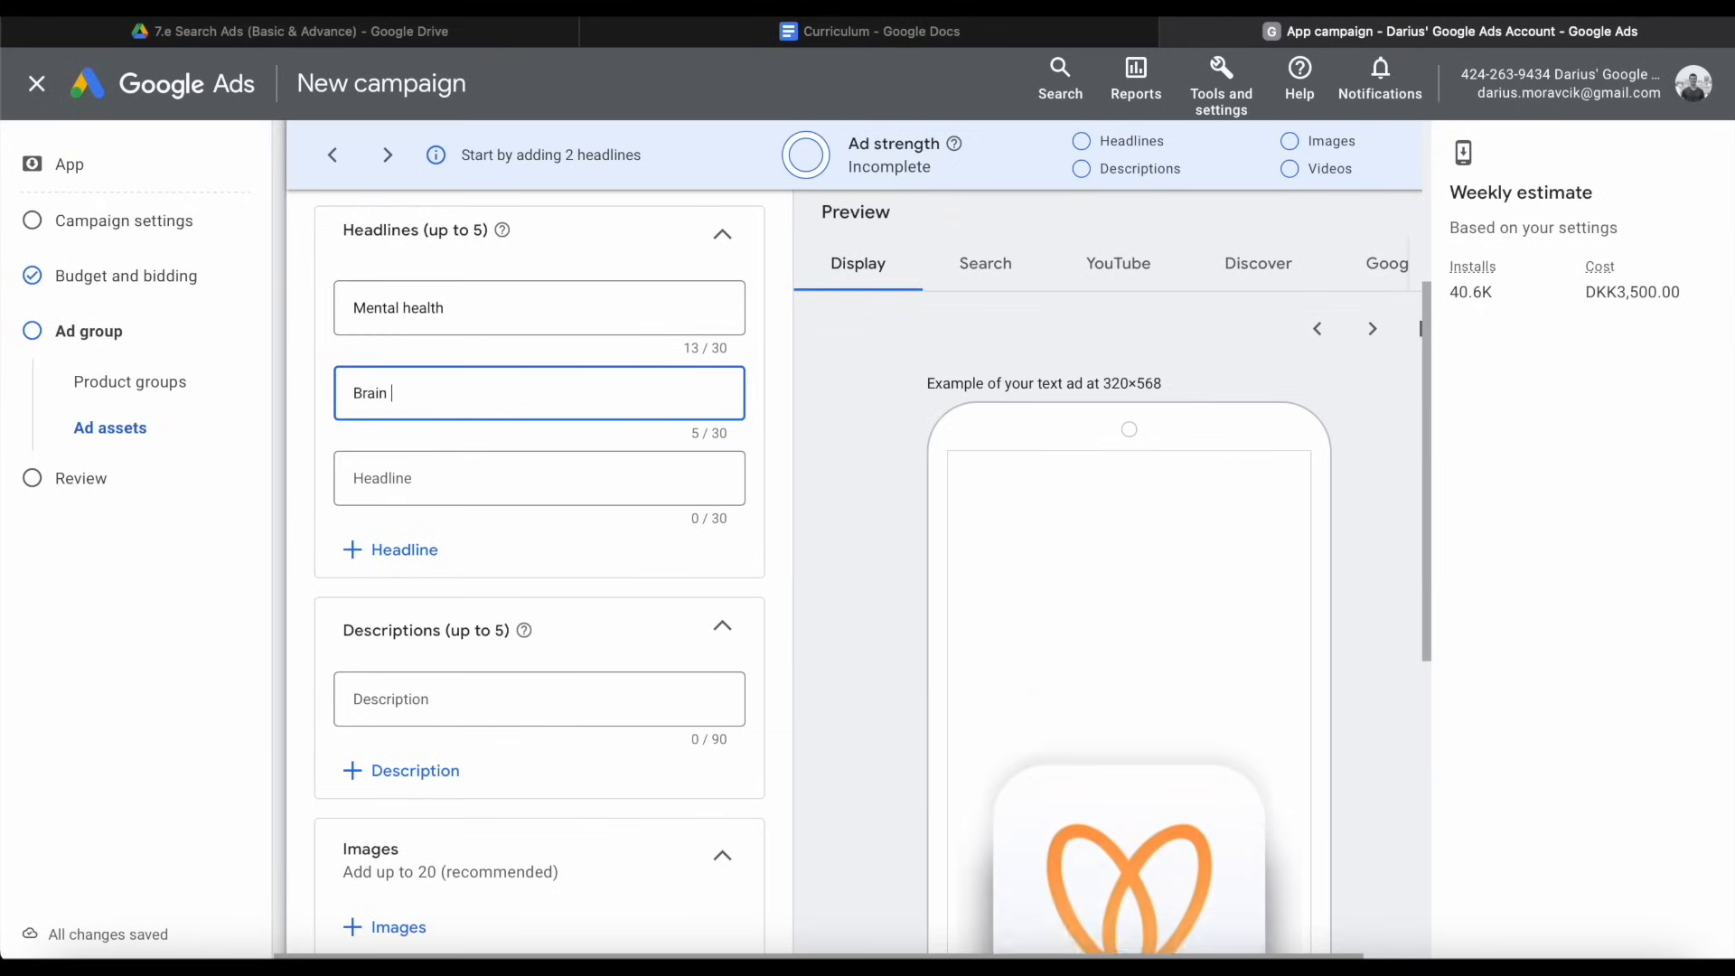
text(health tracker)
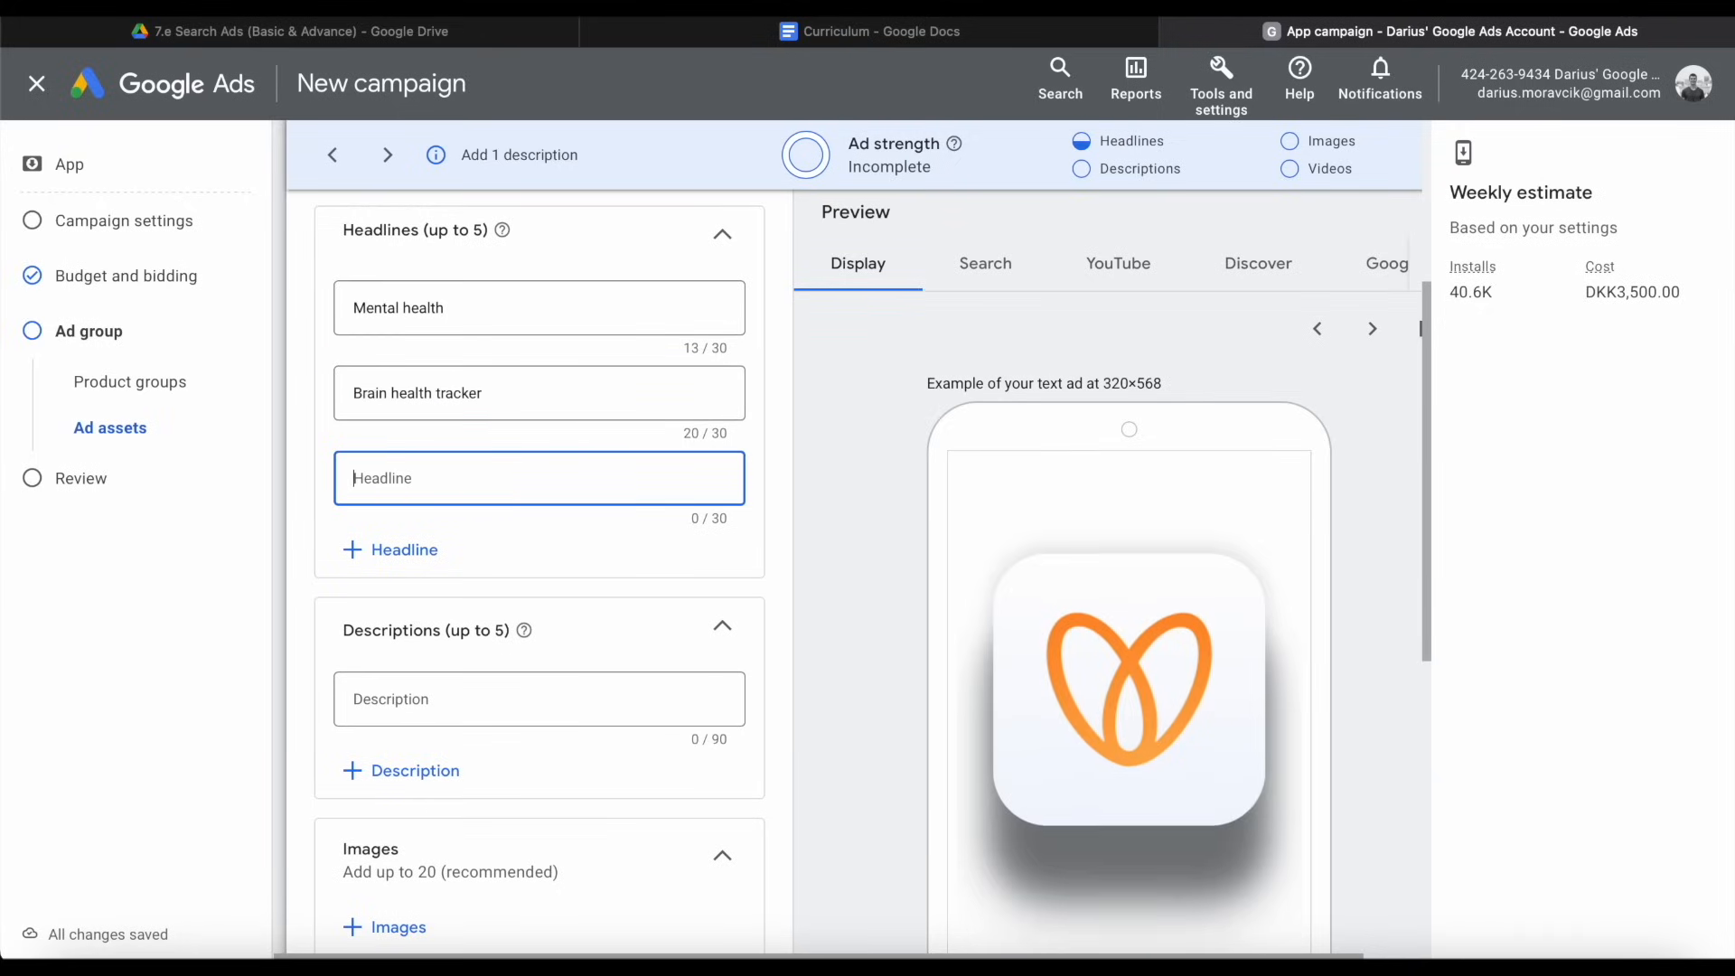
text(Mindset habit)
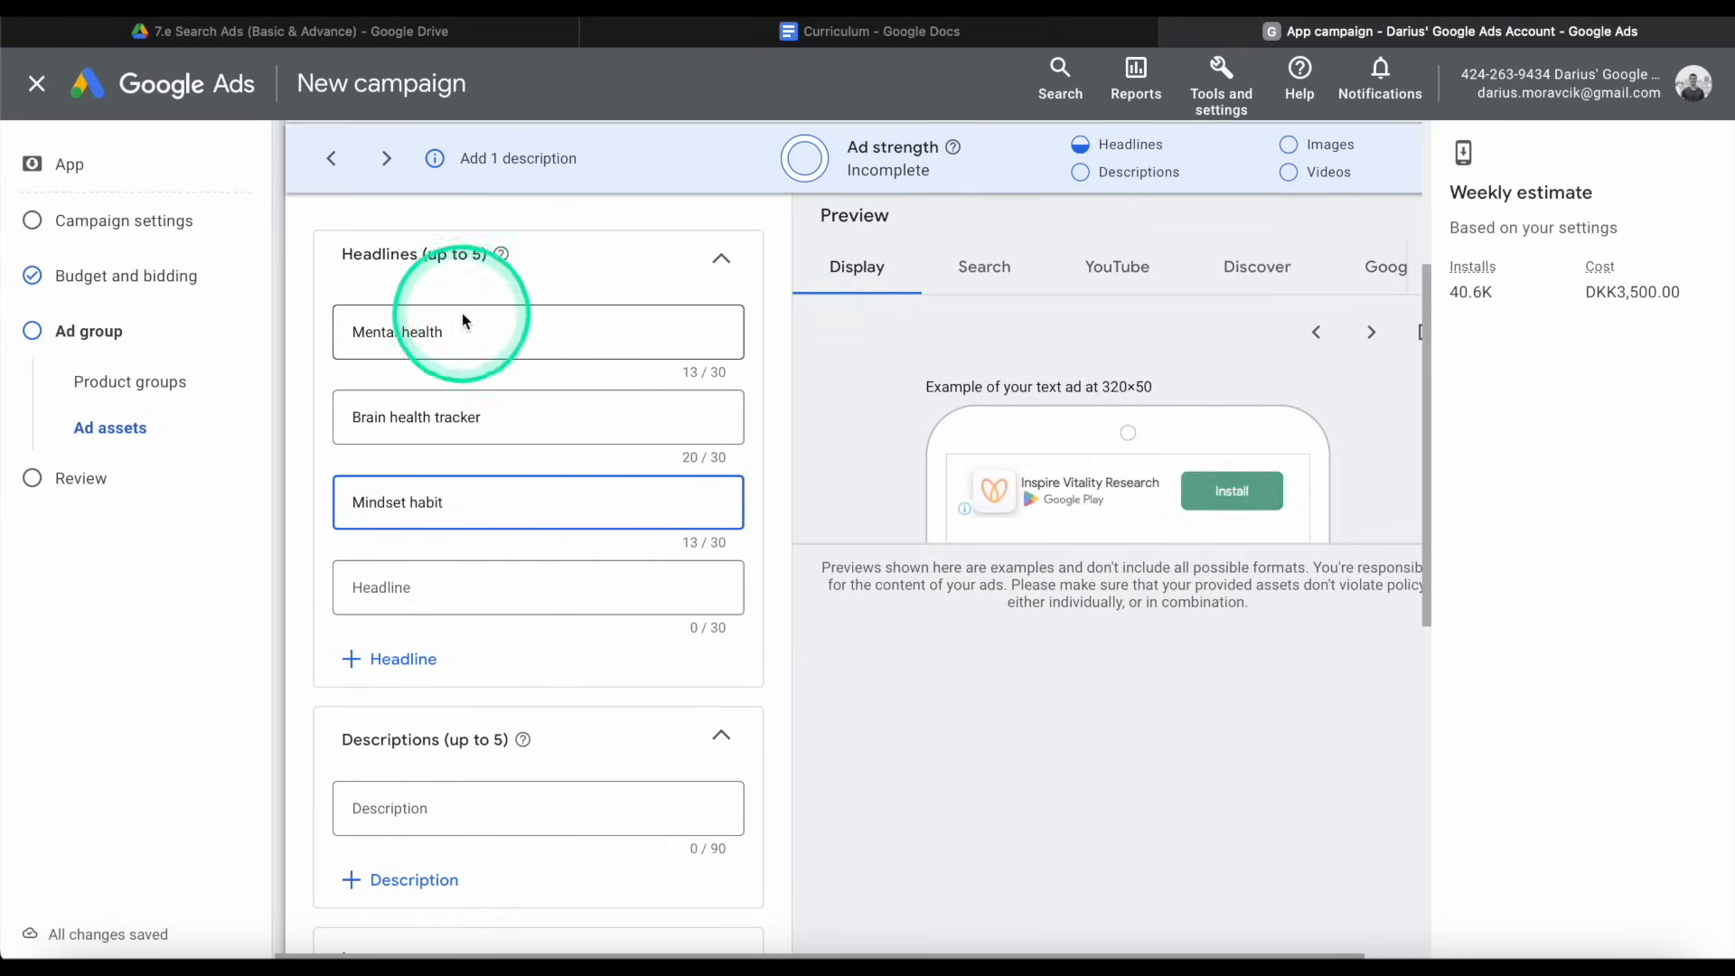
scroll(down, 3)
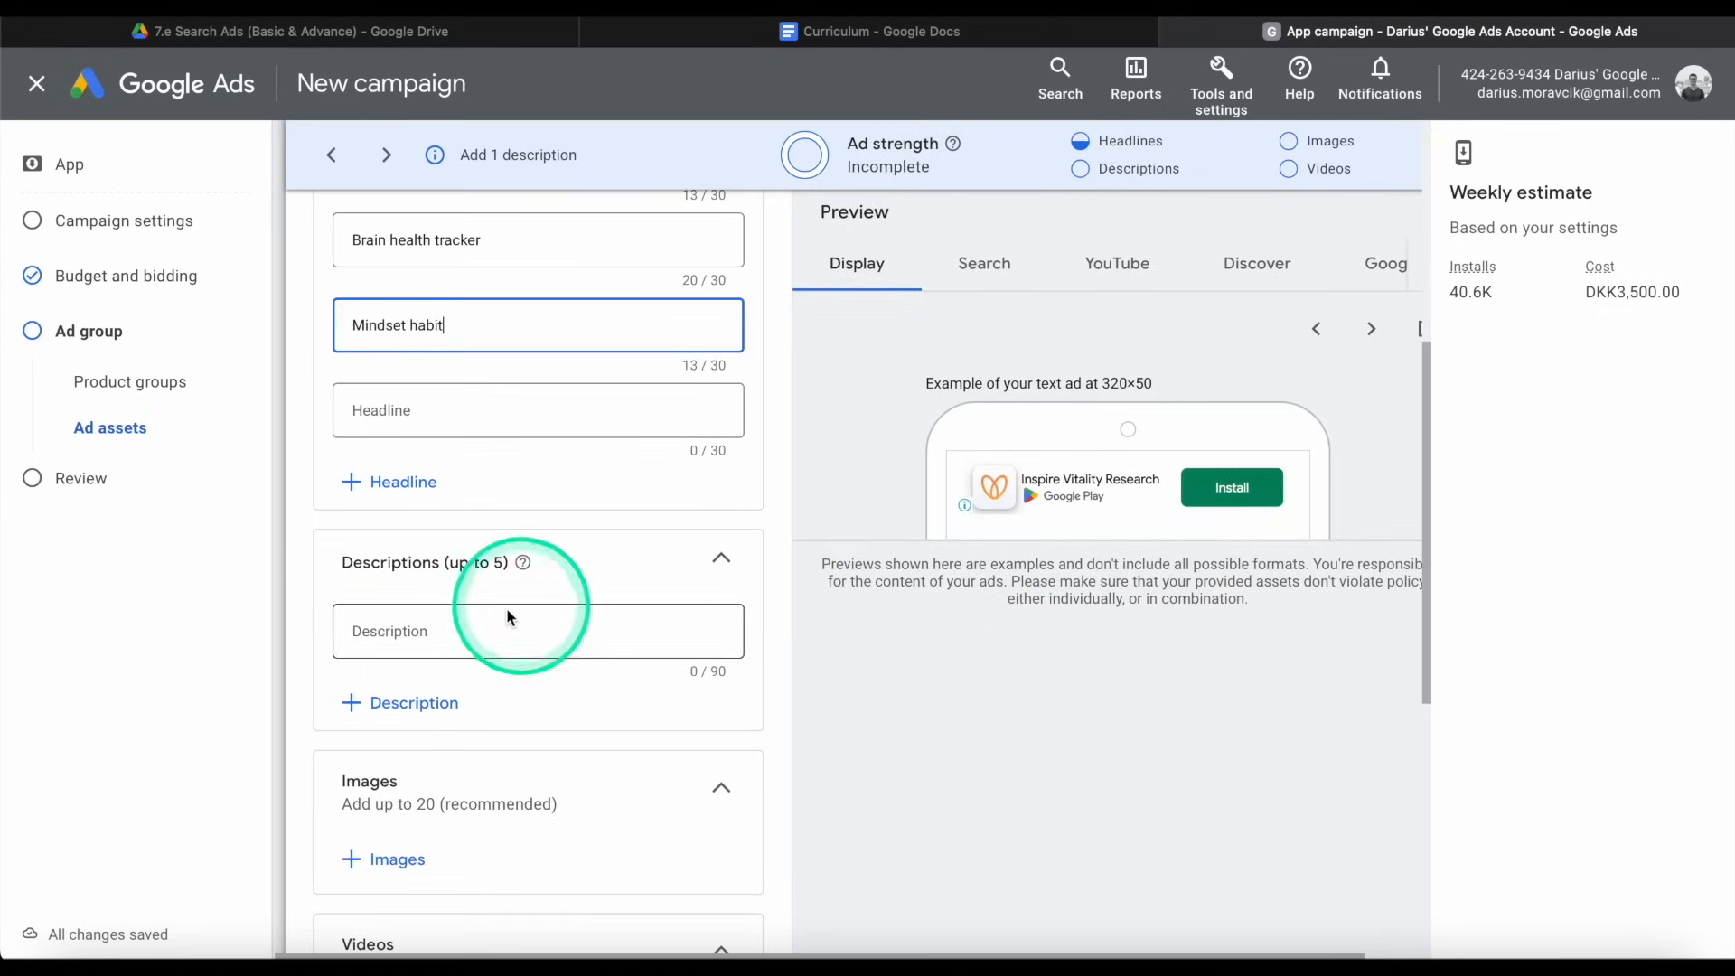
Enter the description 'Top mental health tool to track your depression' and move down to Images.
click(539, 631)
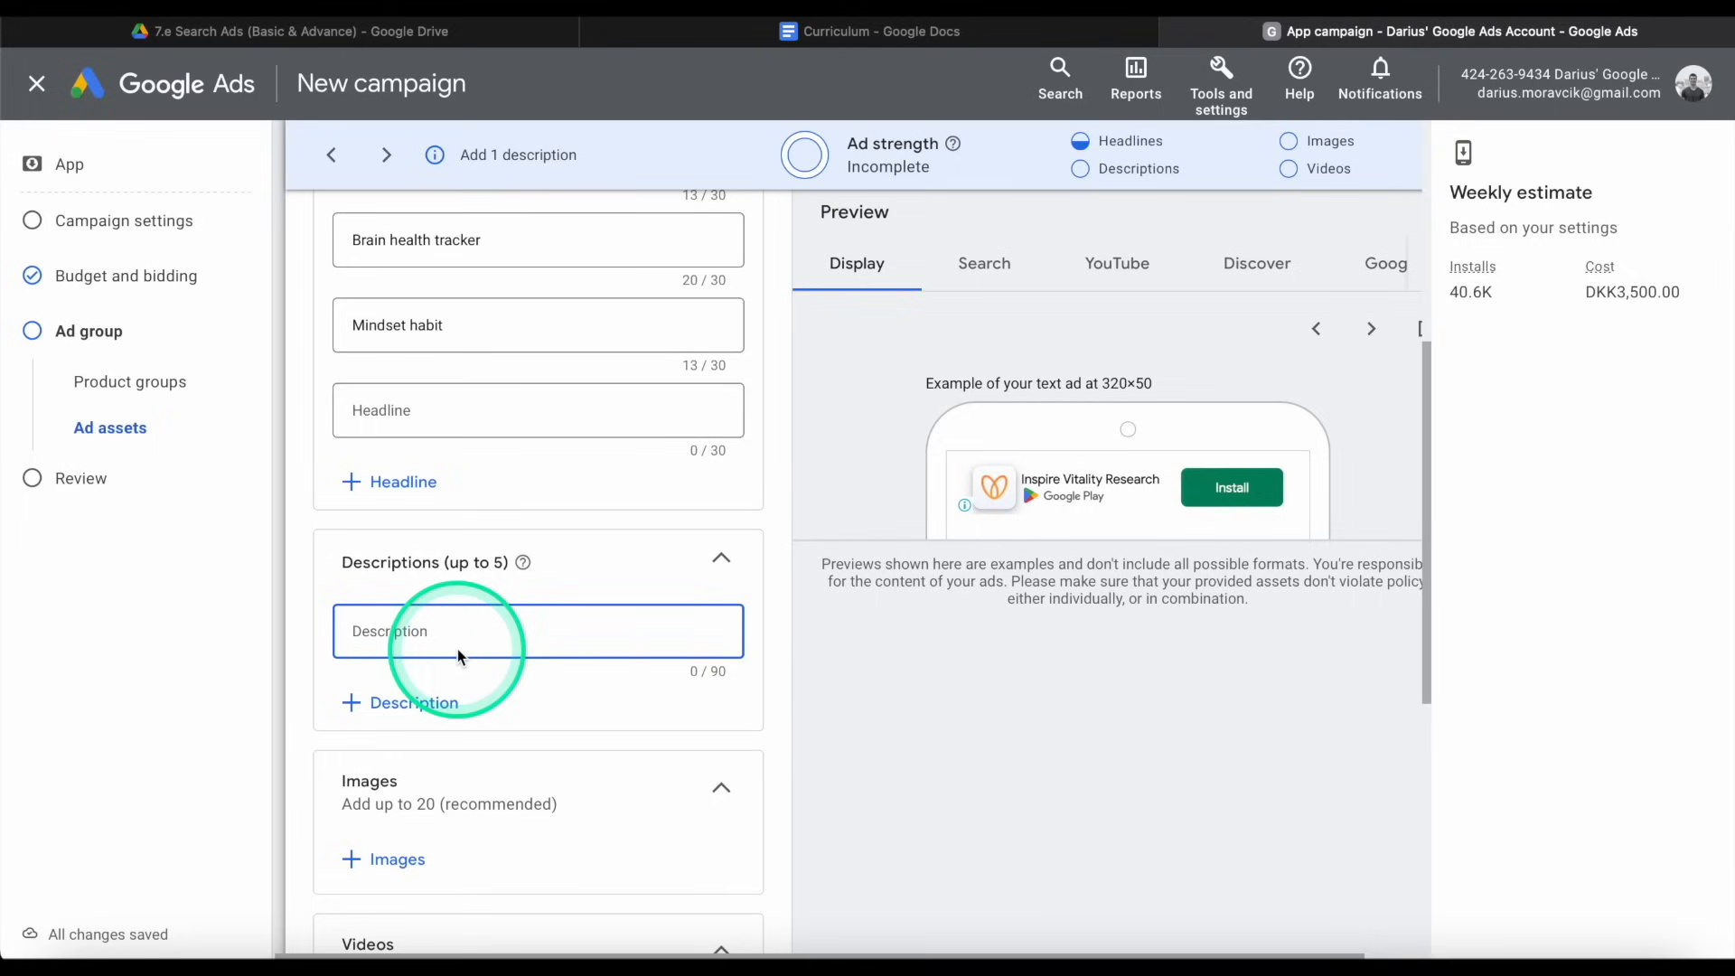
text(Top mental)
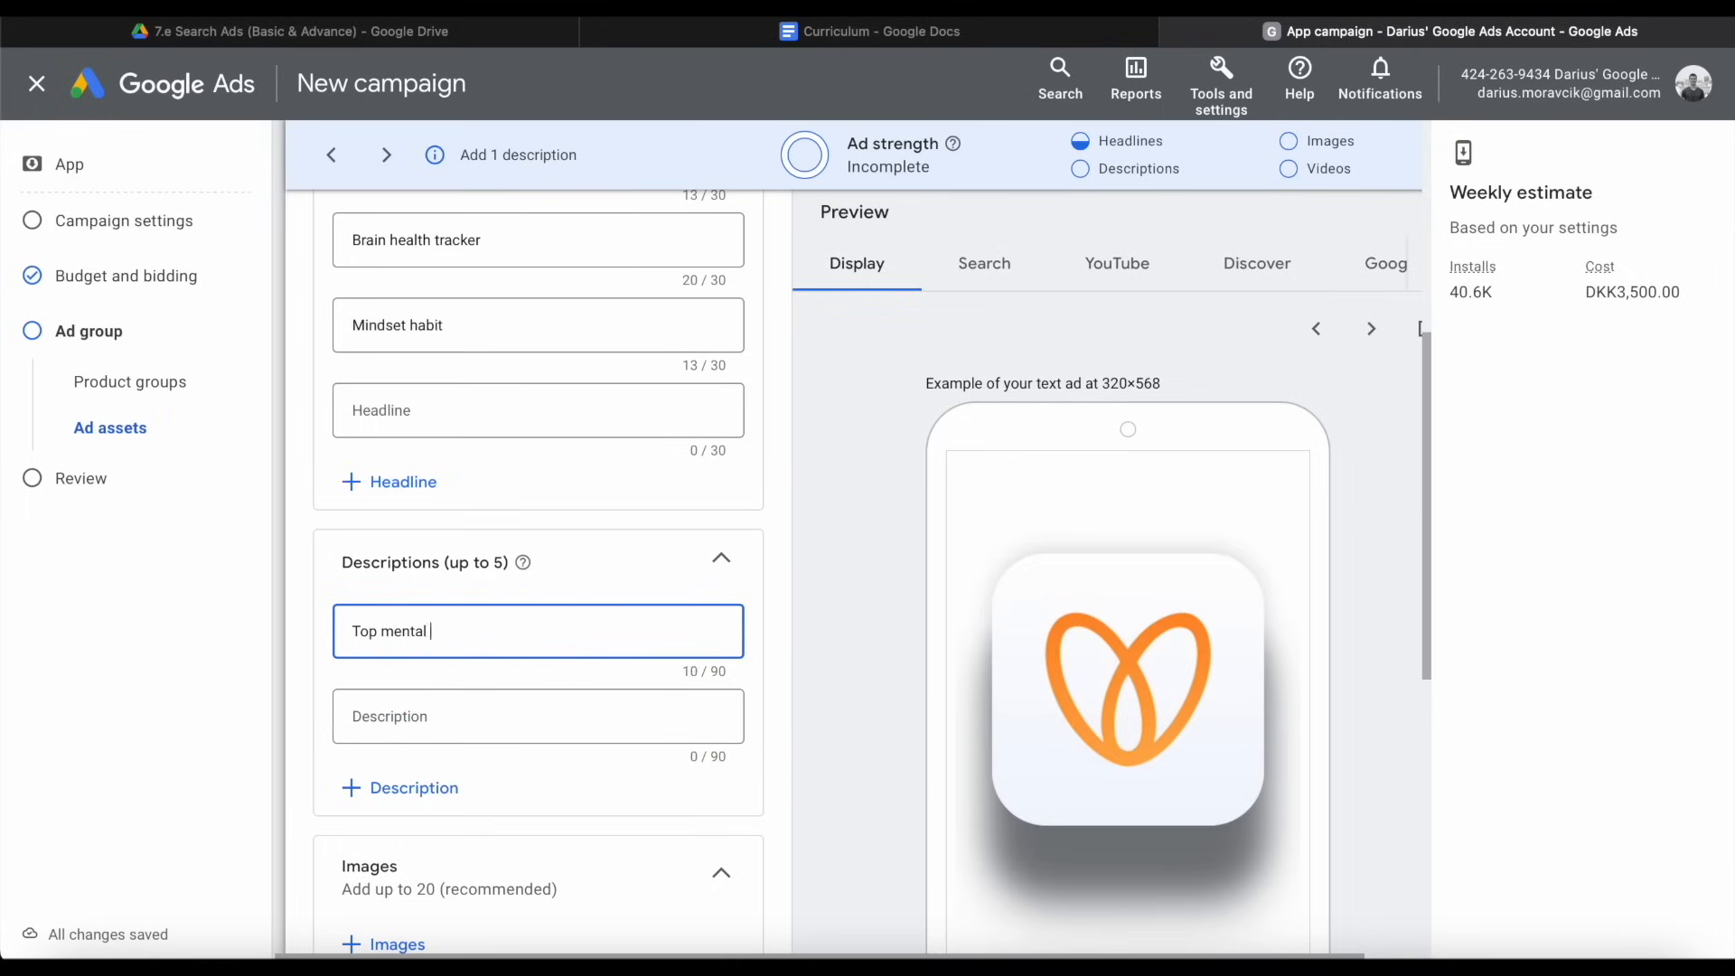
text(health tool to track your depression)
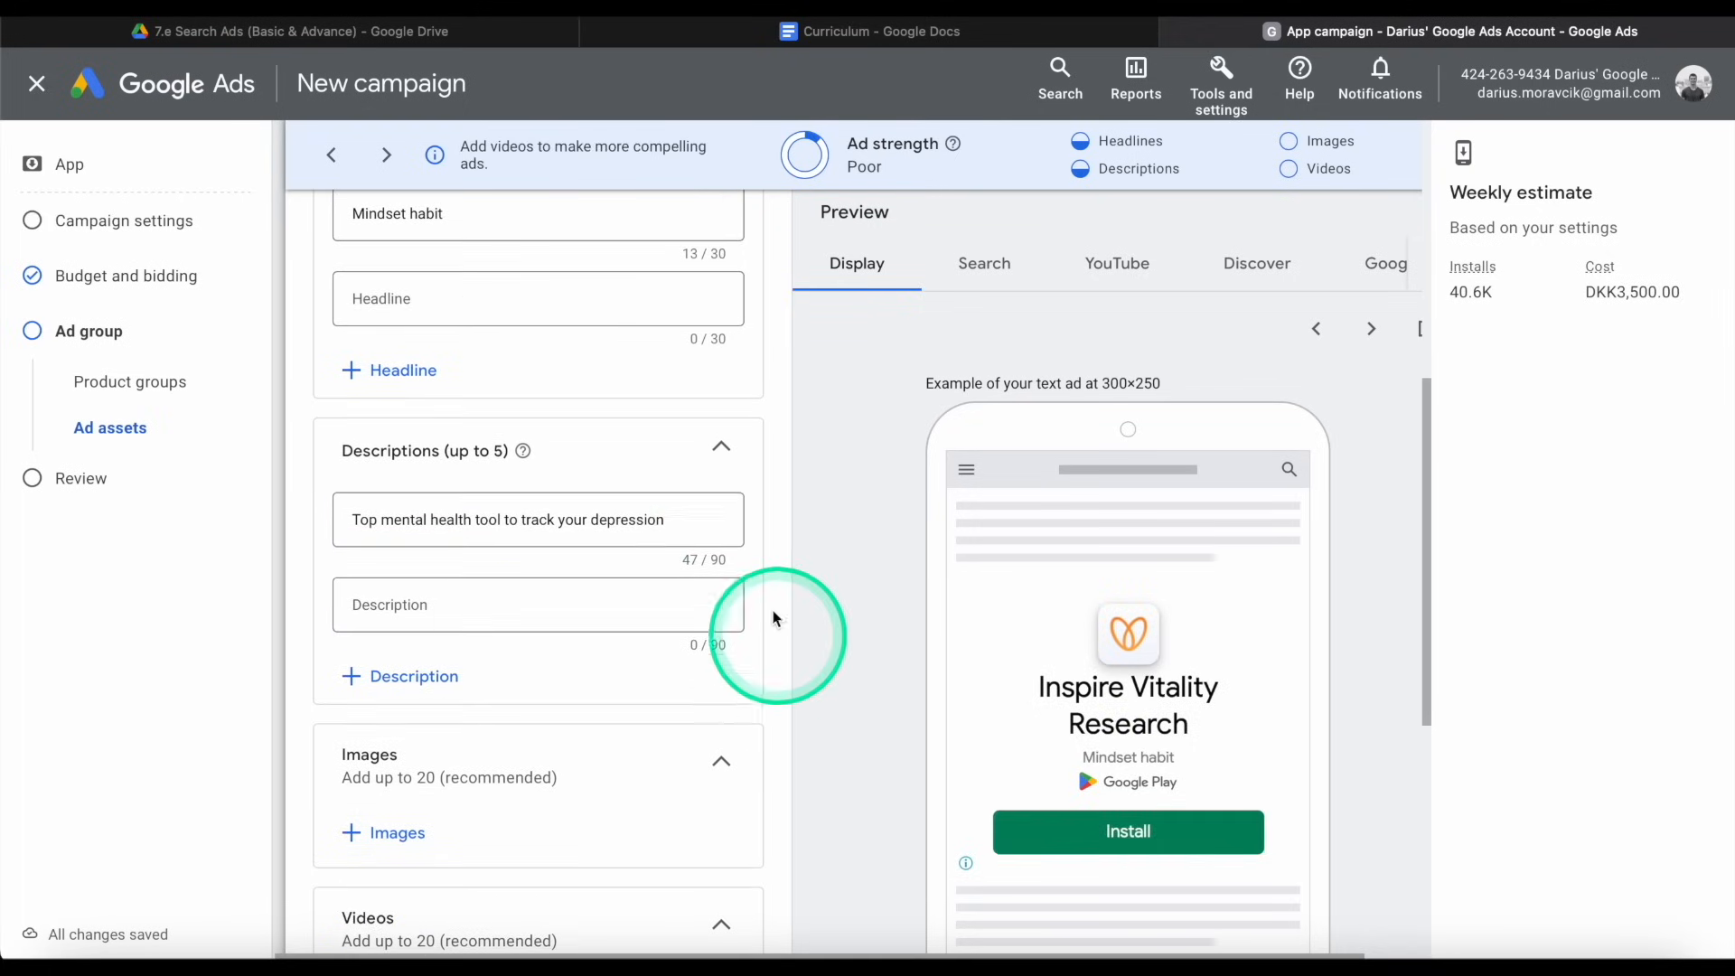
scroll(down, 3)
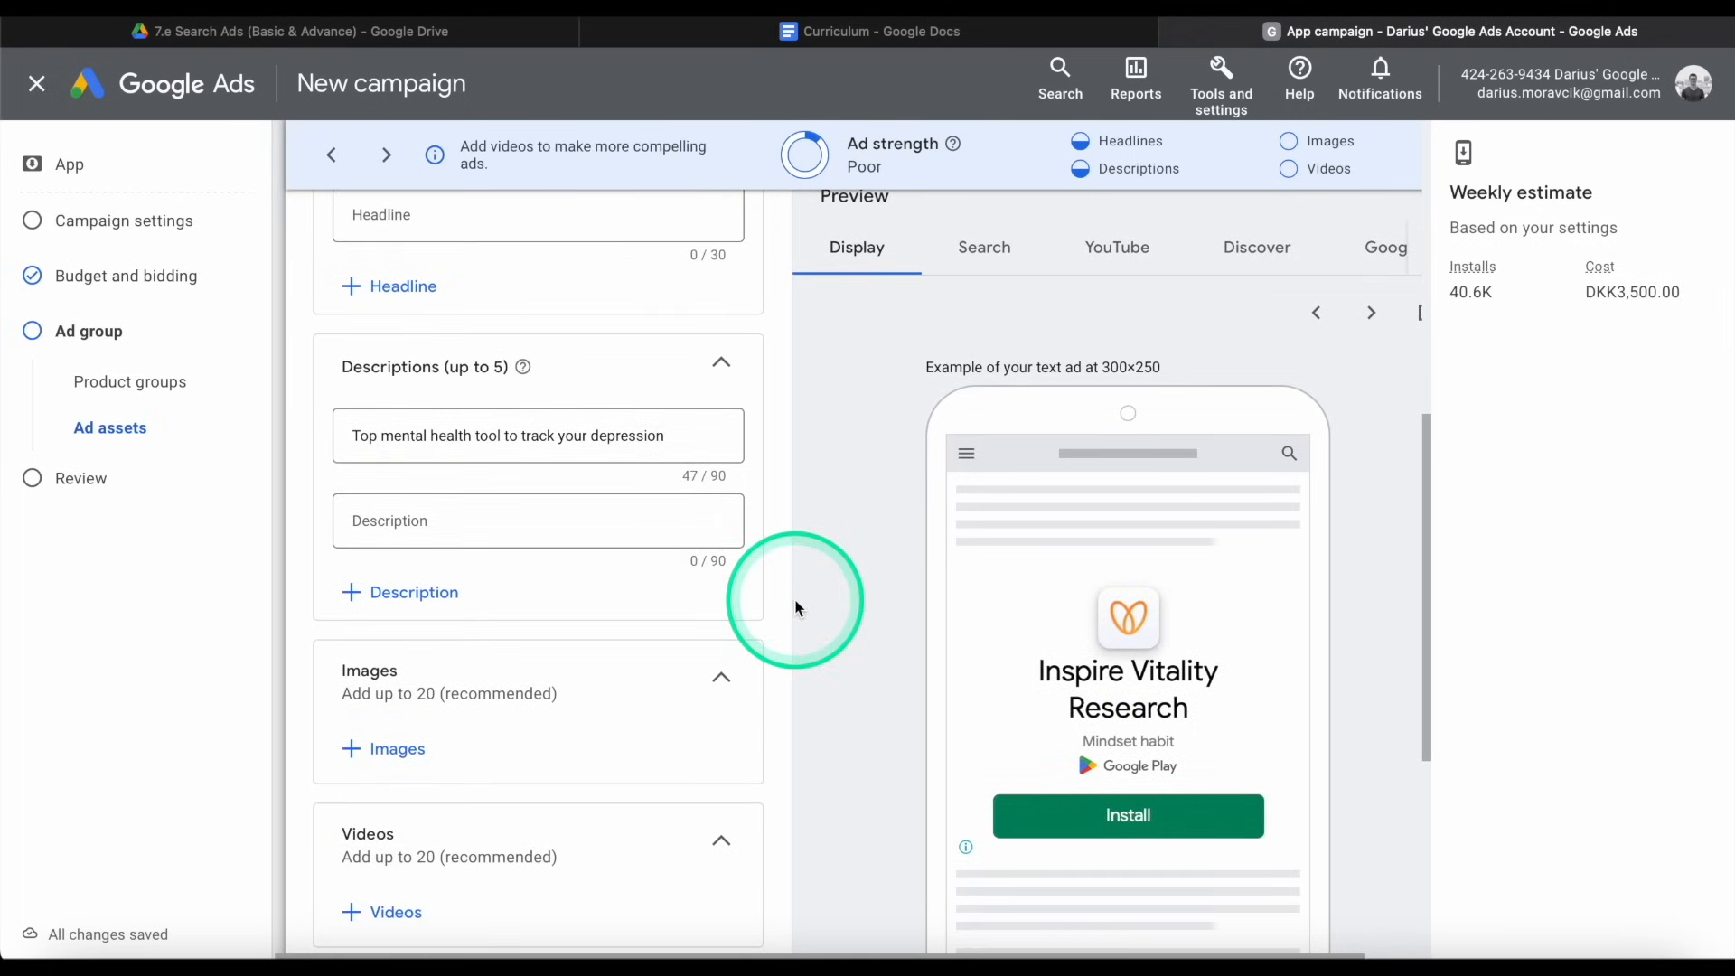
scroll(down, 3)
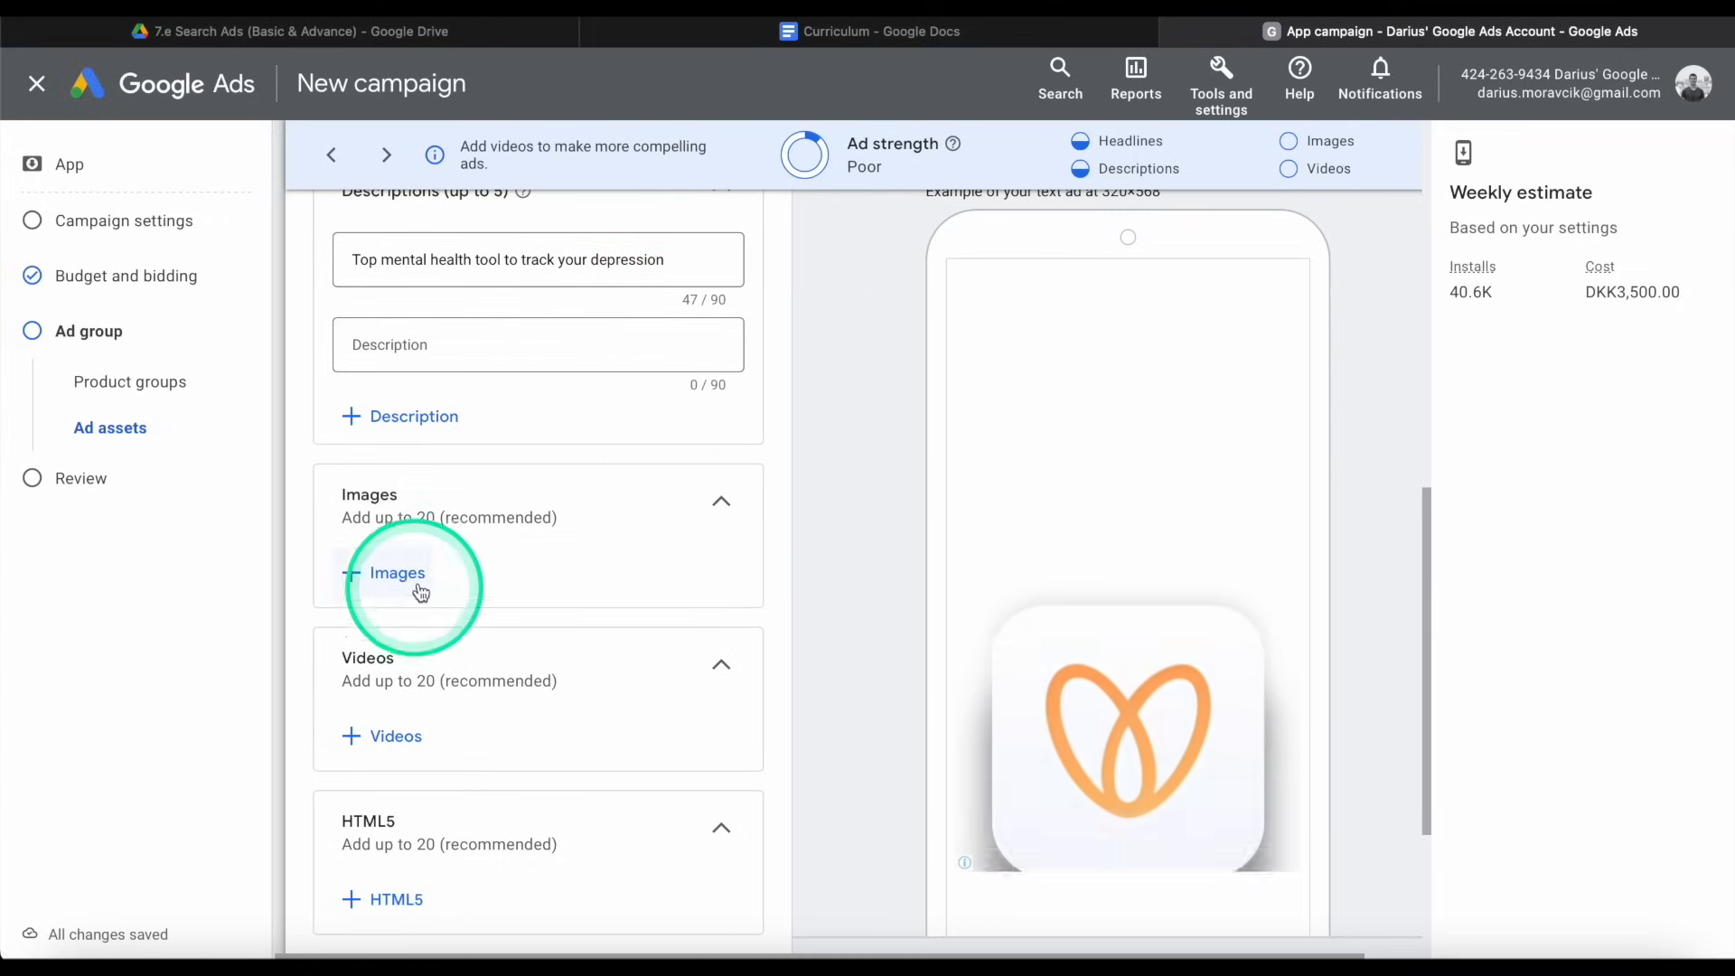
Upload the black signature logo PNG from Desktop > Signature Logo as an ad image.
click(396, 573)
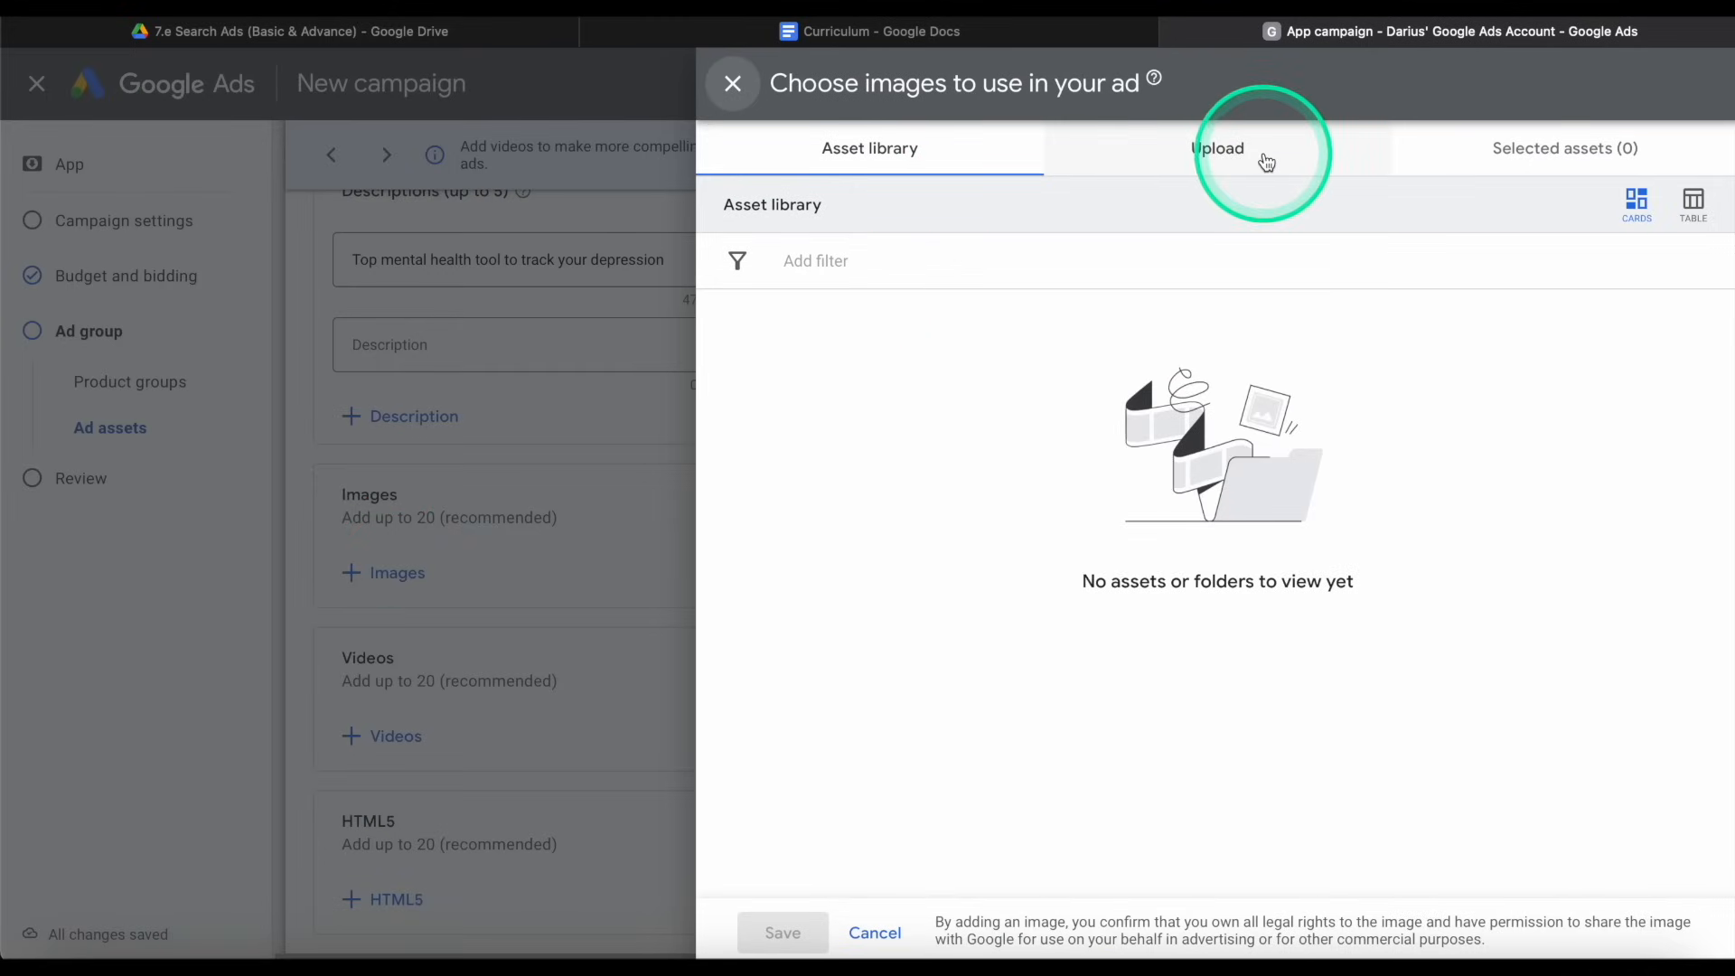
click(1218, 148)
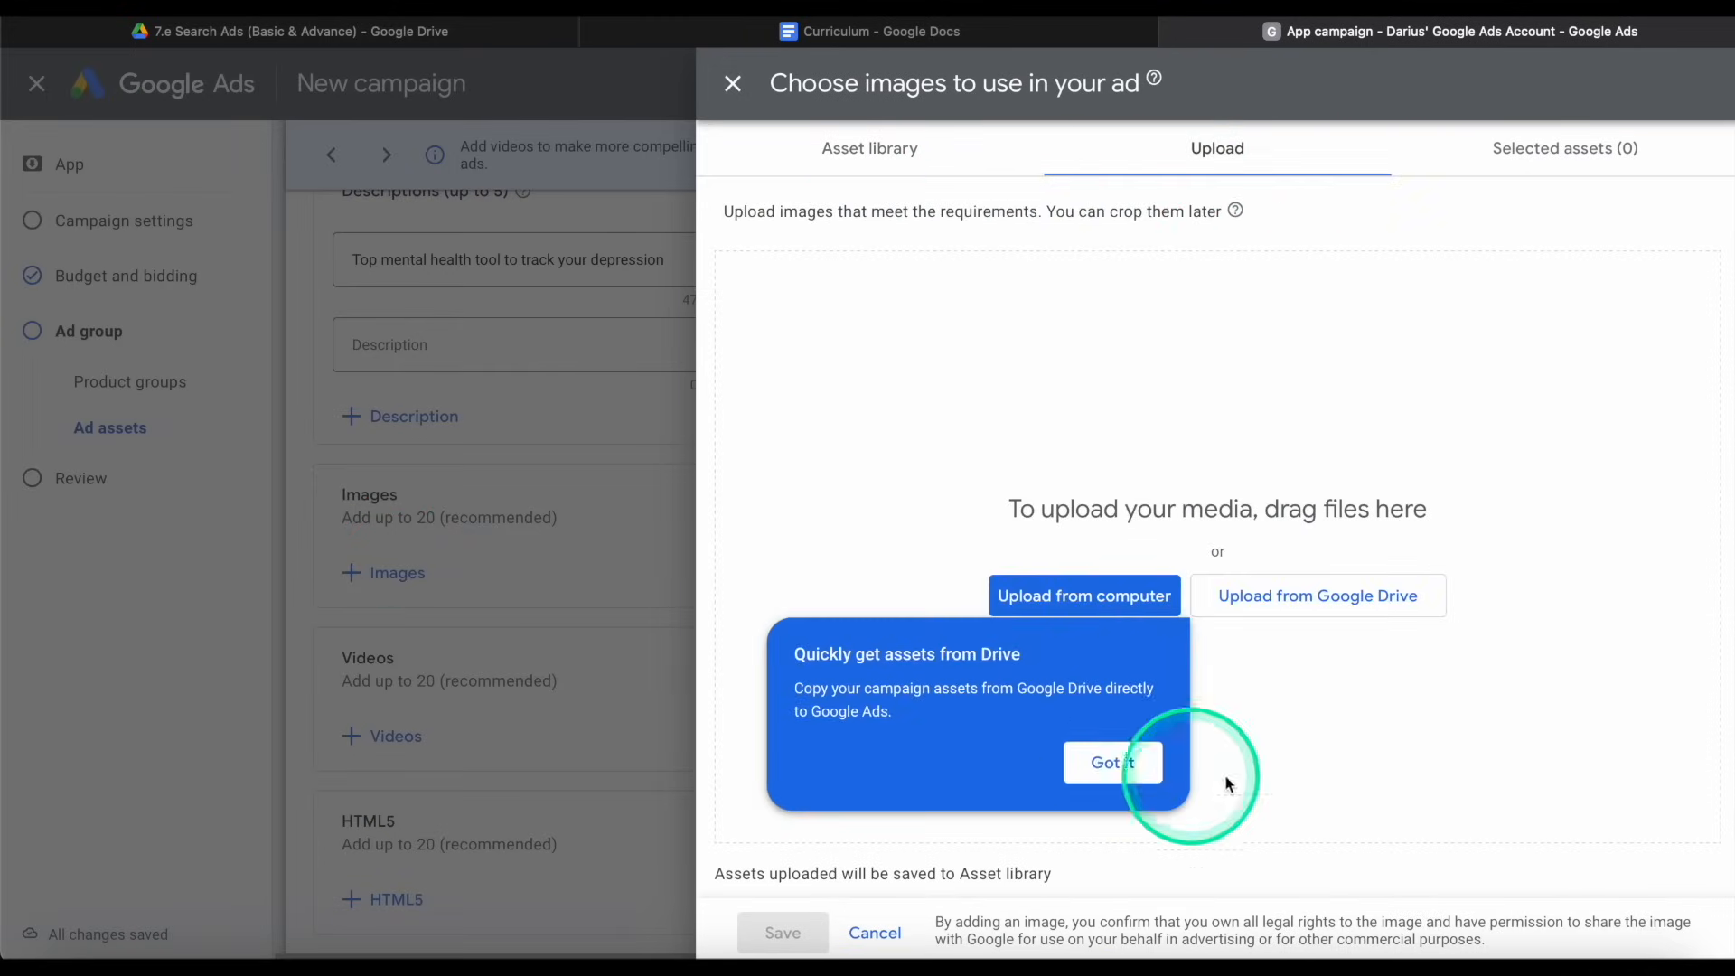
click(1085, 597)
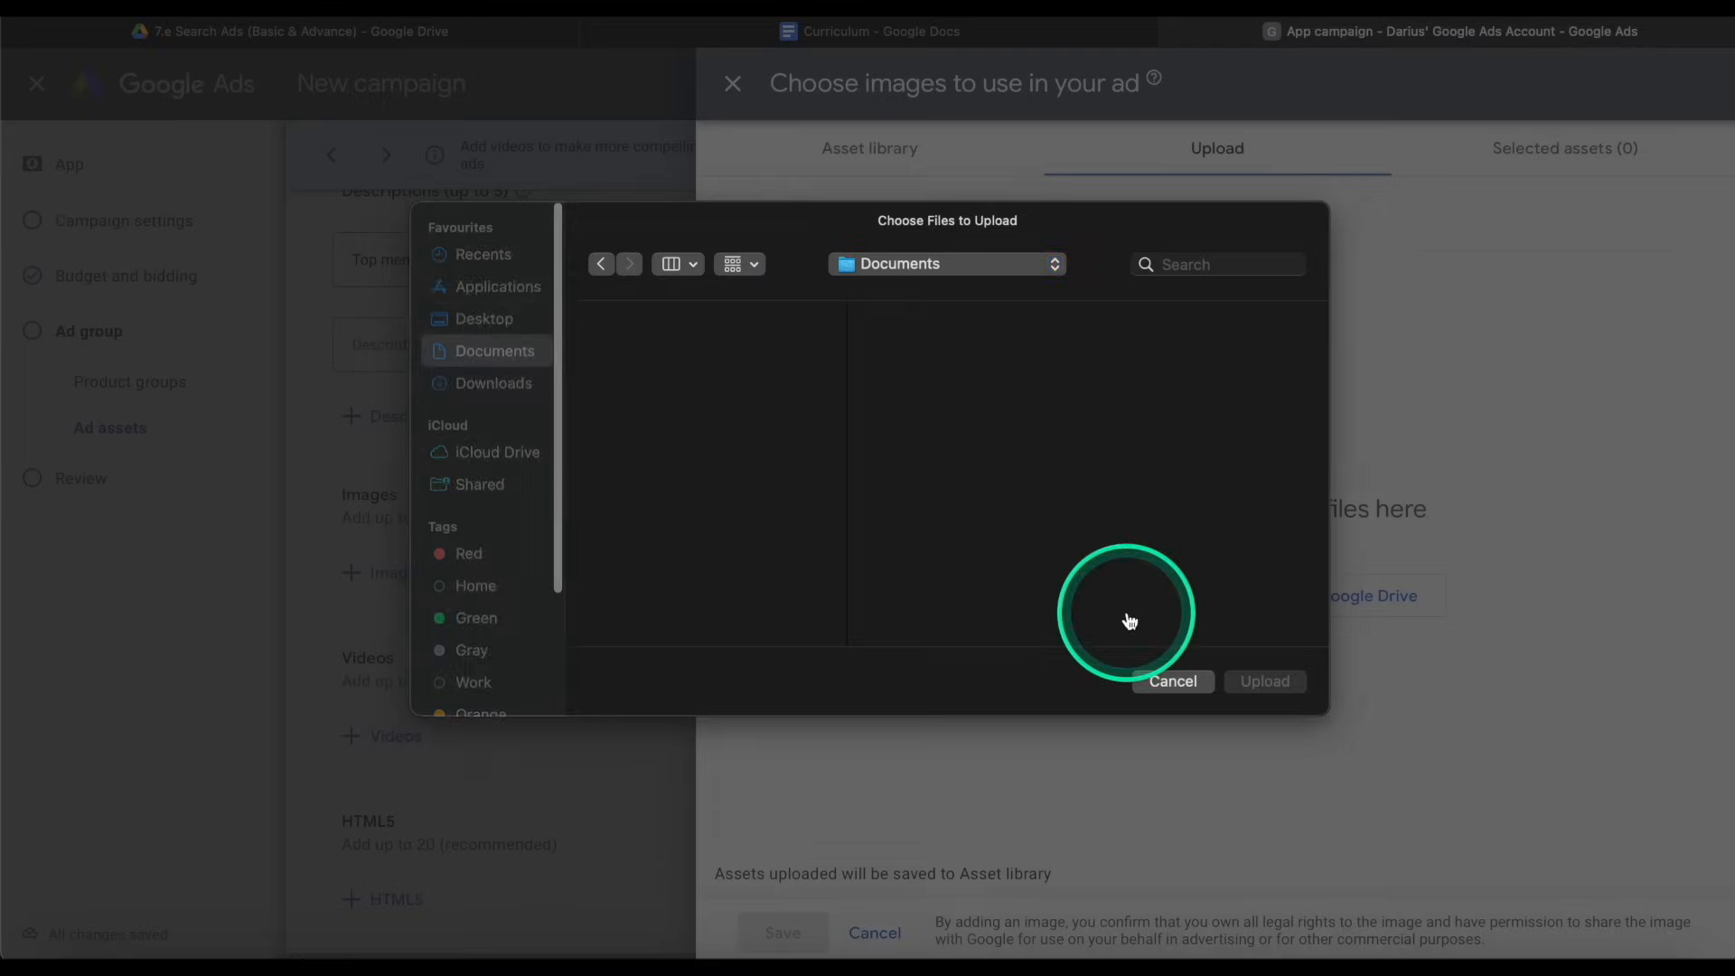
click(485, 318)
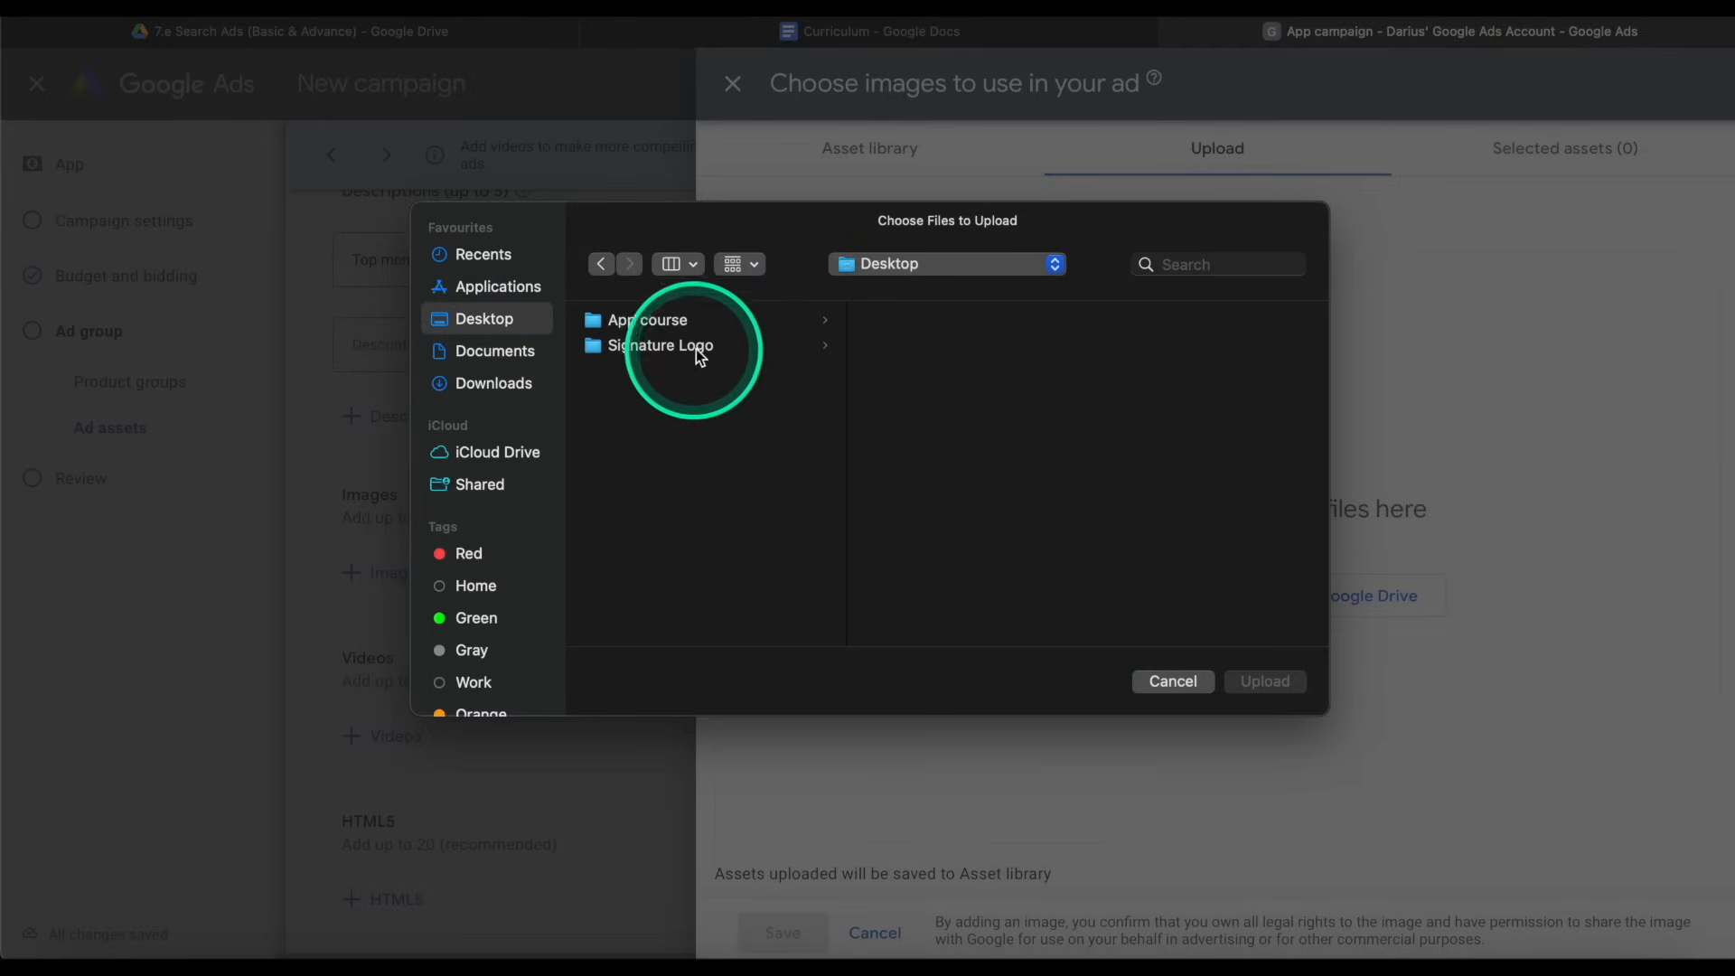
click(661, 346)
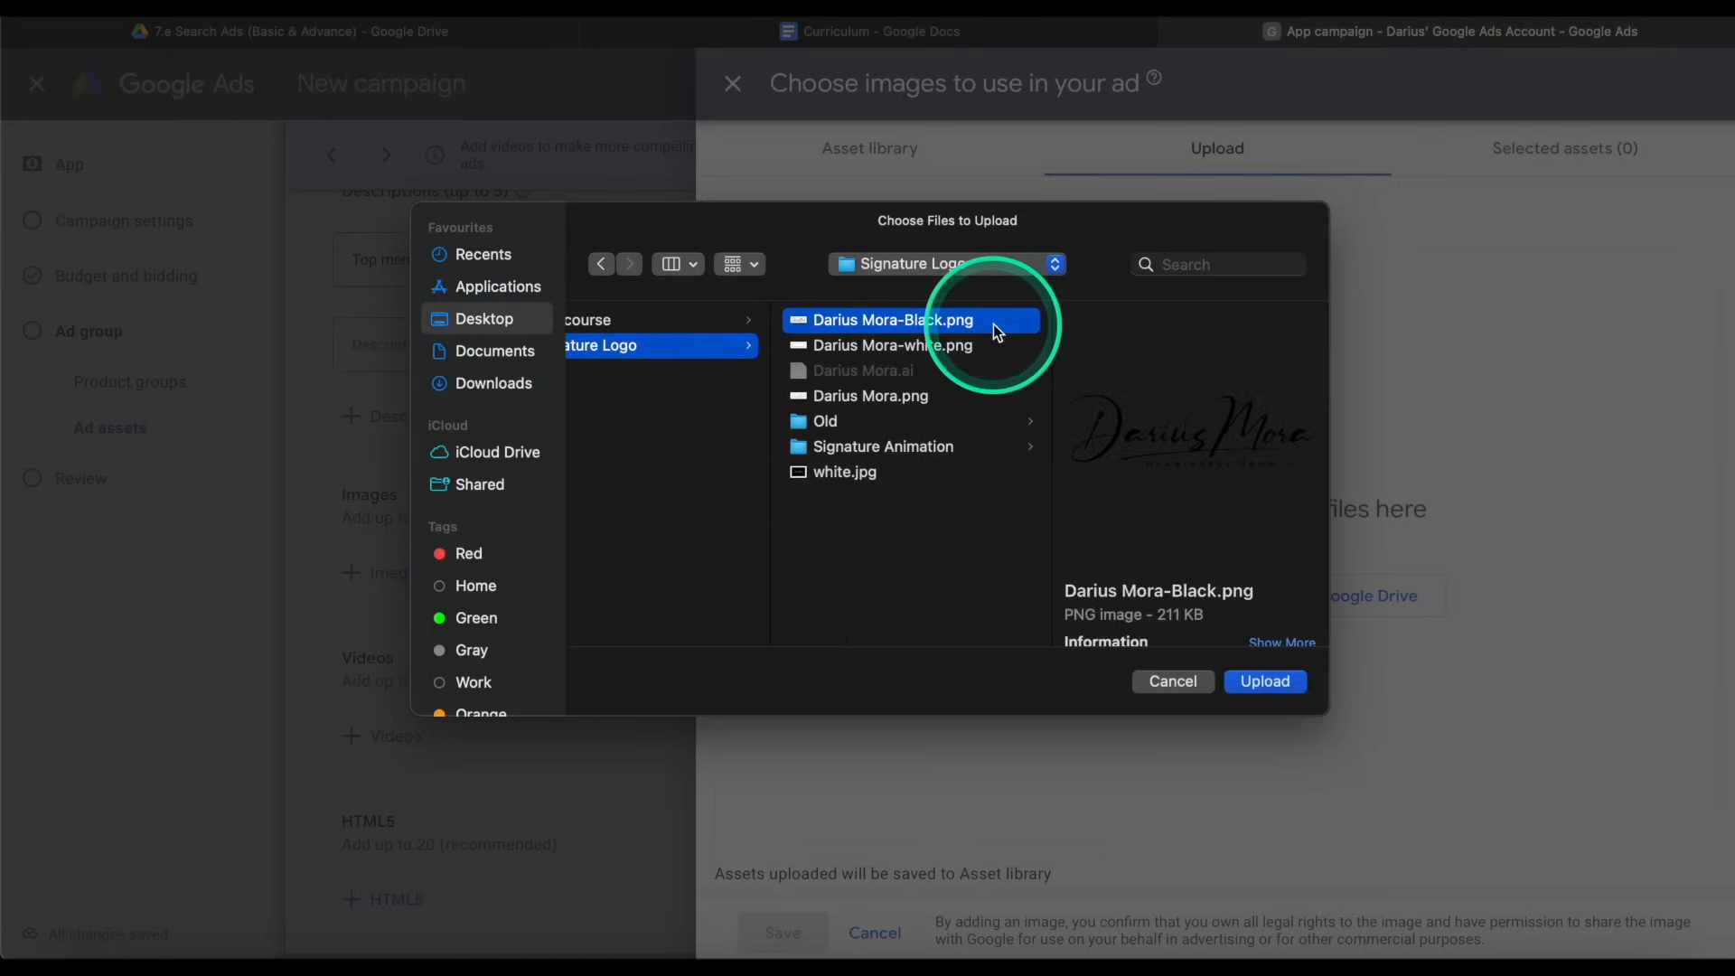
click(1265, 681)
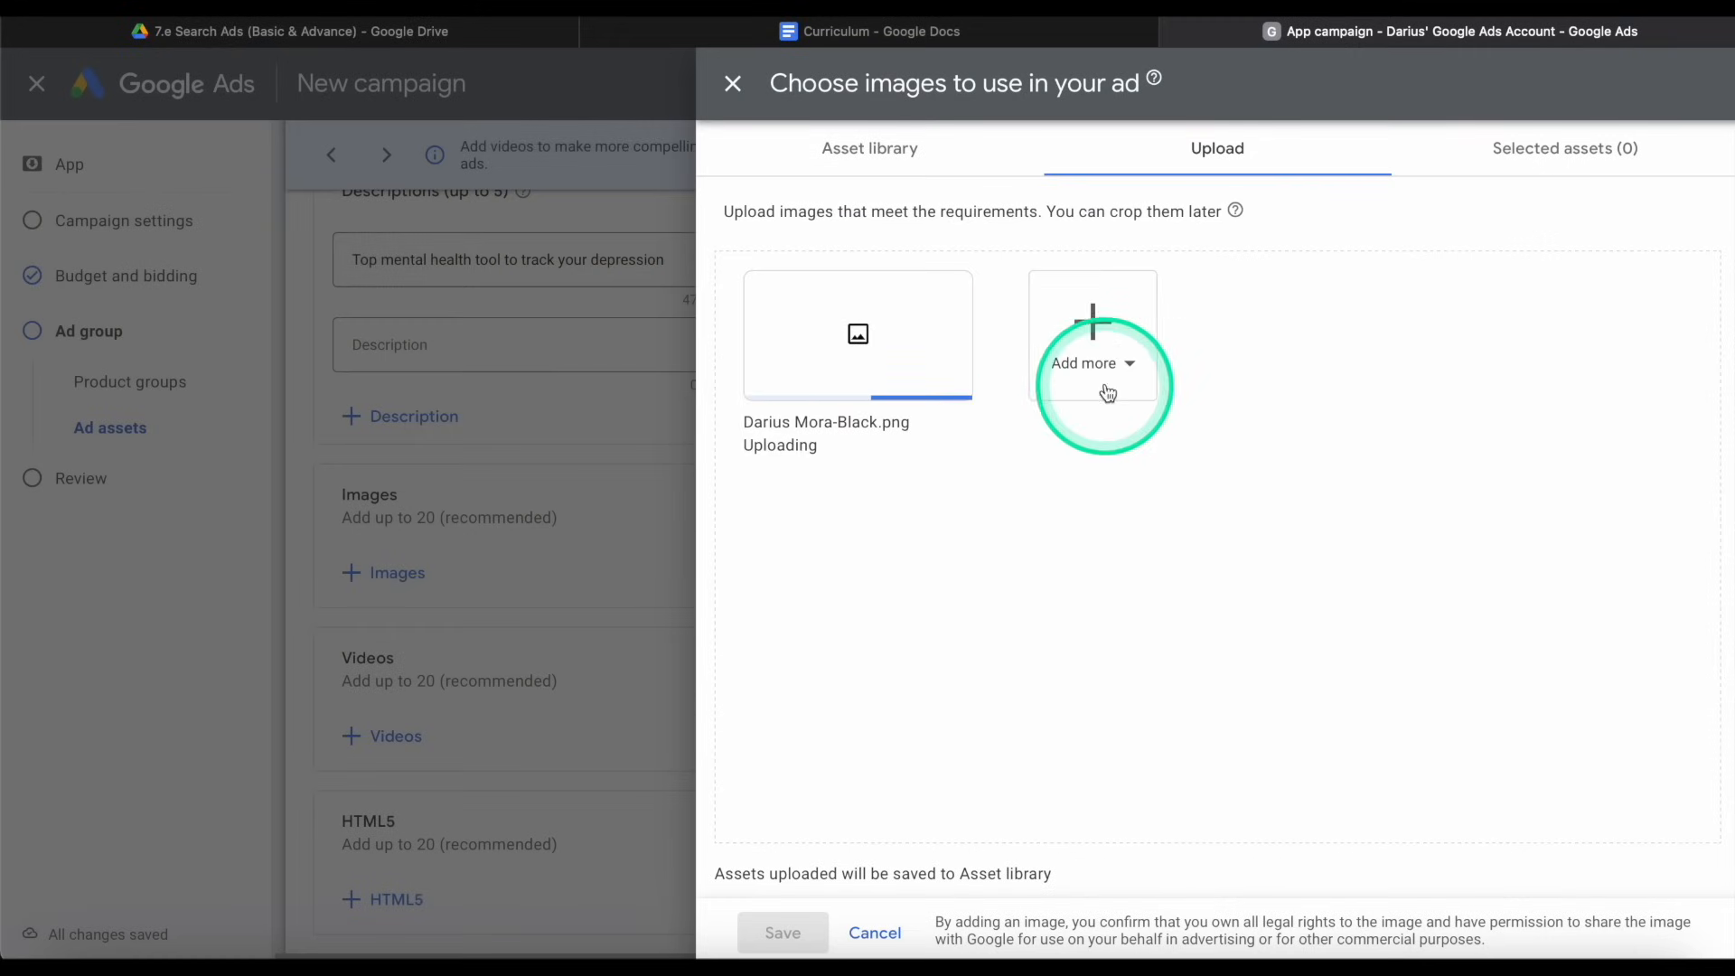
Upload the white signature logo PNG from the same folder as a second ad image.
click(1092, 363)
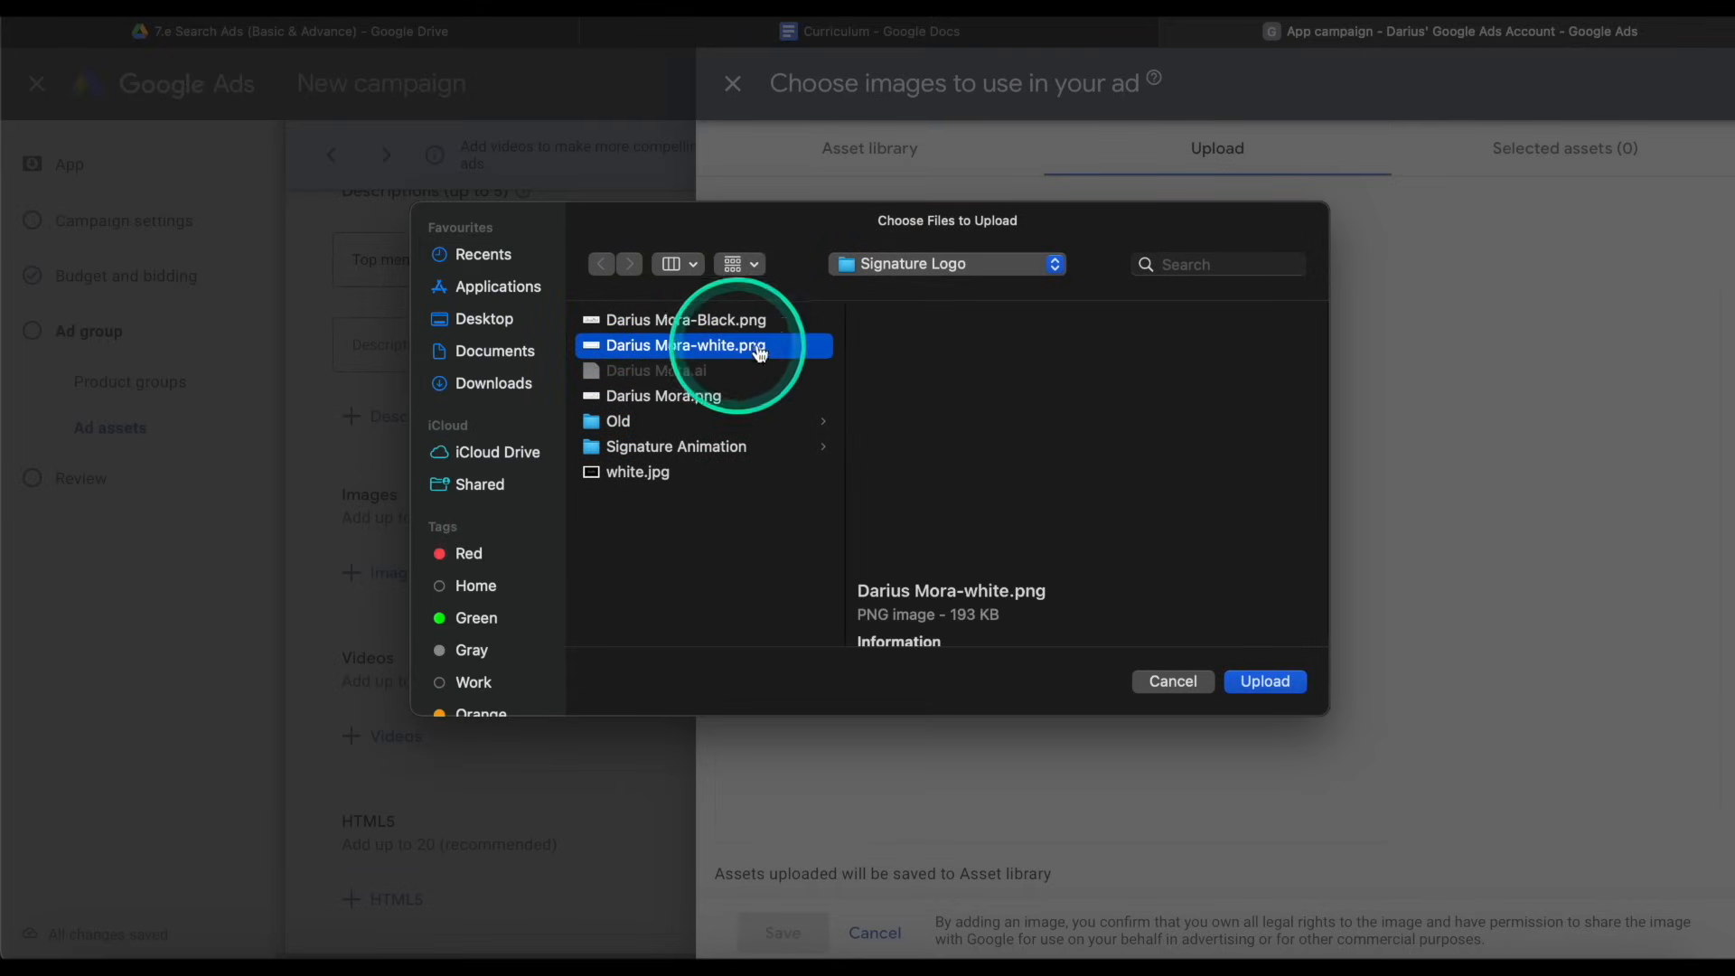
click(687, 345)
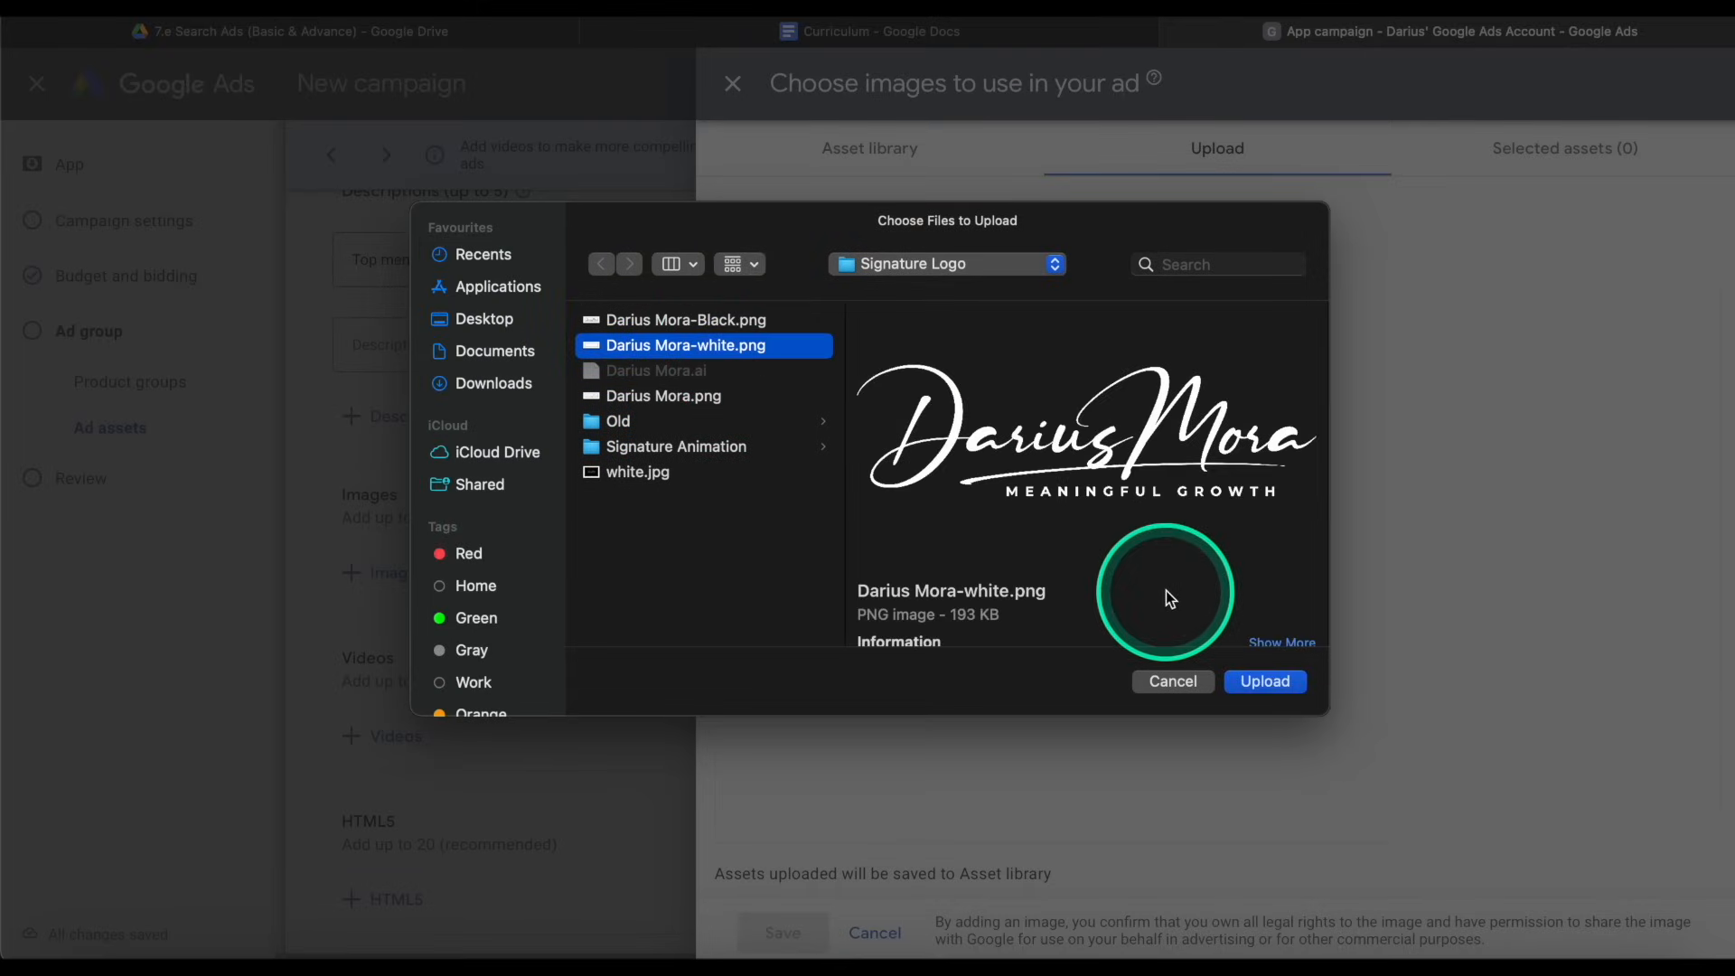
click(1265, 682)
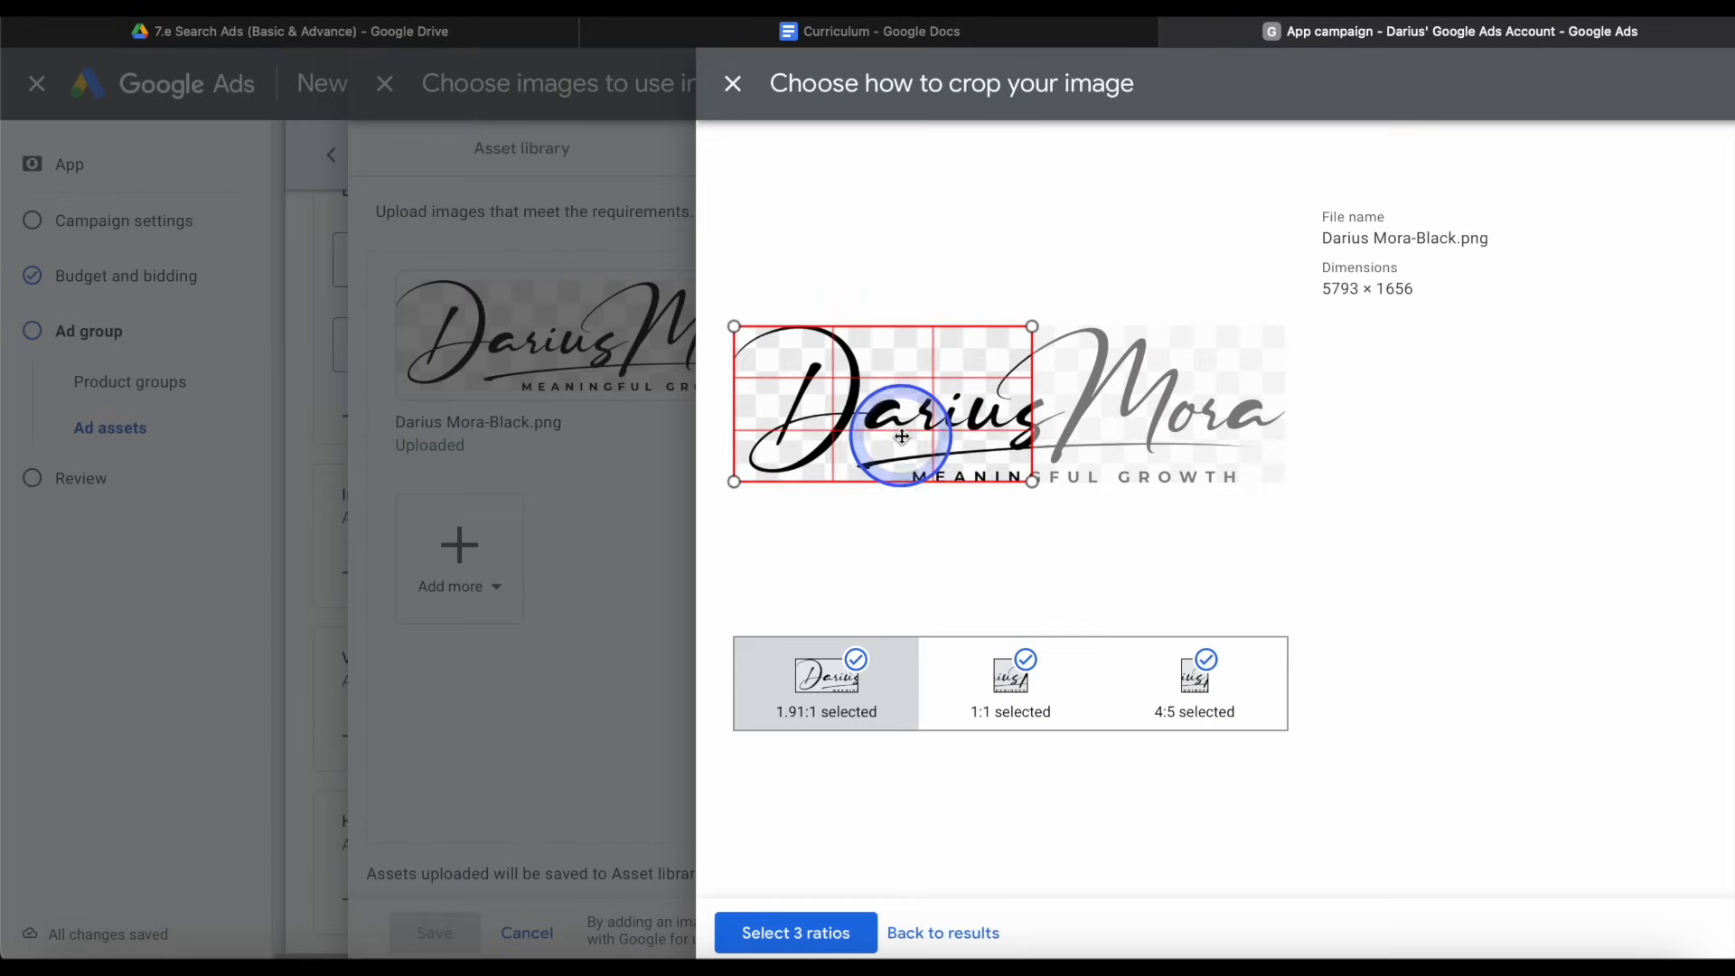
Accept all three crop ratios for the black and white logos and save the six images to the ad.
click(795, 933)
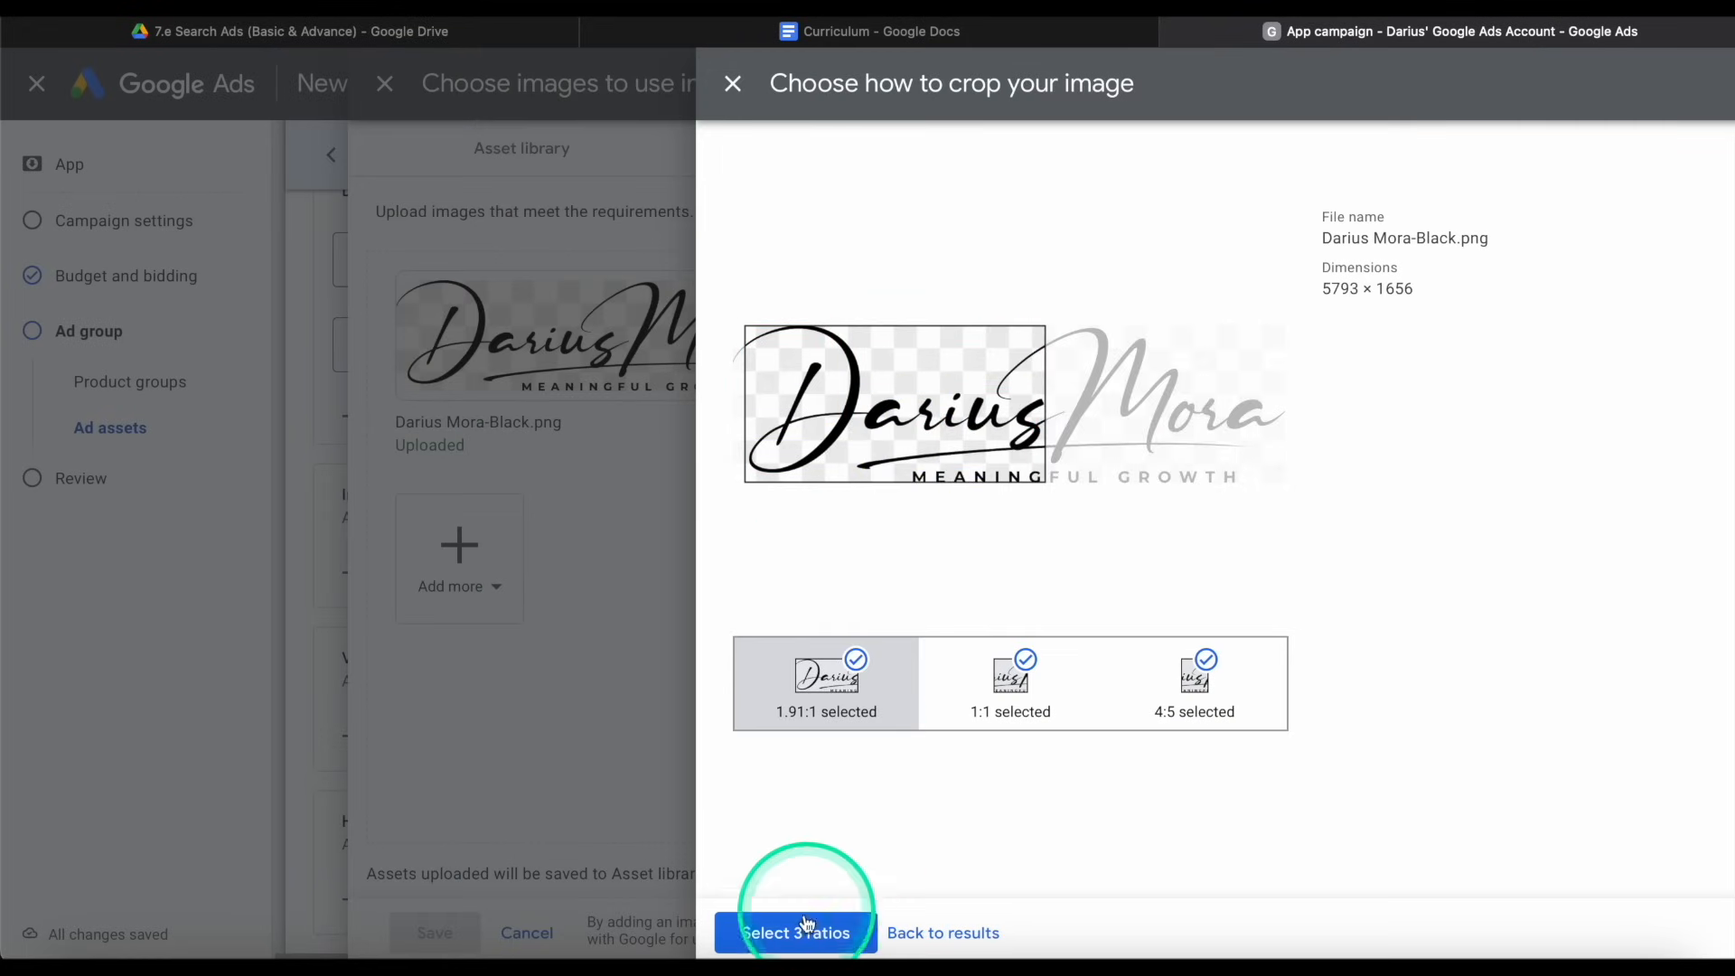
click(795, 933)
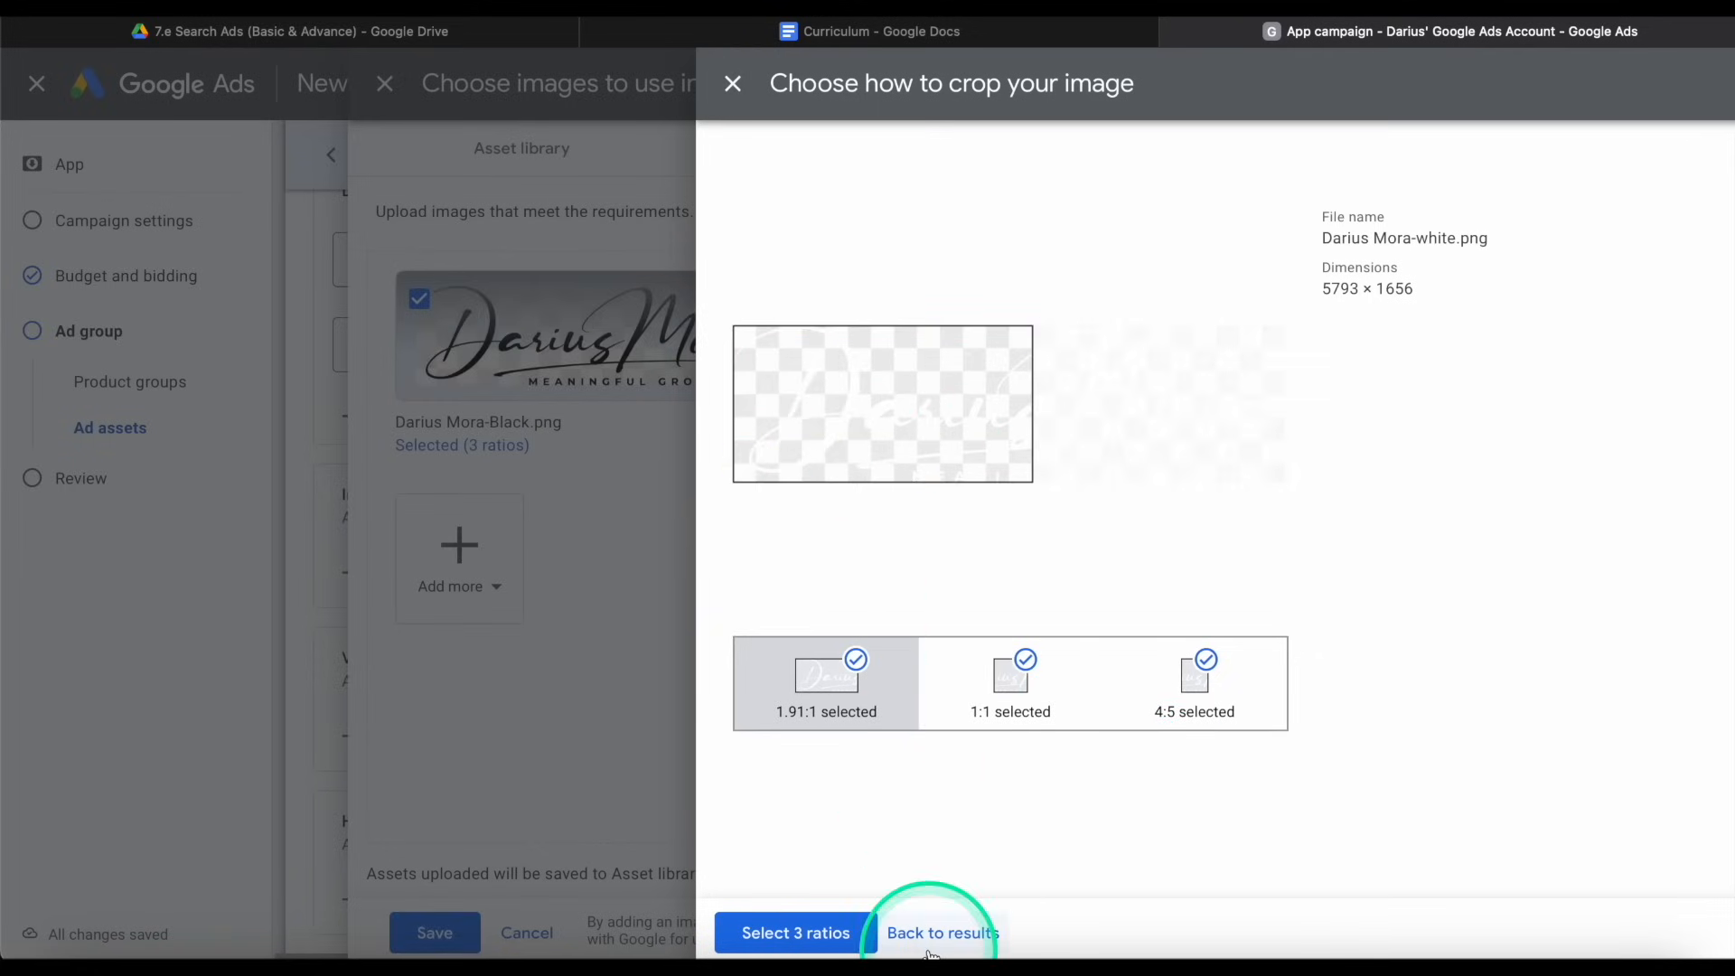
click(944, 932)
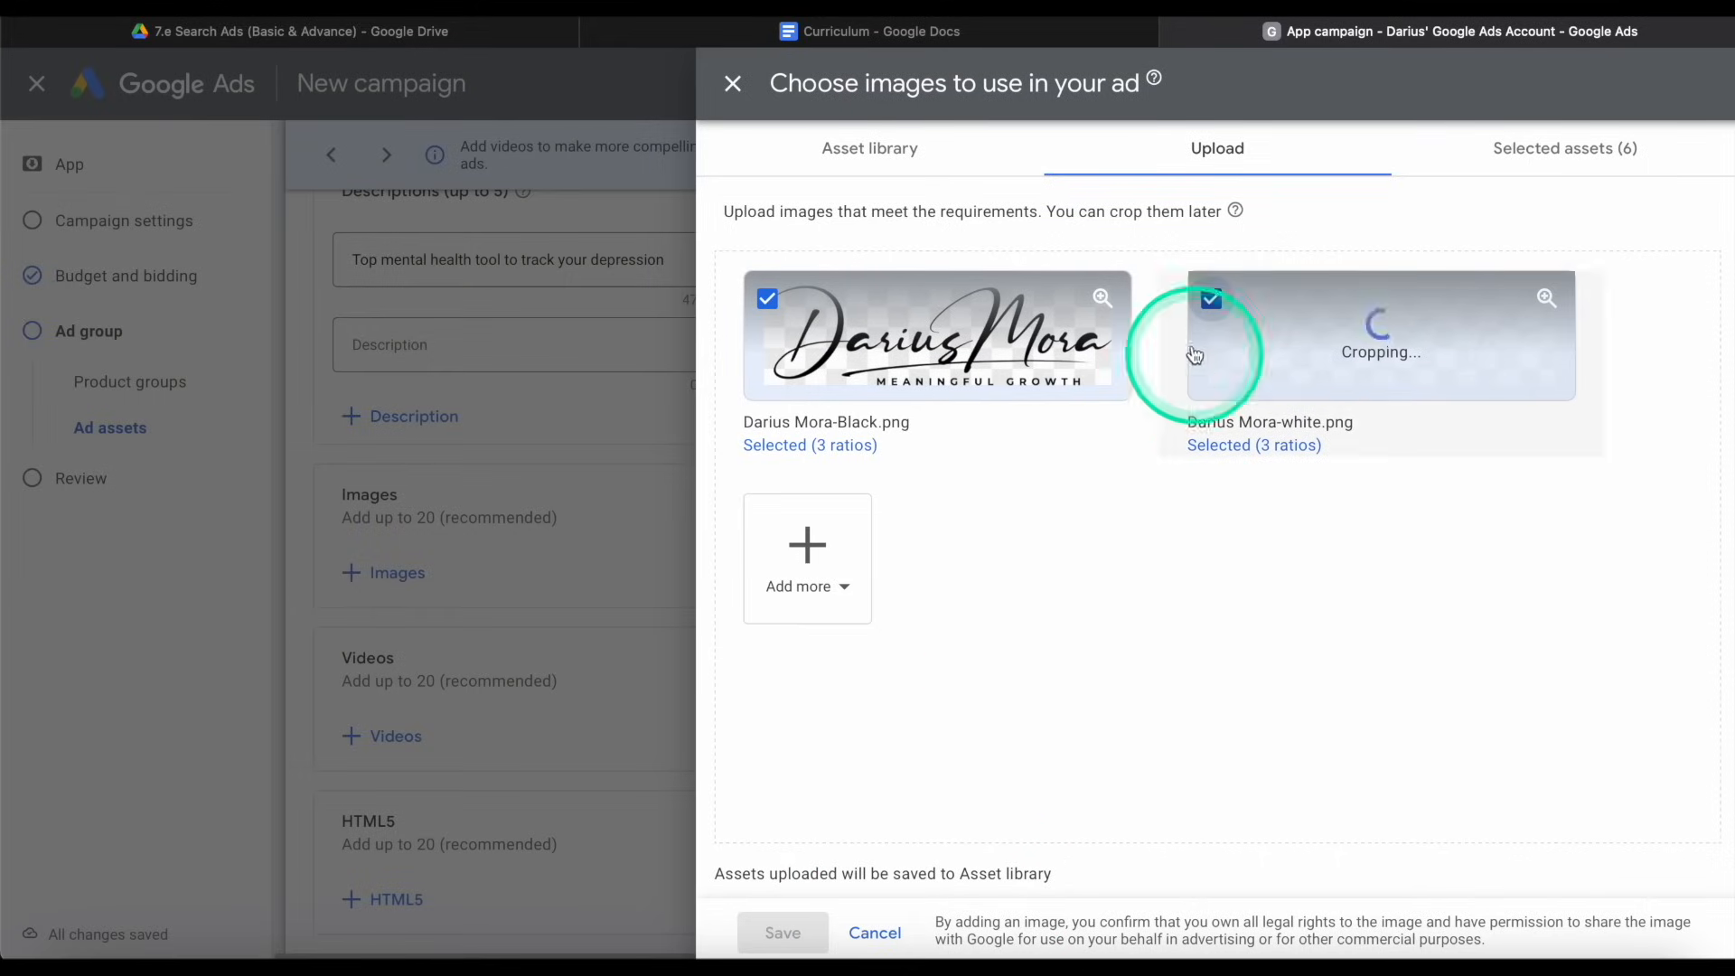
click(783, 932)
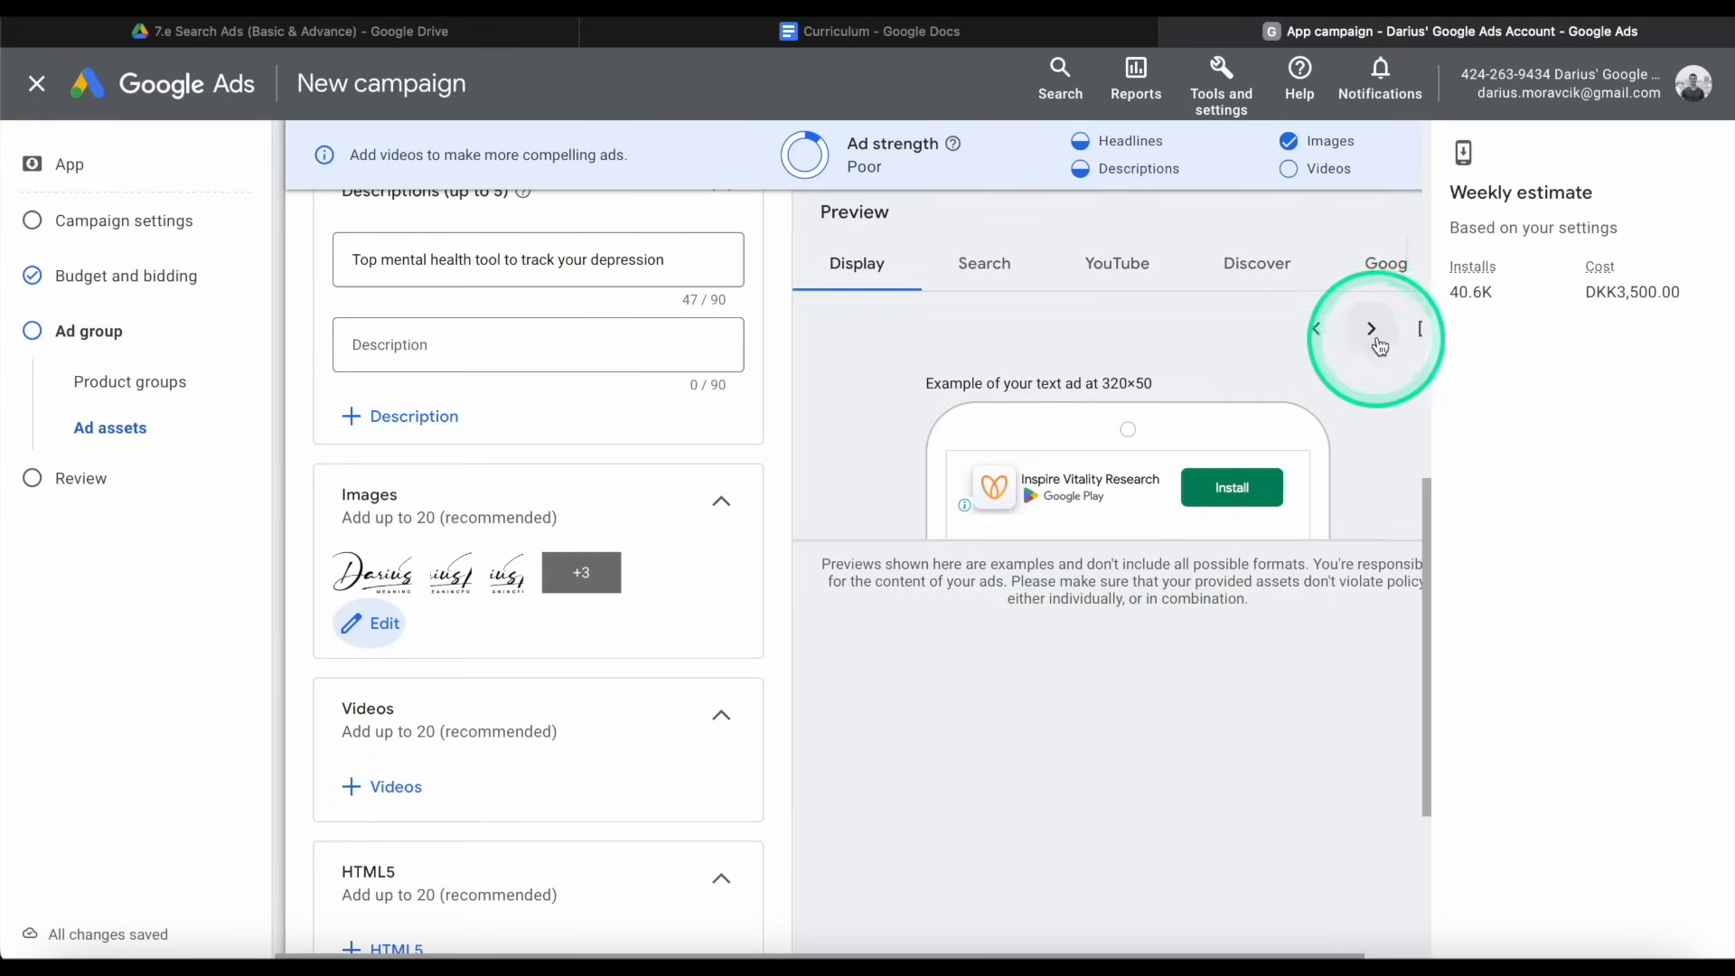
click(1372, 327)
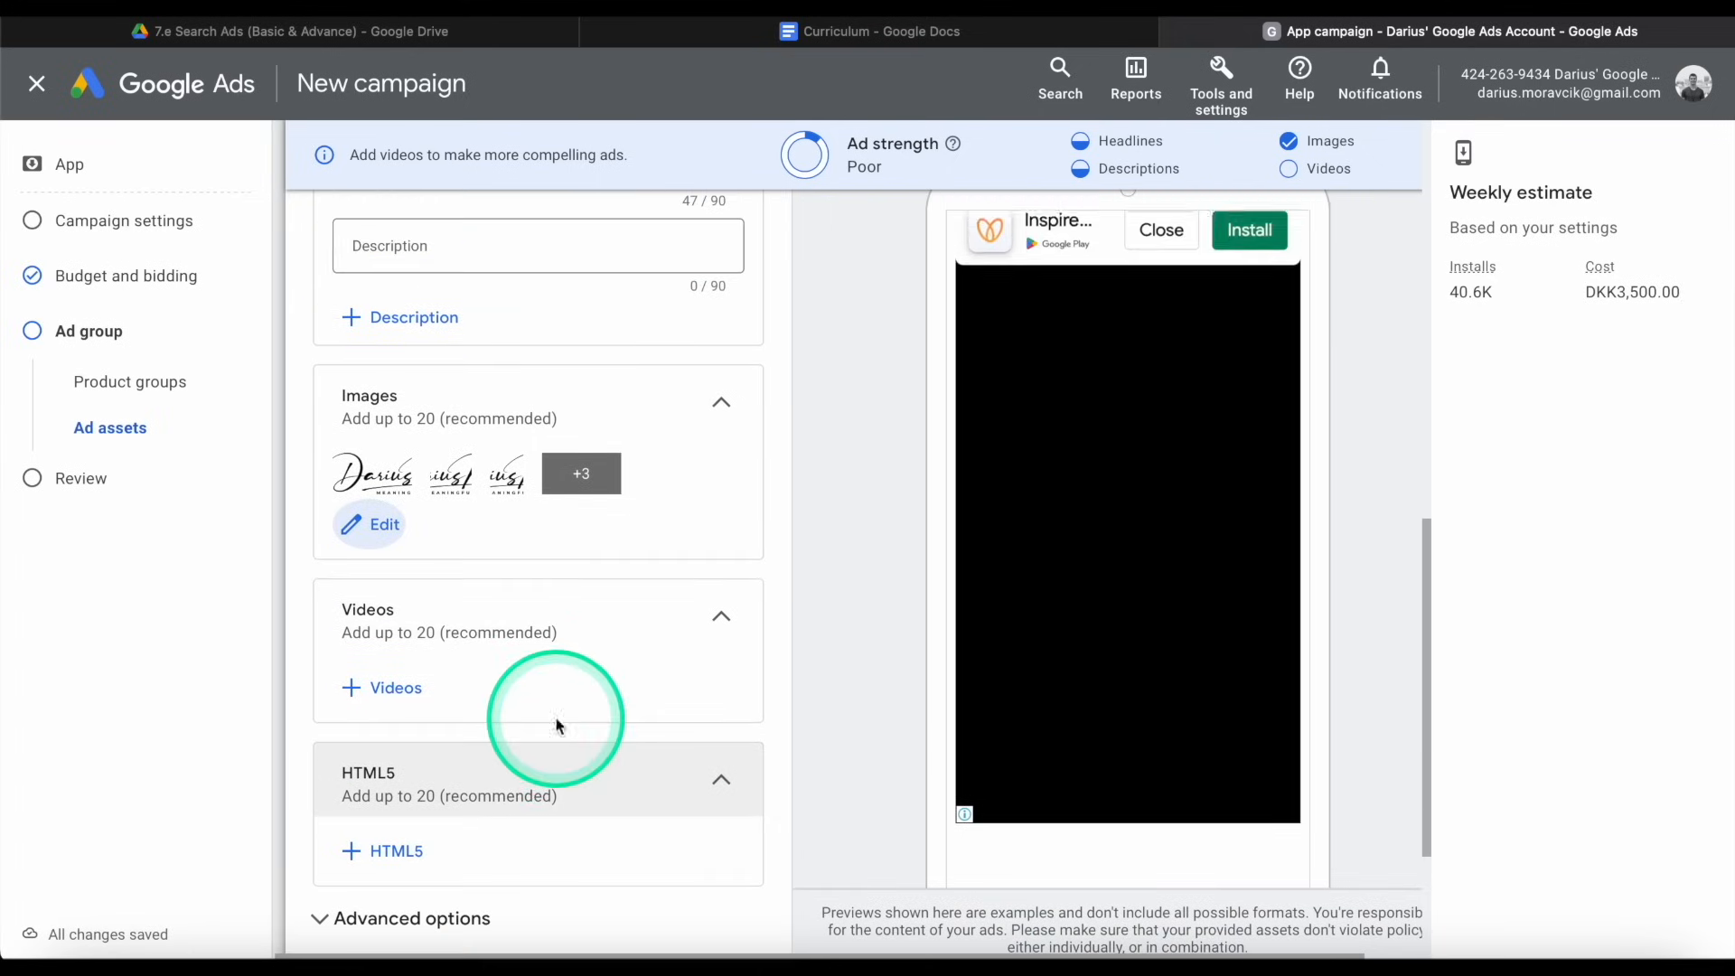
scroll(down, 3)
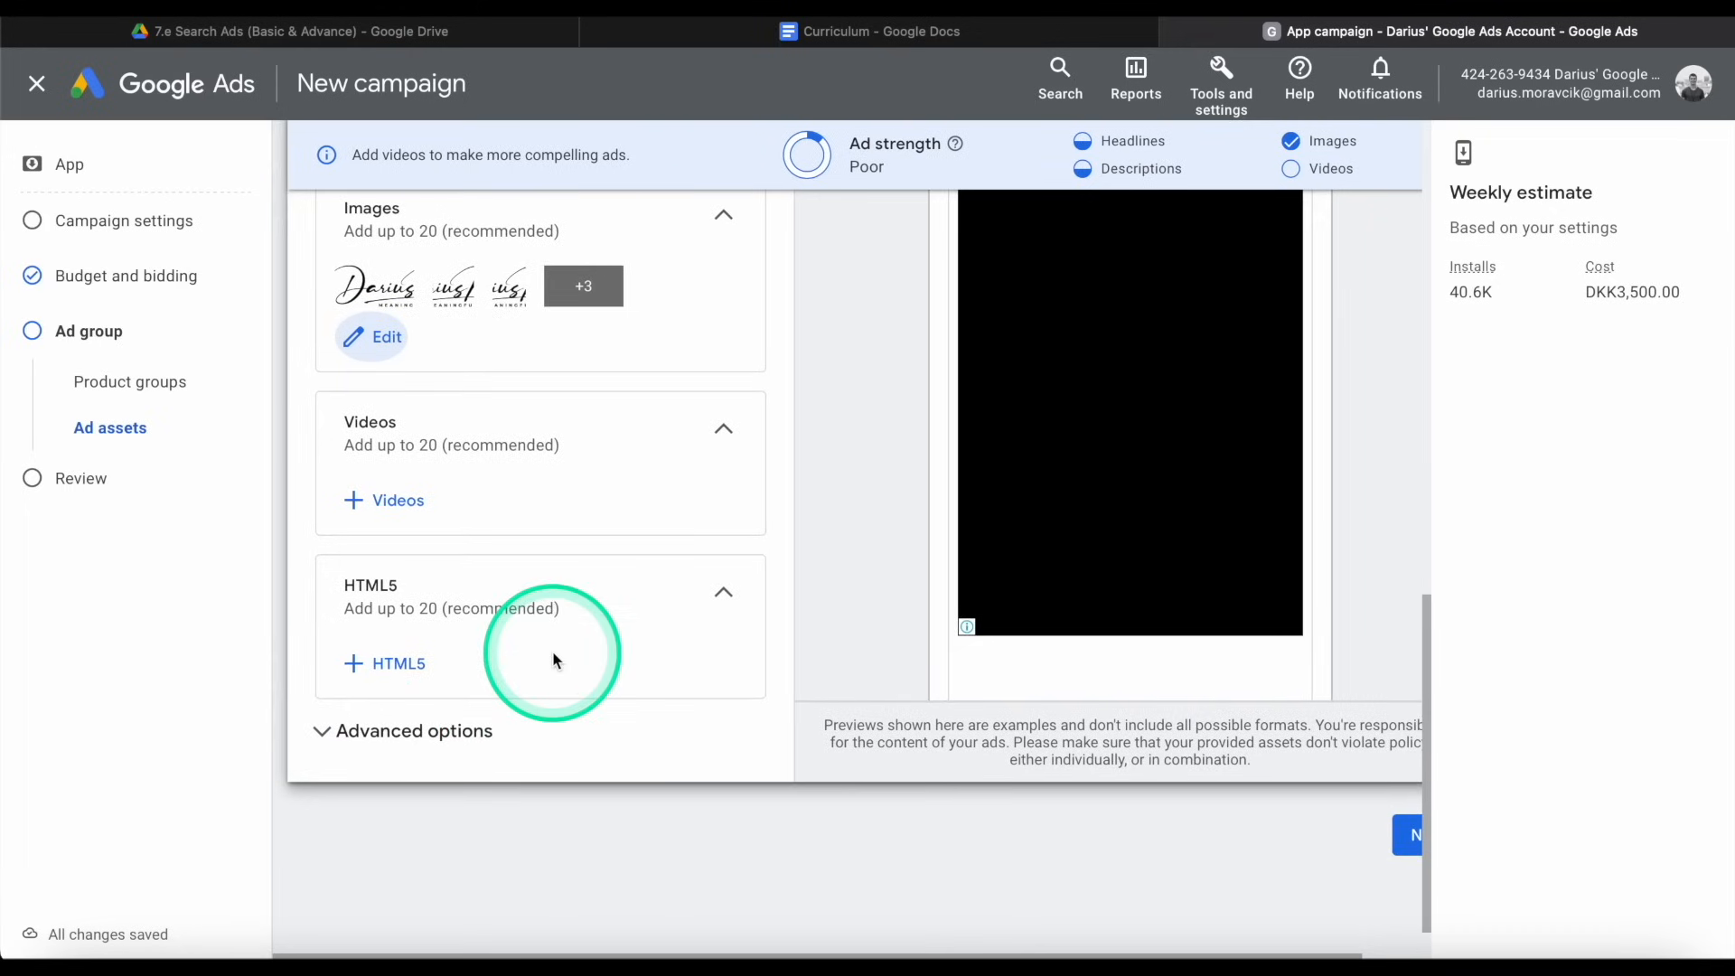
click(412, 730)
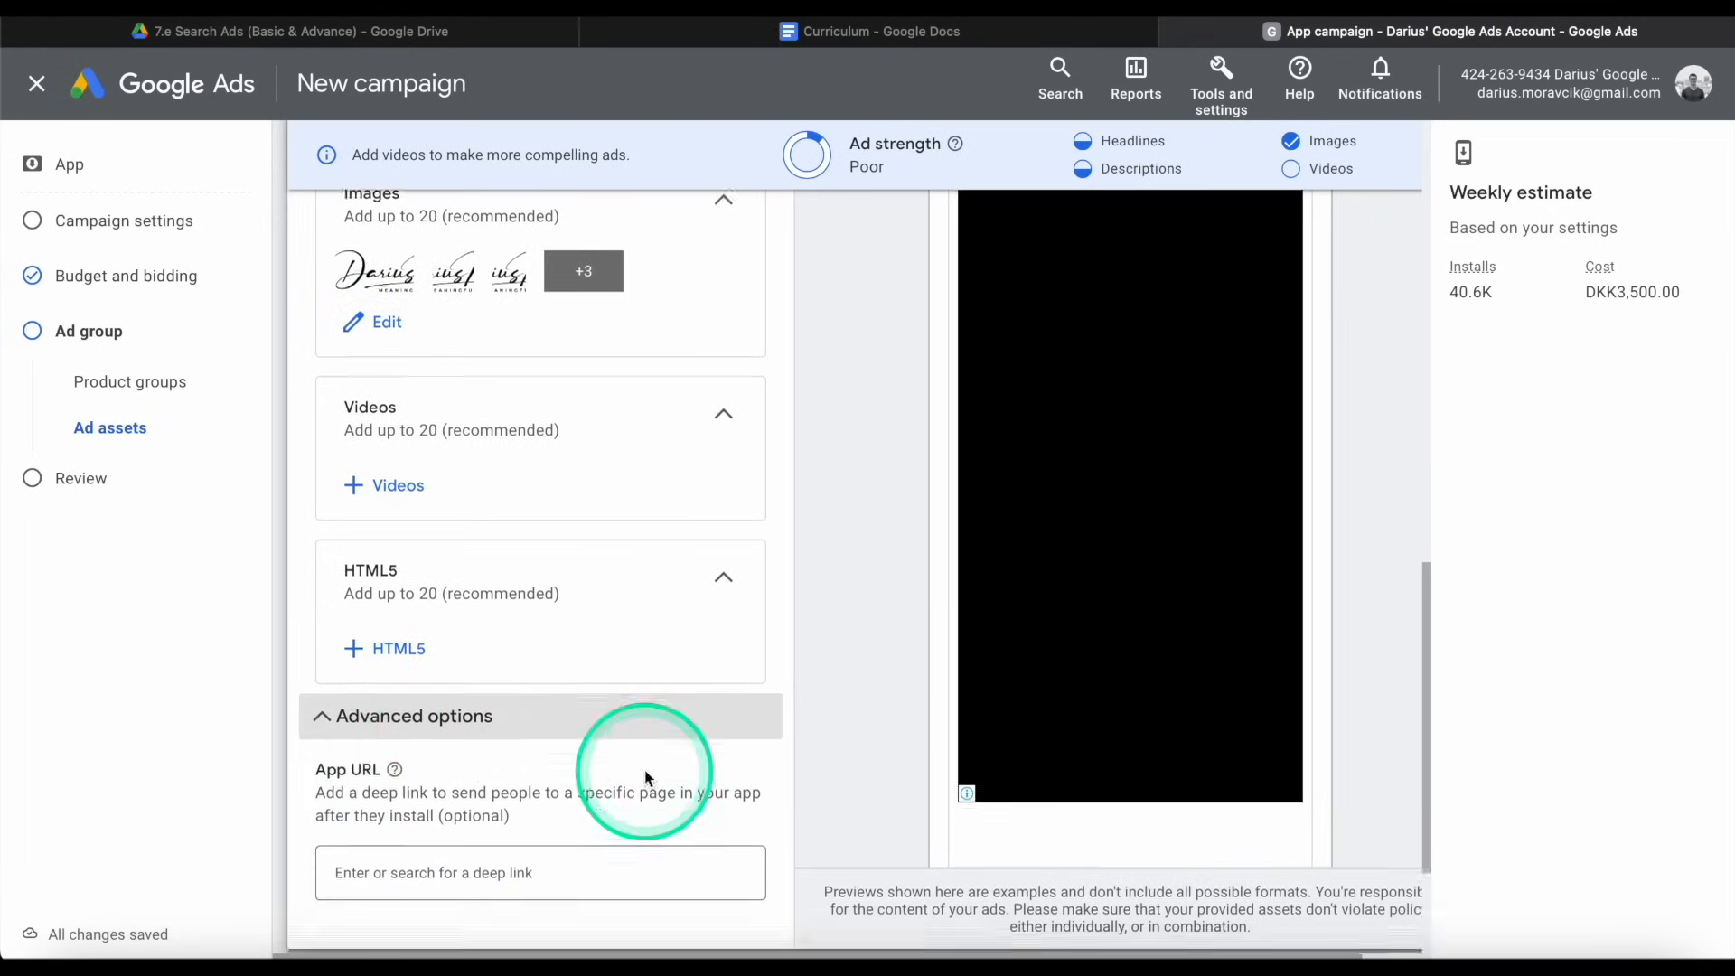
scroll(down, 3)
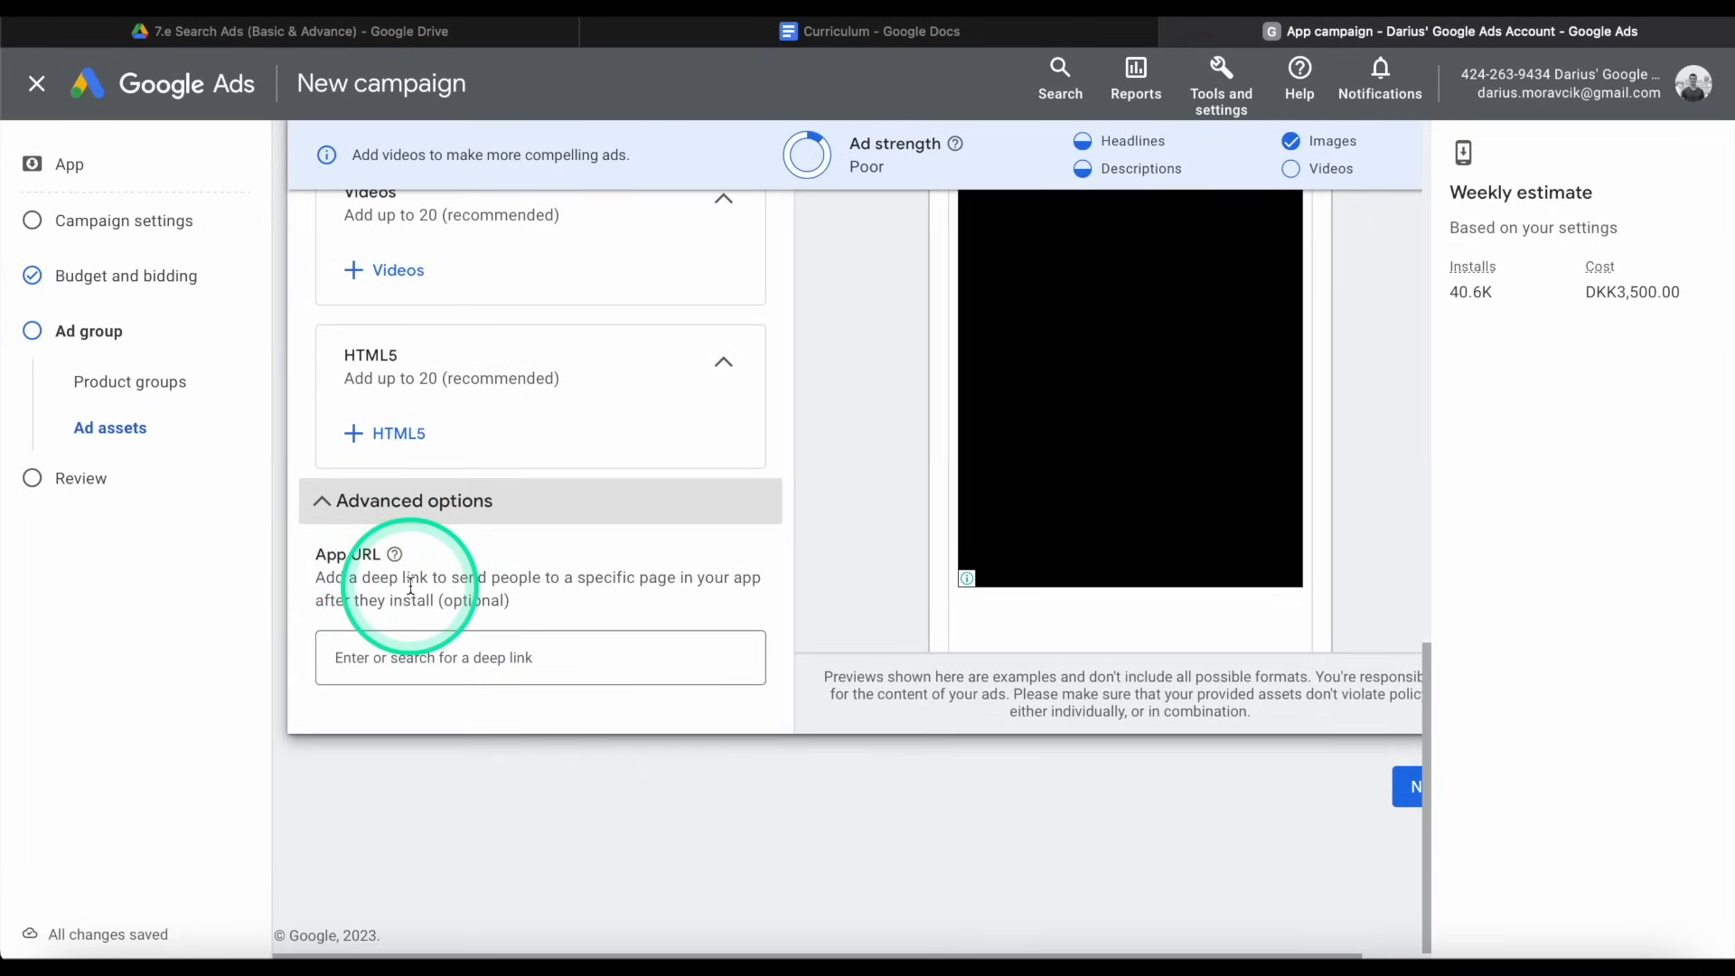
click(559, 657)
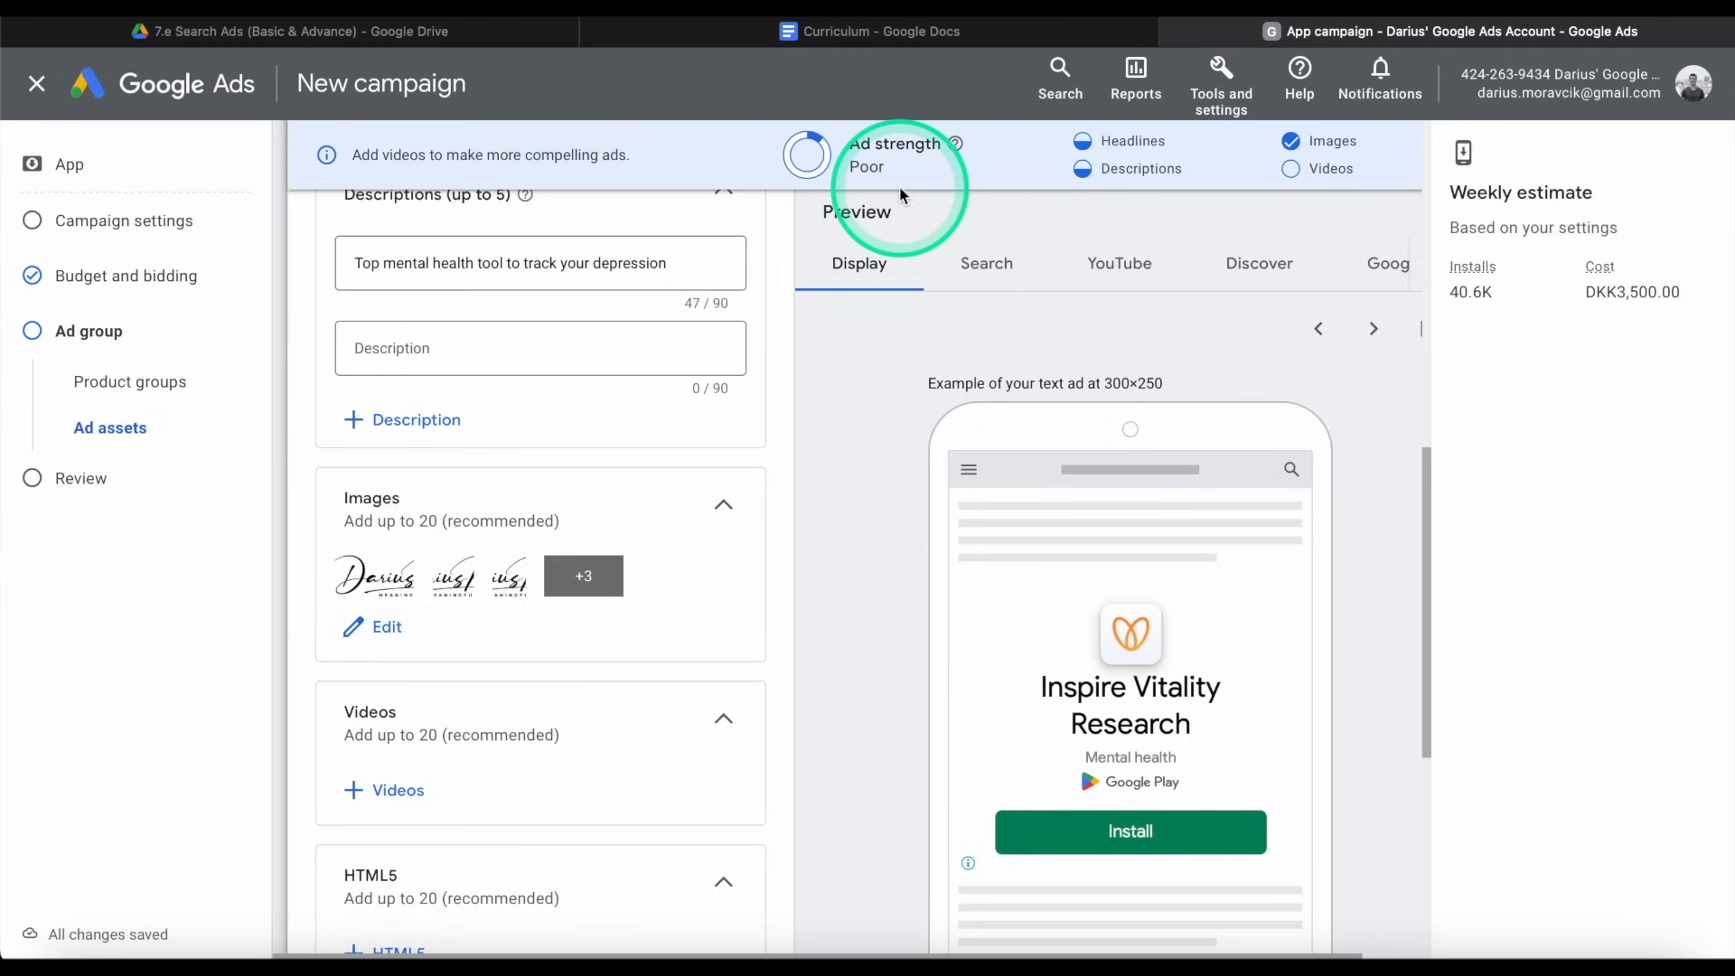
click(1373, 327)
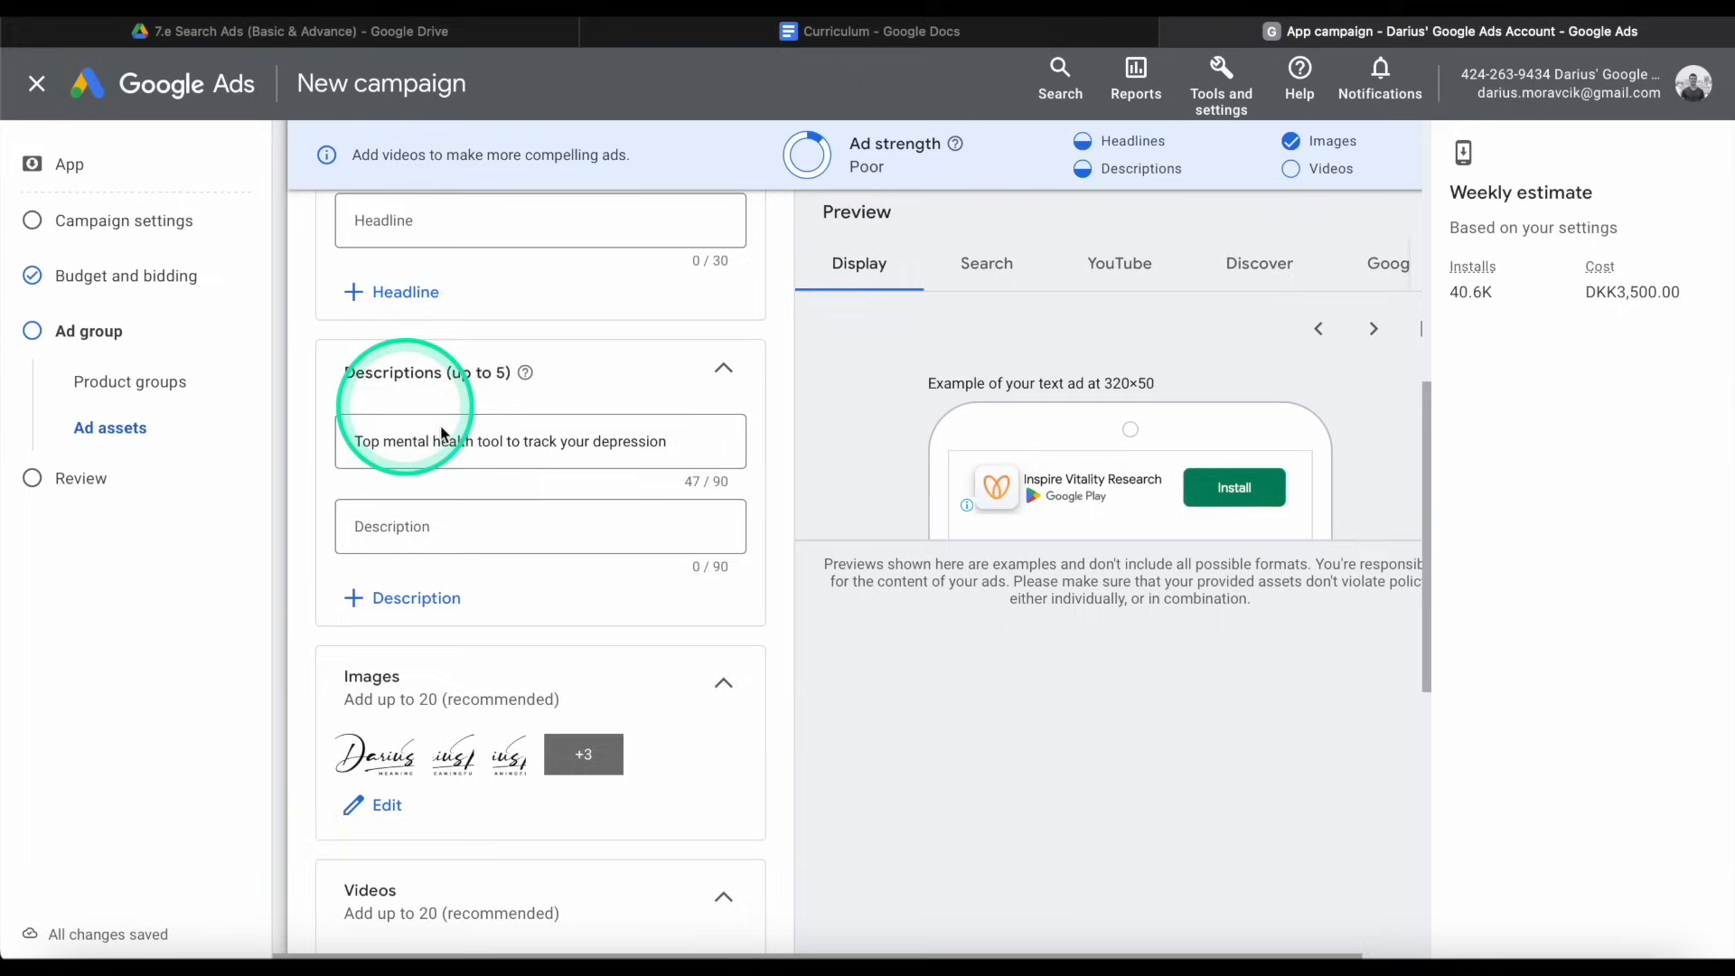
scroll(down, 3)
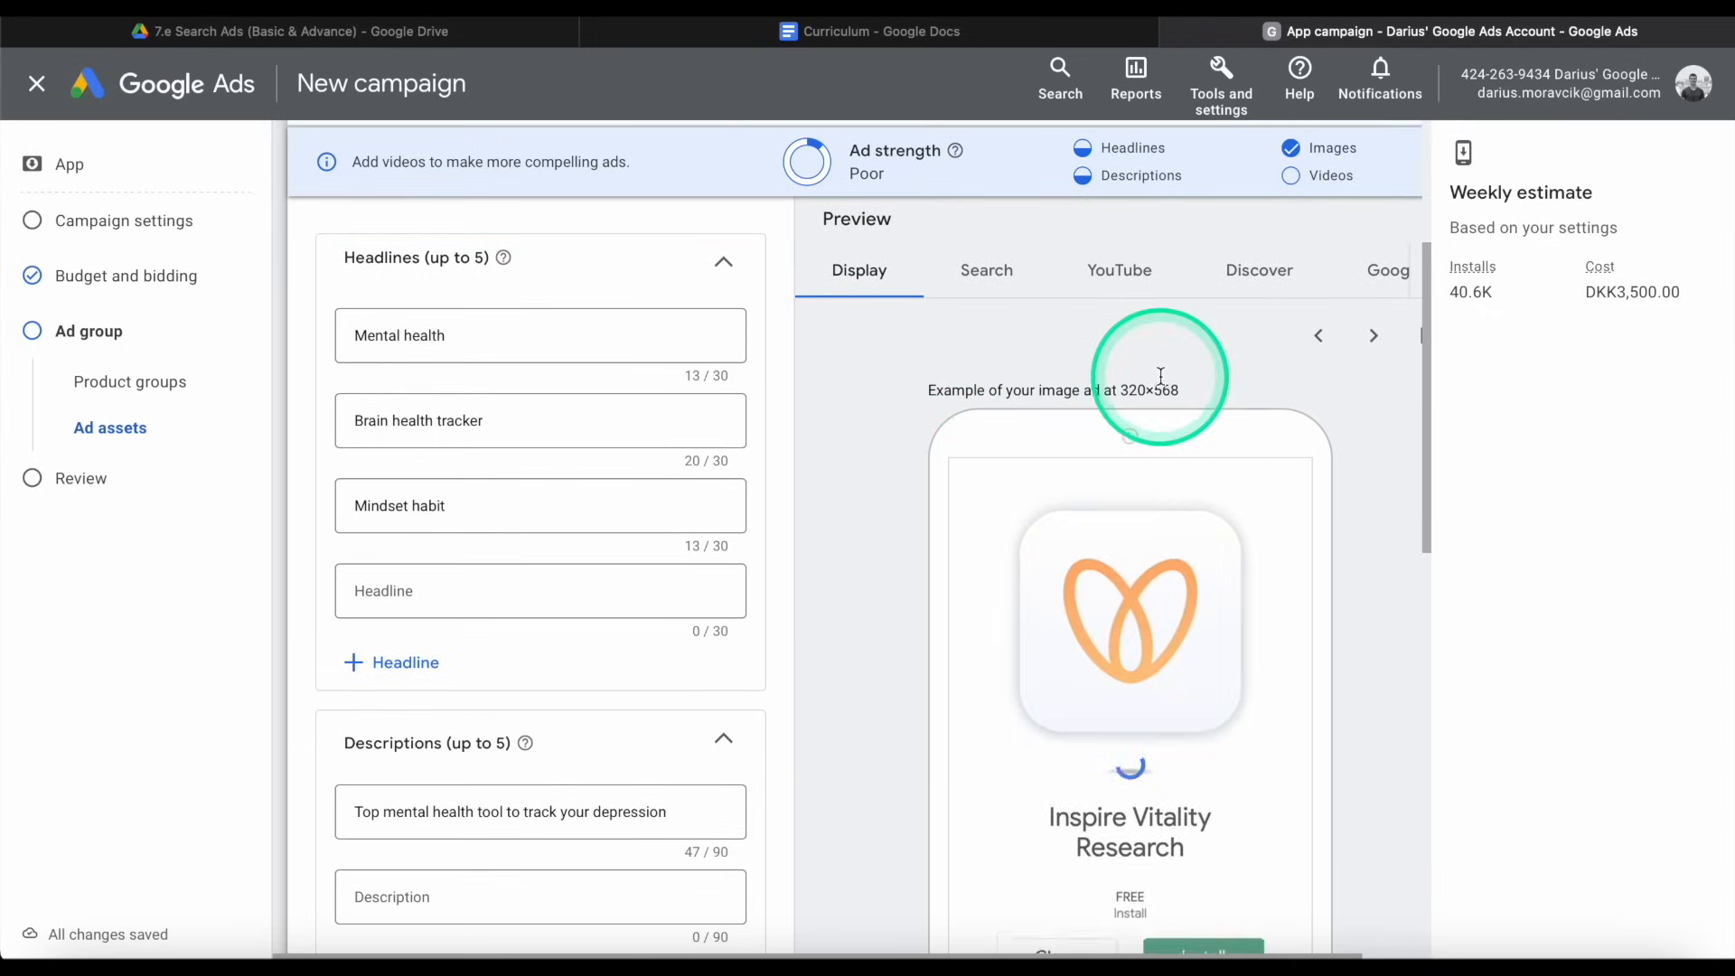
click(1373, 337)
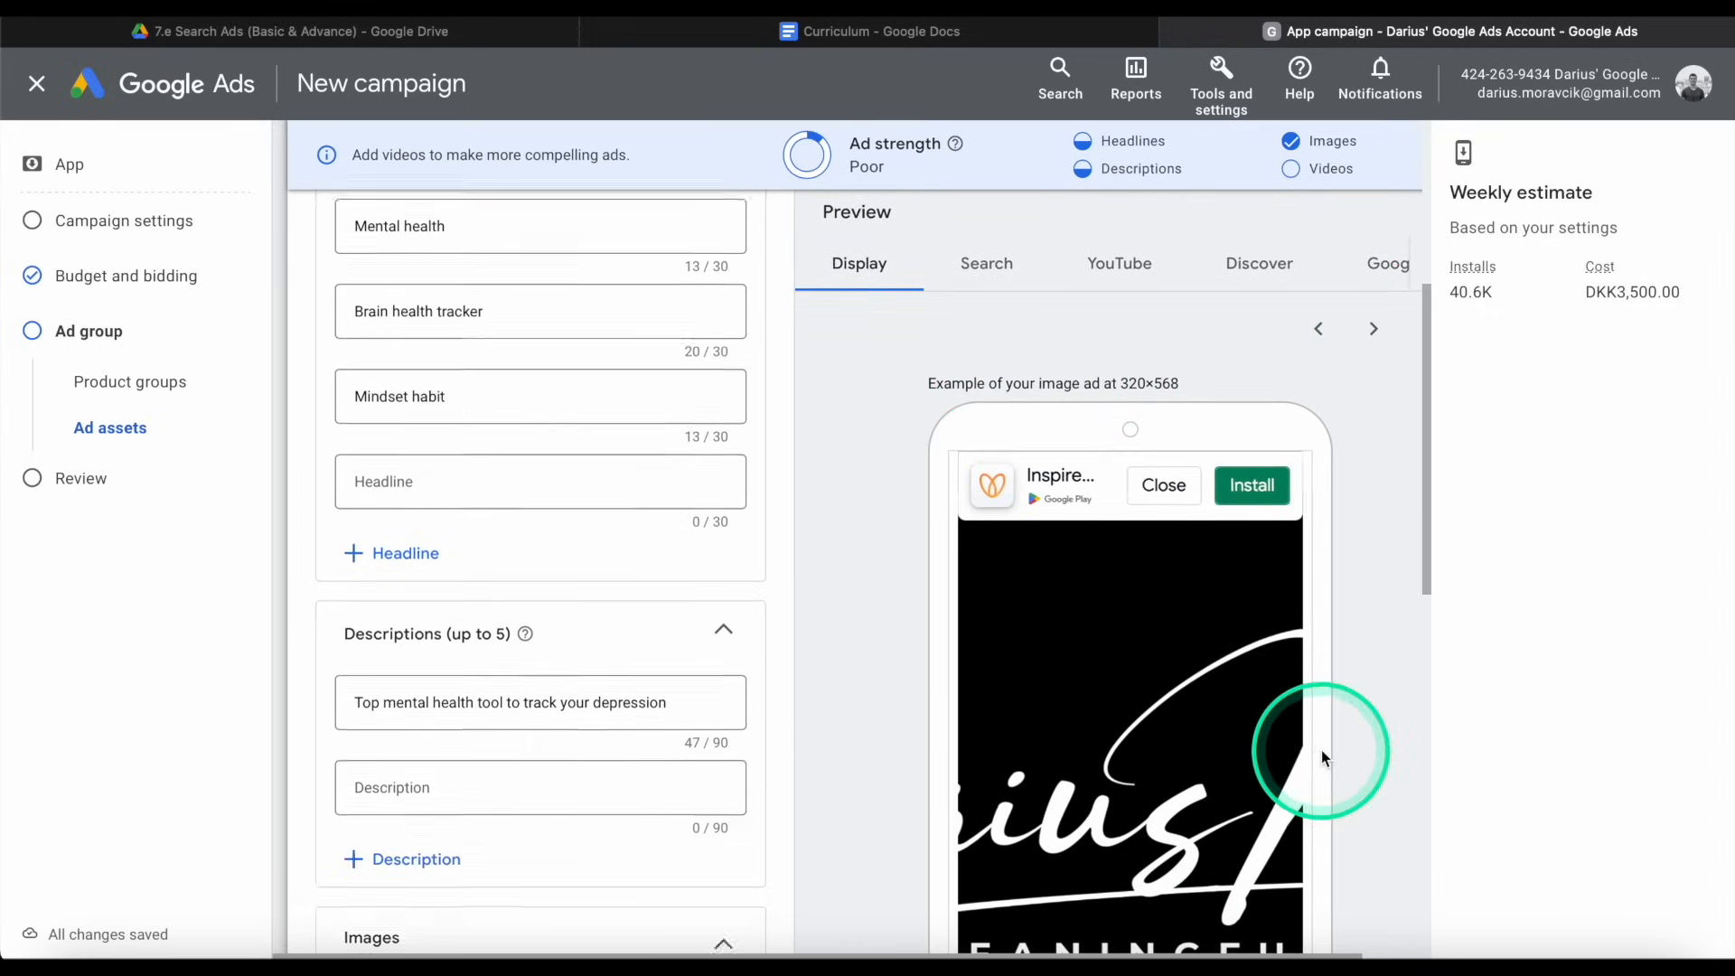
scroll(down, 3)
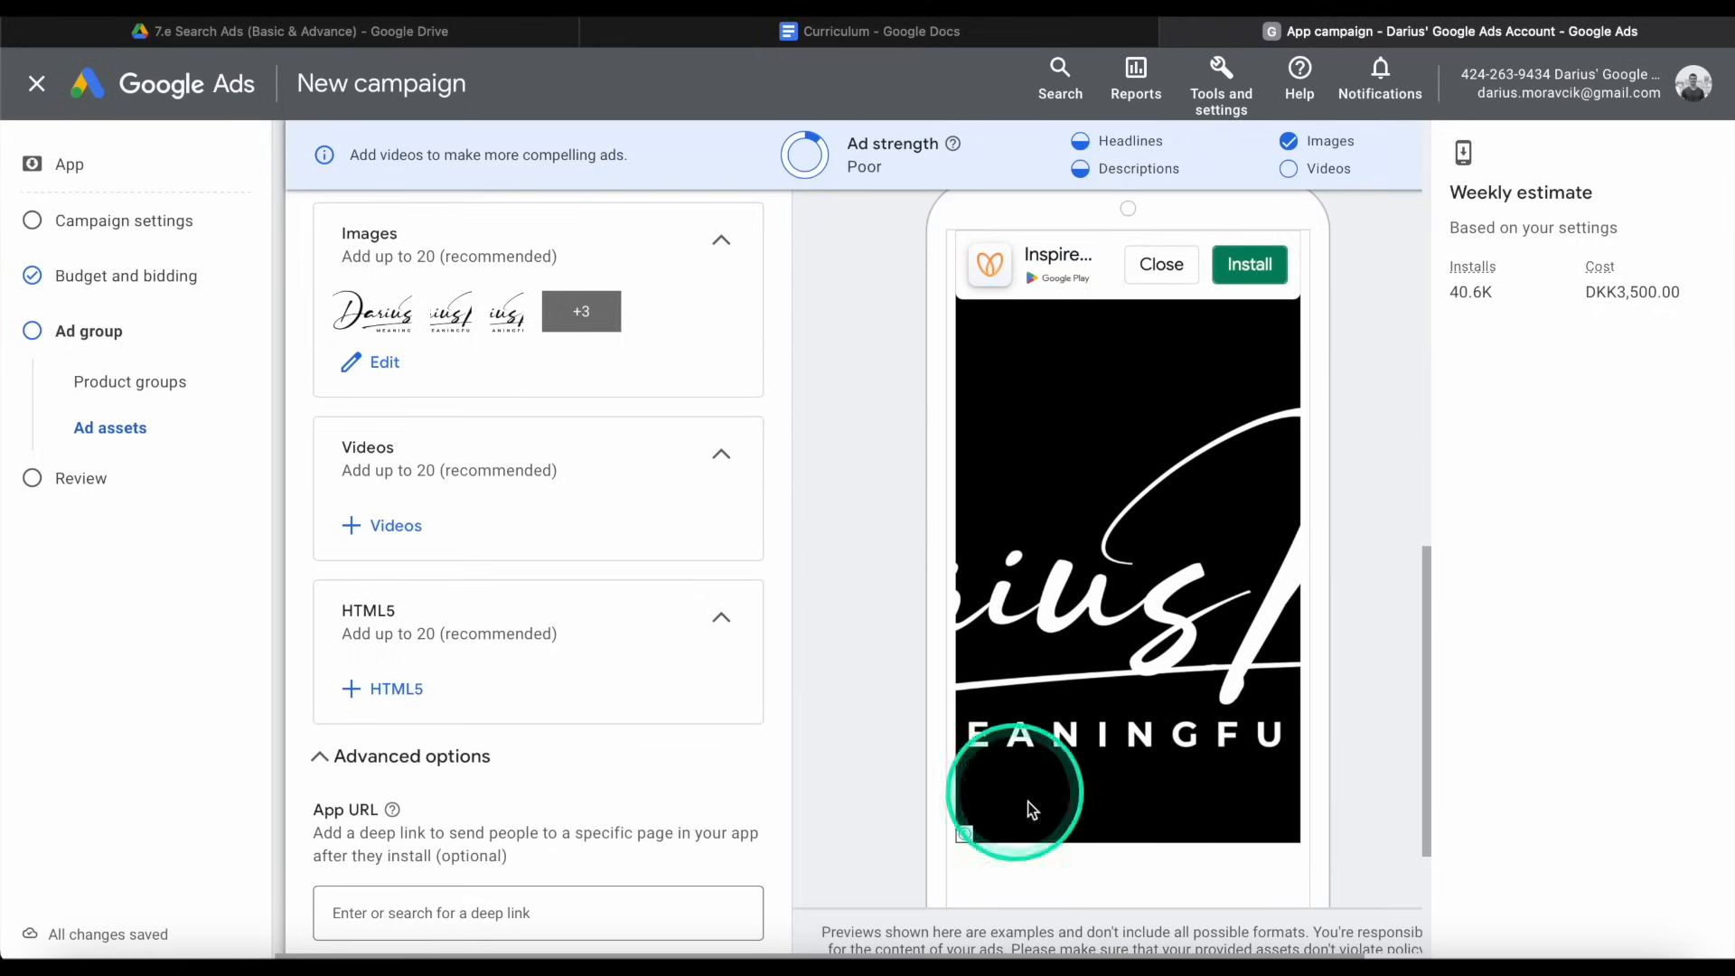
mouse_move(1076, 705)
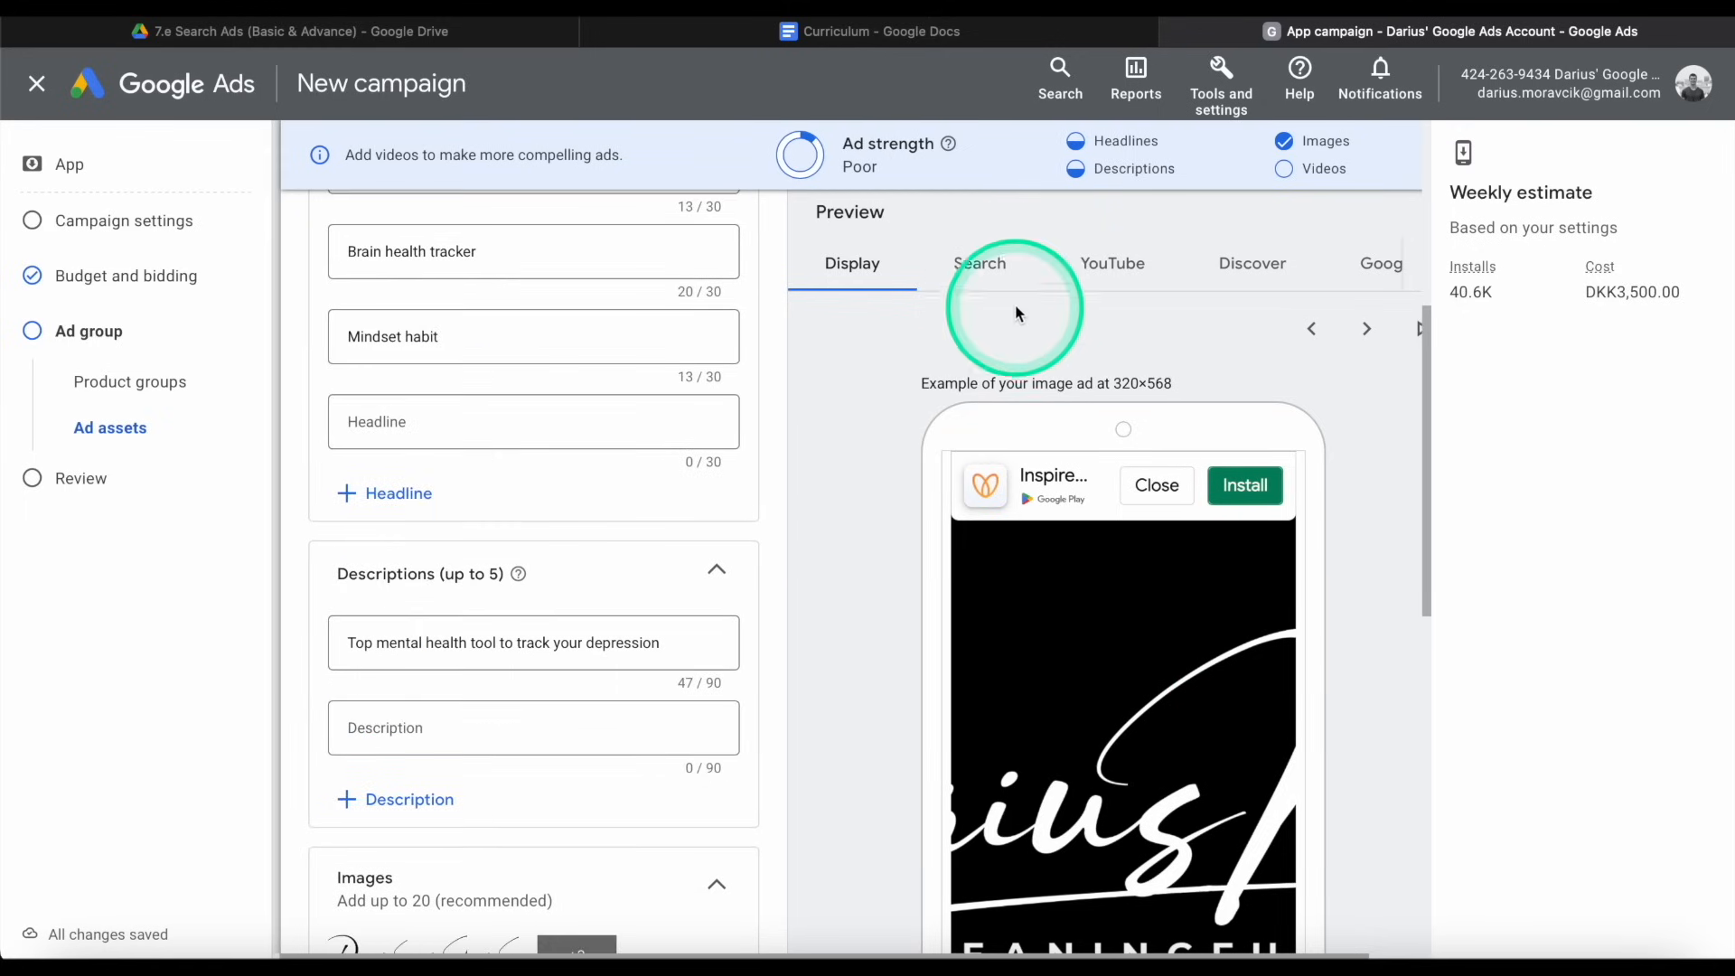
Preview the ad in the Search, YouTube and Discover tabs of the Preview panel.
click(980, 264)
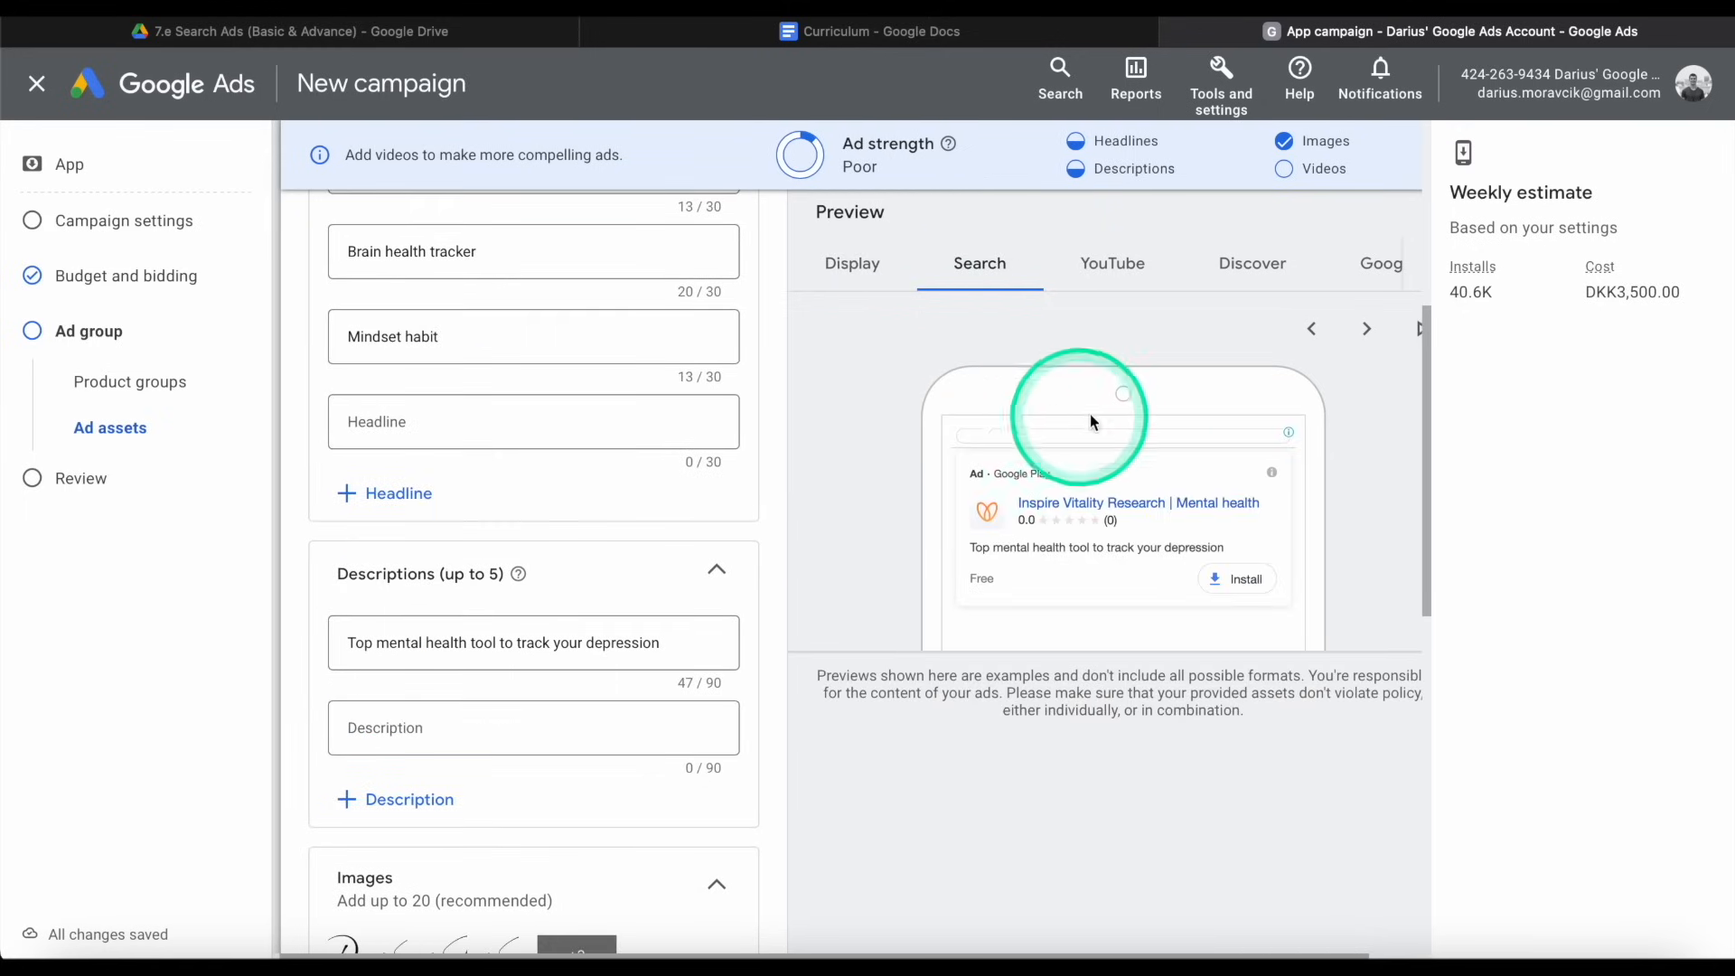
click(1114, 264)
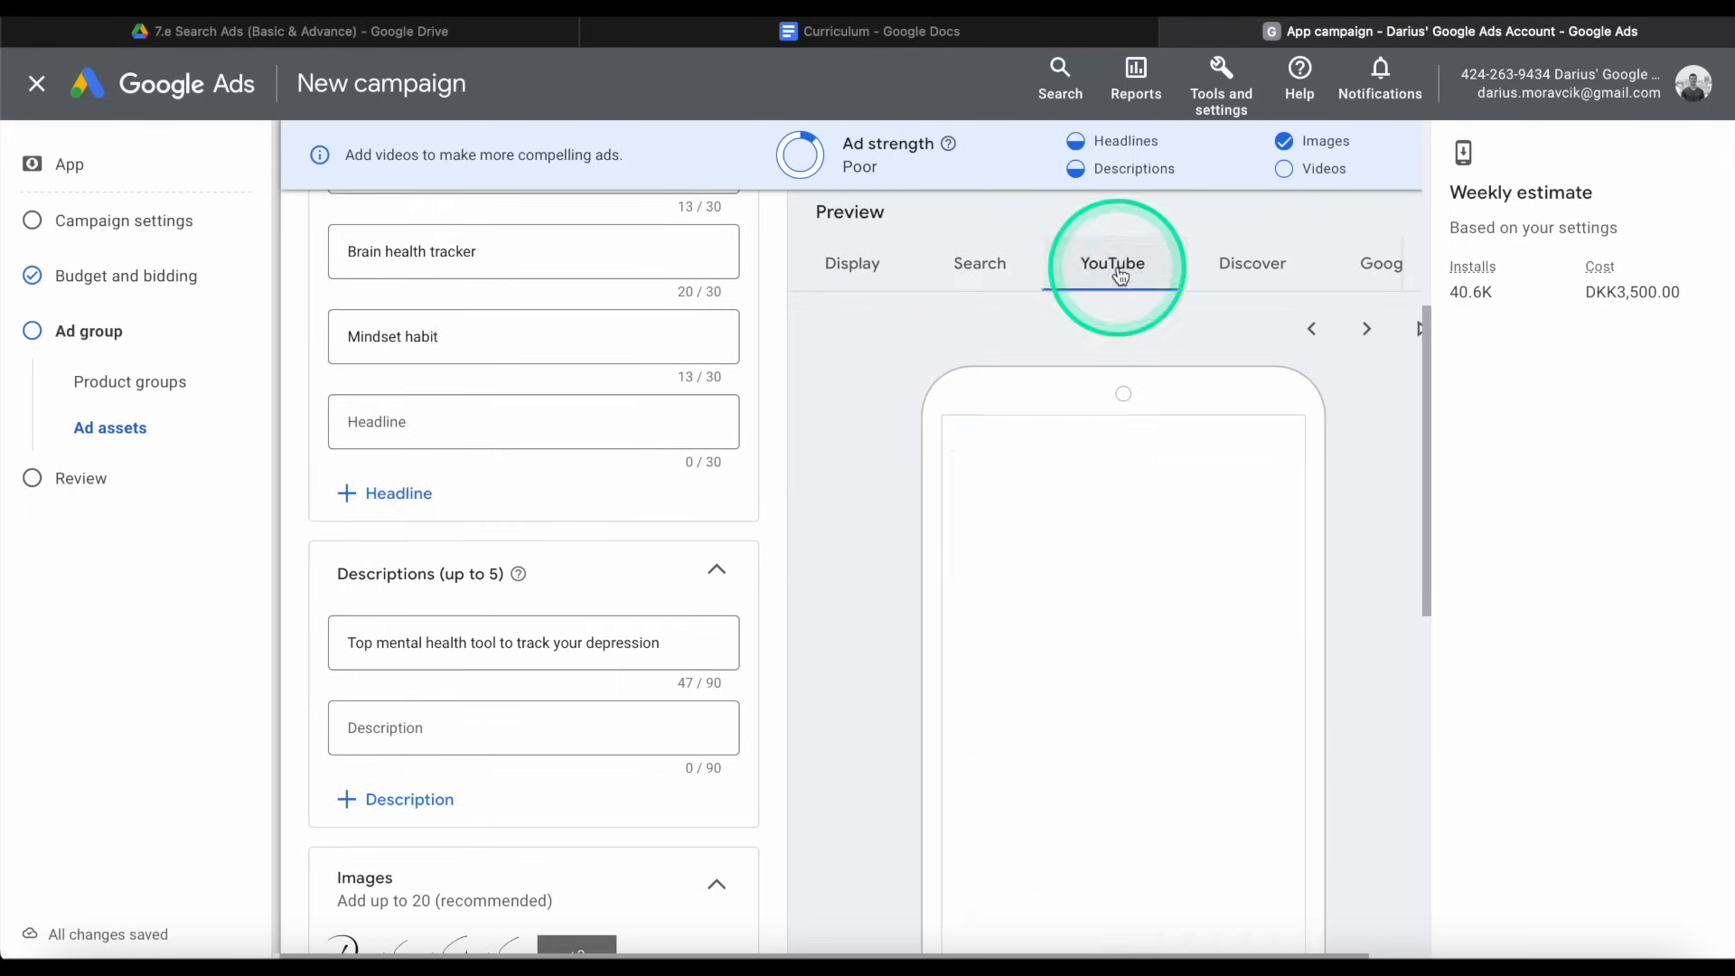
click(1111, 263)
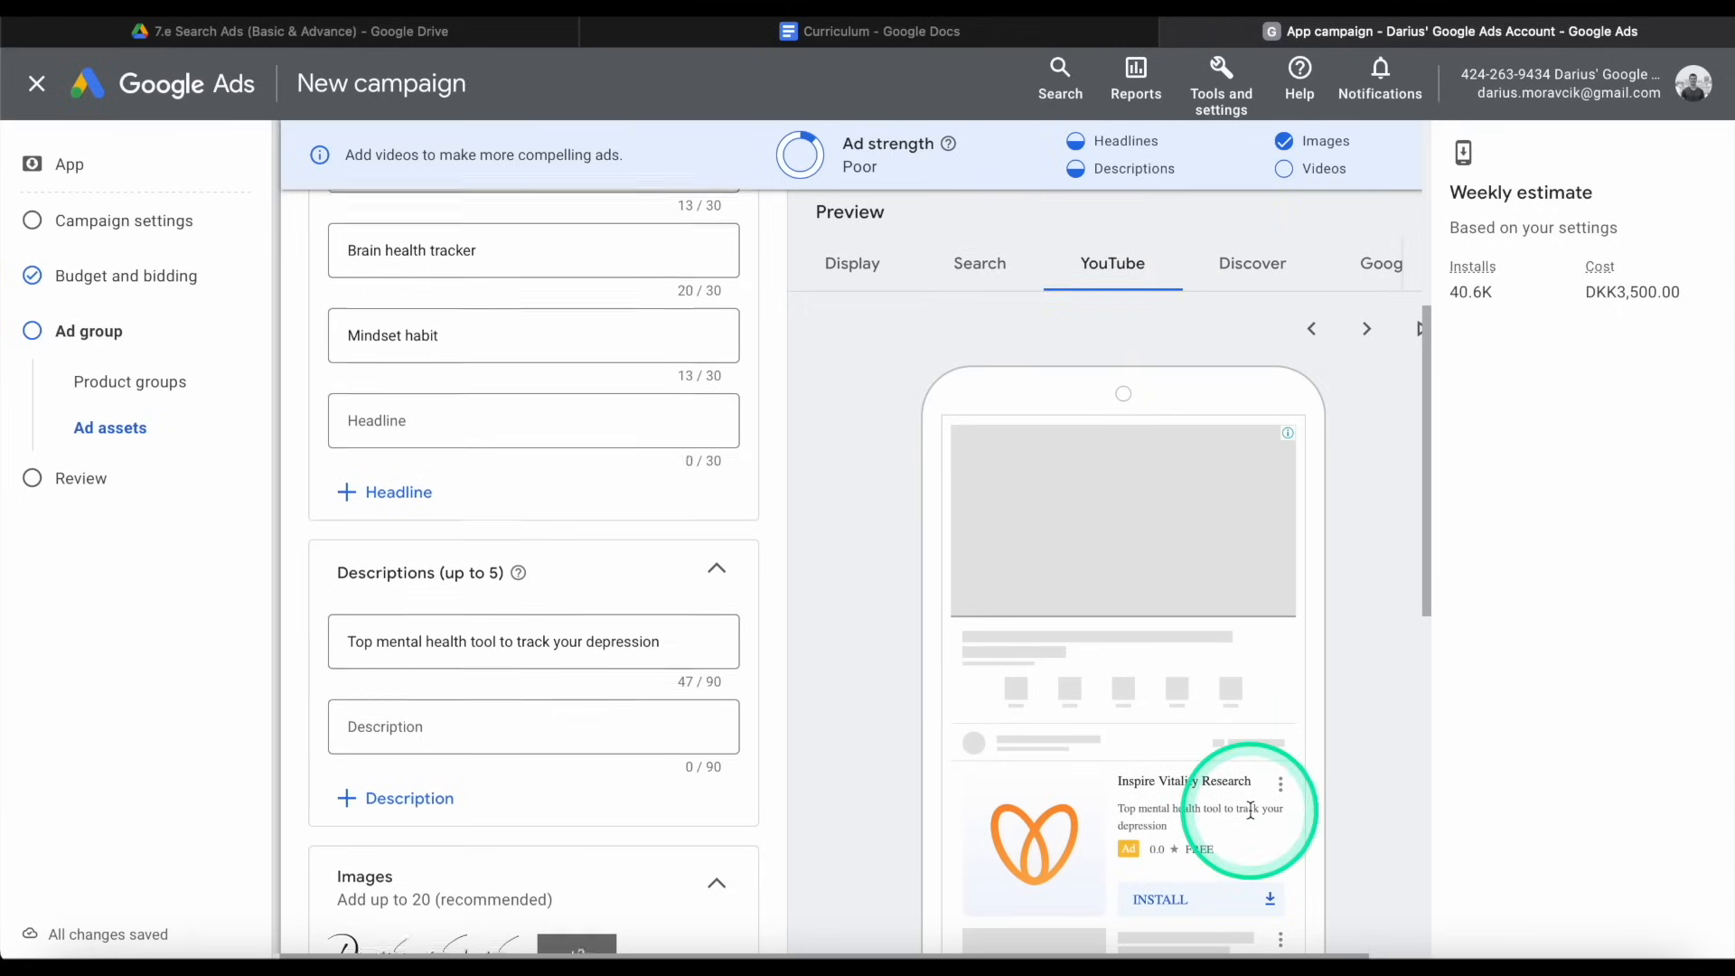
click(1253, 264)
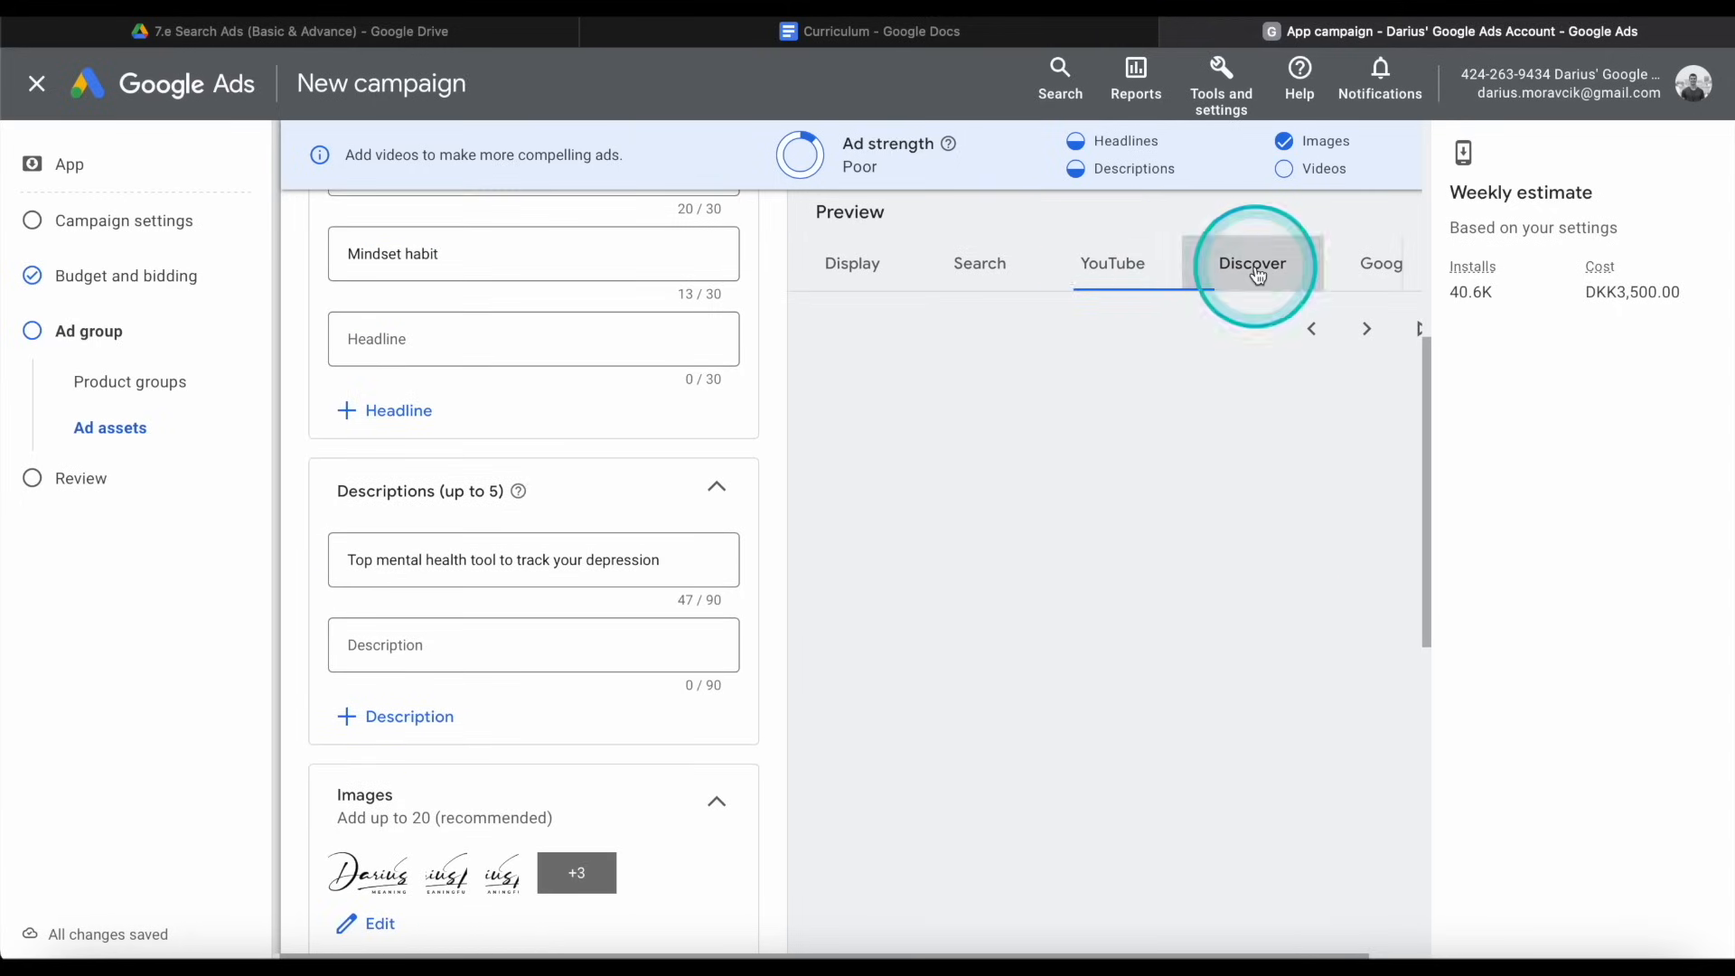
click(1252, 264)
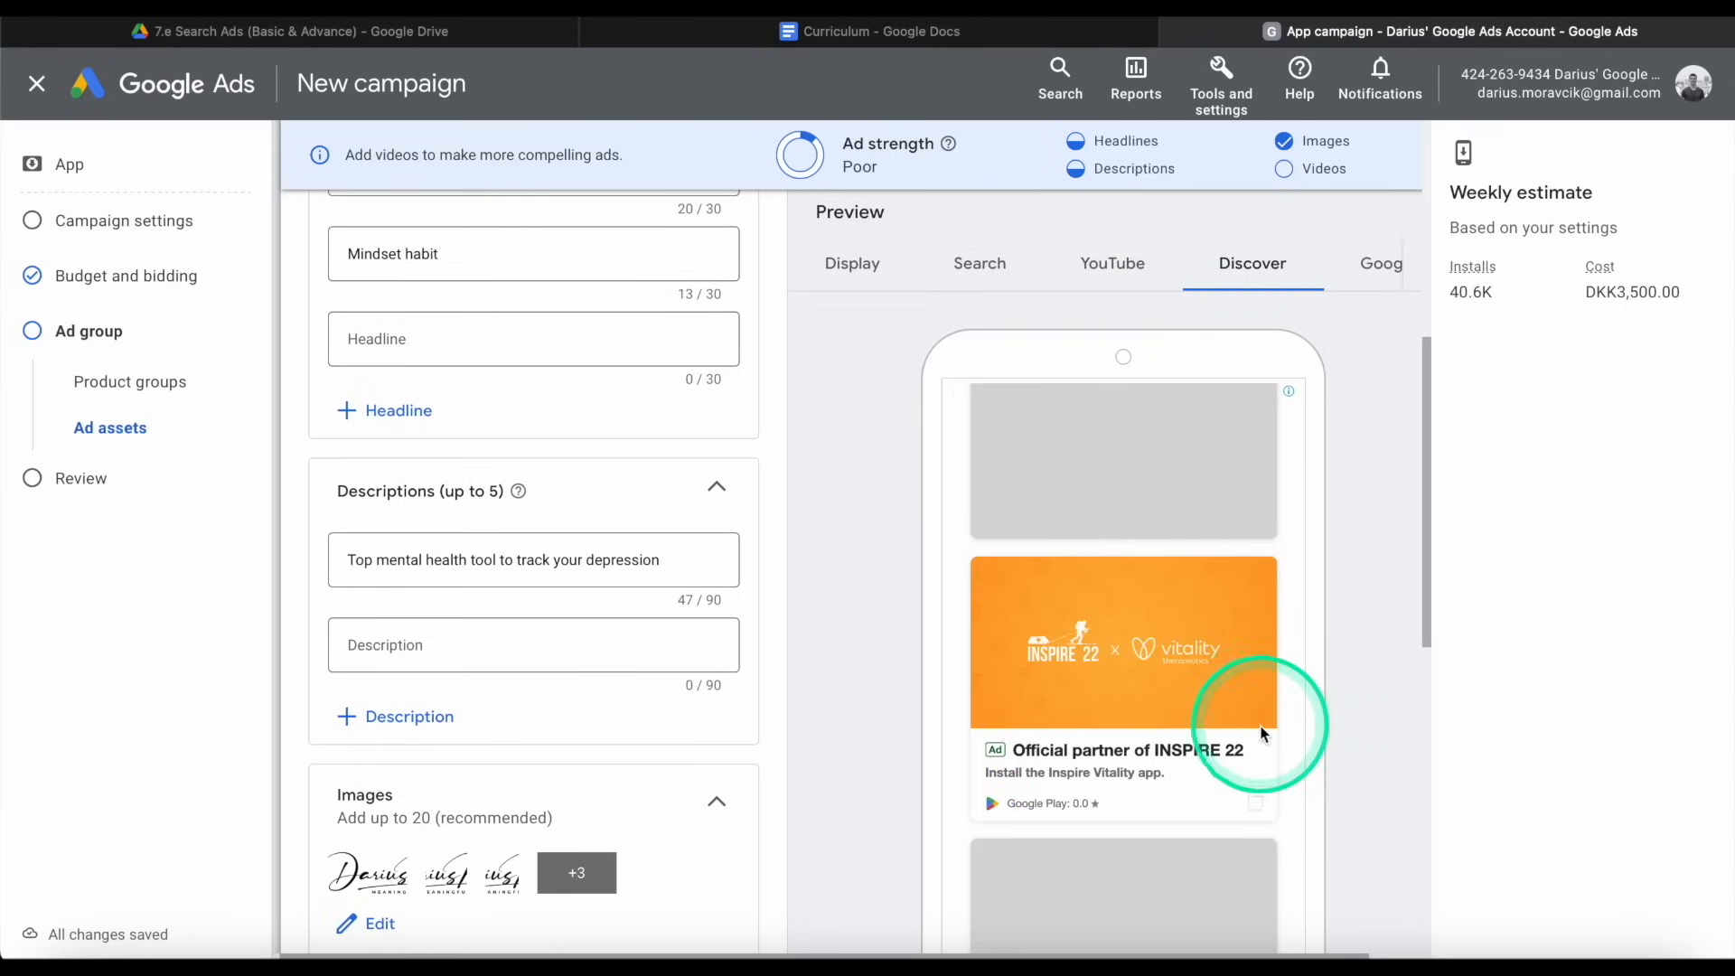
mouse_move(1061, 710)
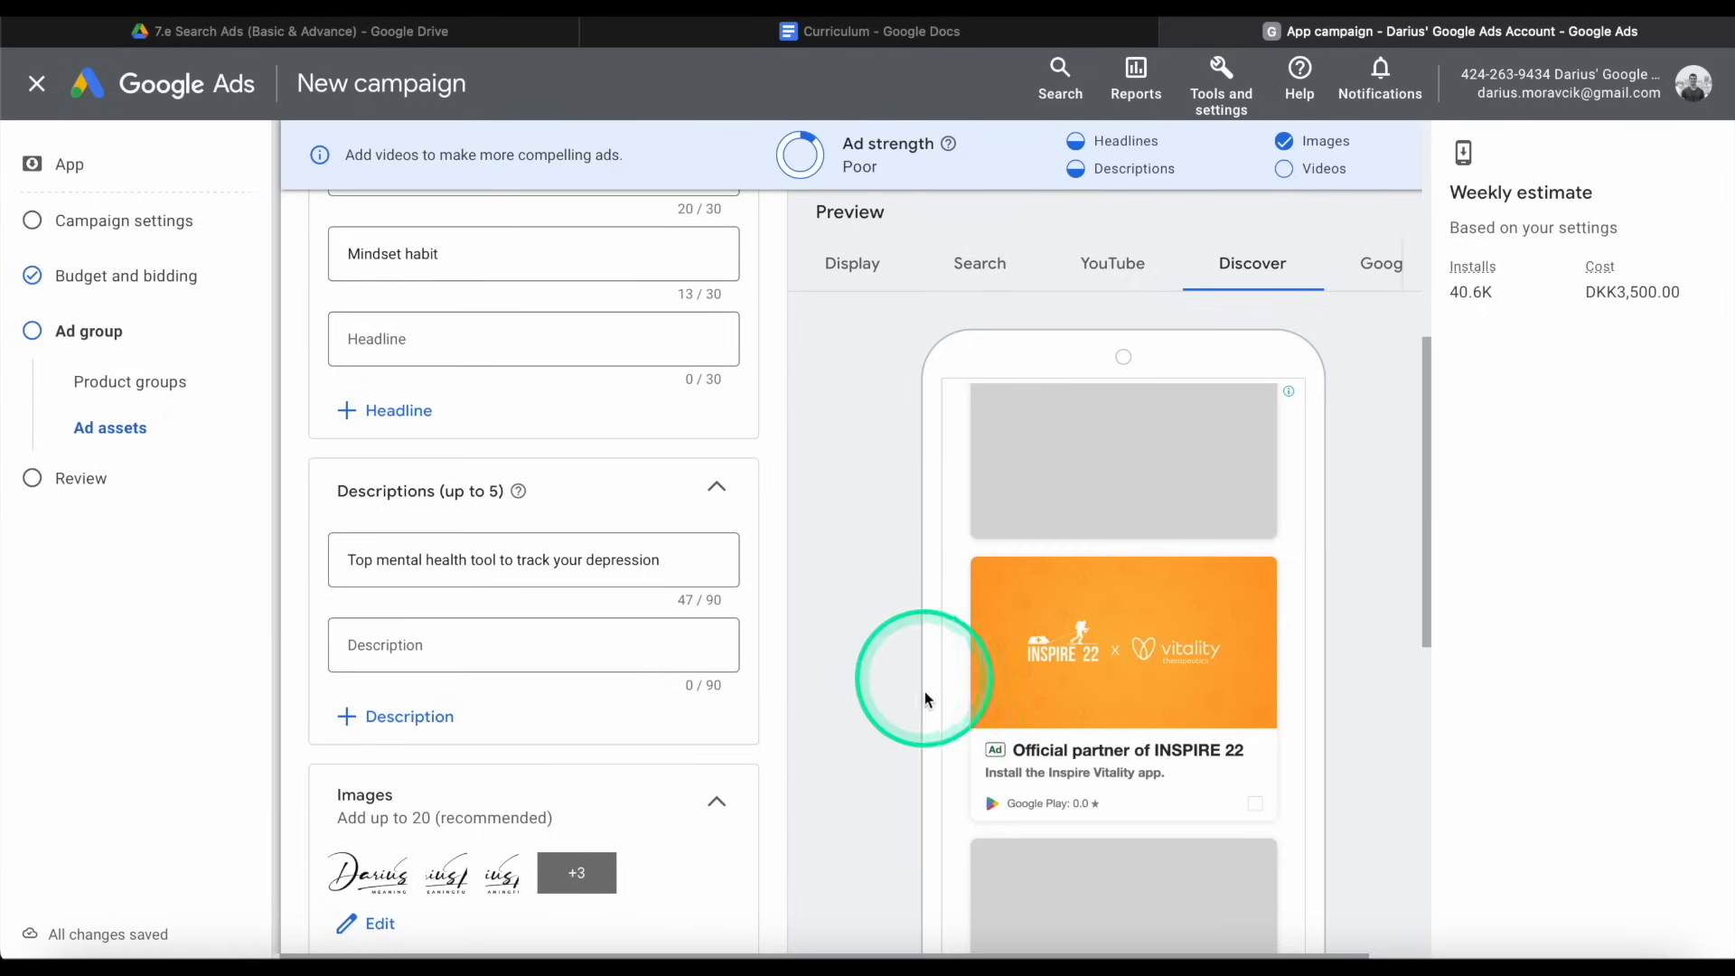
mouse_move(815, 733)
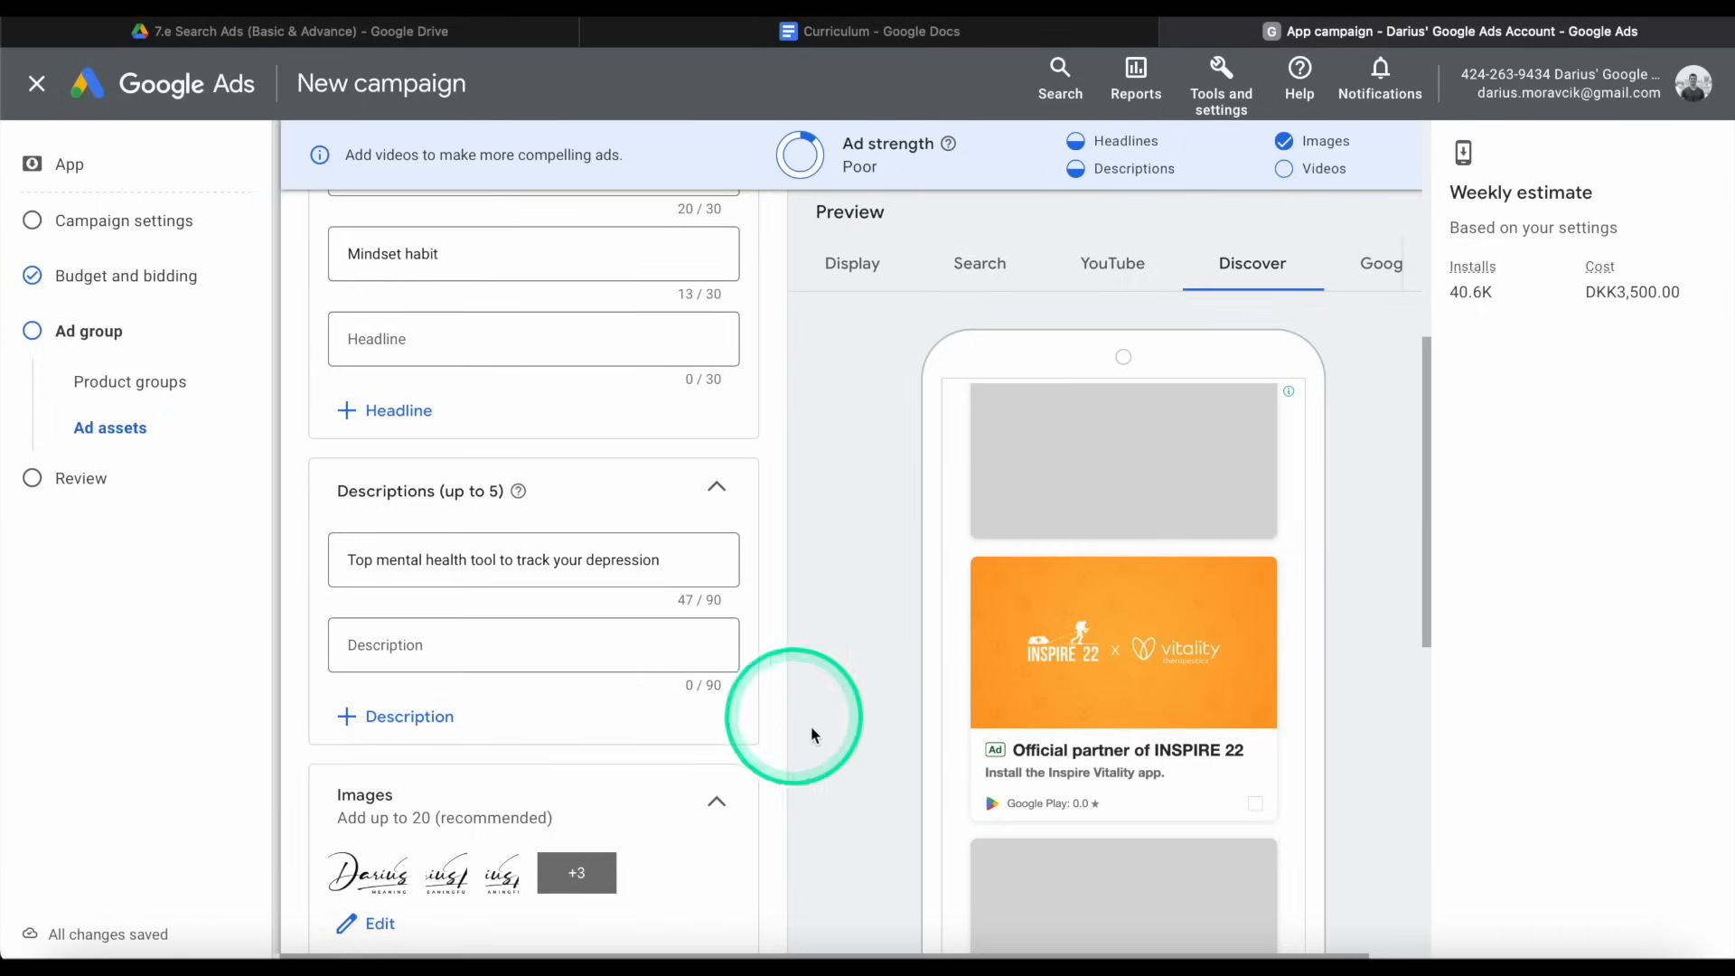
scroll(down, 3)
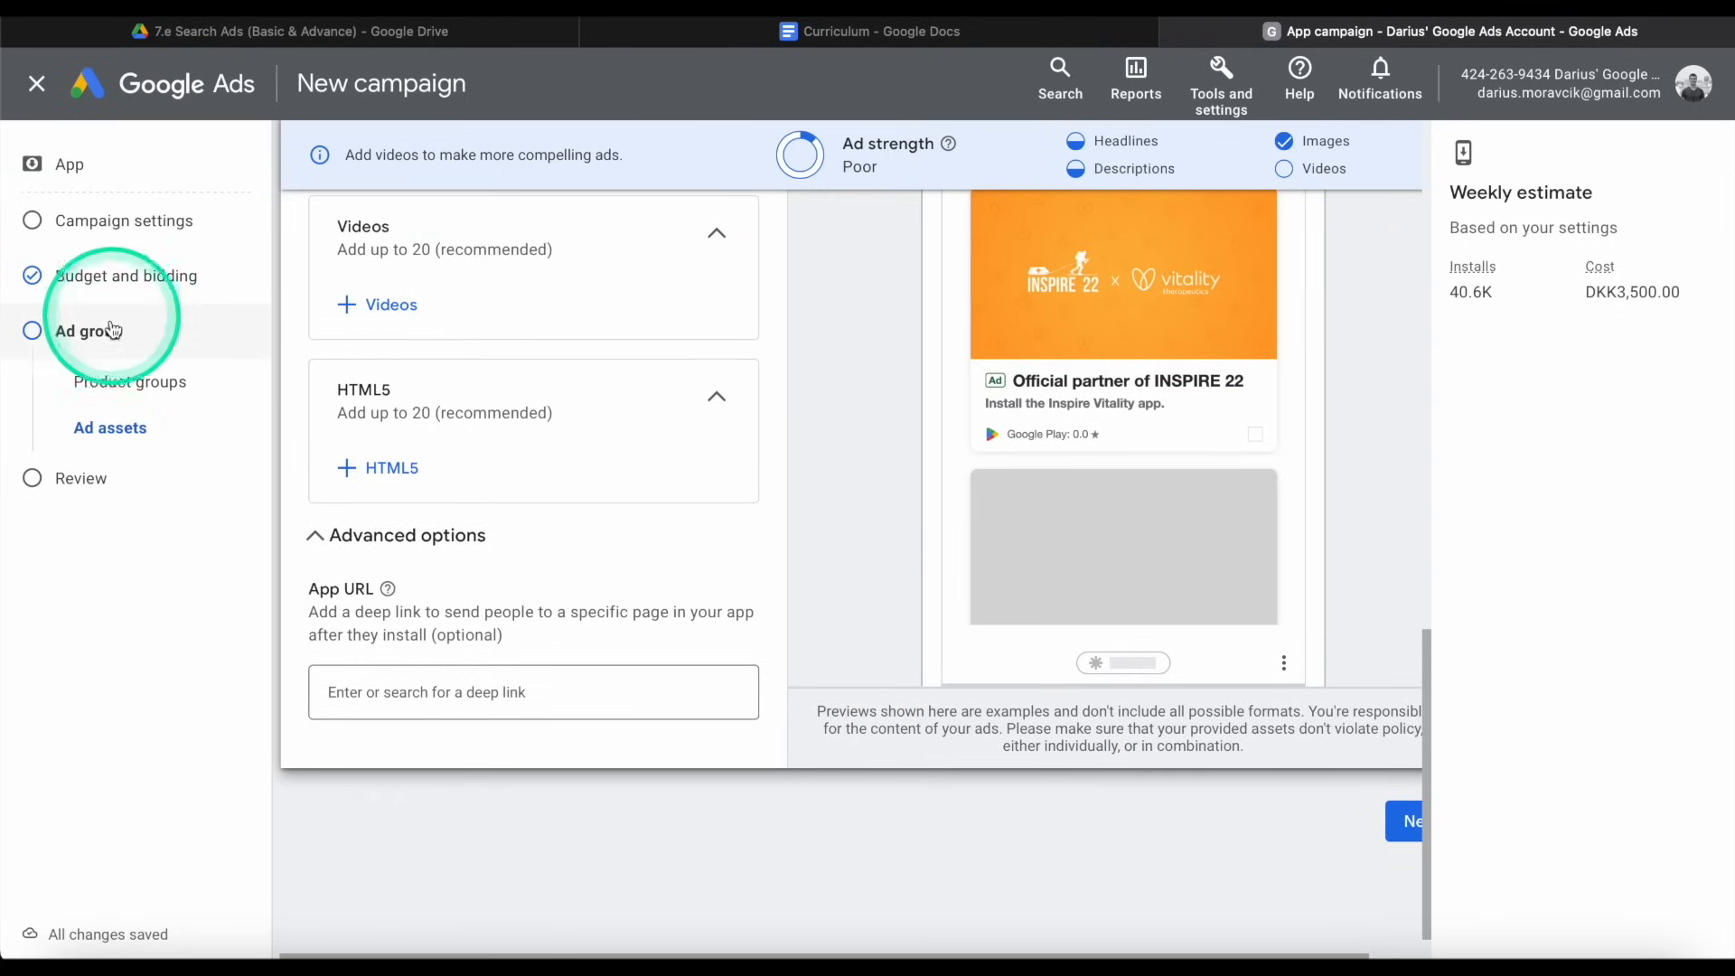
Advance with Next to the Campaign Review step and look over the app promo settings.
click(1406, 821)
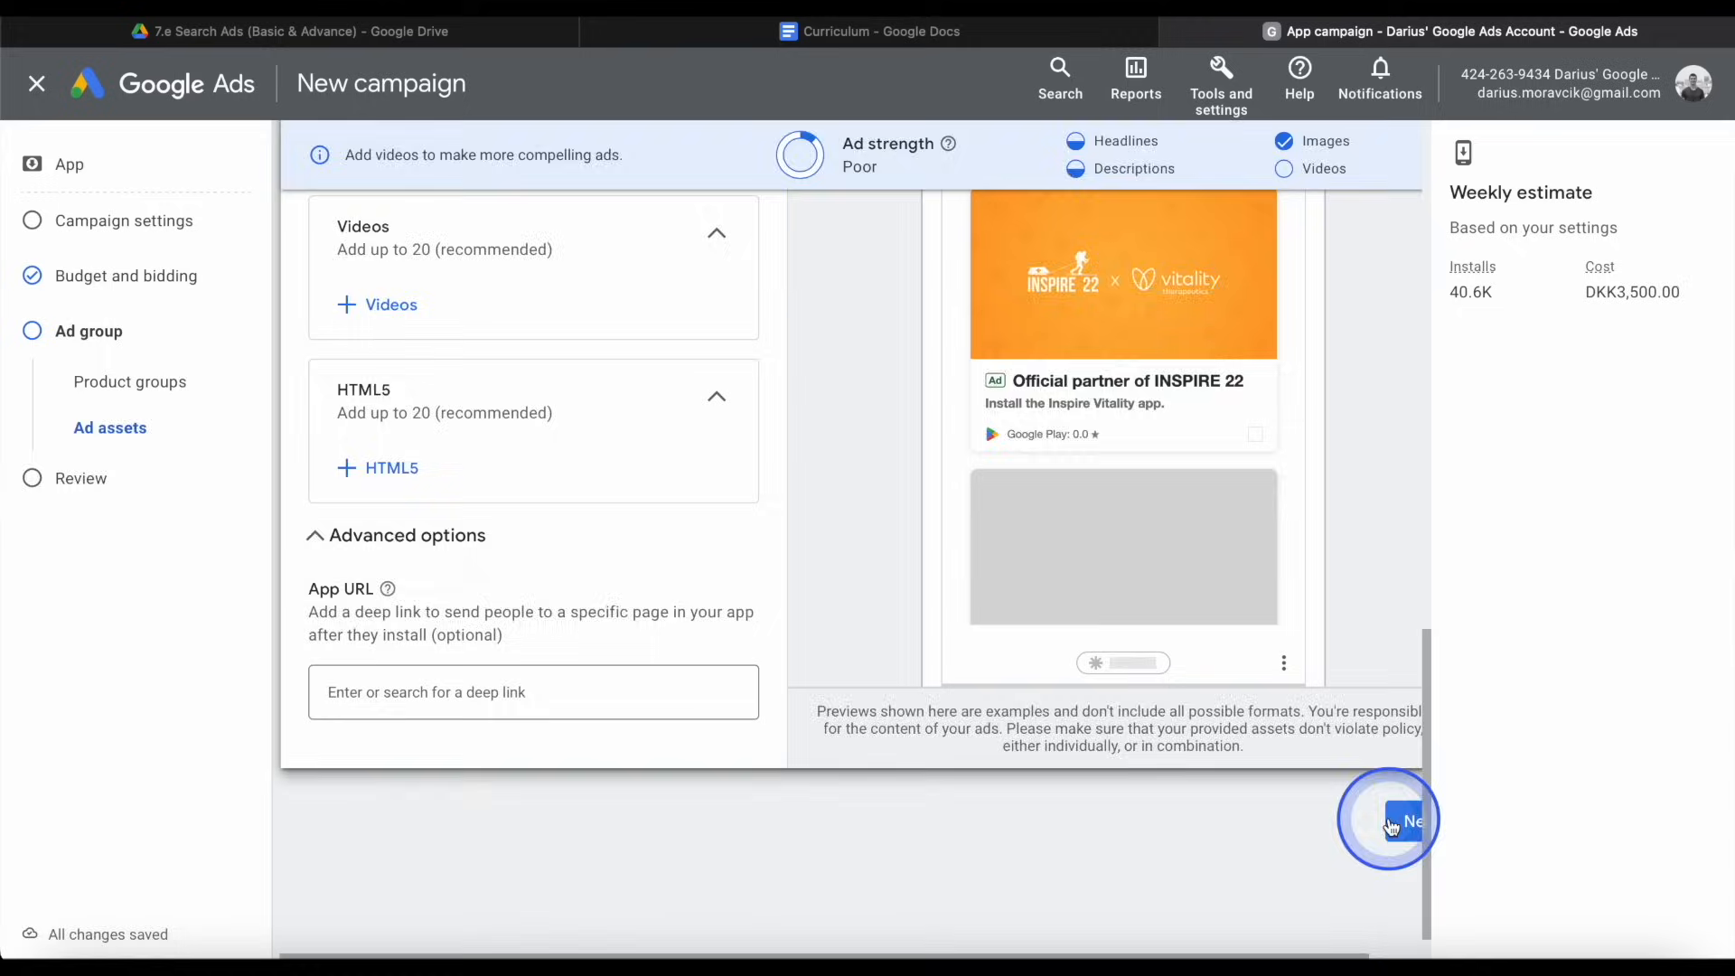
click(1402, 821)
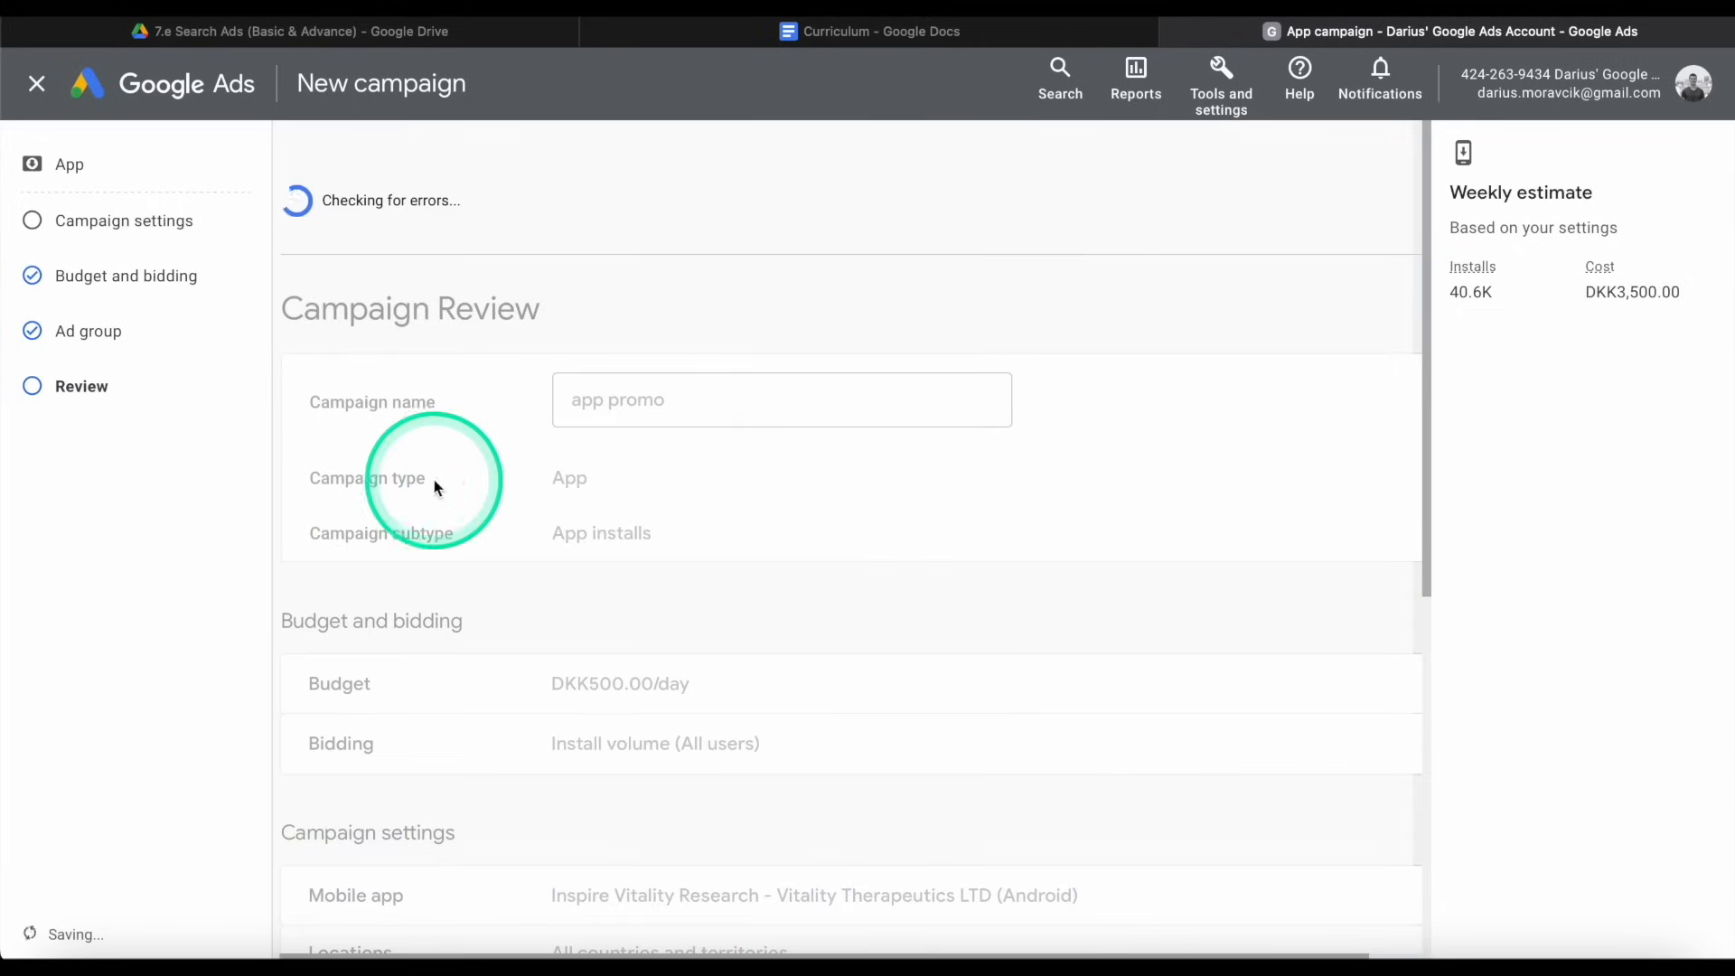
mouse_move(389, 441)
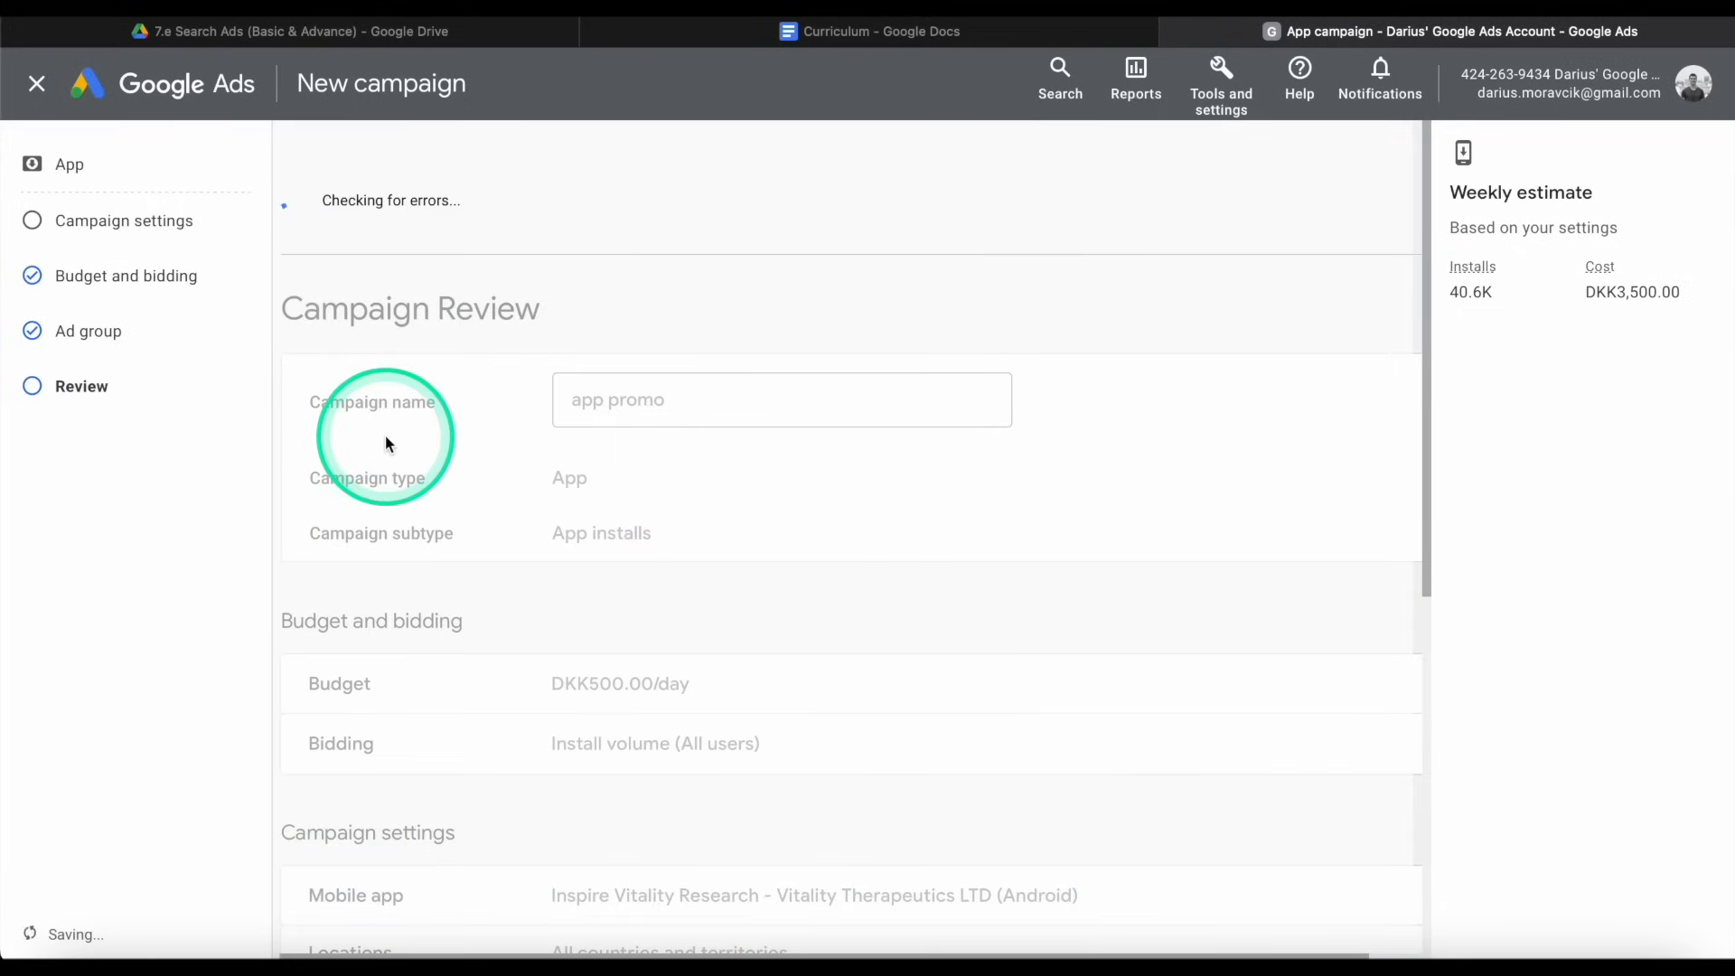
scroll(down, 3)
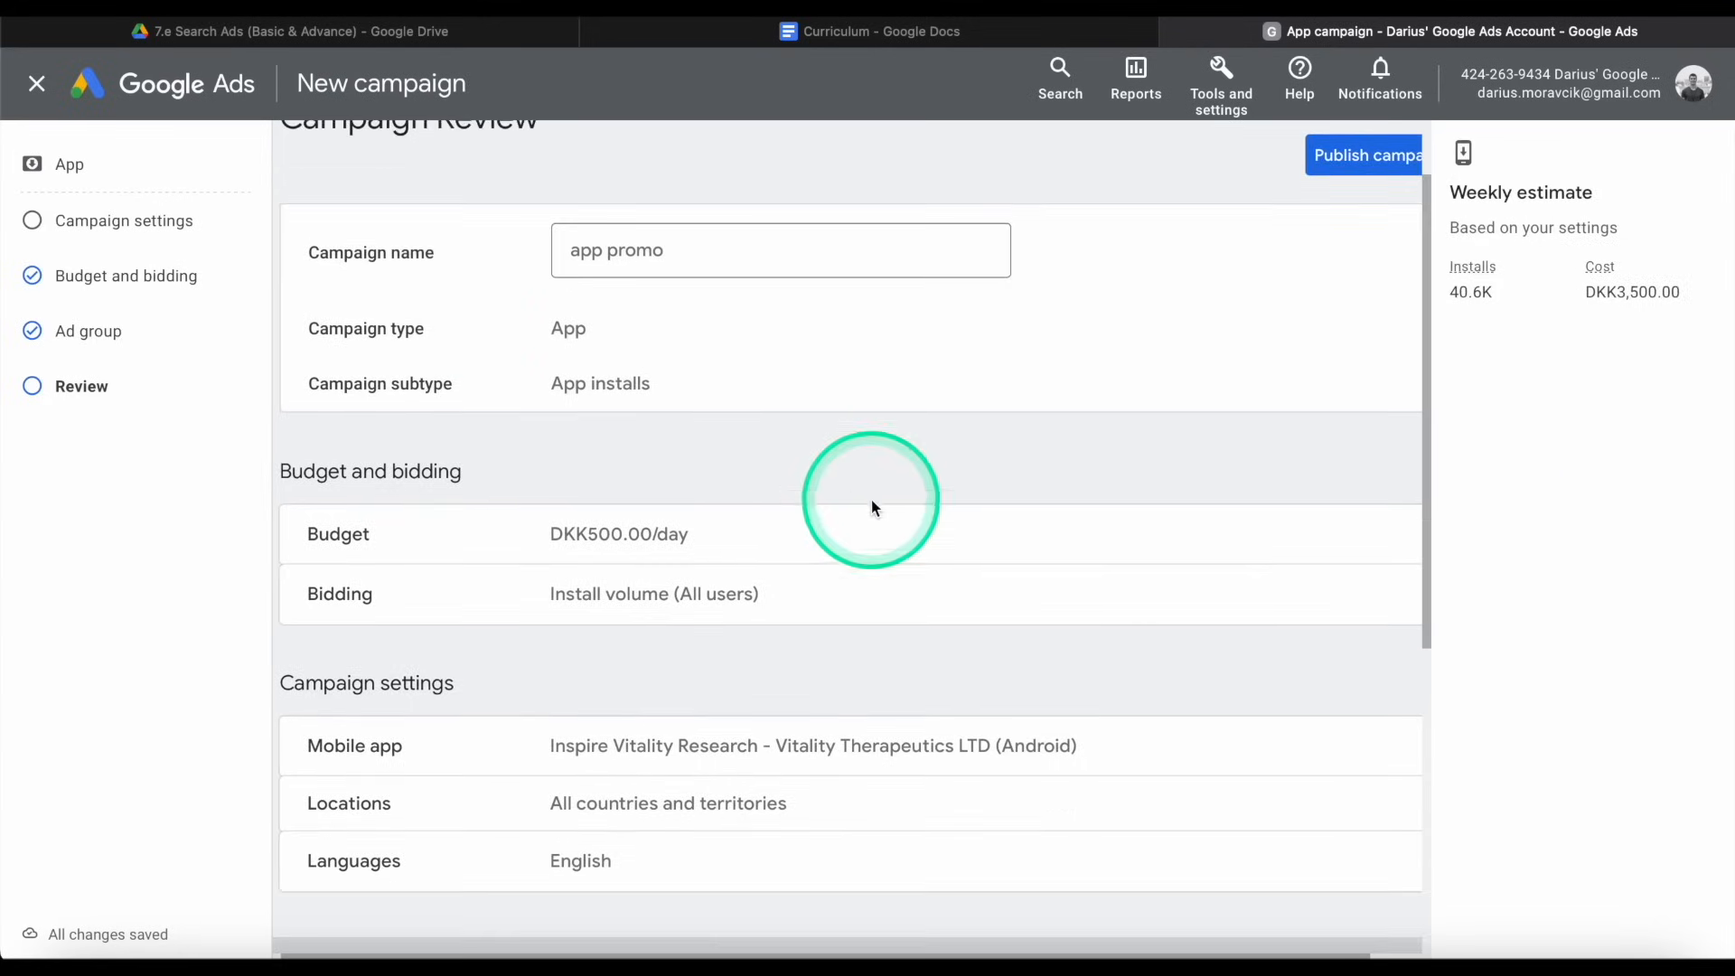
scroll(down, 3)
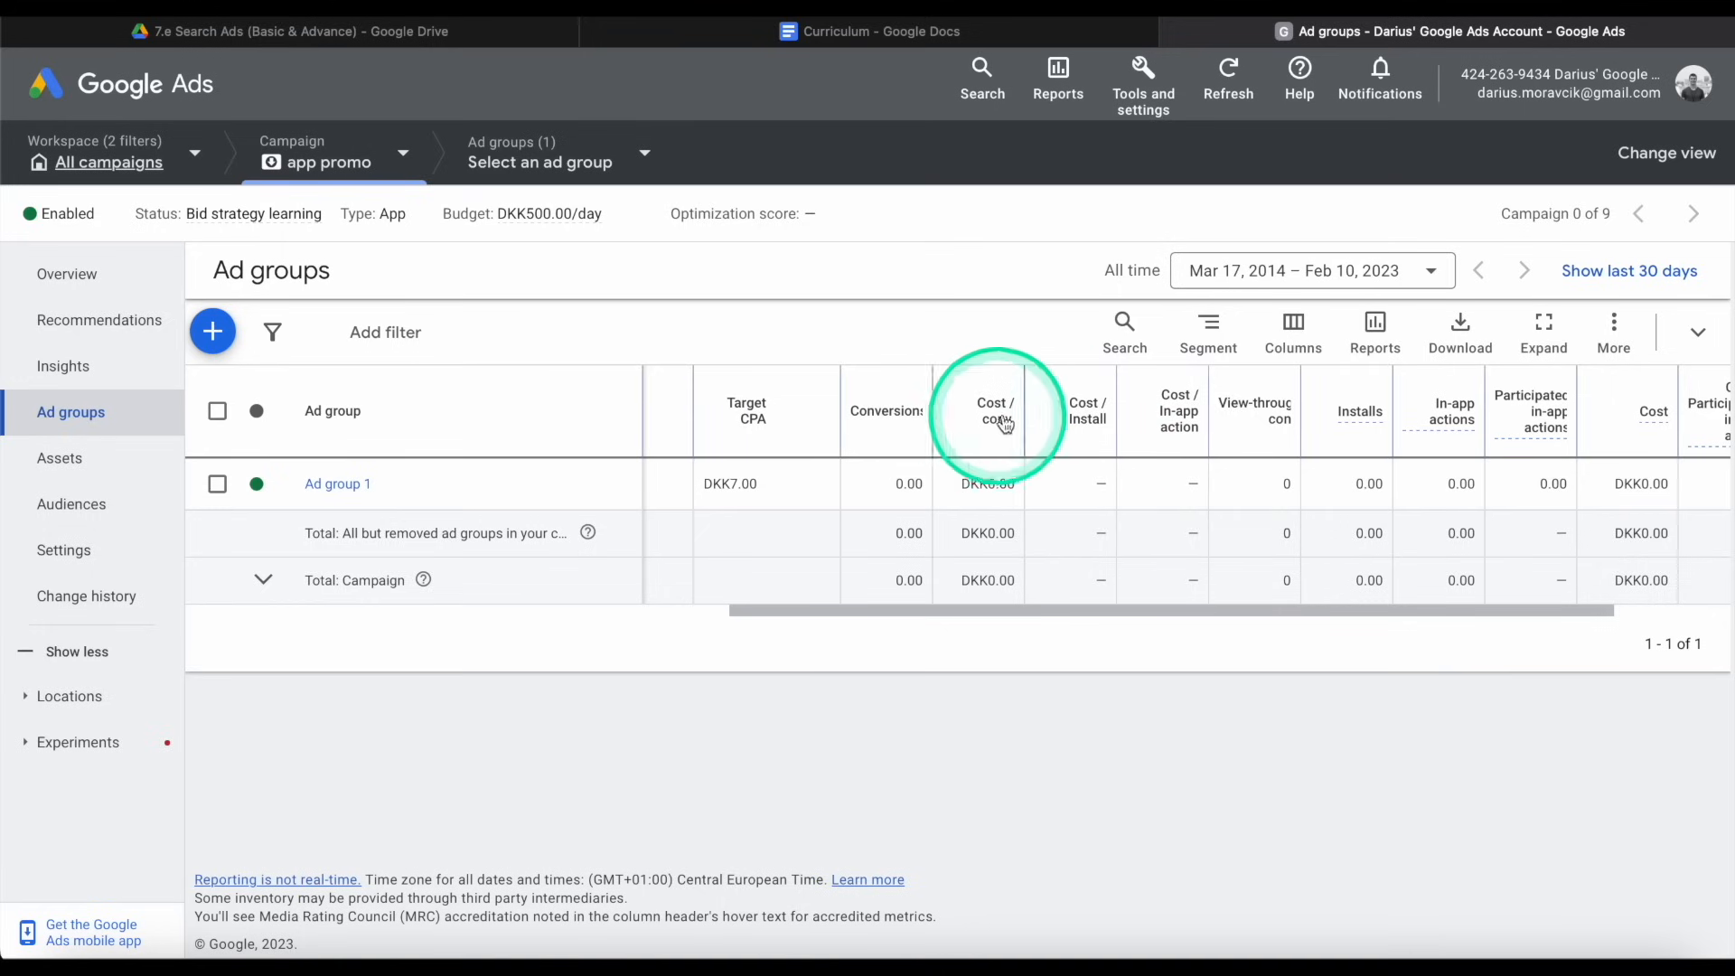
mouse_move(1088, 473)
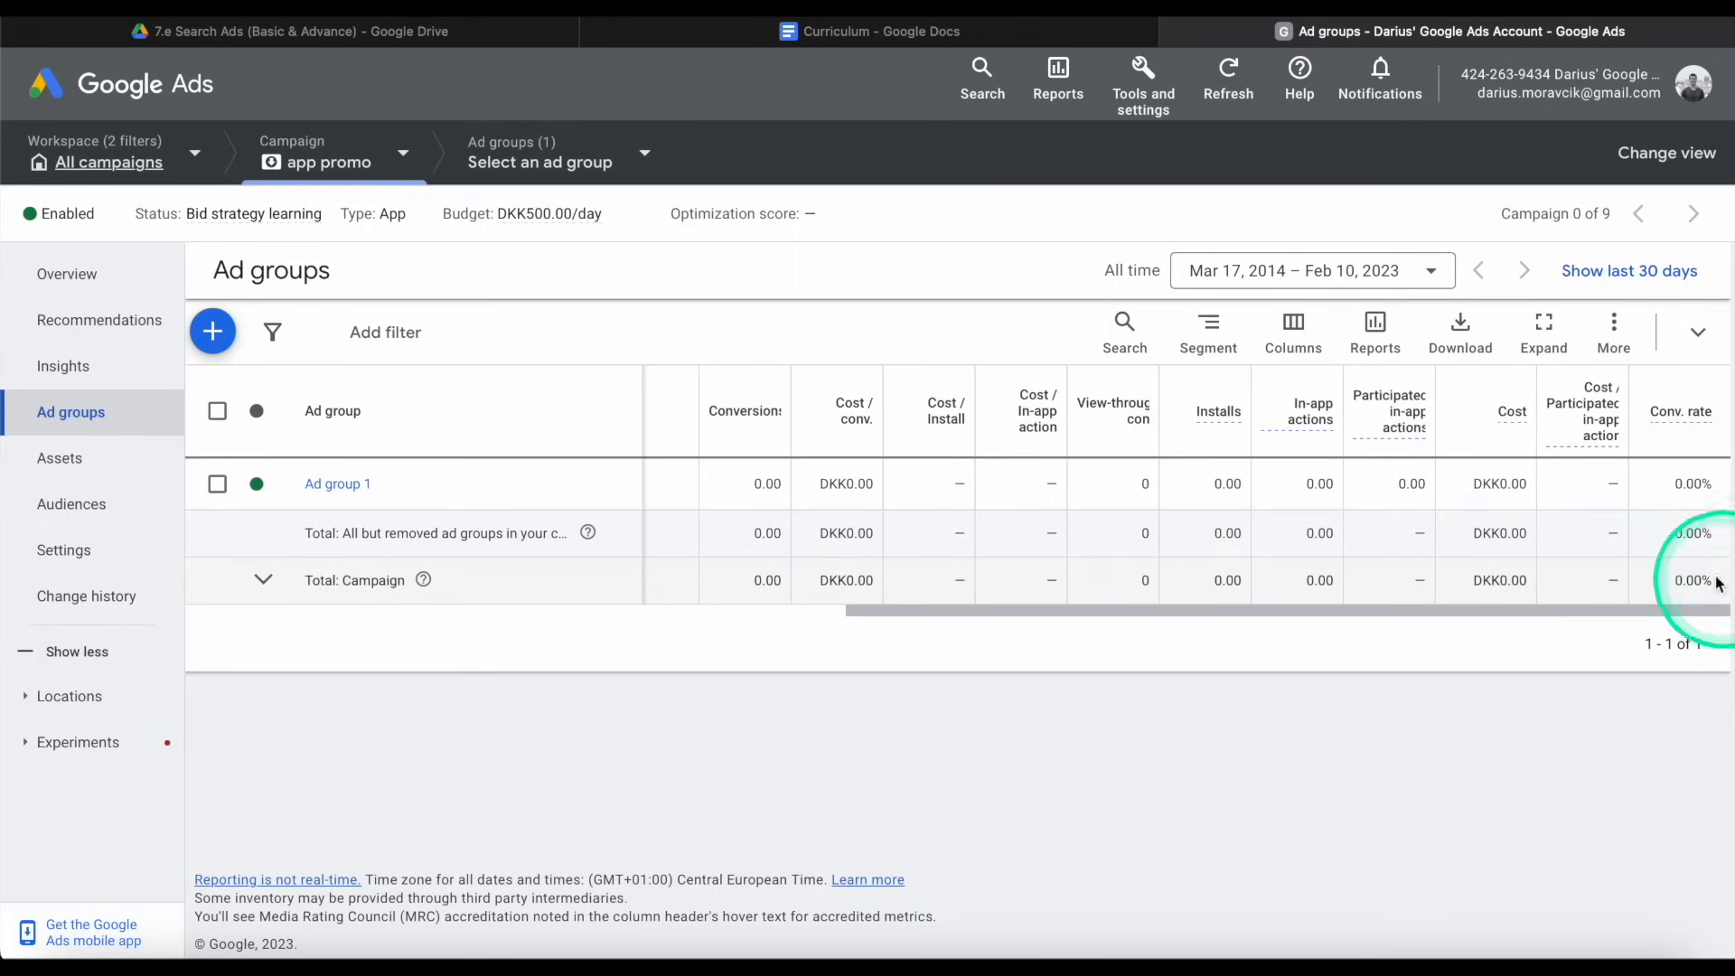
mouse_move(1449, 544)
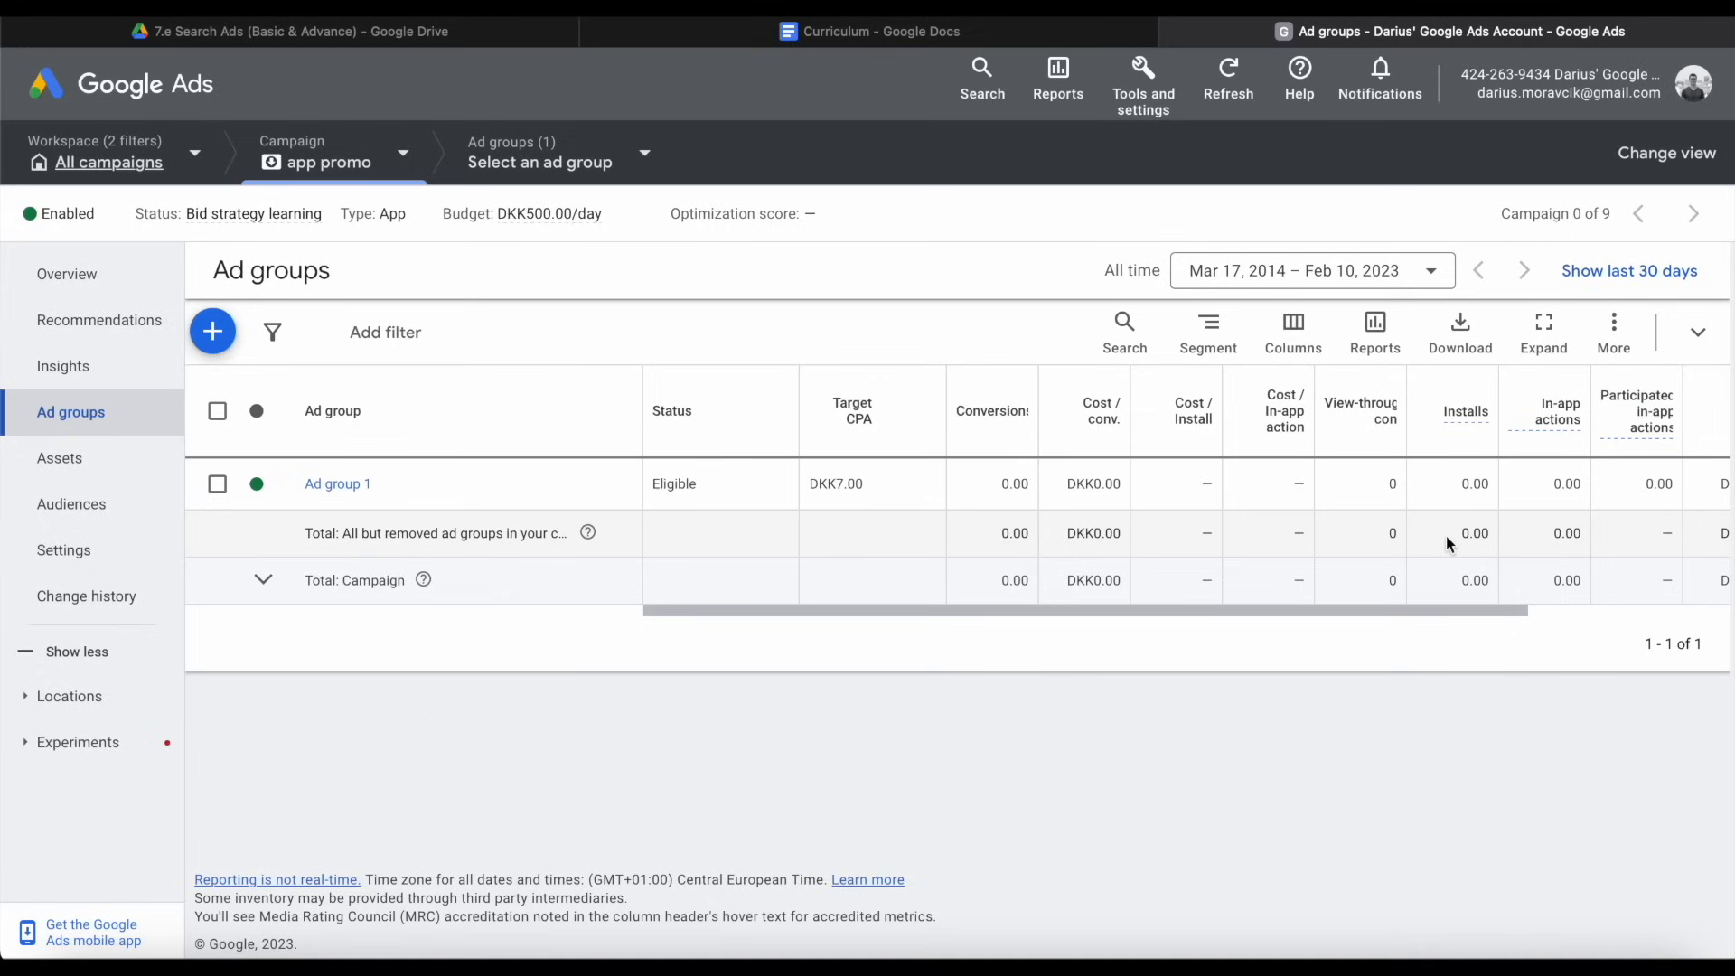
Publish the app promo campaign so Ad group 1 shows as Eligible with DKK 7.00 target CPA.
click(795, 323)
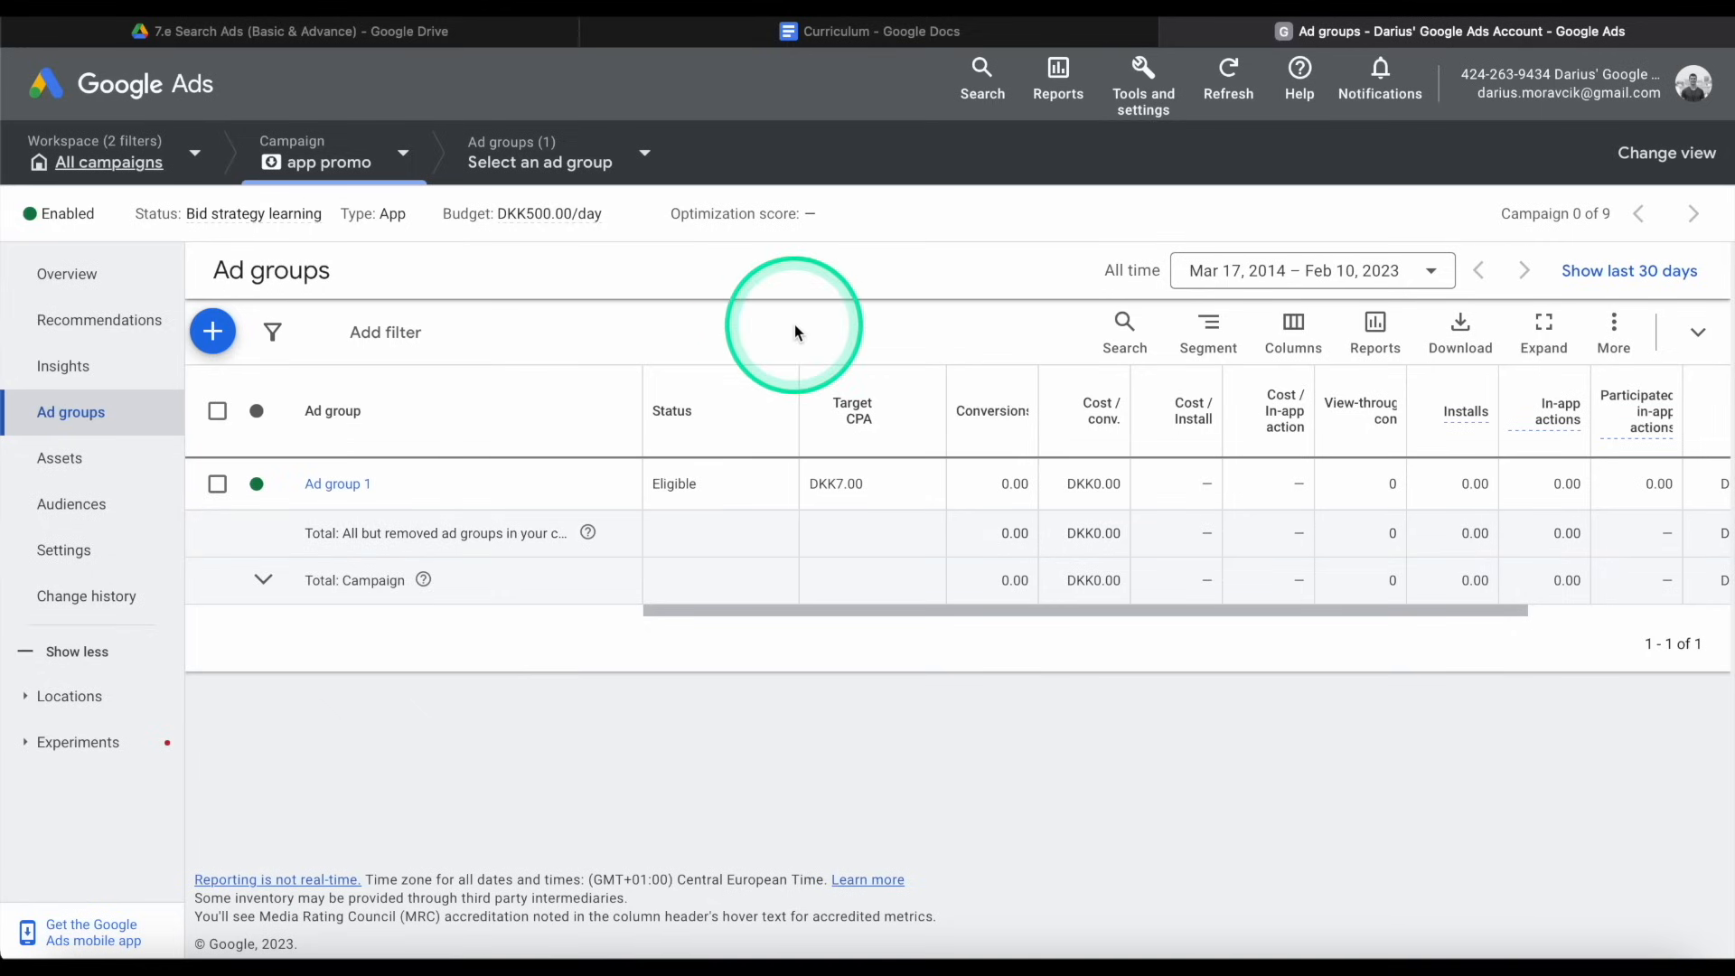